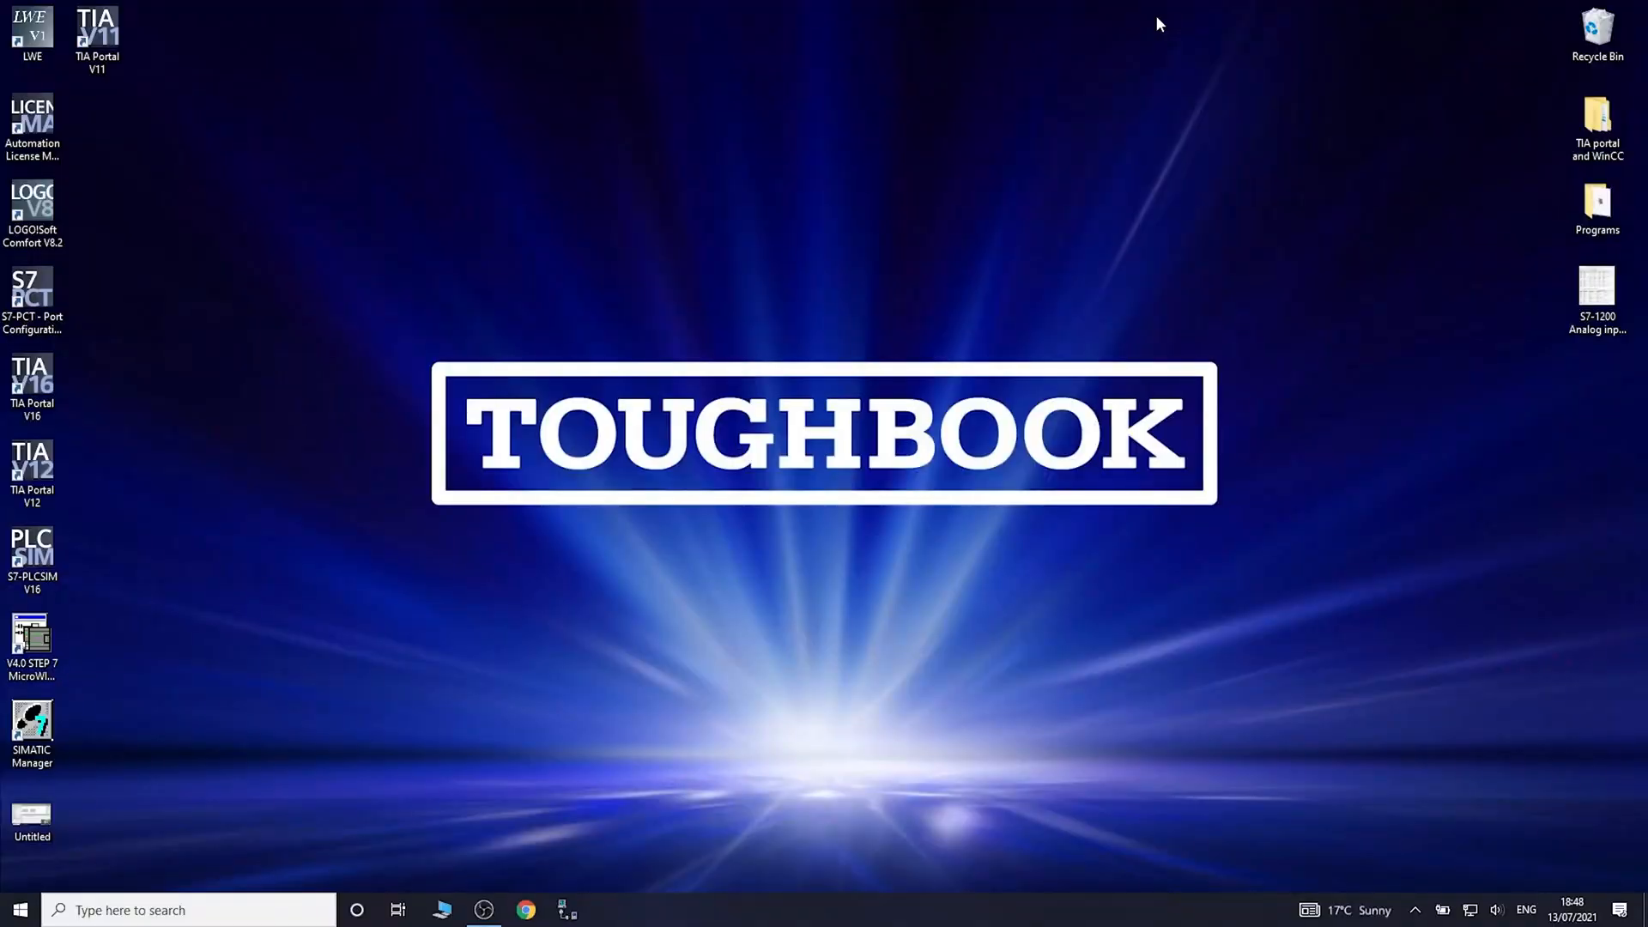
pyautogui.moveTo(508, 901)
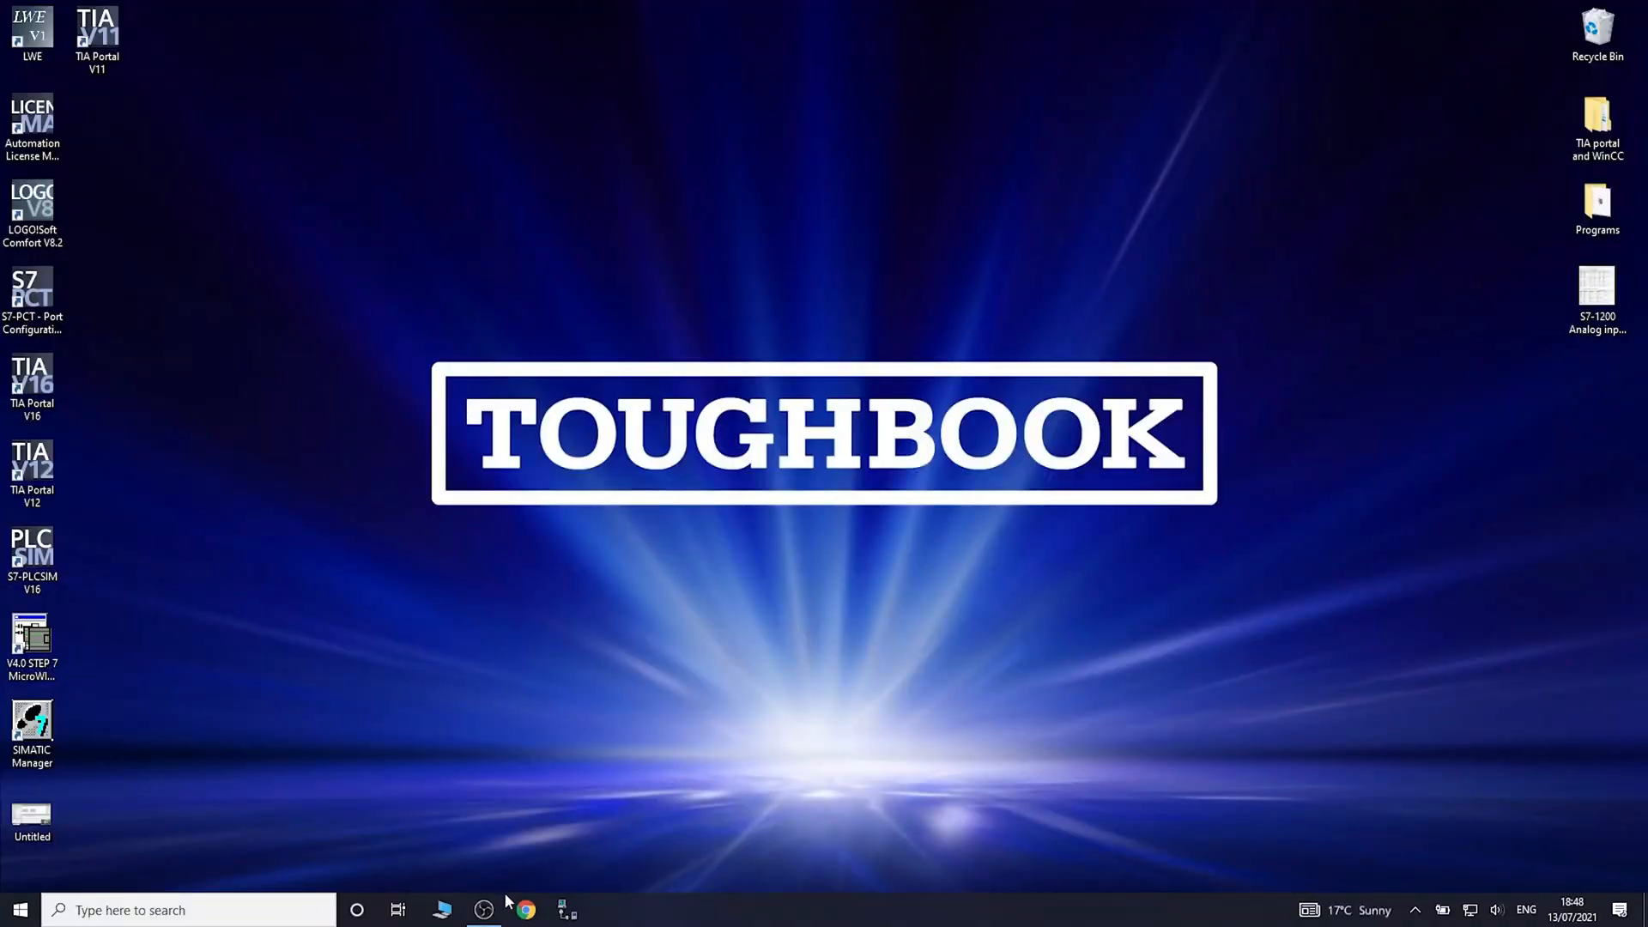
# - Launch Google Chrome from the taskbar
pyautogui.click(526, 910)
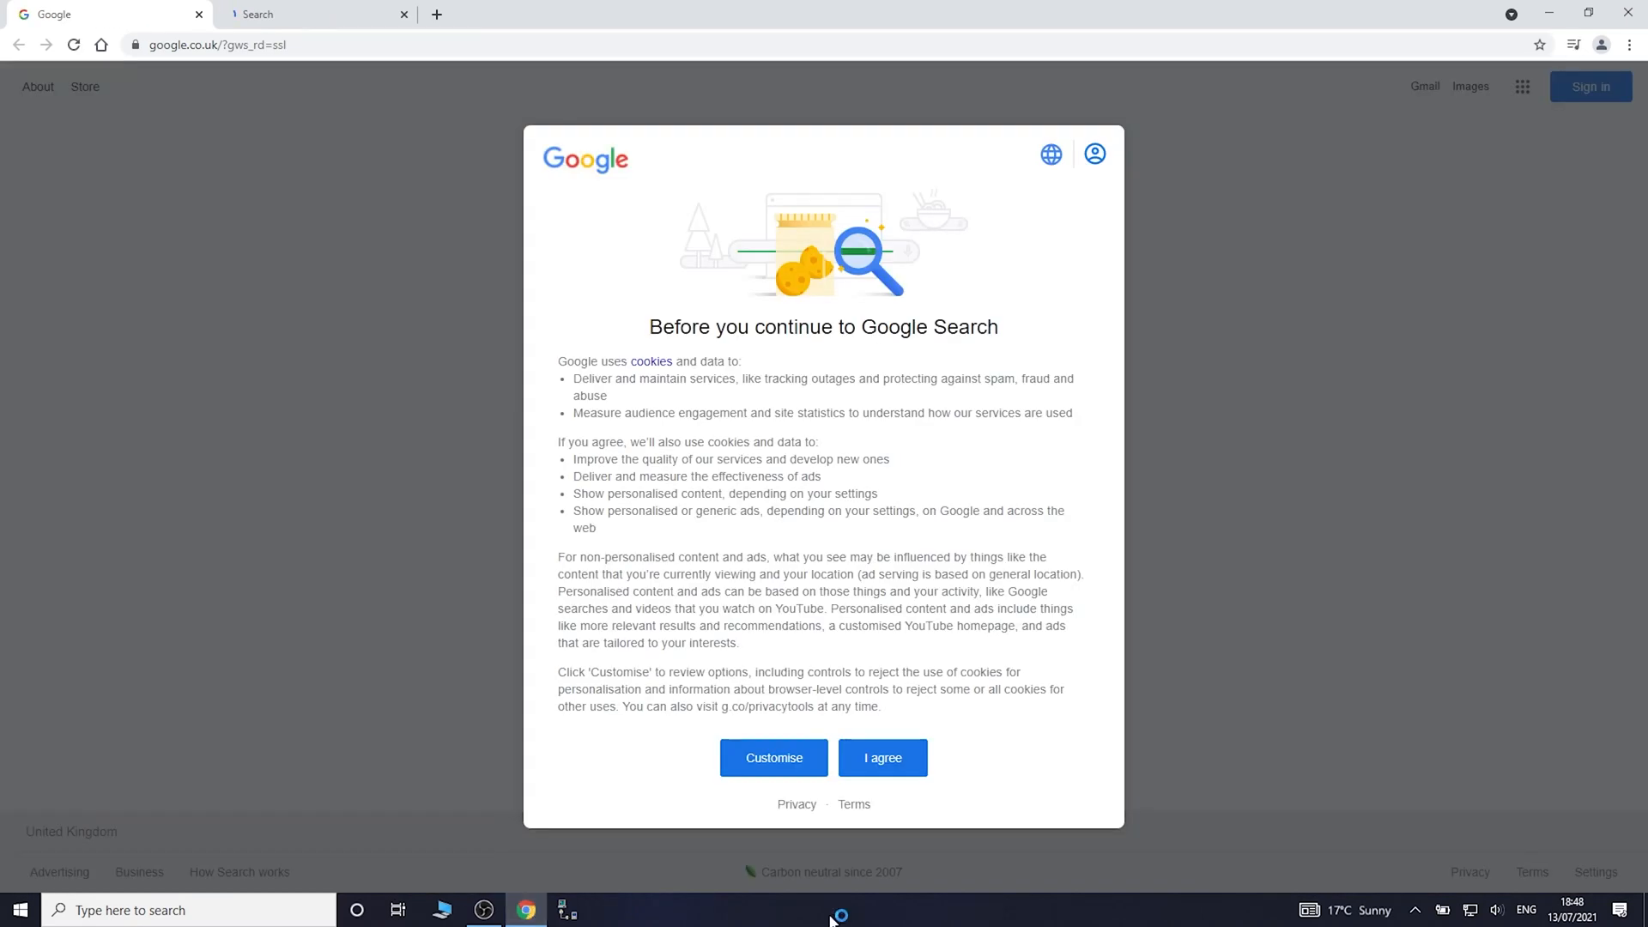
# - Accept Google's cookie notice and load the device's web interface at 192.168.2.200
pyautogui.click(881, 757)
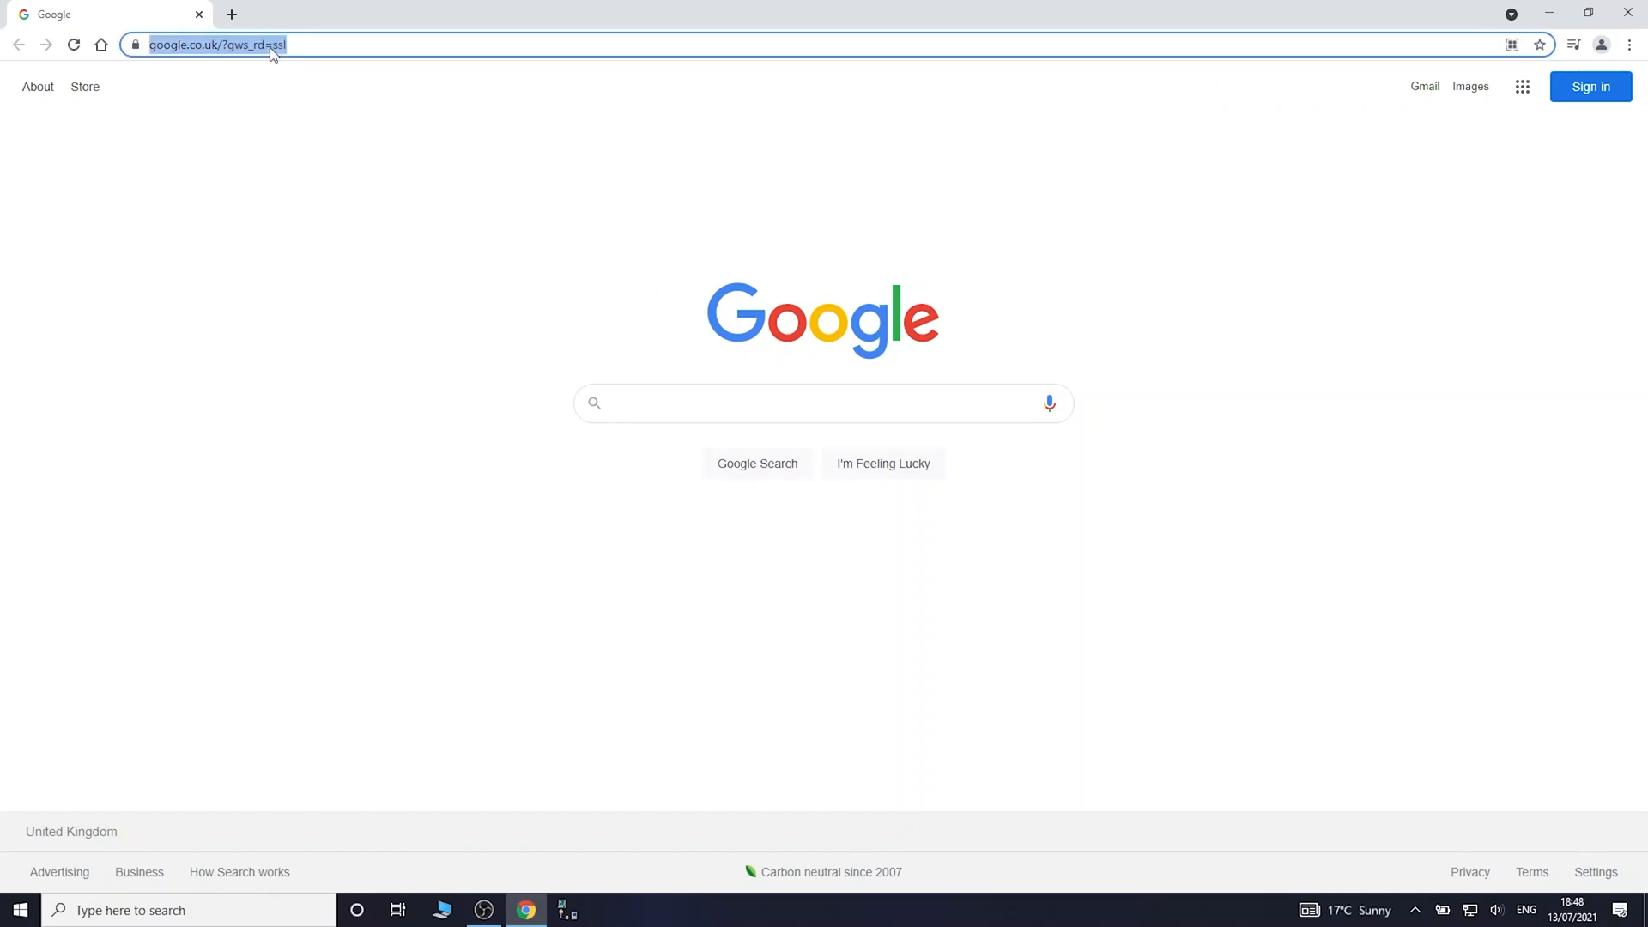
pyautogui.write('192.')
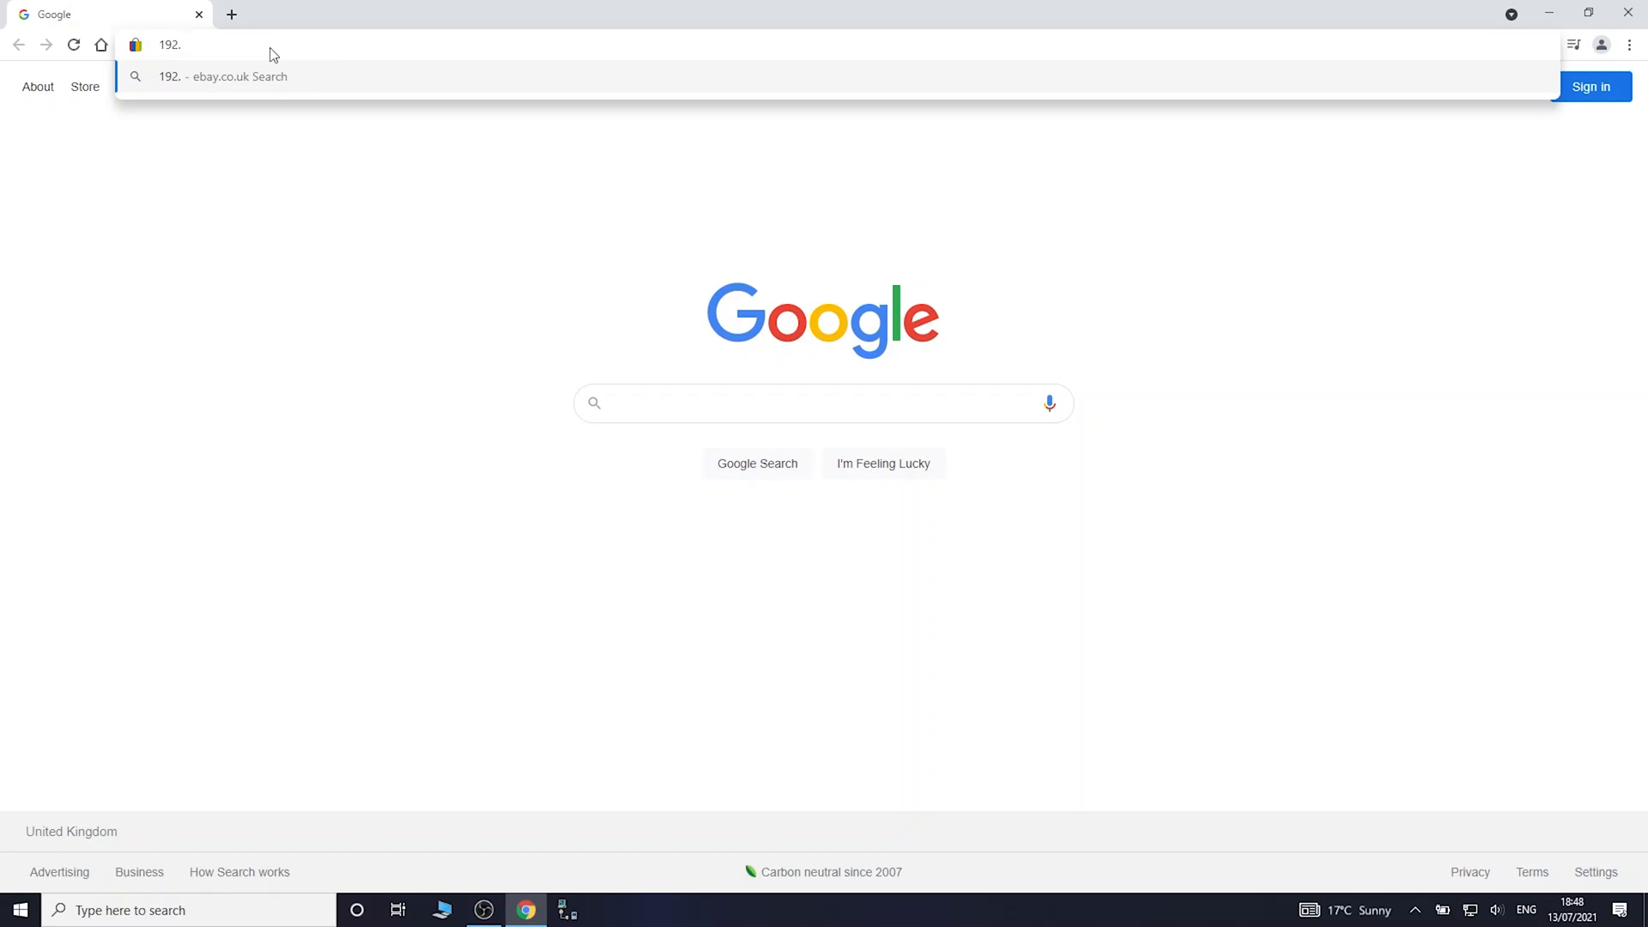
pyautogui.write('168.1')
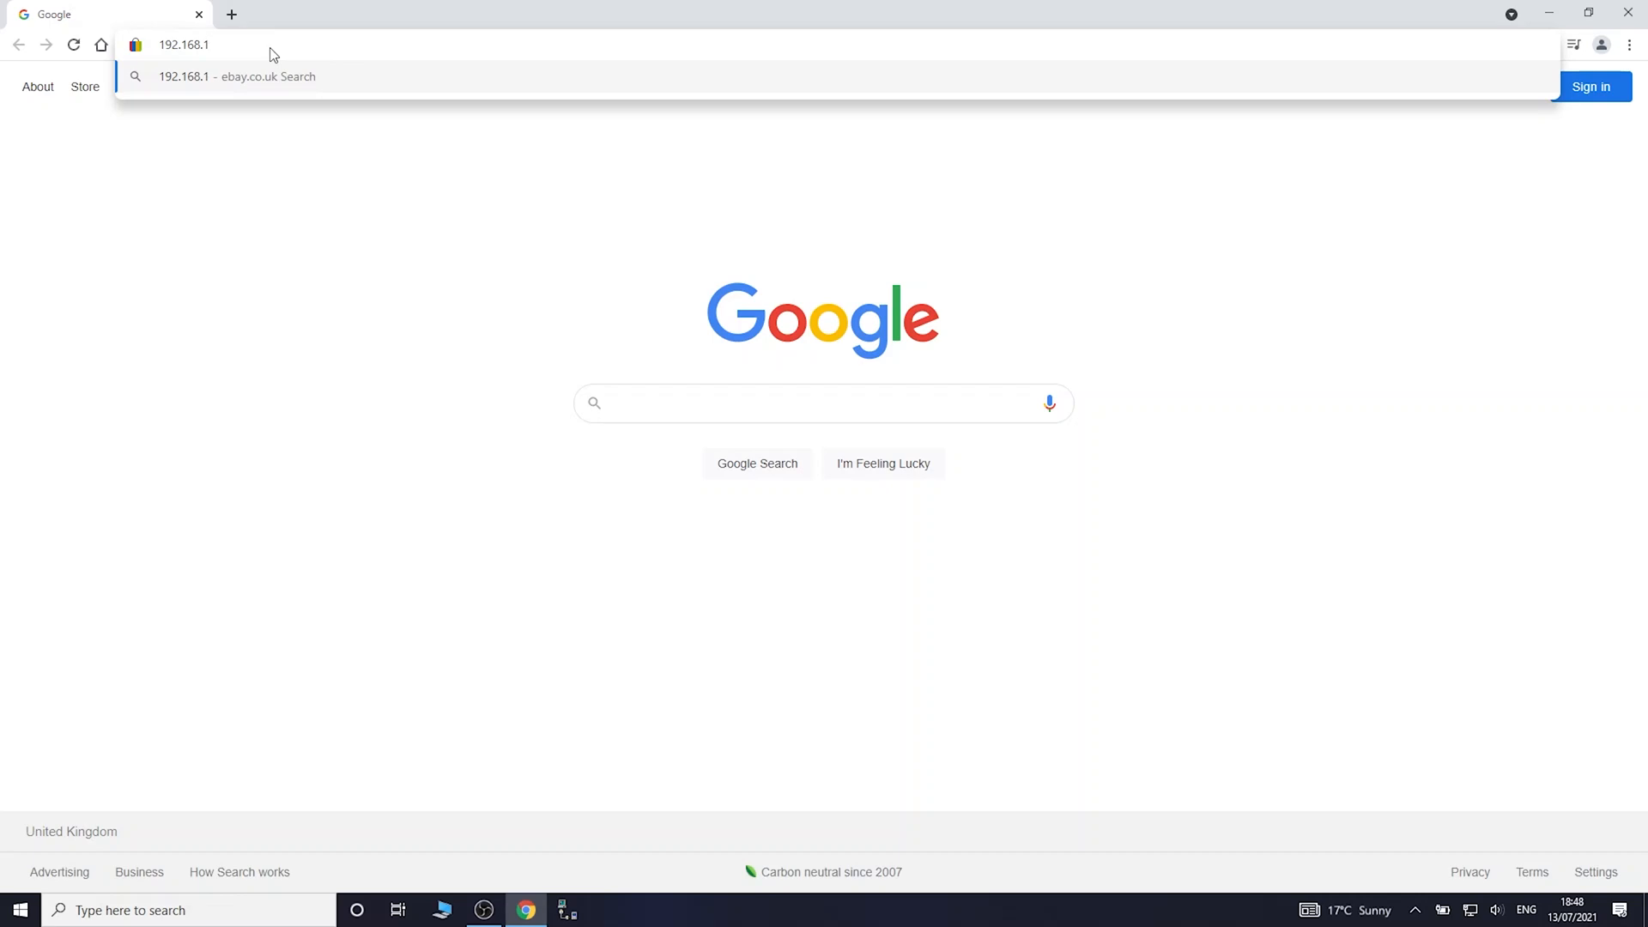
pyautogui.write('2.')
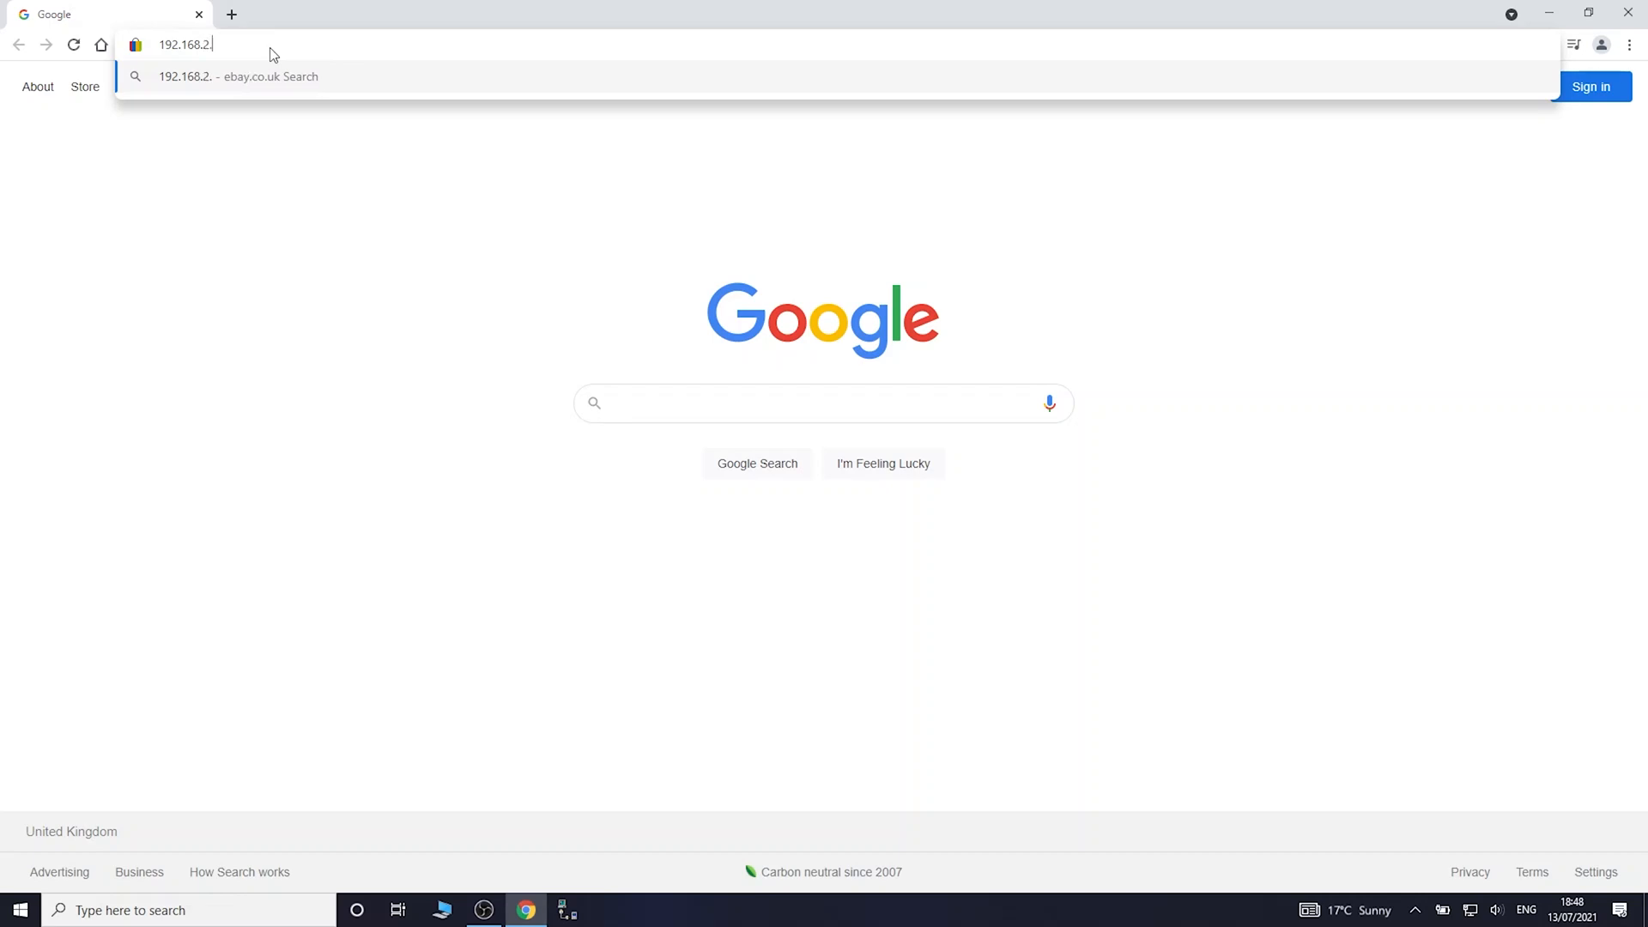
pyautogui.write('200')
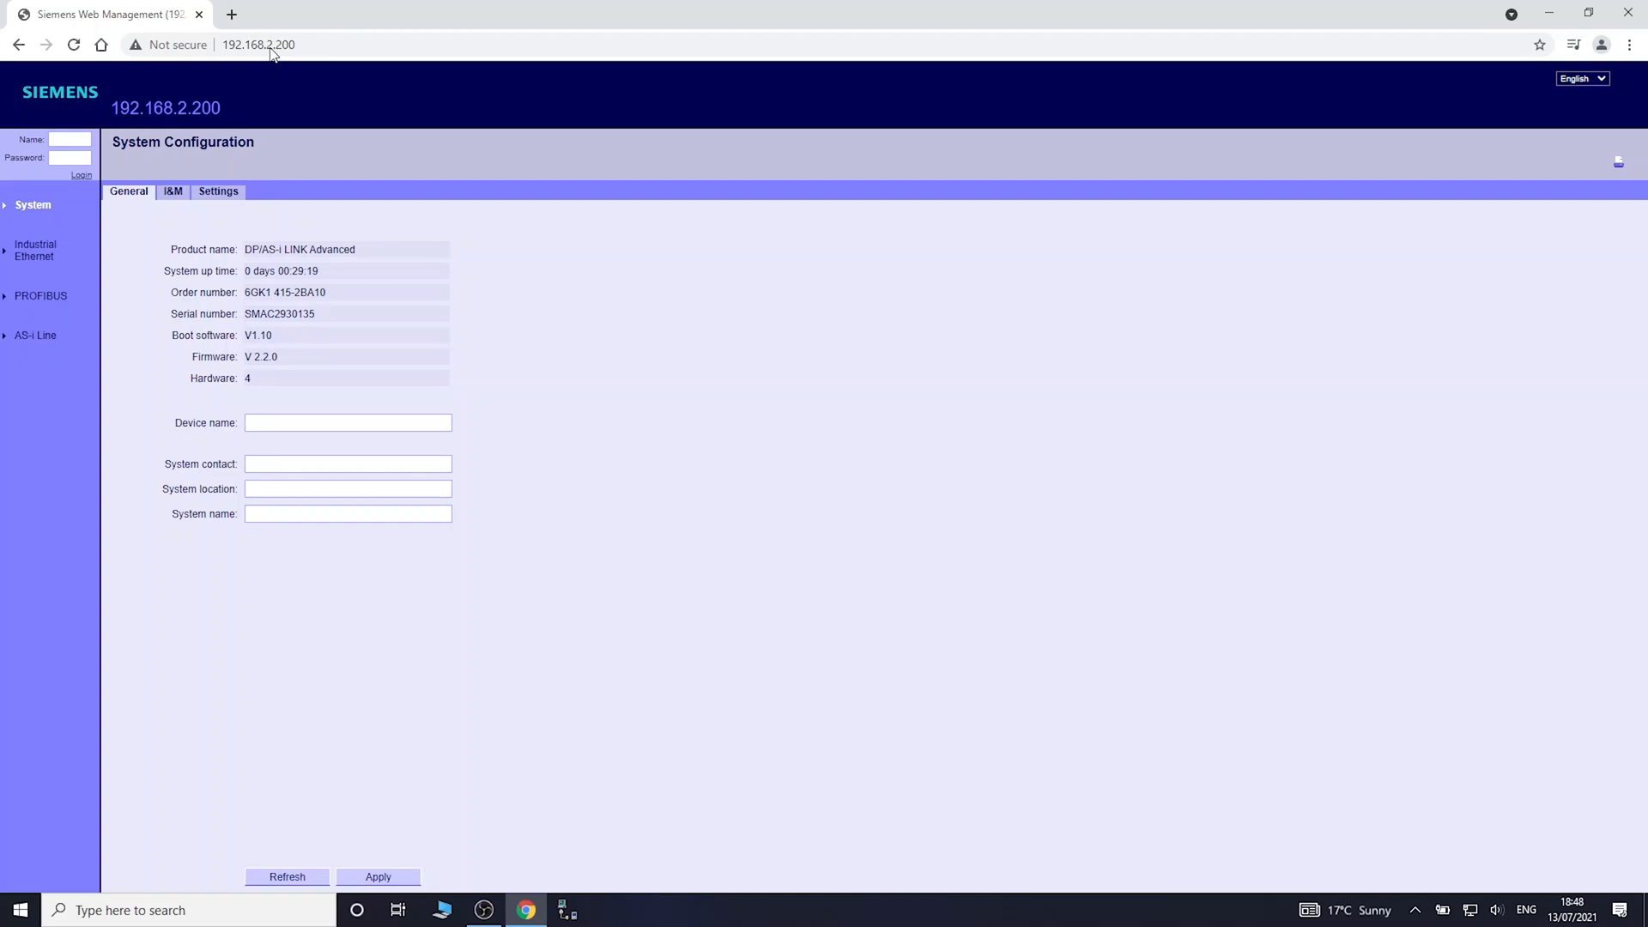
pyautogui.moveTo(130, 218)
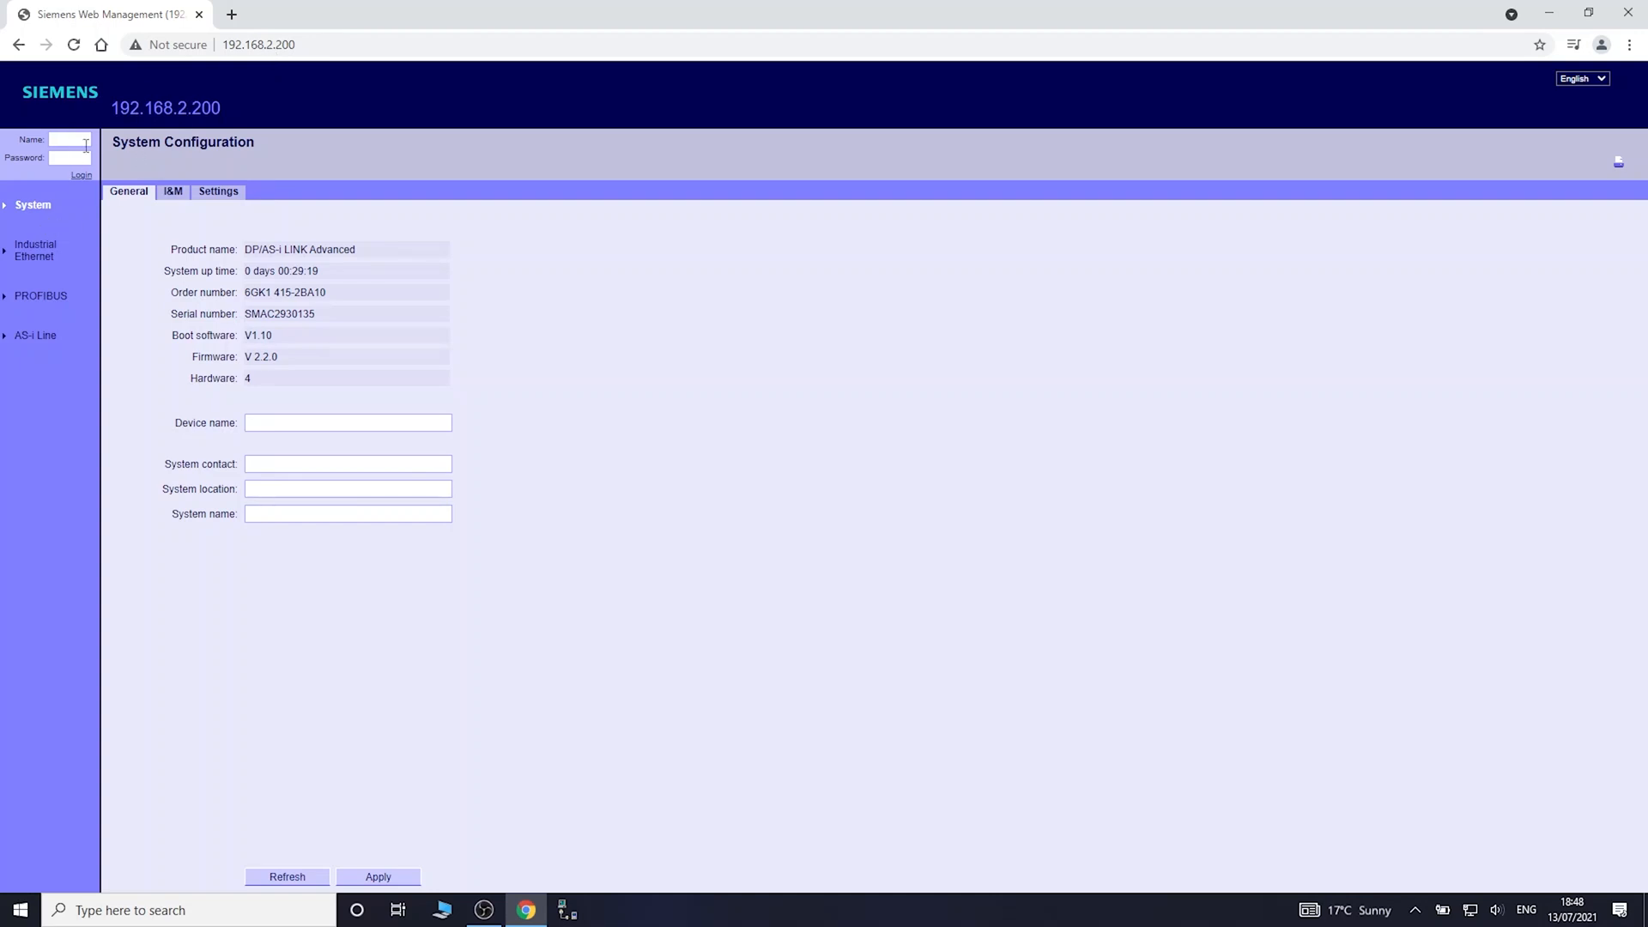
pyautogui.moveTo(125, 261)
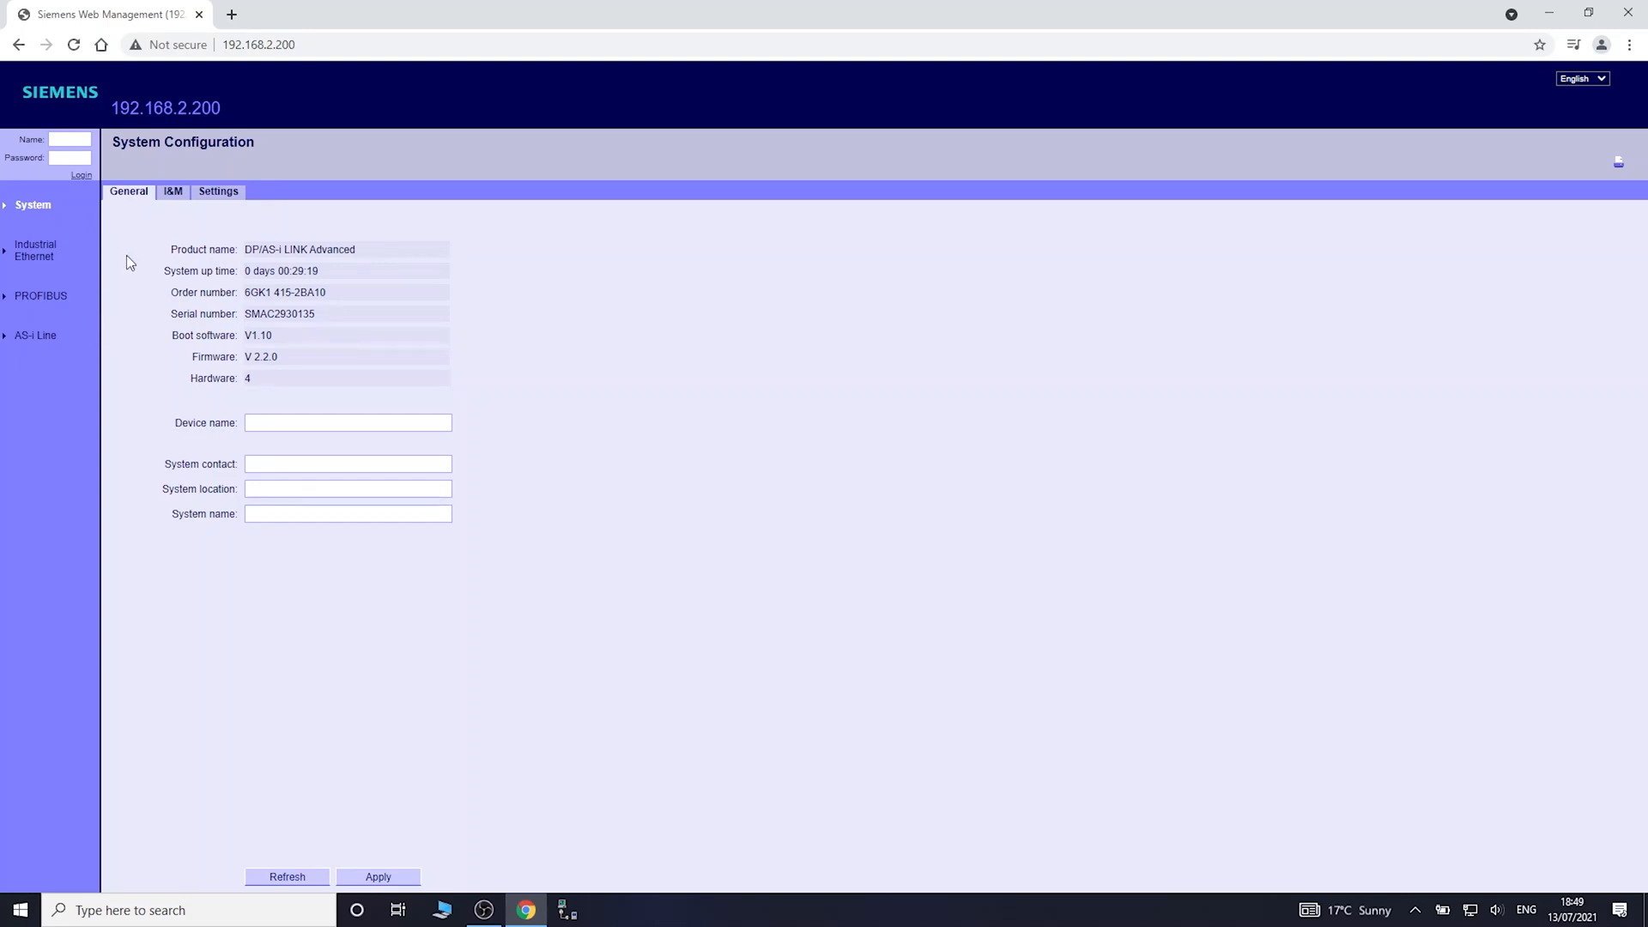
pyautogui.moveTo(151, 261)
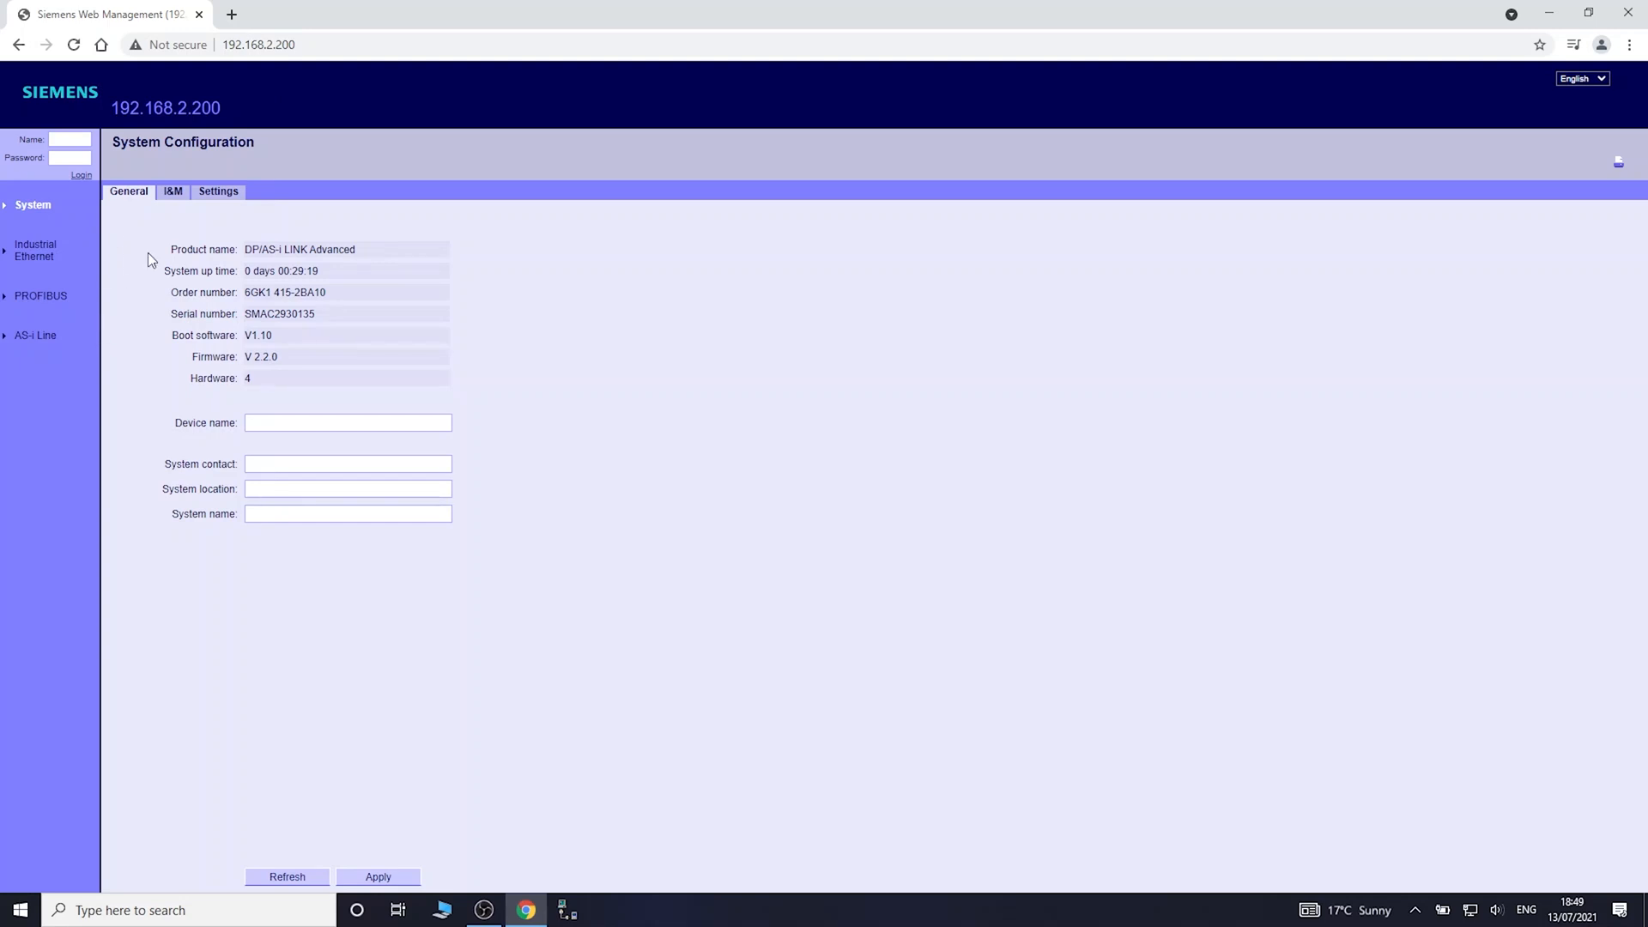
pyautogui.click(172, 190)
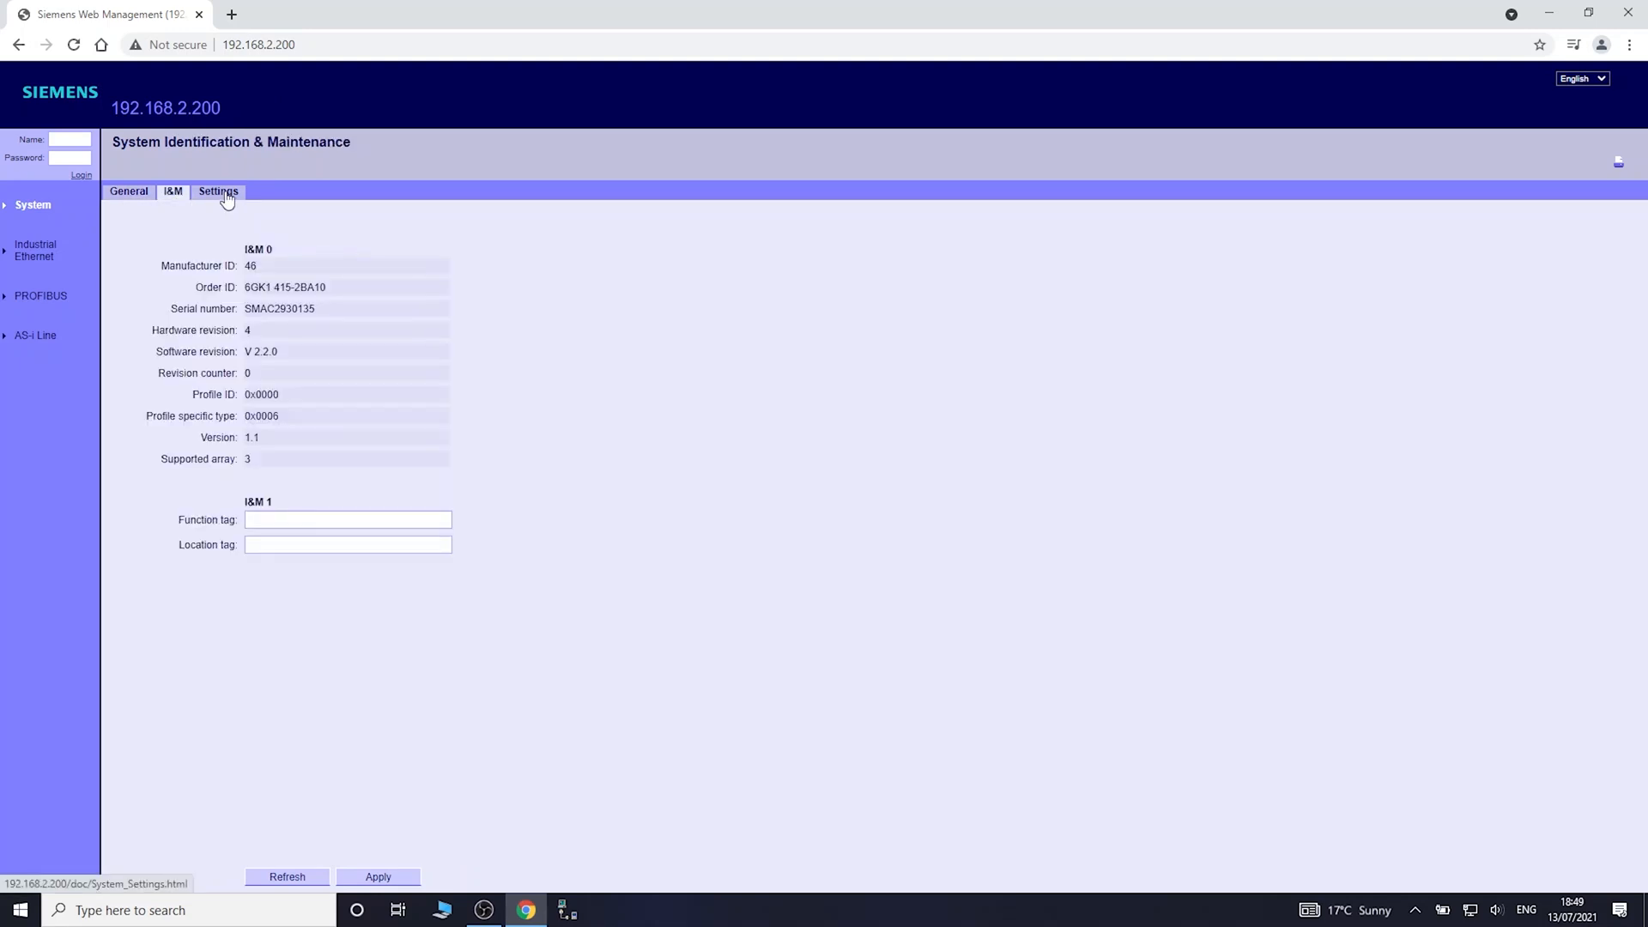
pyautogui.click(217, 191)
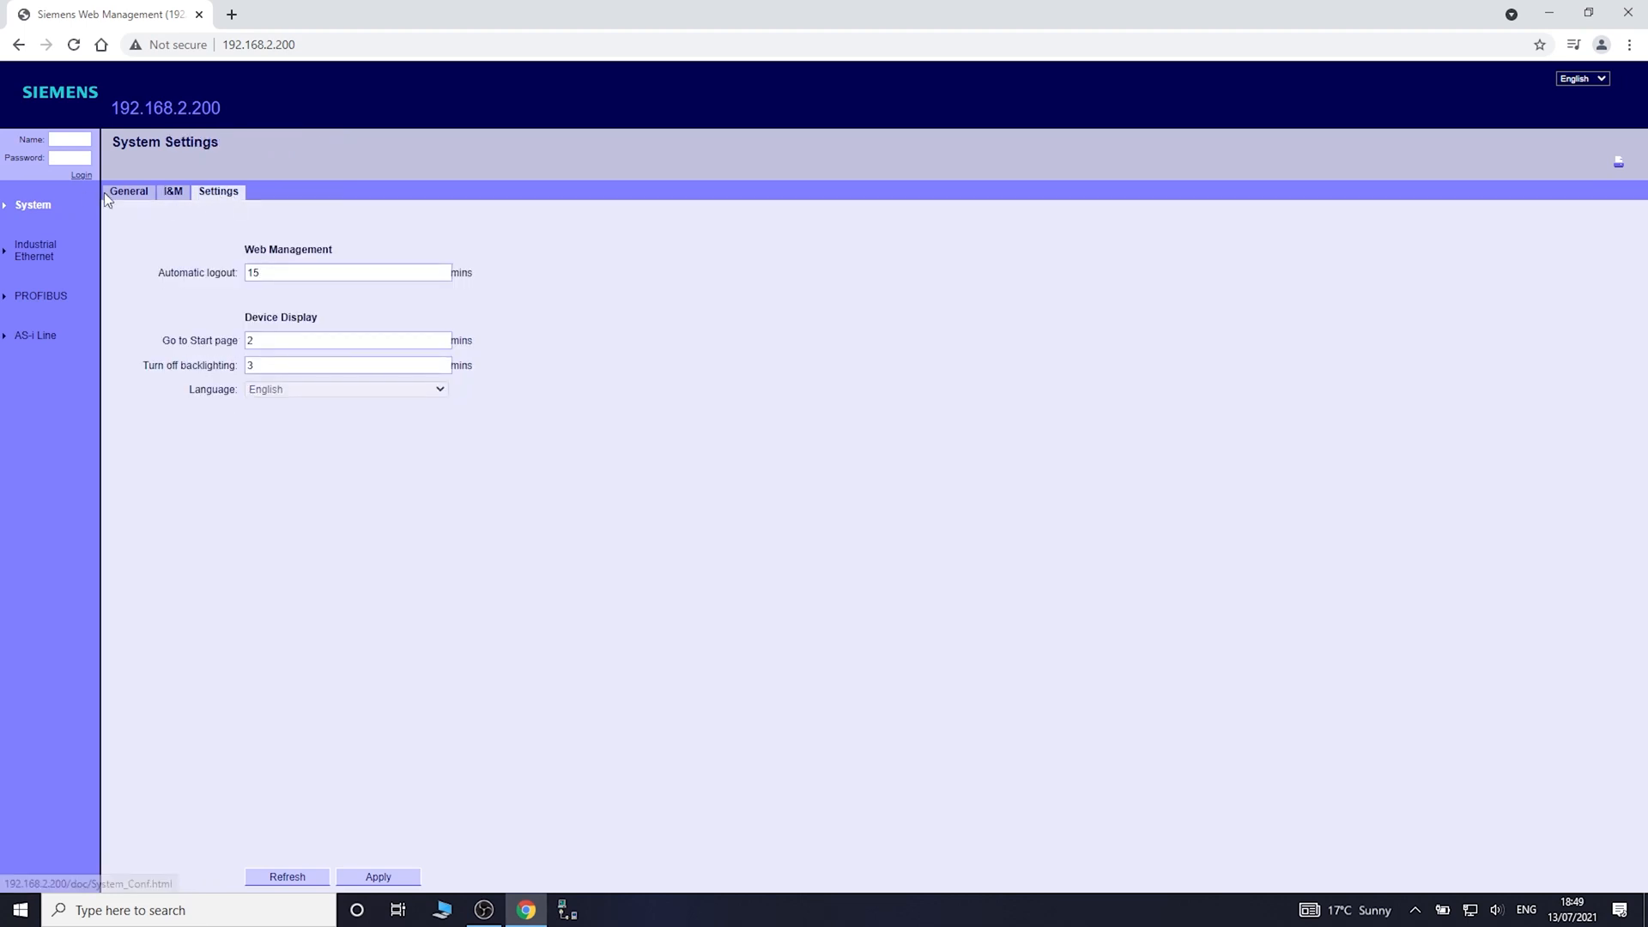
pyautogui.click(129, 191)
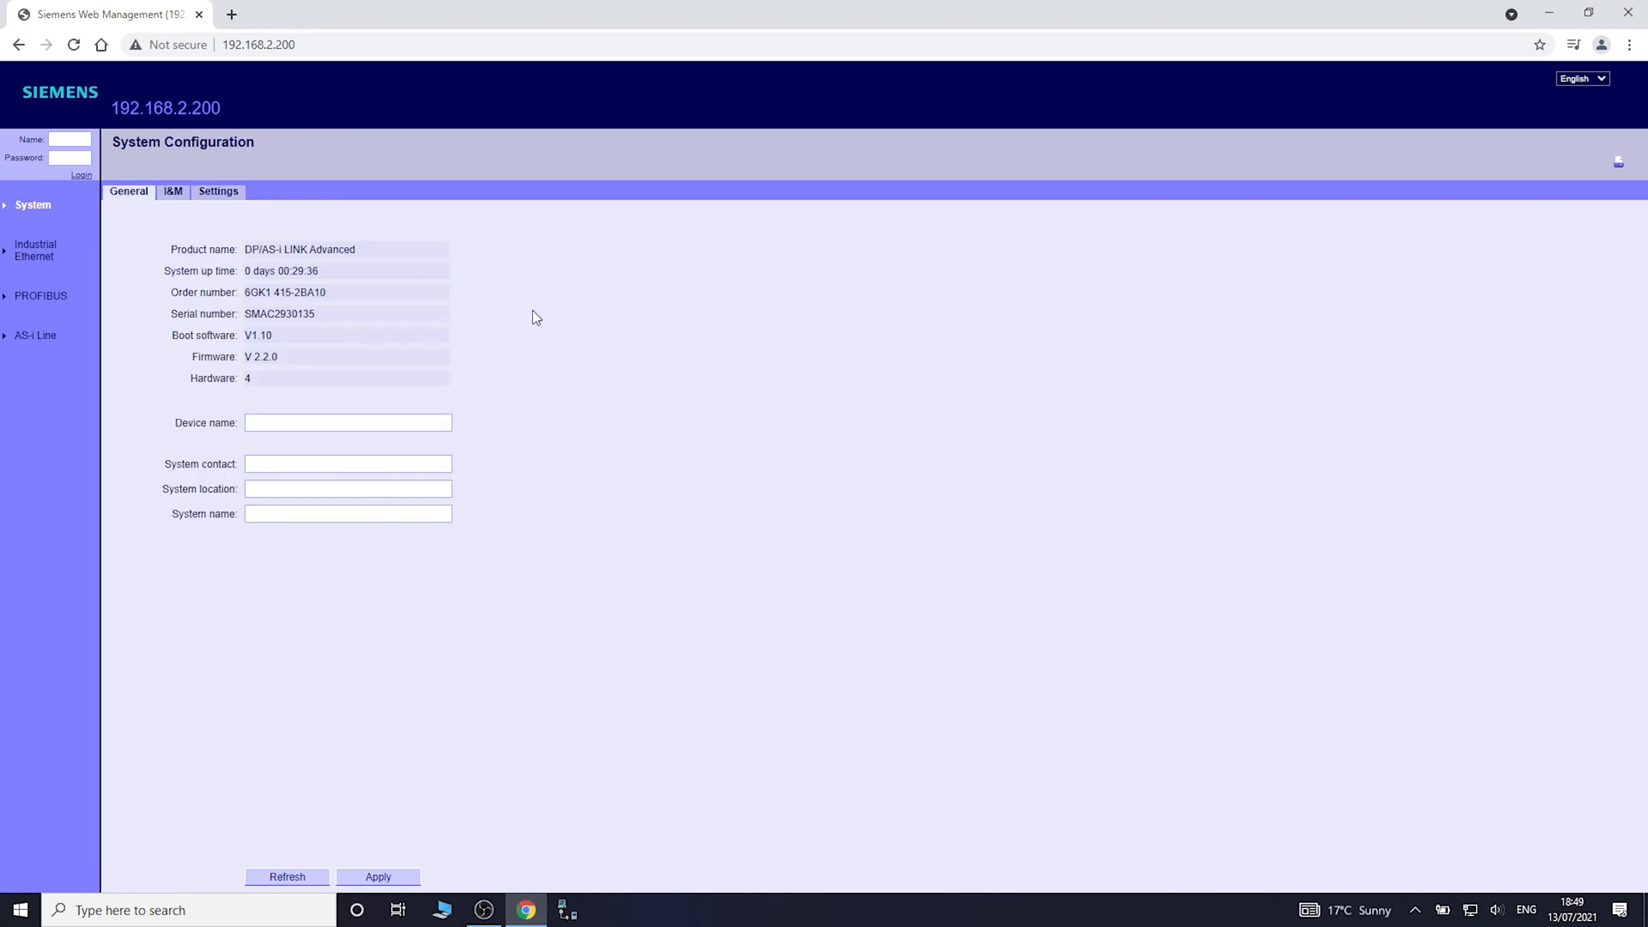
pyautogui.moveTo(34, 250)
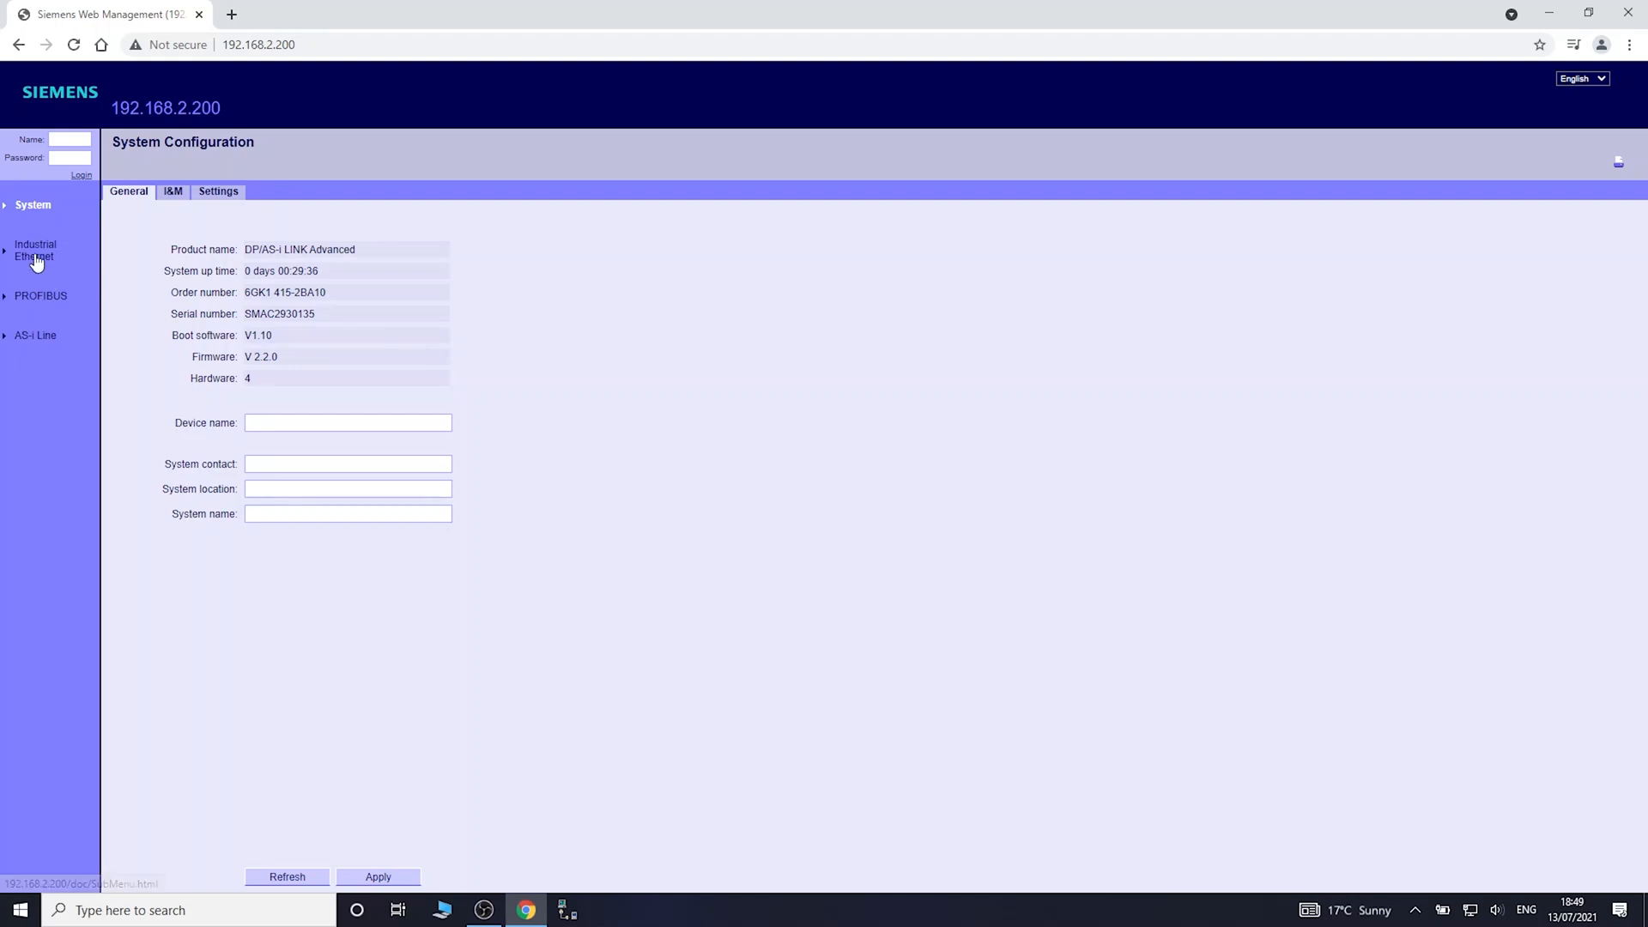
# - View the Industrial Ethernet IP and PROFIBUS configuration pages, then the AS-i slave overview
pyautogui.click(34, 251)
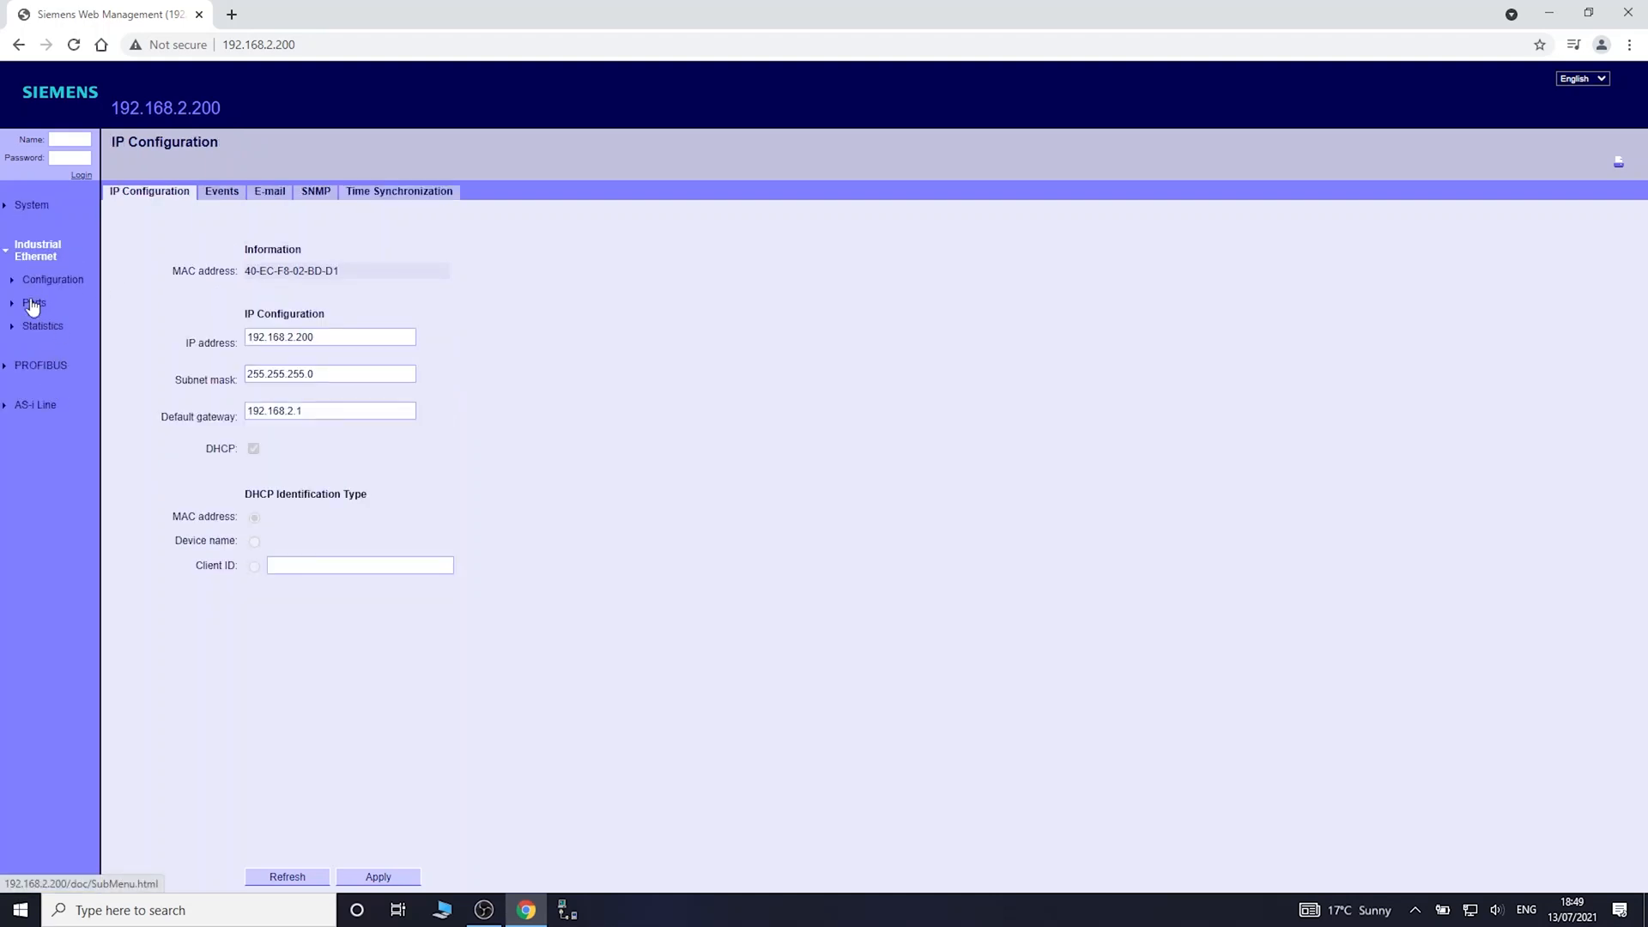
pyautogui.click(39, 364)
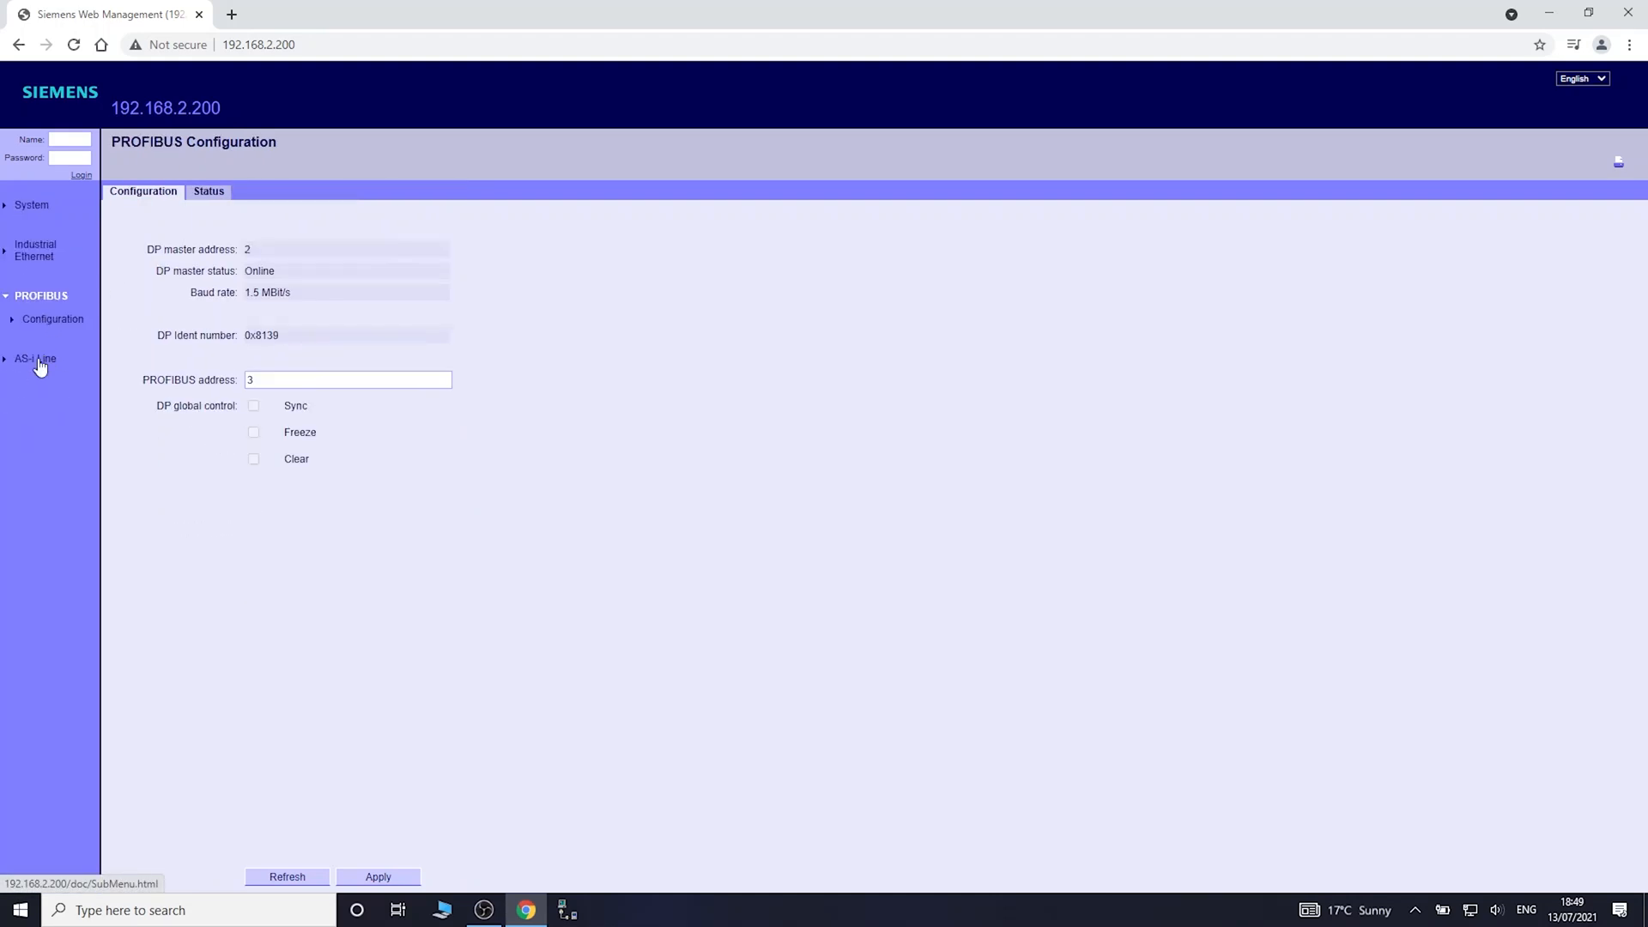
pyautogui.click(35, 359)
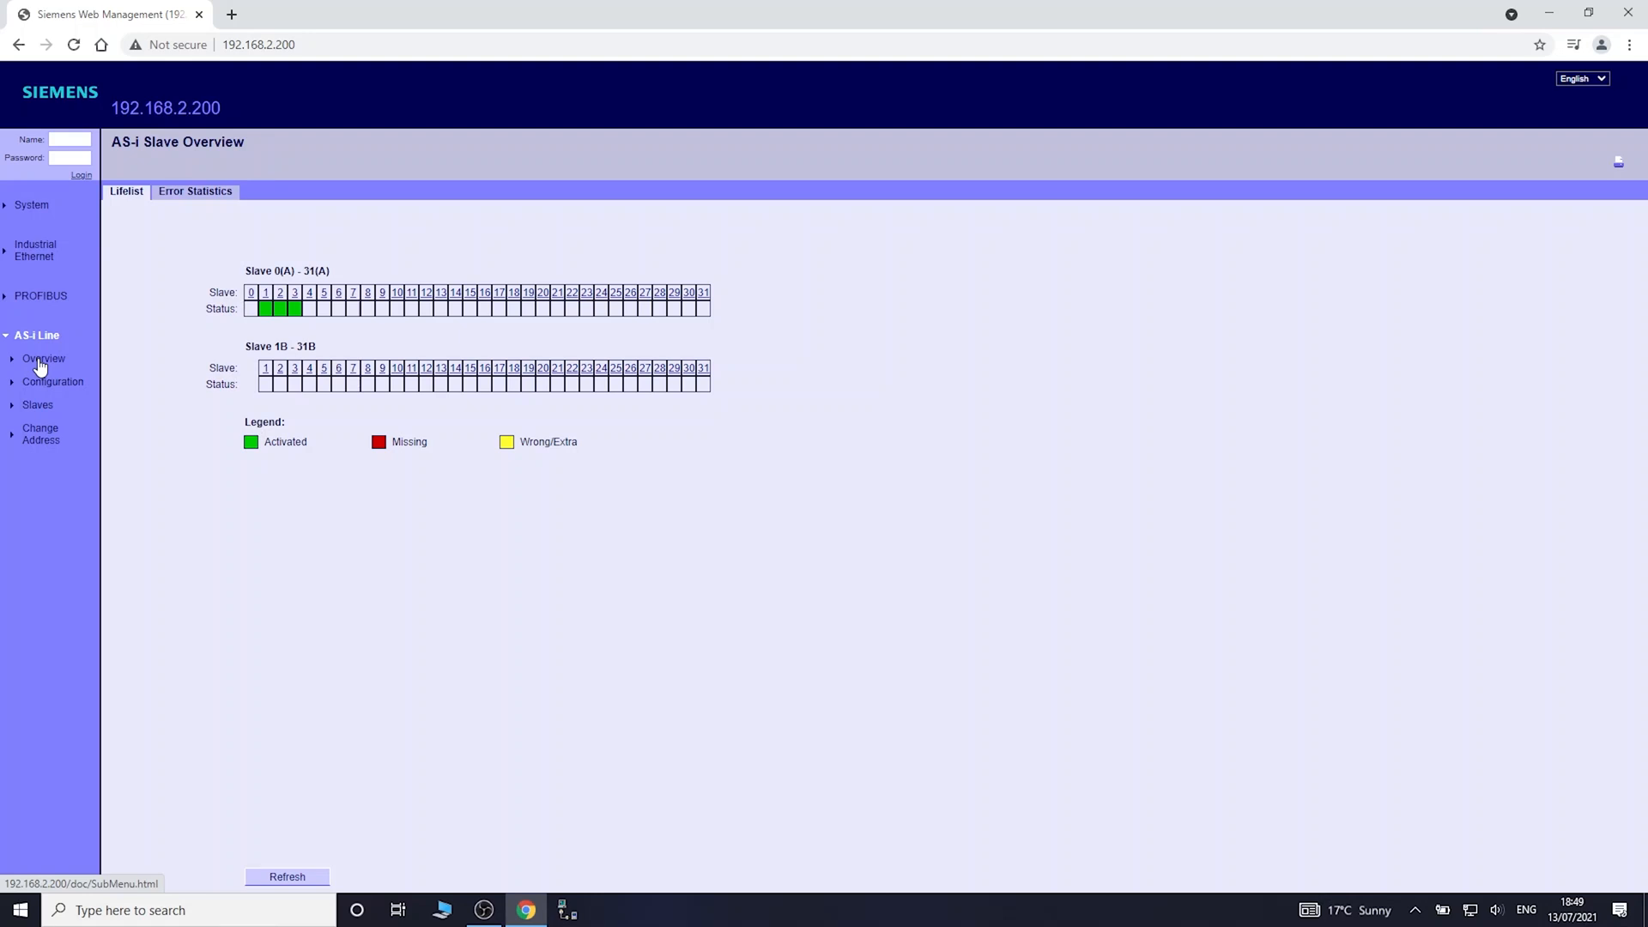
pyautogui.moveTo(387, 343)
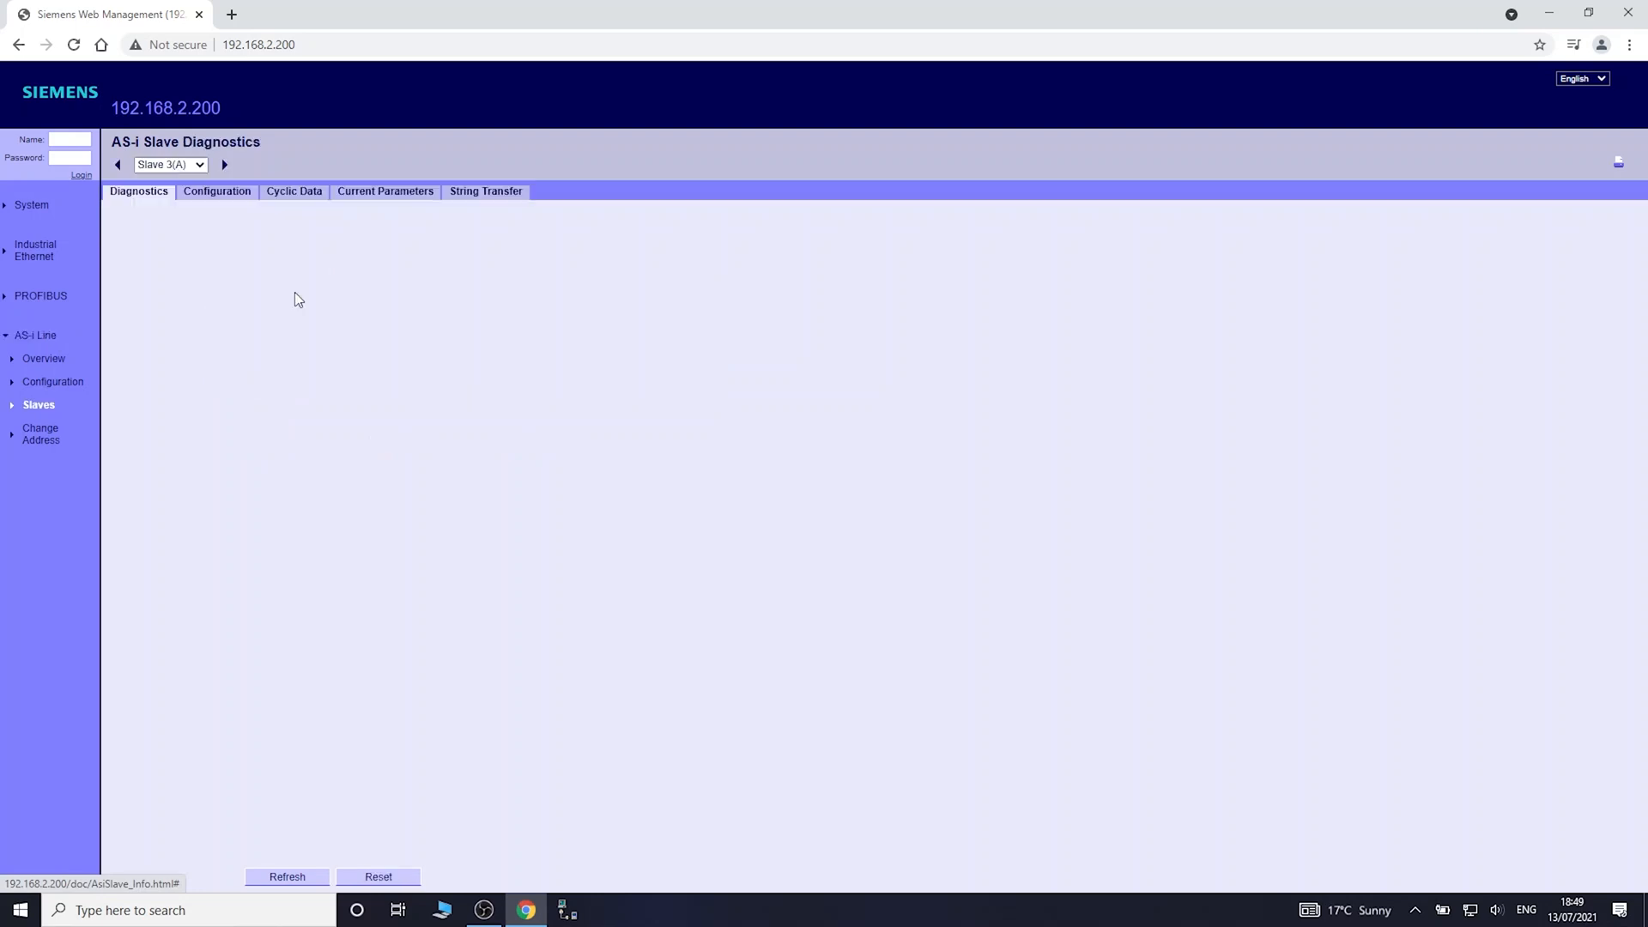
# - Review slave 3(A)'s diagnostics, configuration, cyclic data, parameter bits and string transfer pages
pyautogui.click(287, 877)
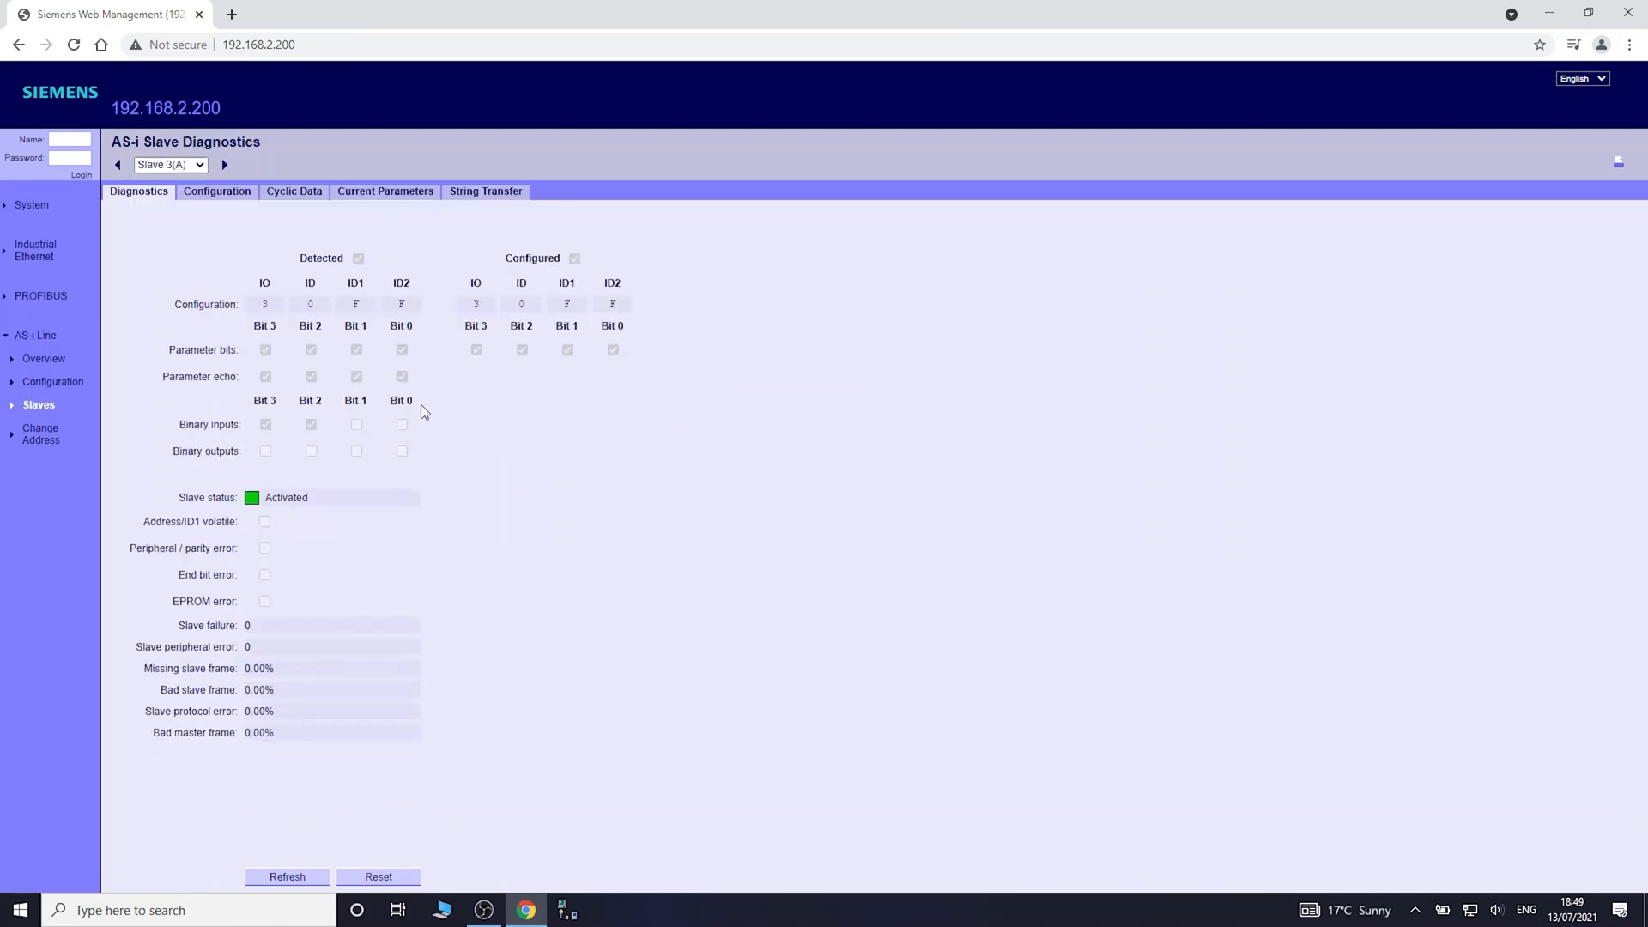
pyautogui.moveTo(615, 470)
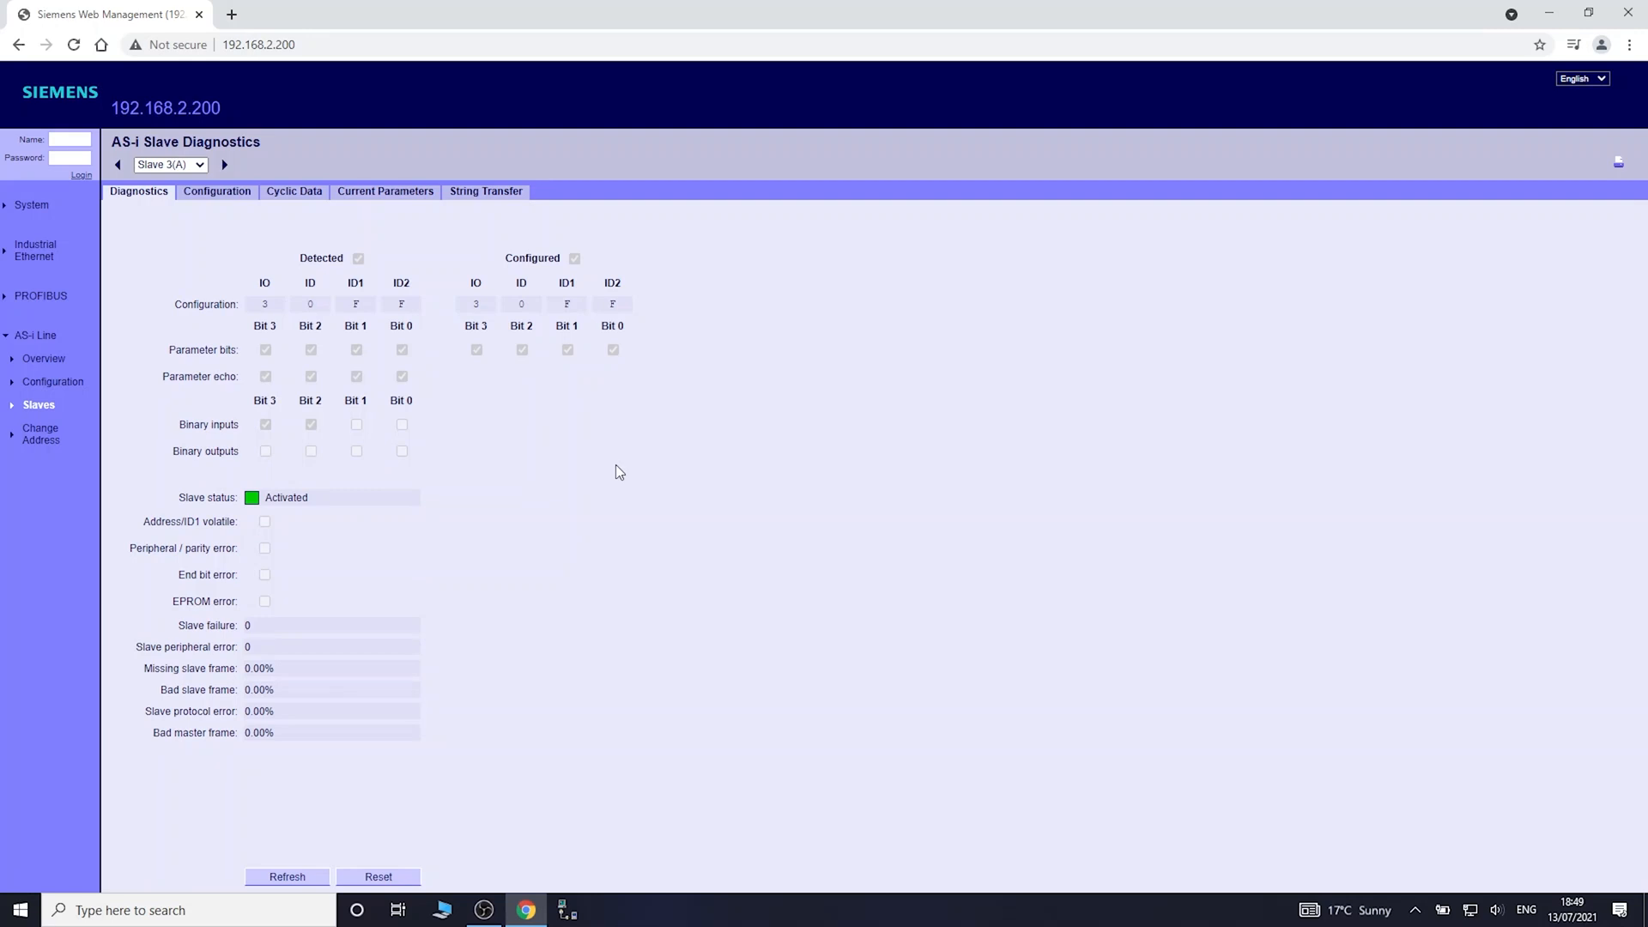
pyautogui.moveTo(239, 664)
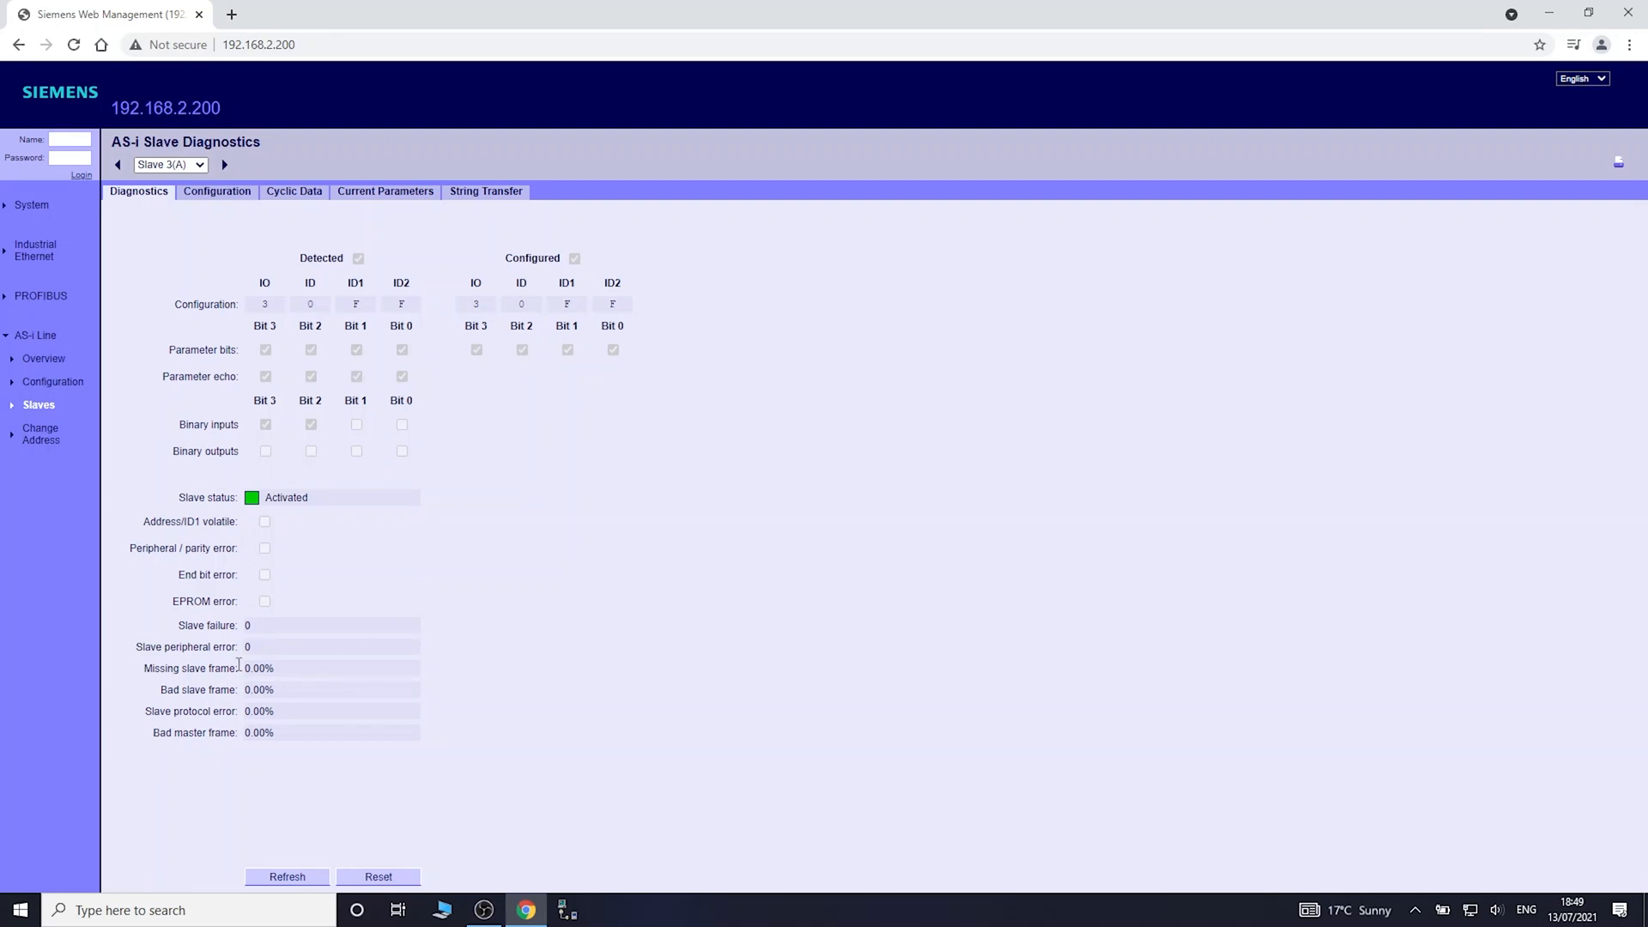
pyautogui.moveTo(218, 191)
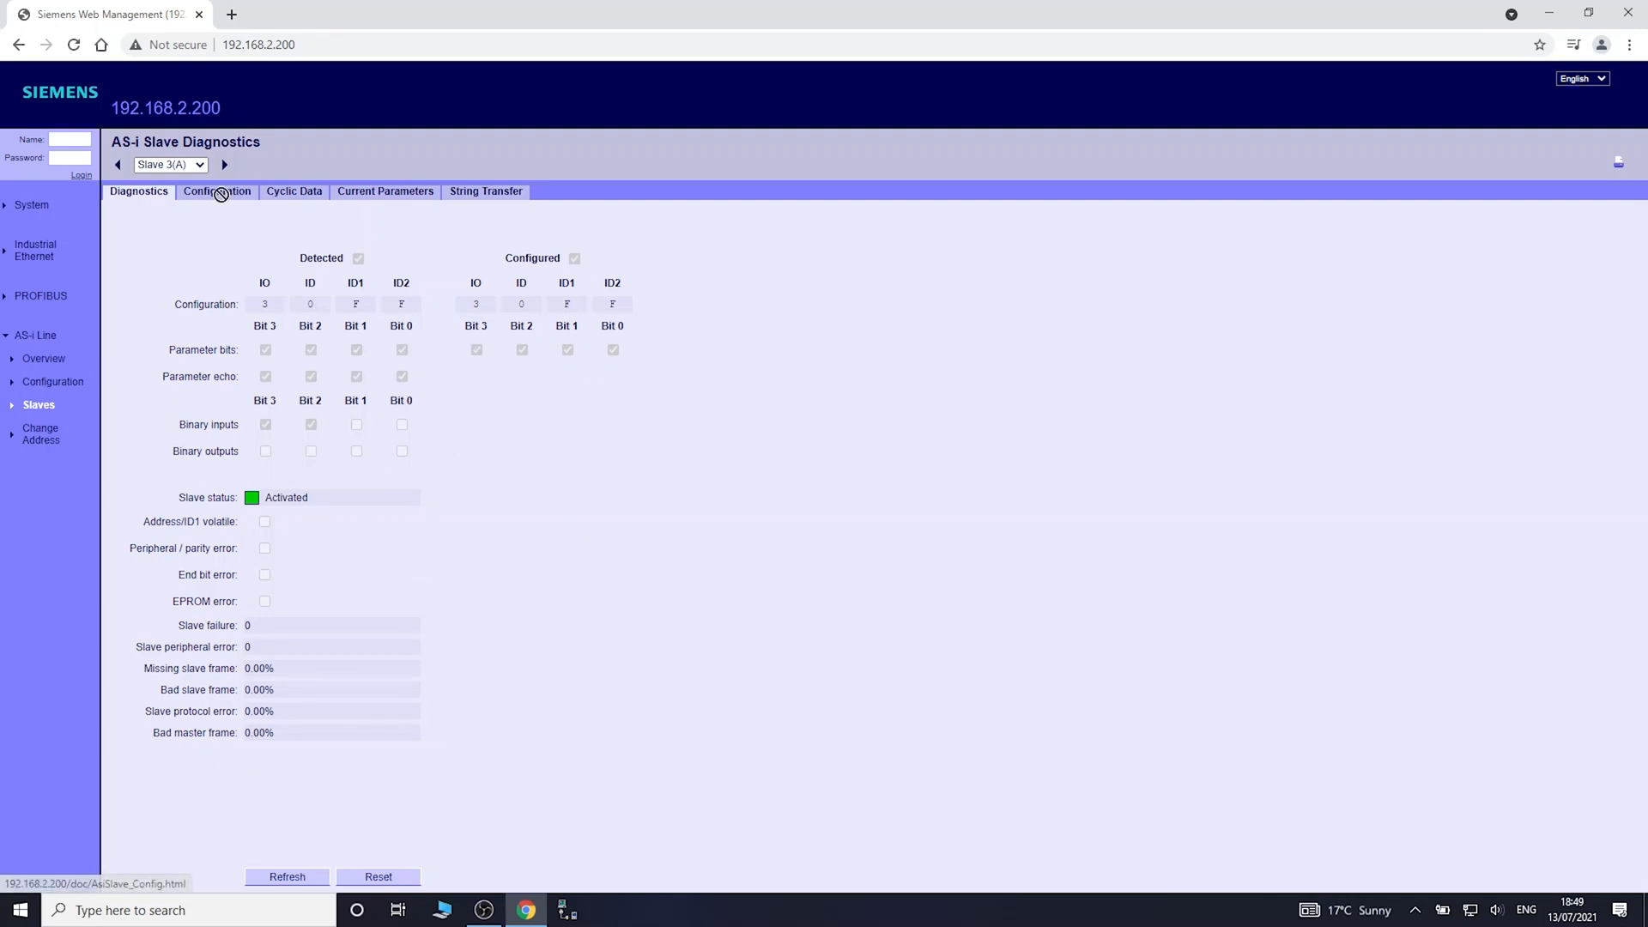
pyautogui.click(216, 191)
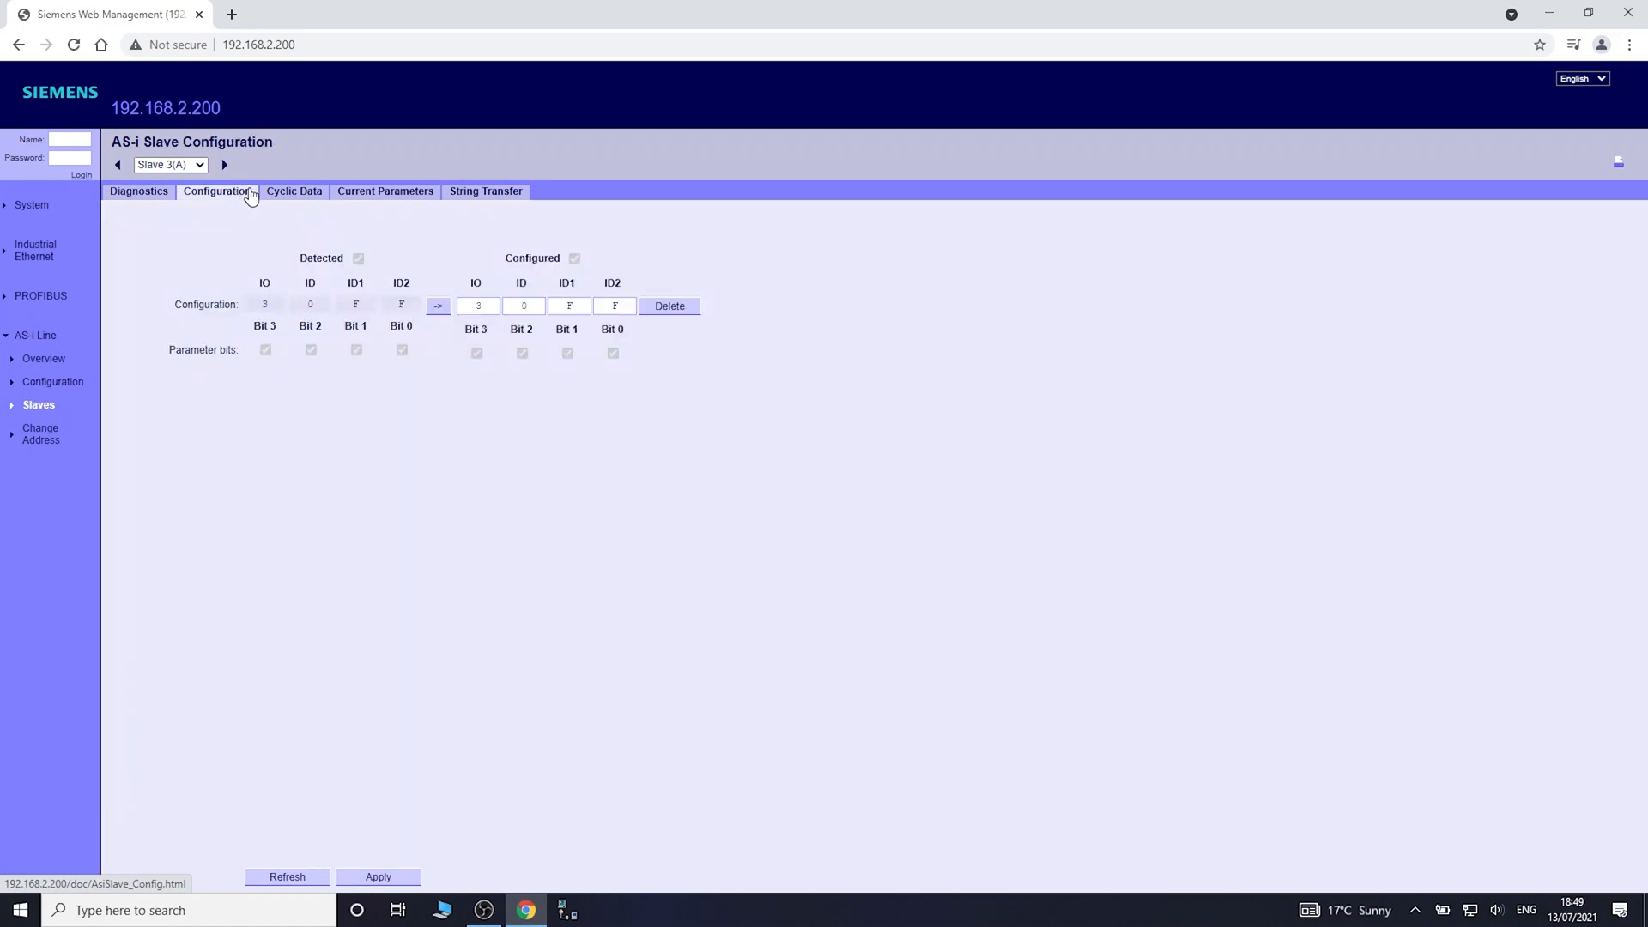
pyautogui.click(293, 191)
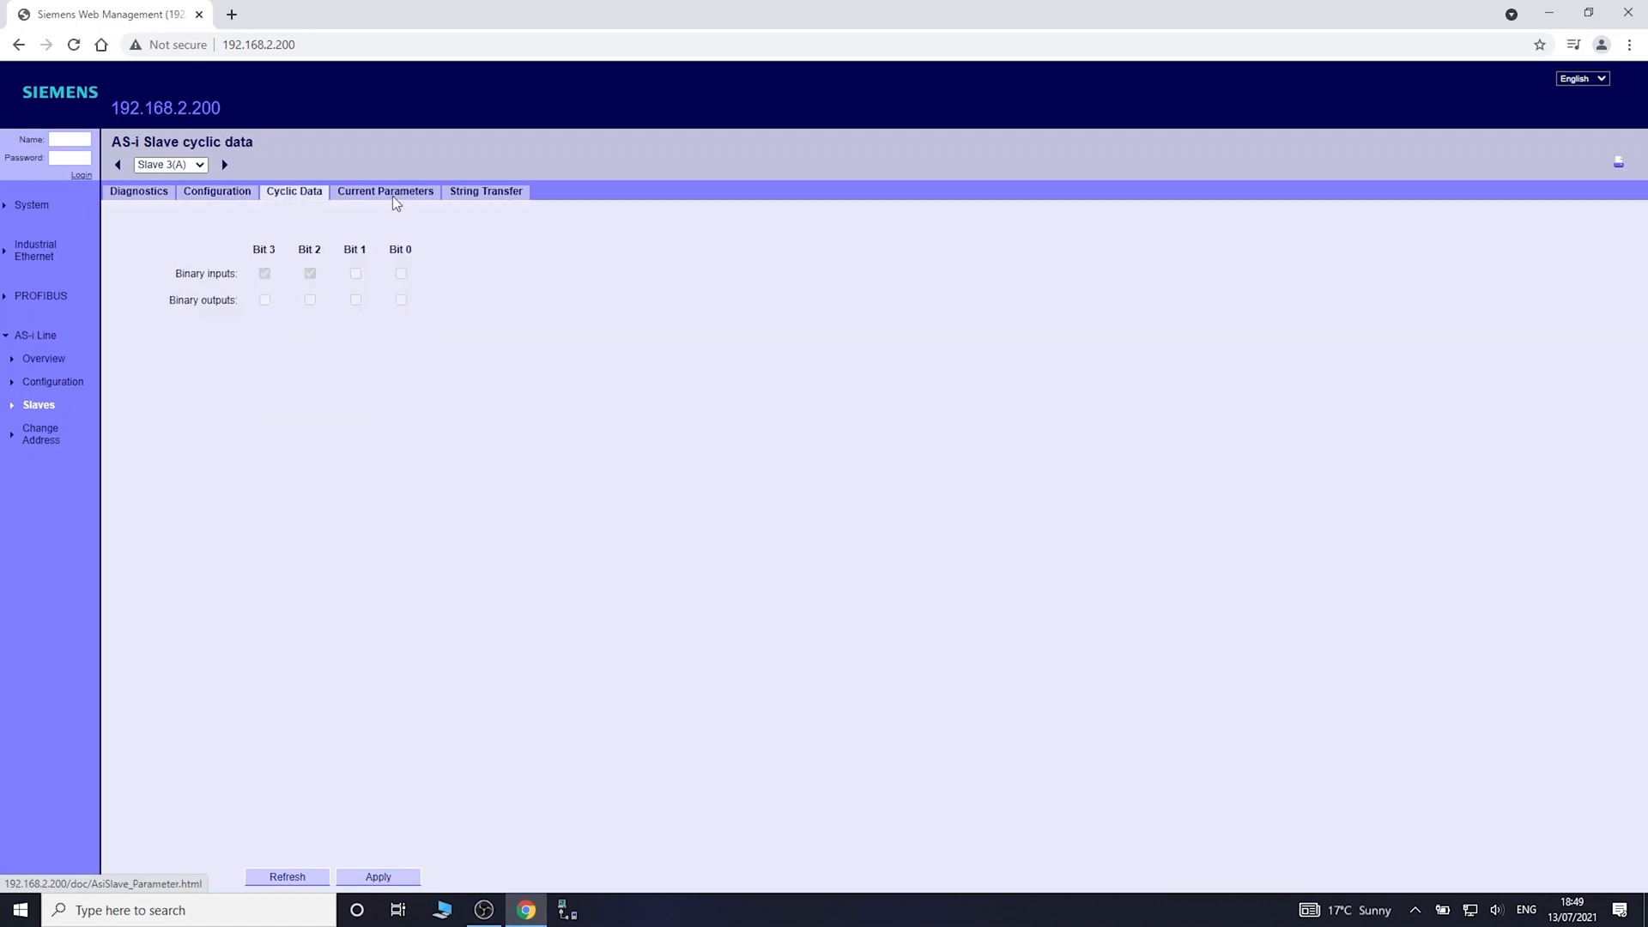
pyautogui.click(384, 191)
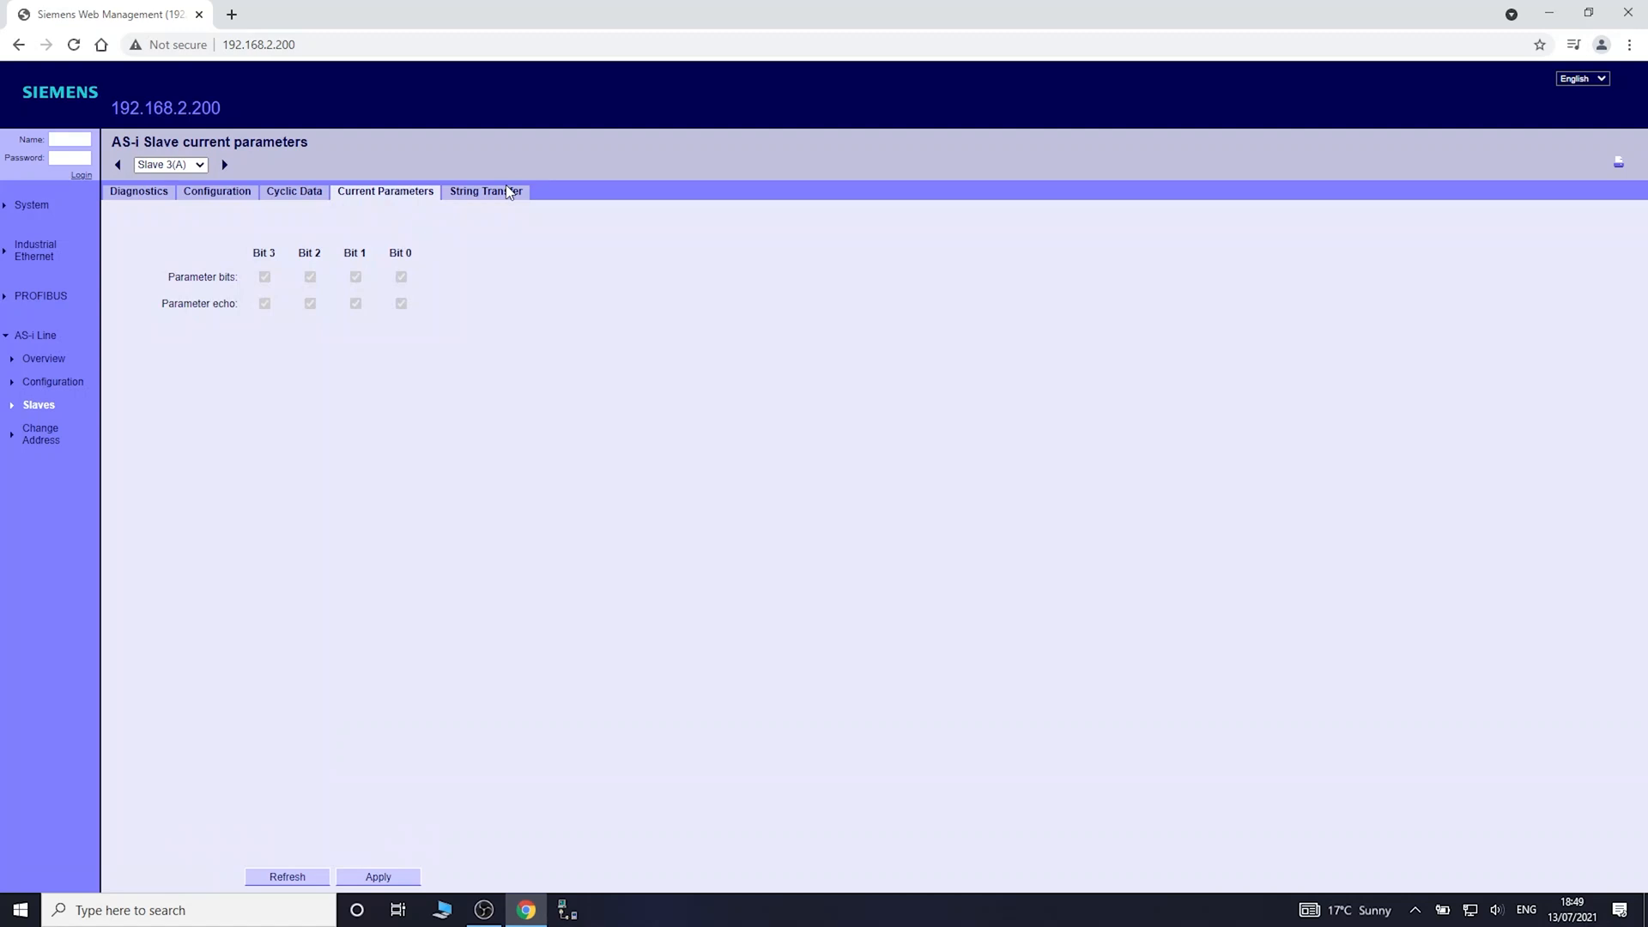
pyautogui.click(484, 191)
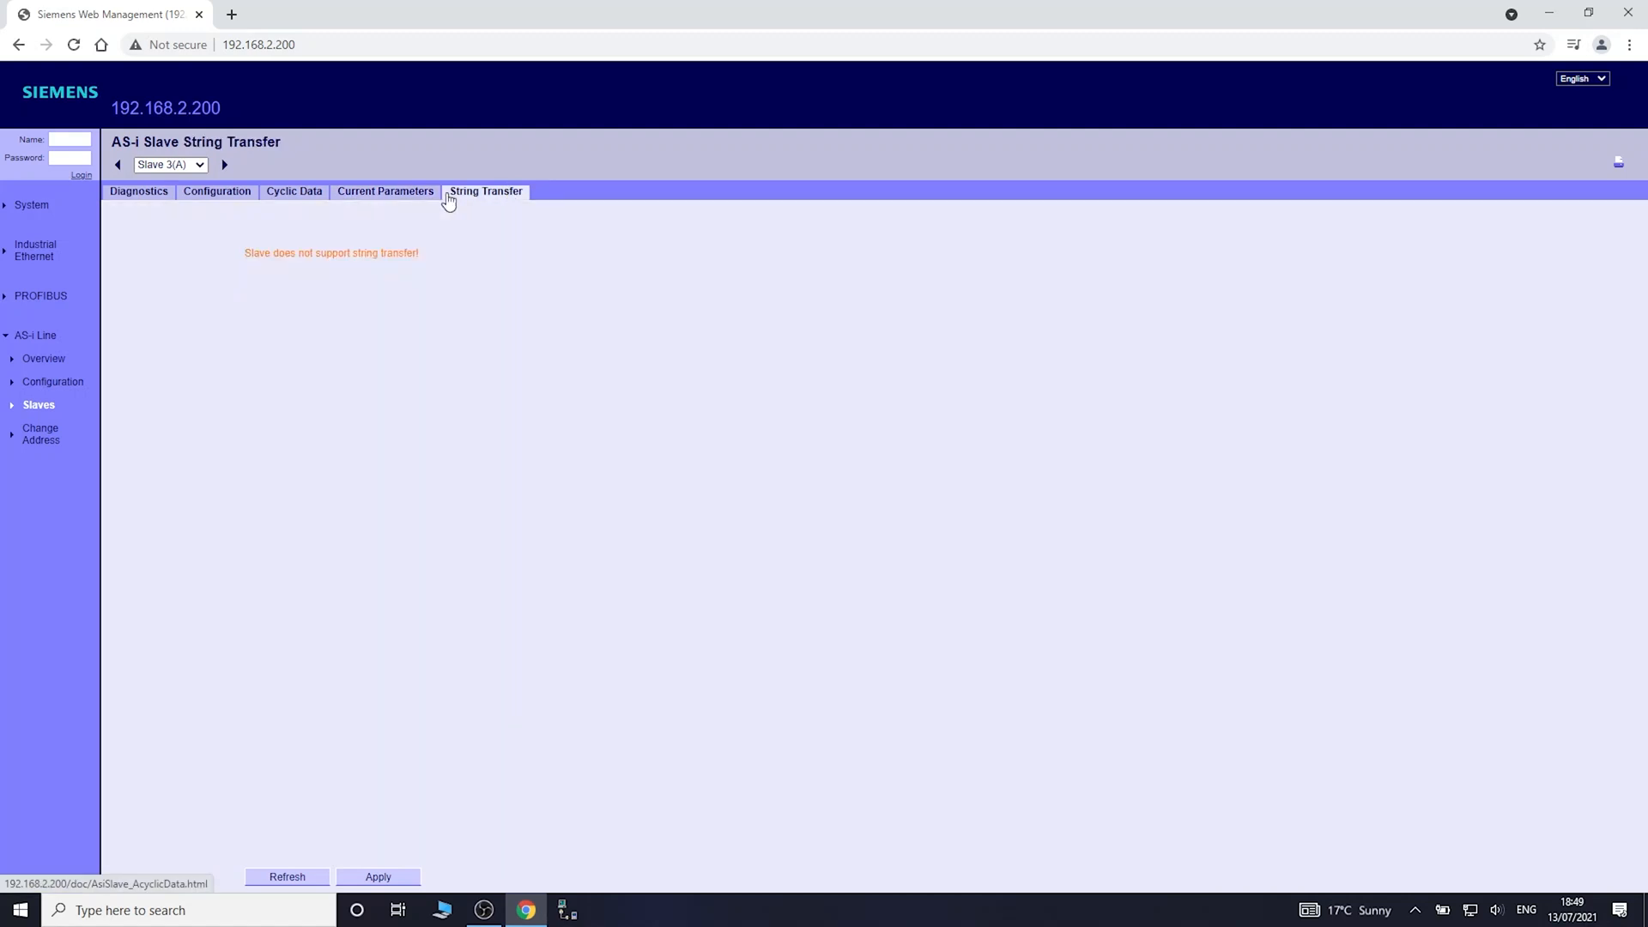
pyautogui.click(137, 191)
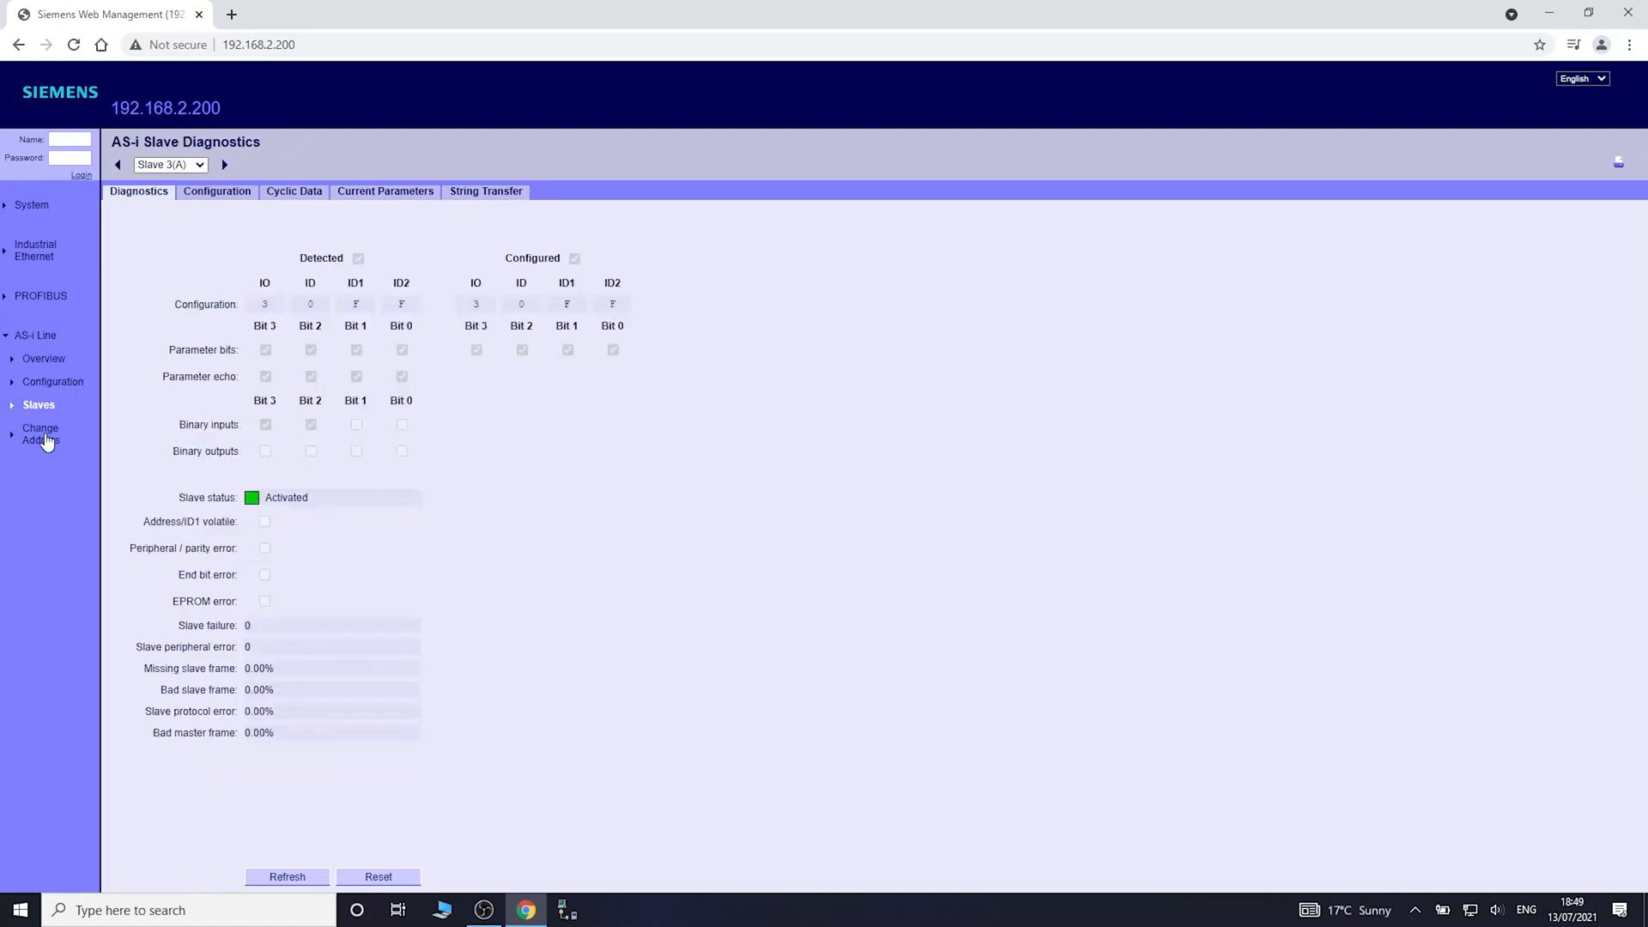
# - Visit the change-address and AS-i line configuration pages, returning to the slave overview lifelist
pyautogui.click(41, 432)
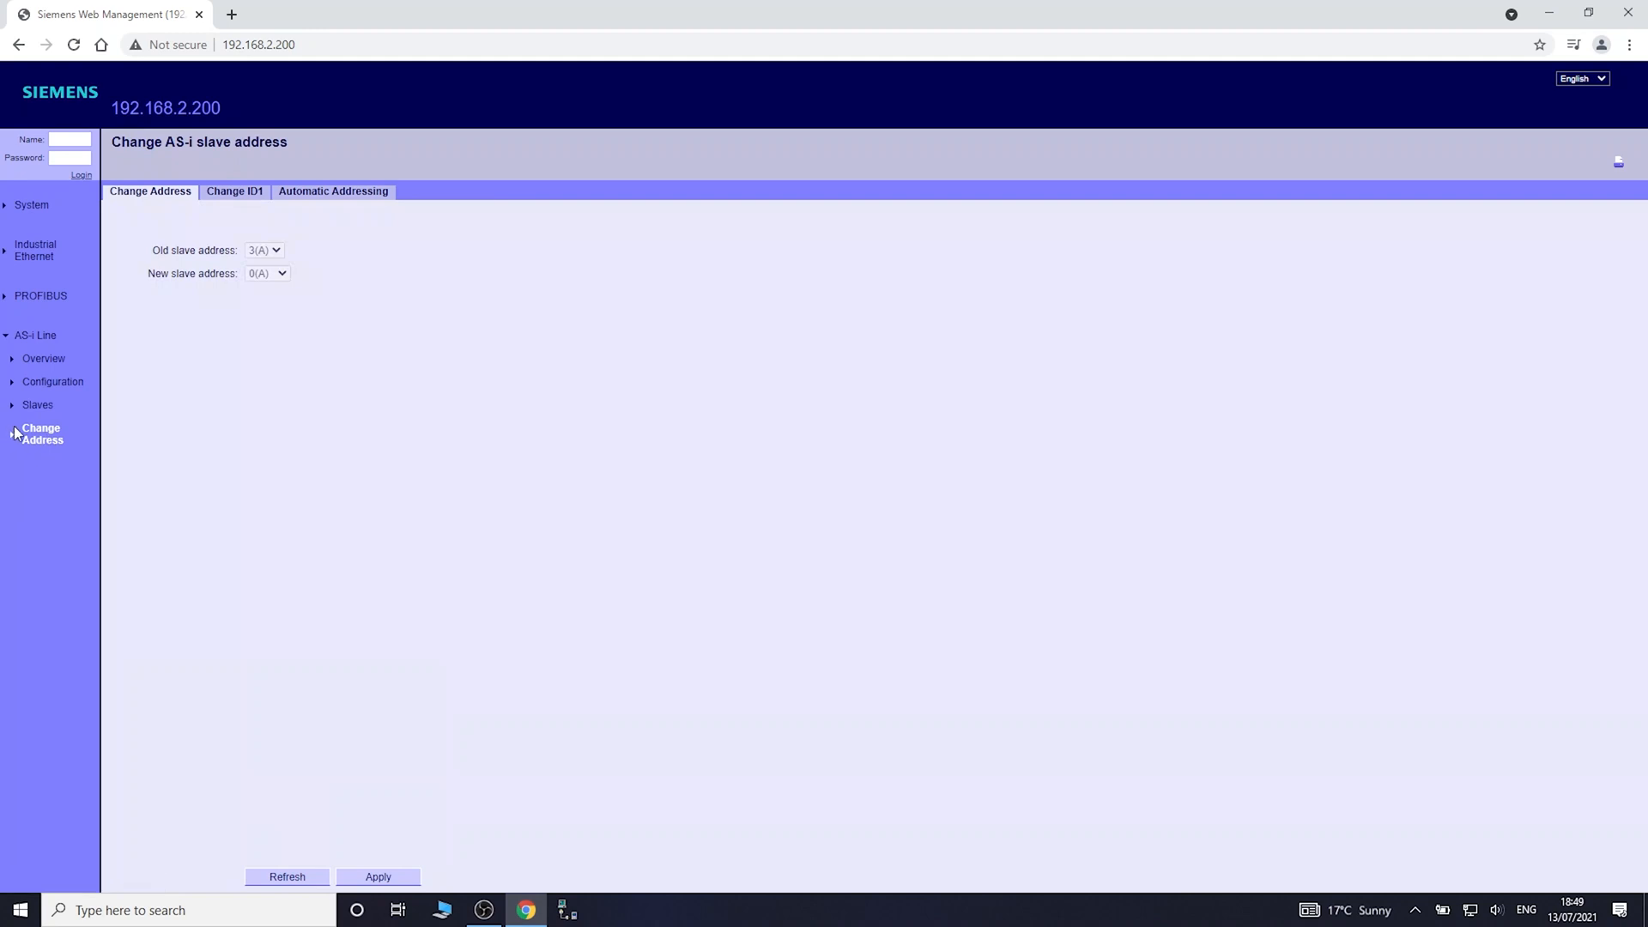
pyautogui.click(54, 381)
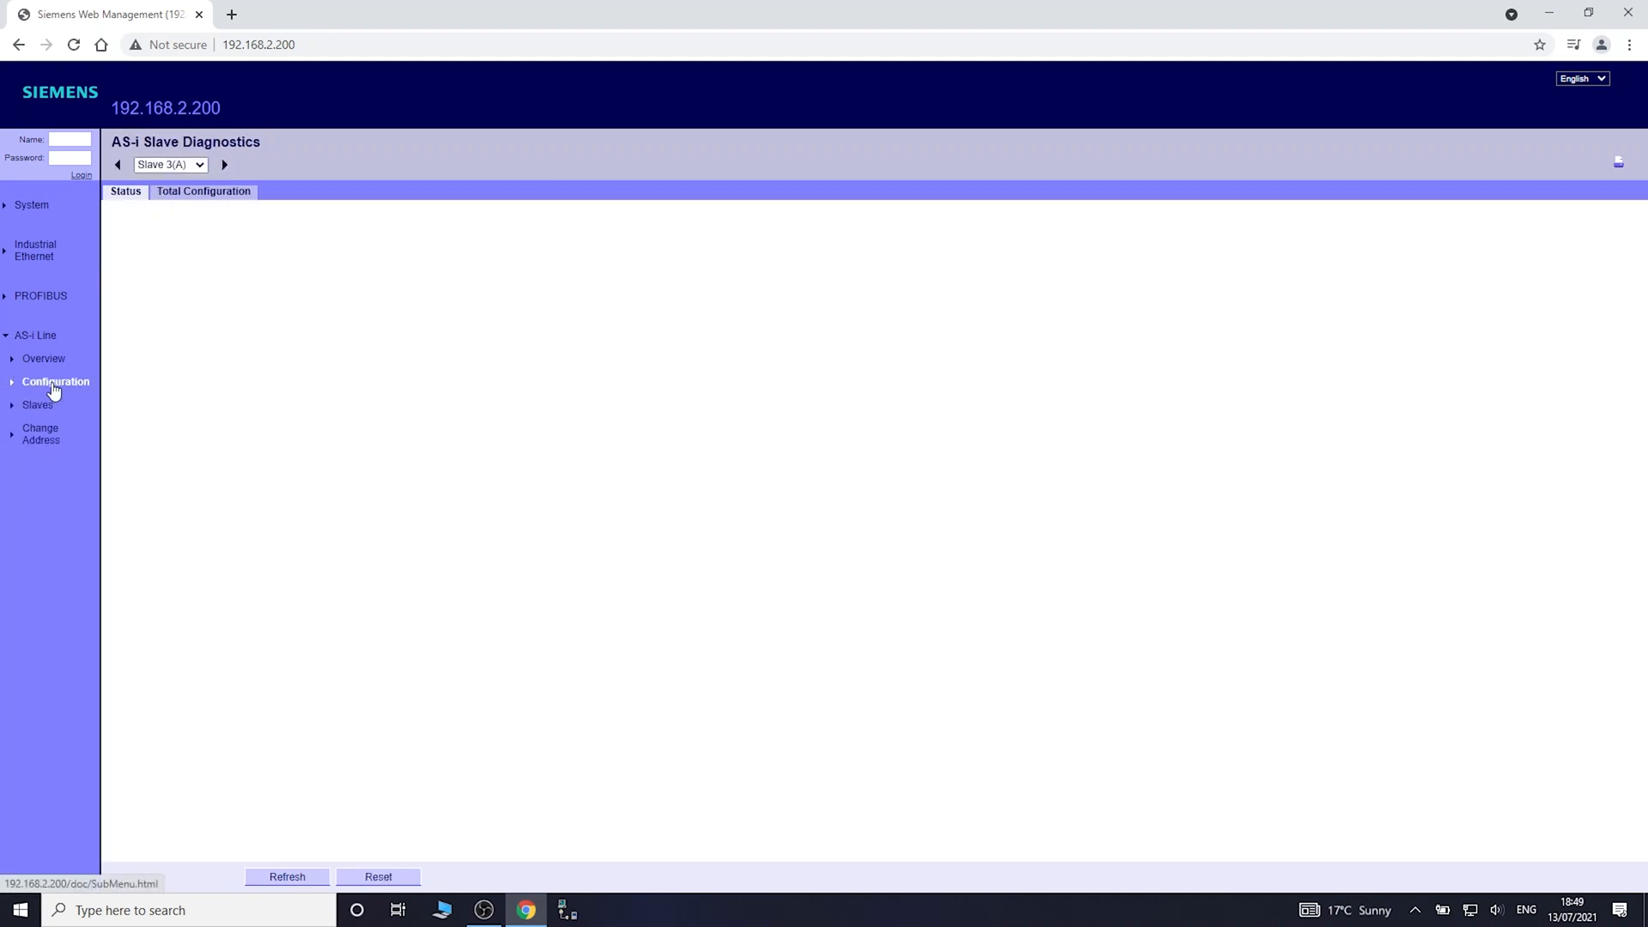
pyautogui.click(43, 359)
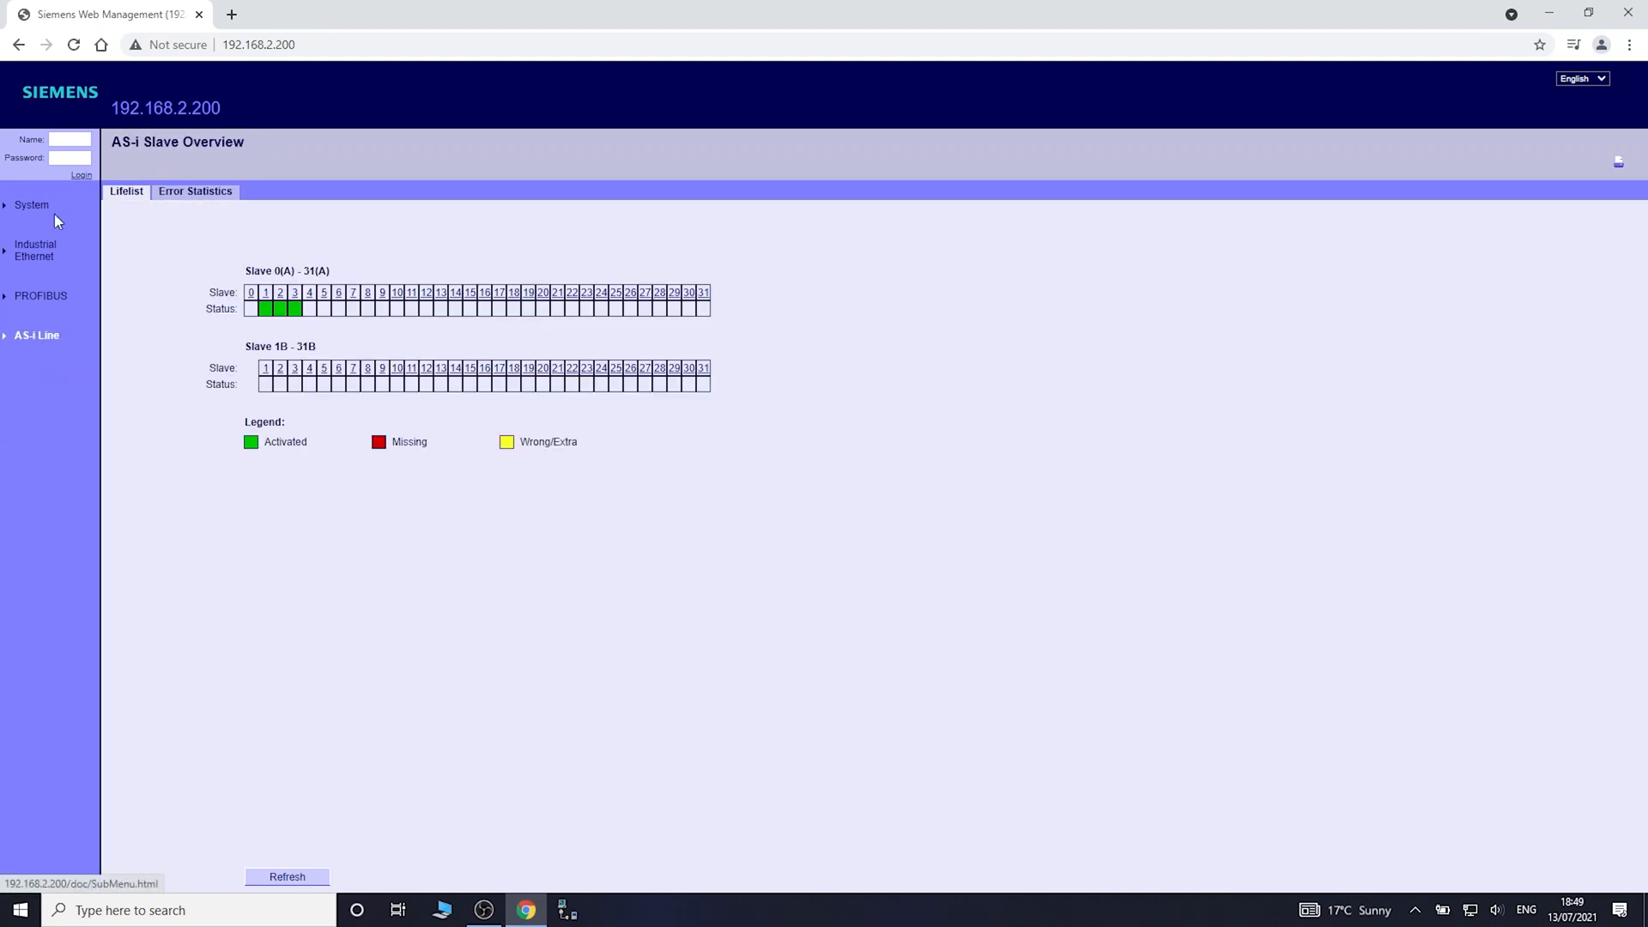
# - Attempt a login as 'admin', which is rejected with a wrong-password alert
pyautogui.click(68, 139)
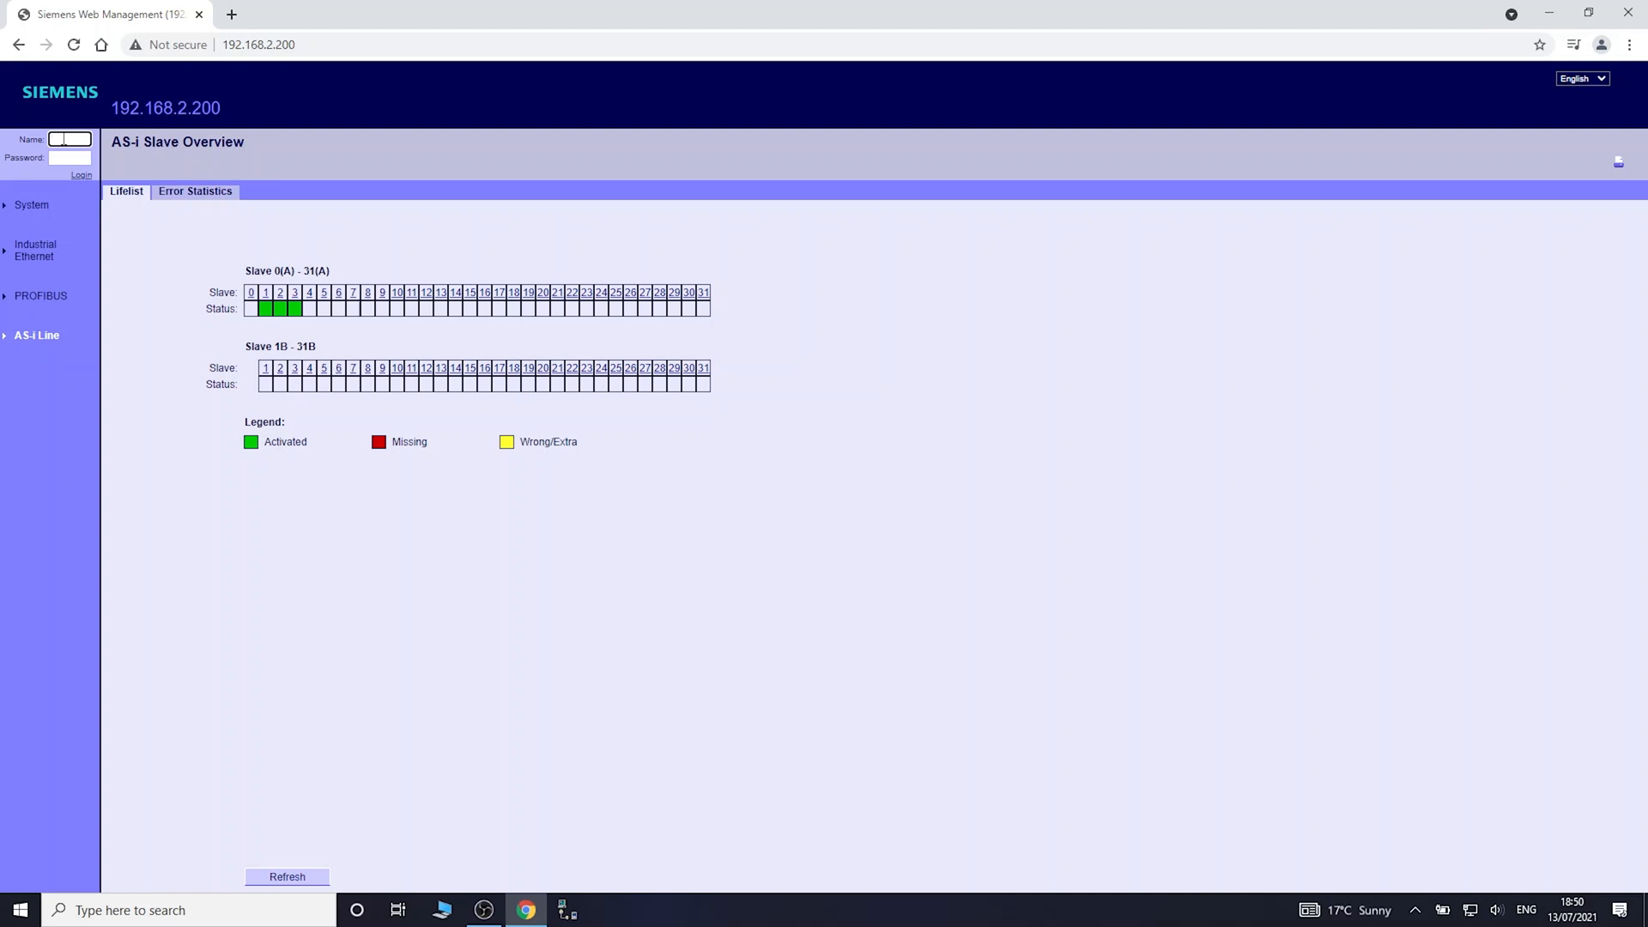
pyautogui.write('admin')
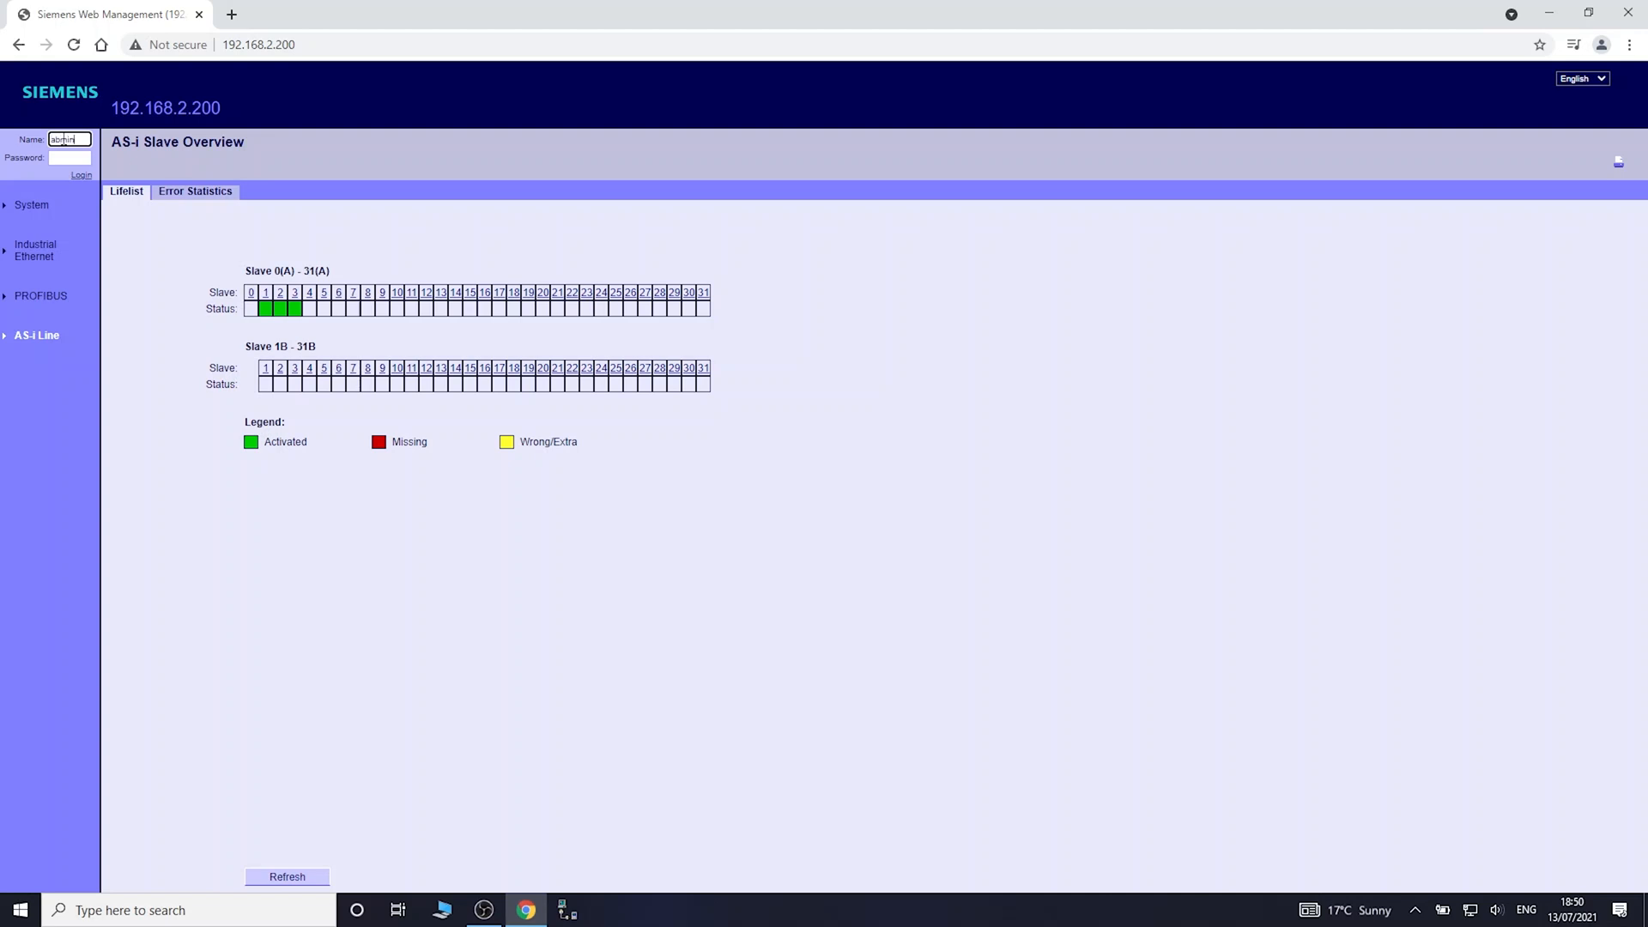
pyautogui.click(69, 158)
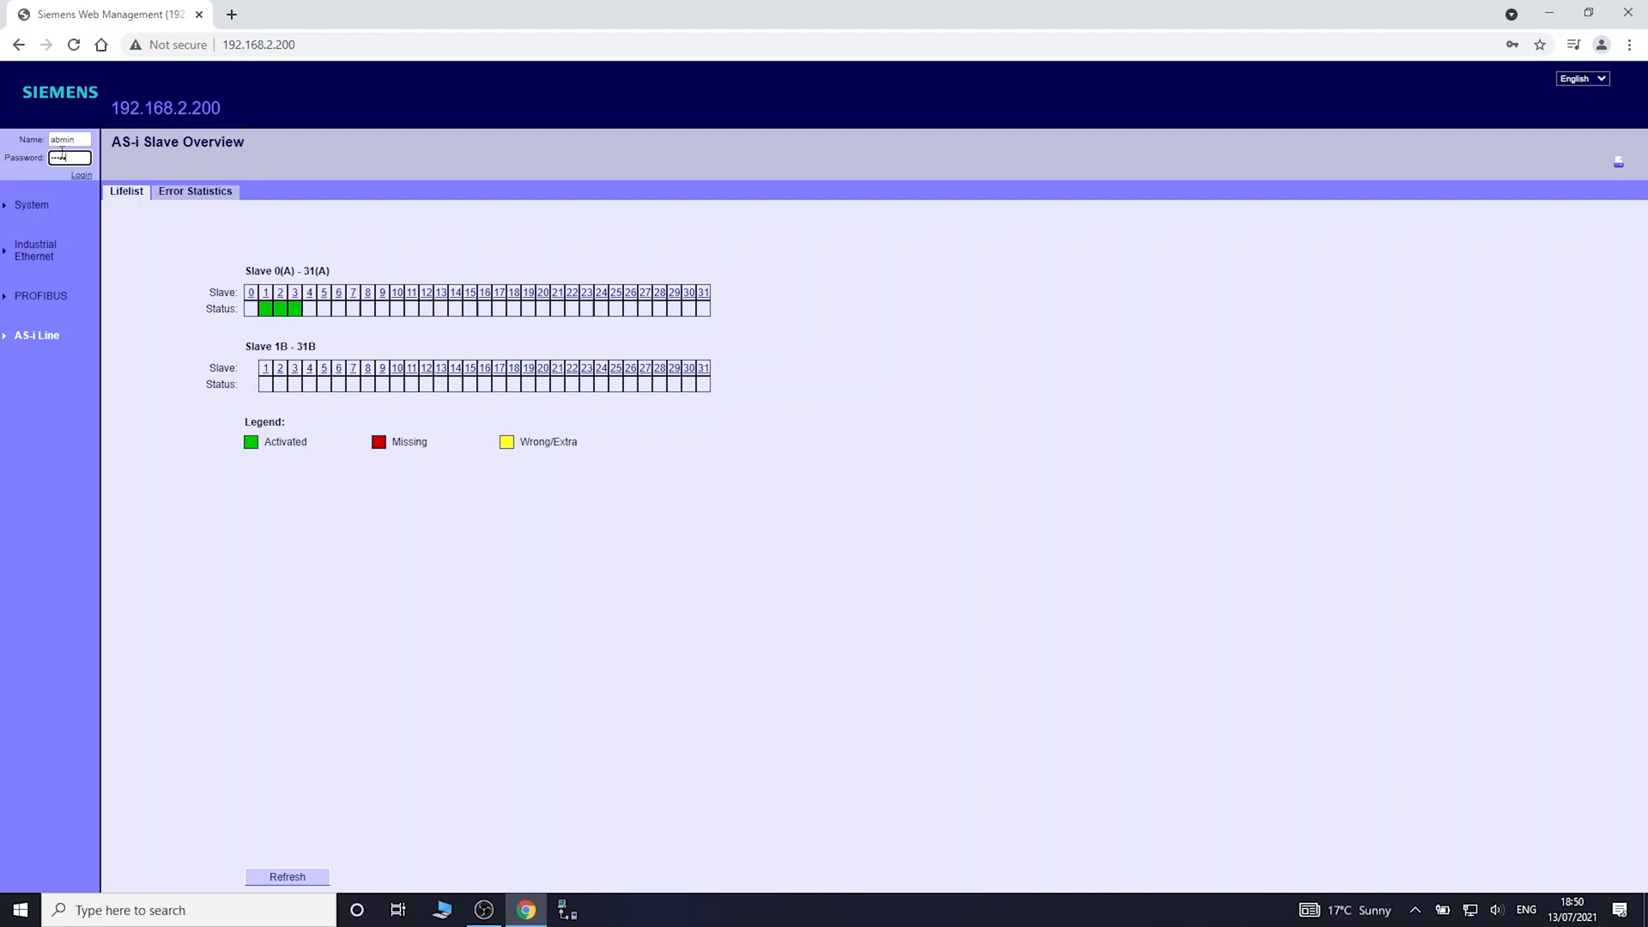
pyautogui.click(81, 175)
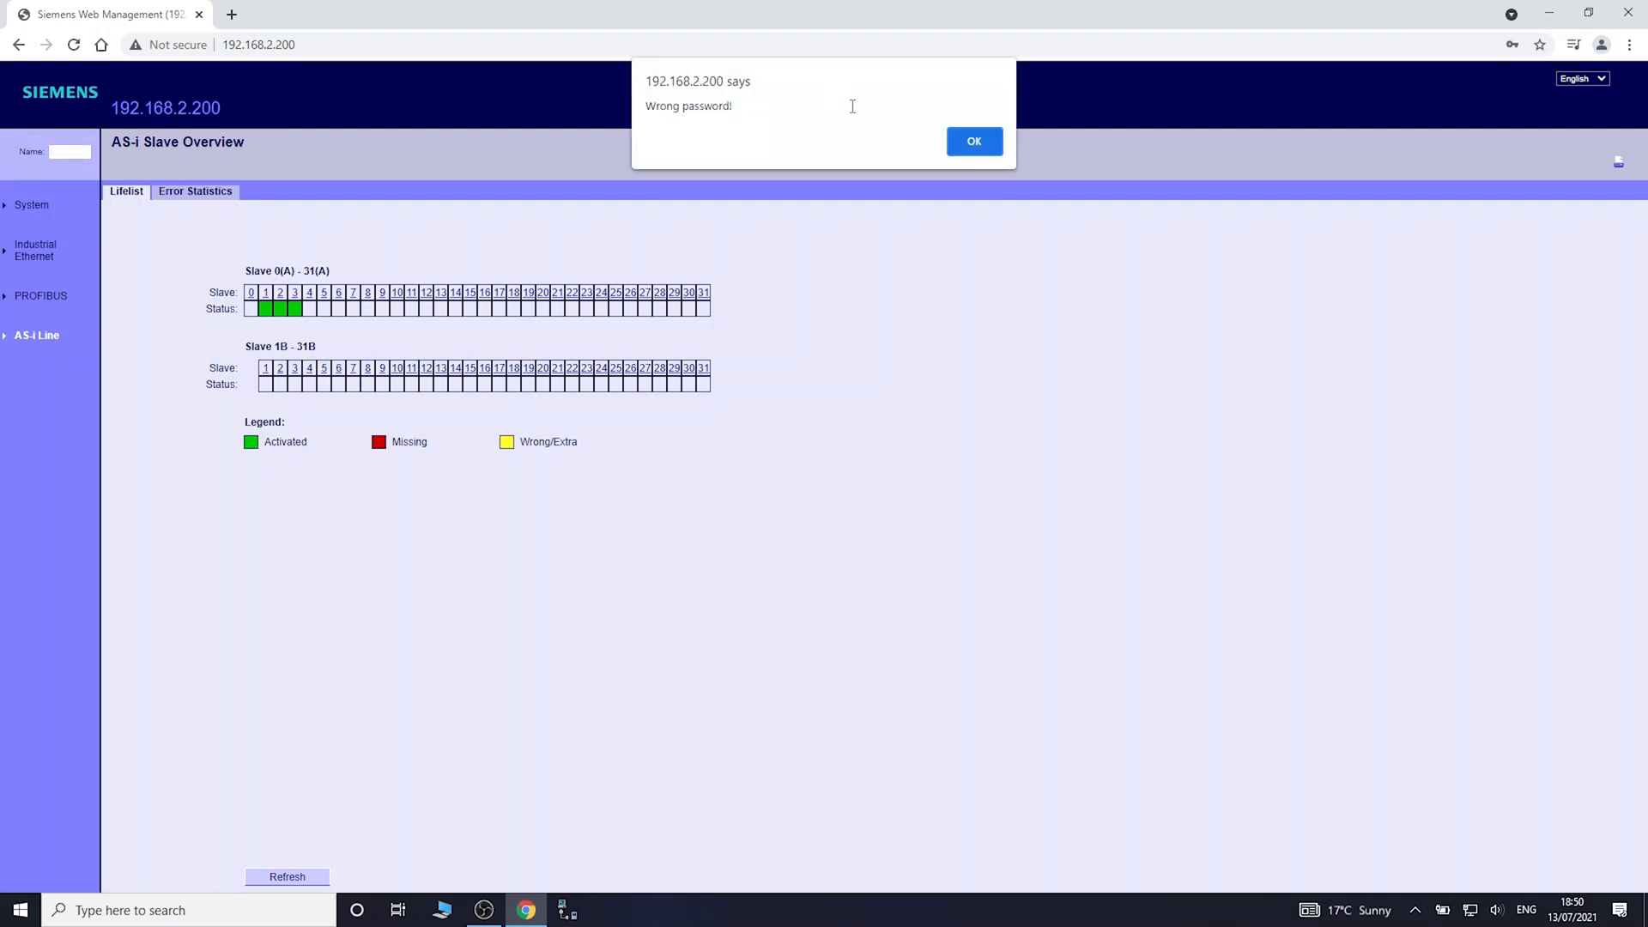
pyautogui.click(972, 140)
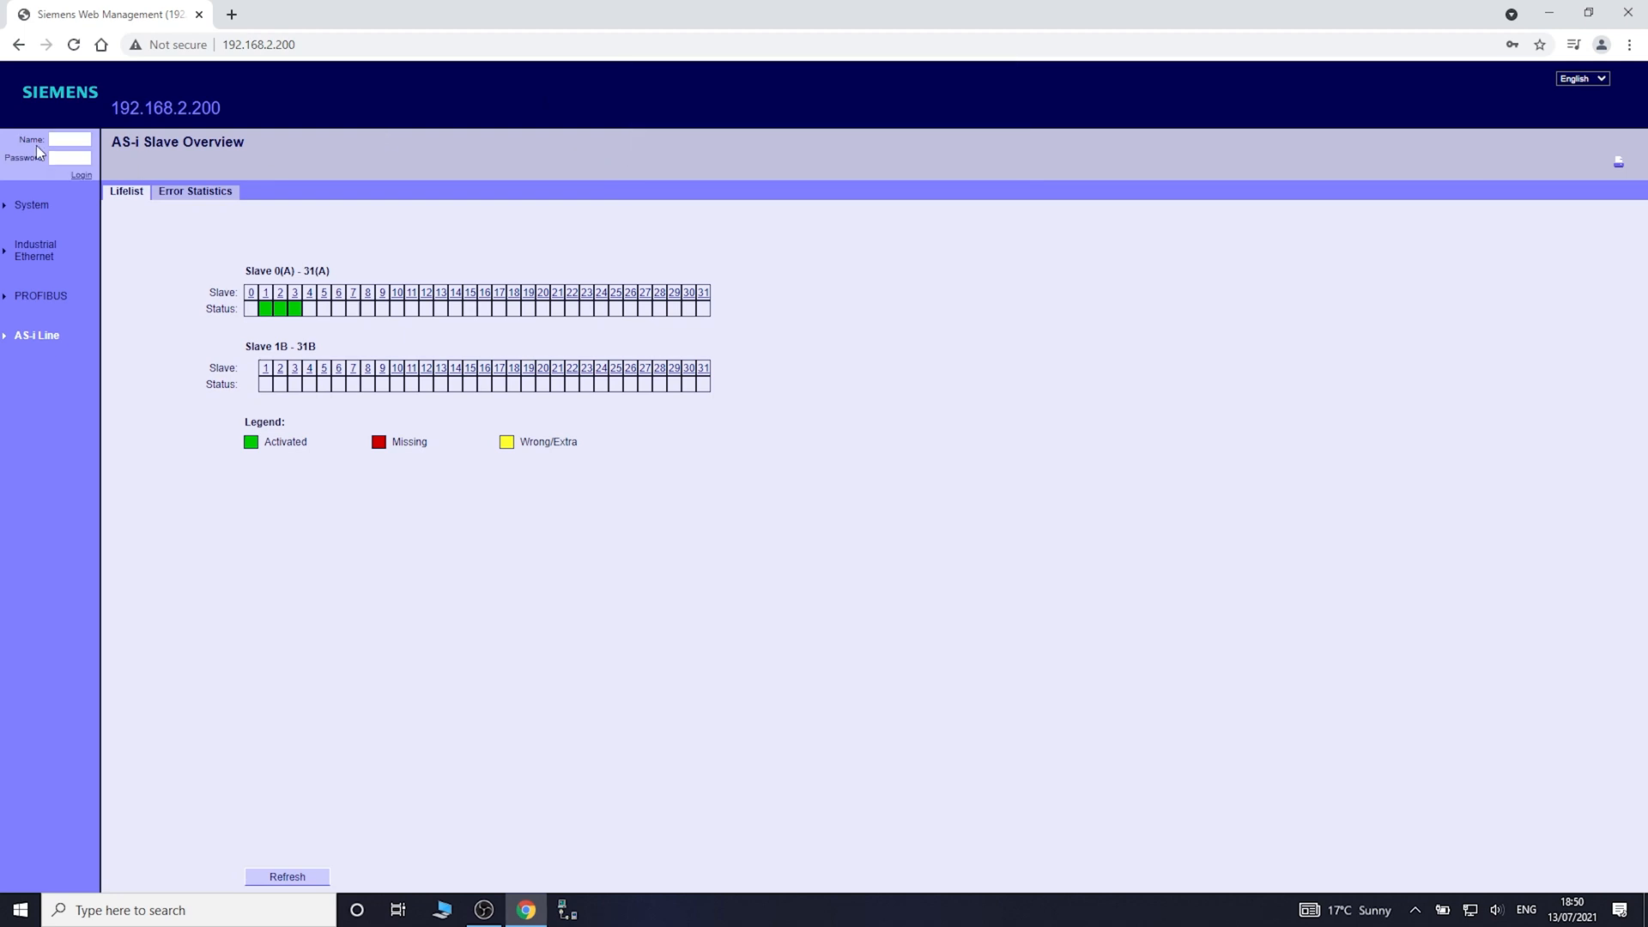
# - Re-enter the administrator credentials and log in successfully, revealing the AS-i Line menu
pyautogui.click(68, 139)
pyautogui.write('admin')
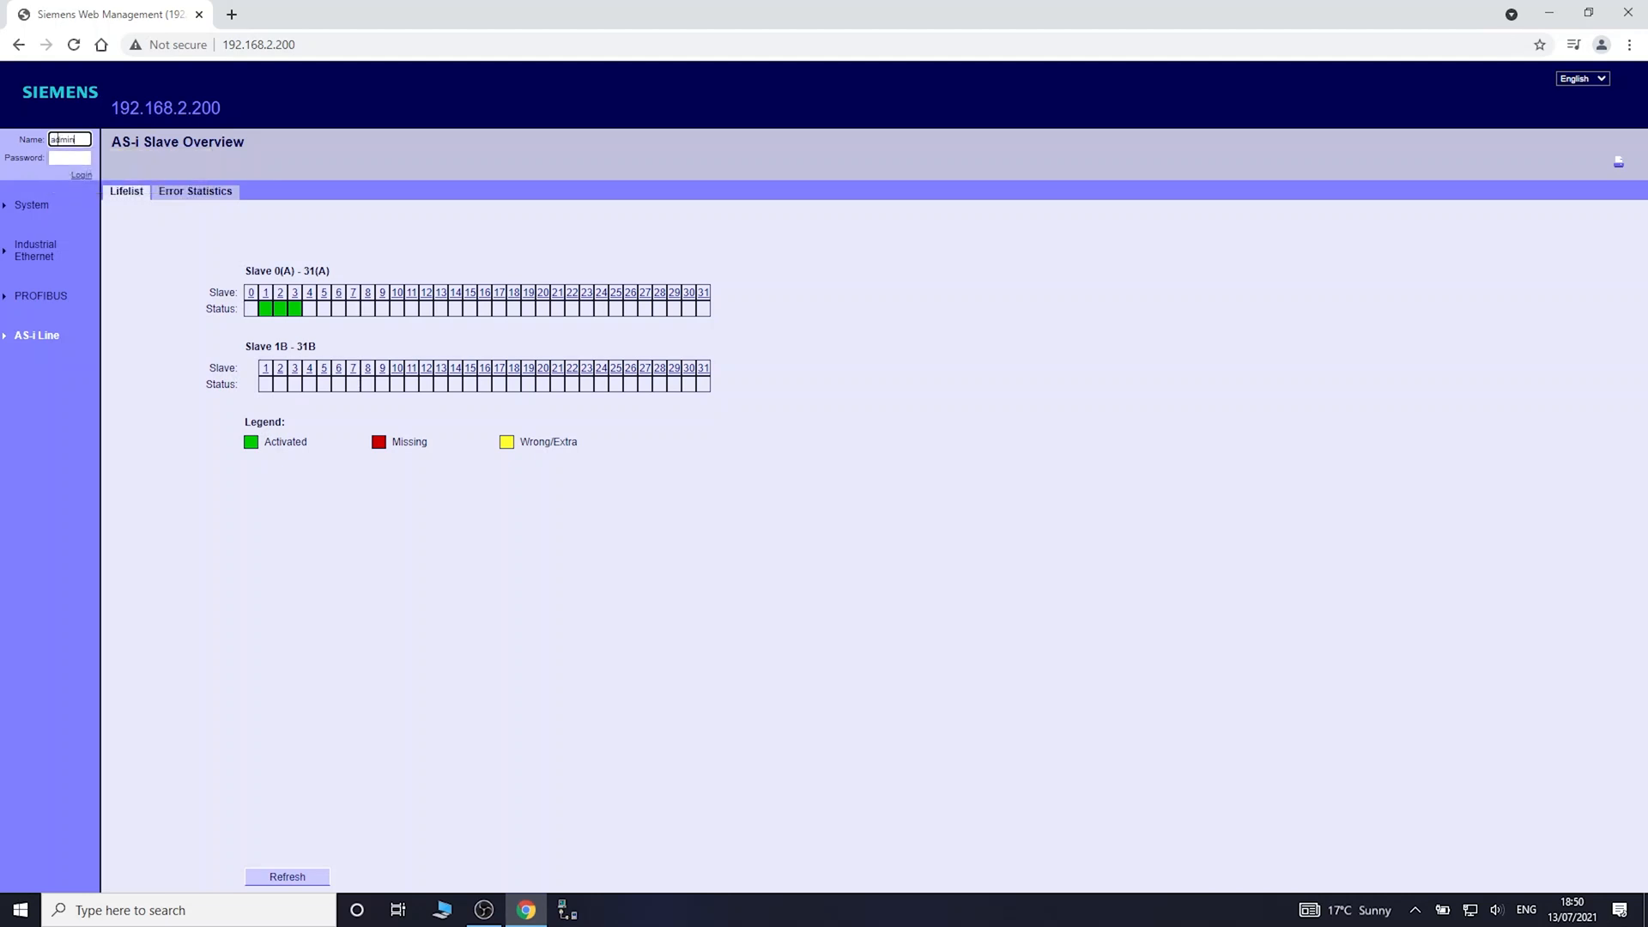
pyautogui.click(68, 158)
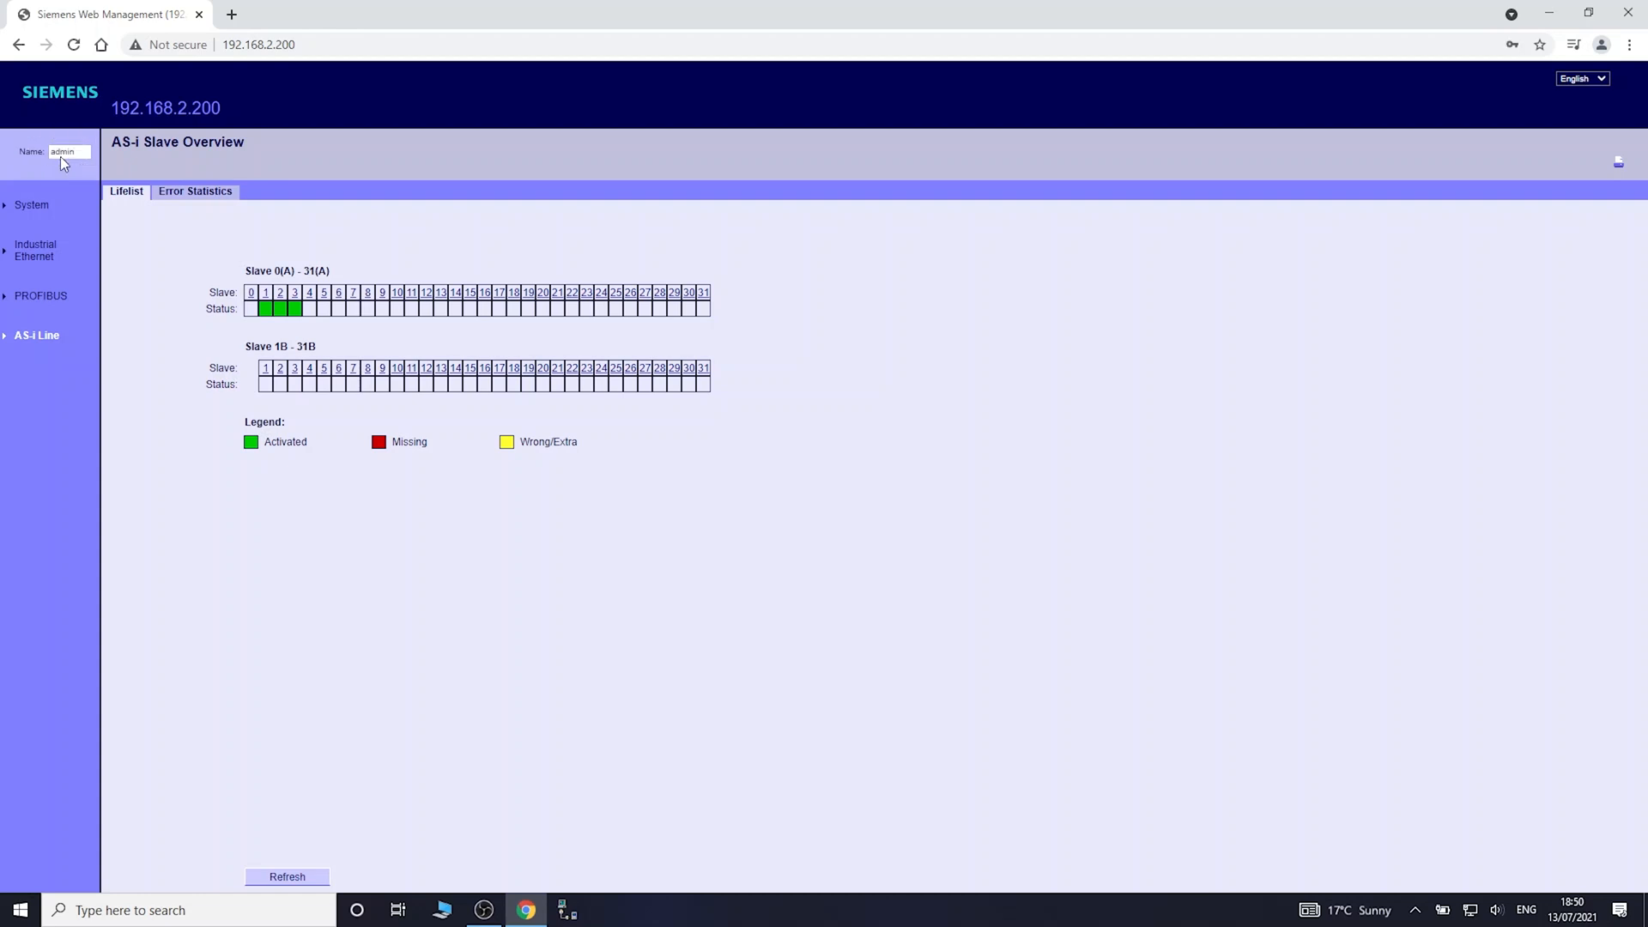
pyautogui.click(36, 335)
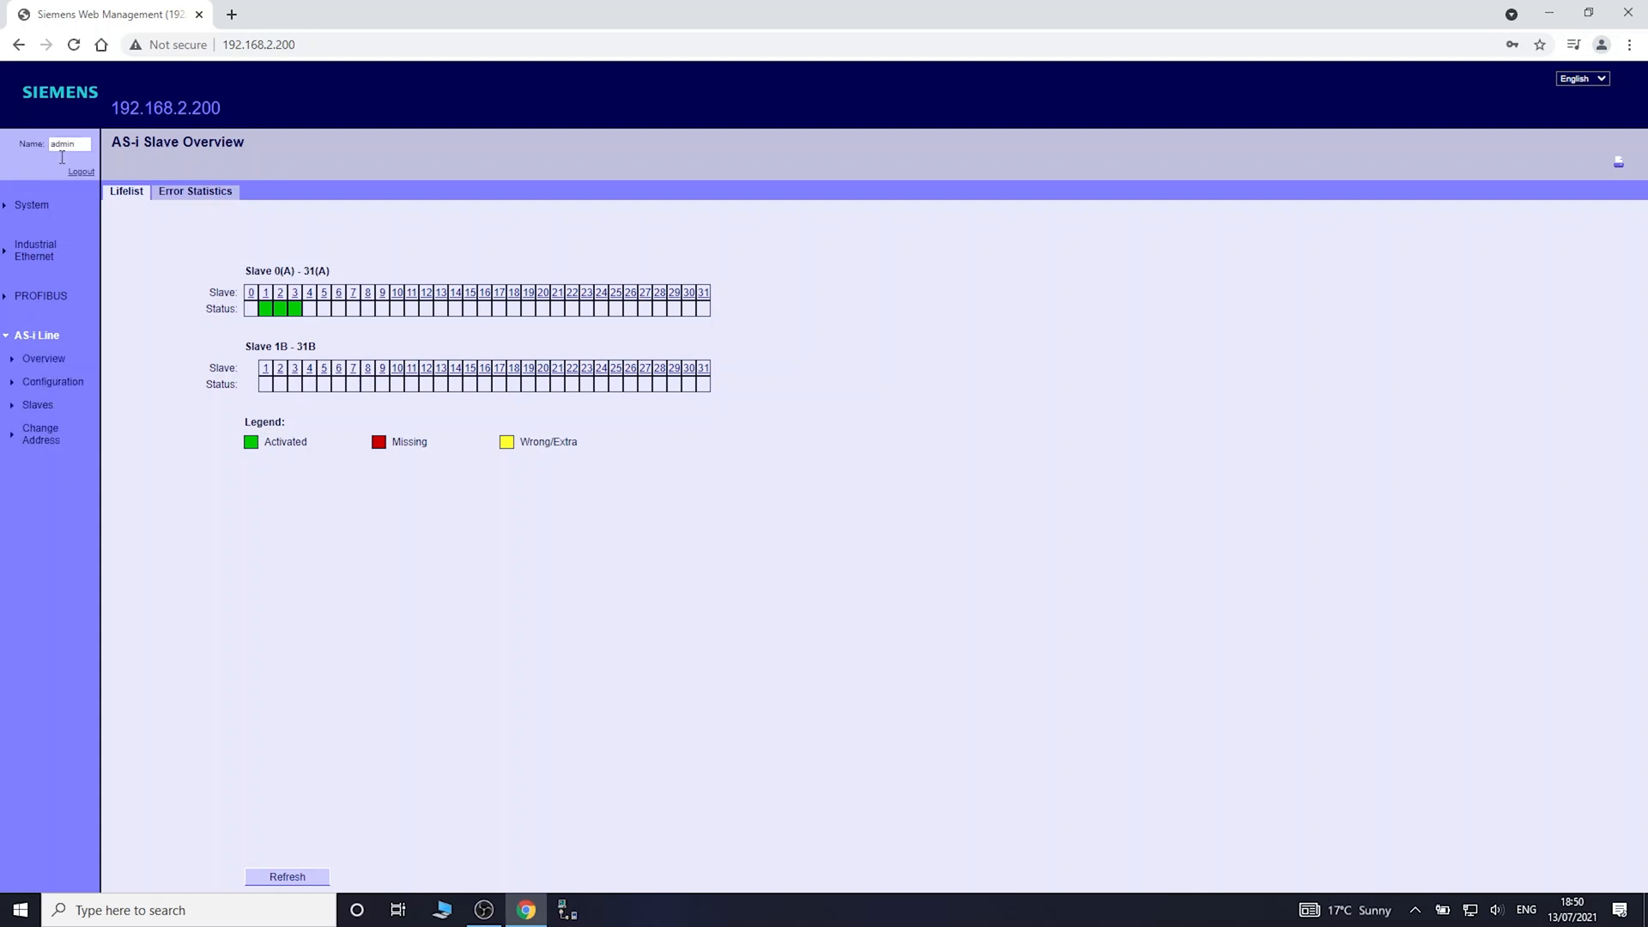
pyautogui.moveTo(105, 232)
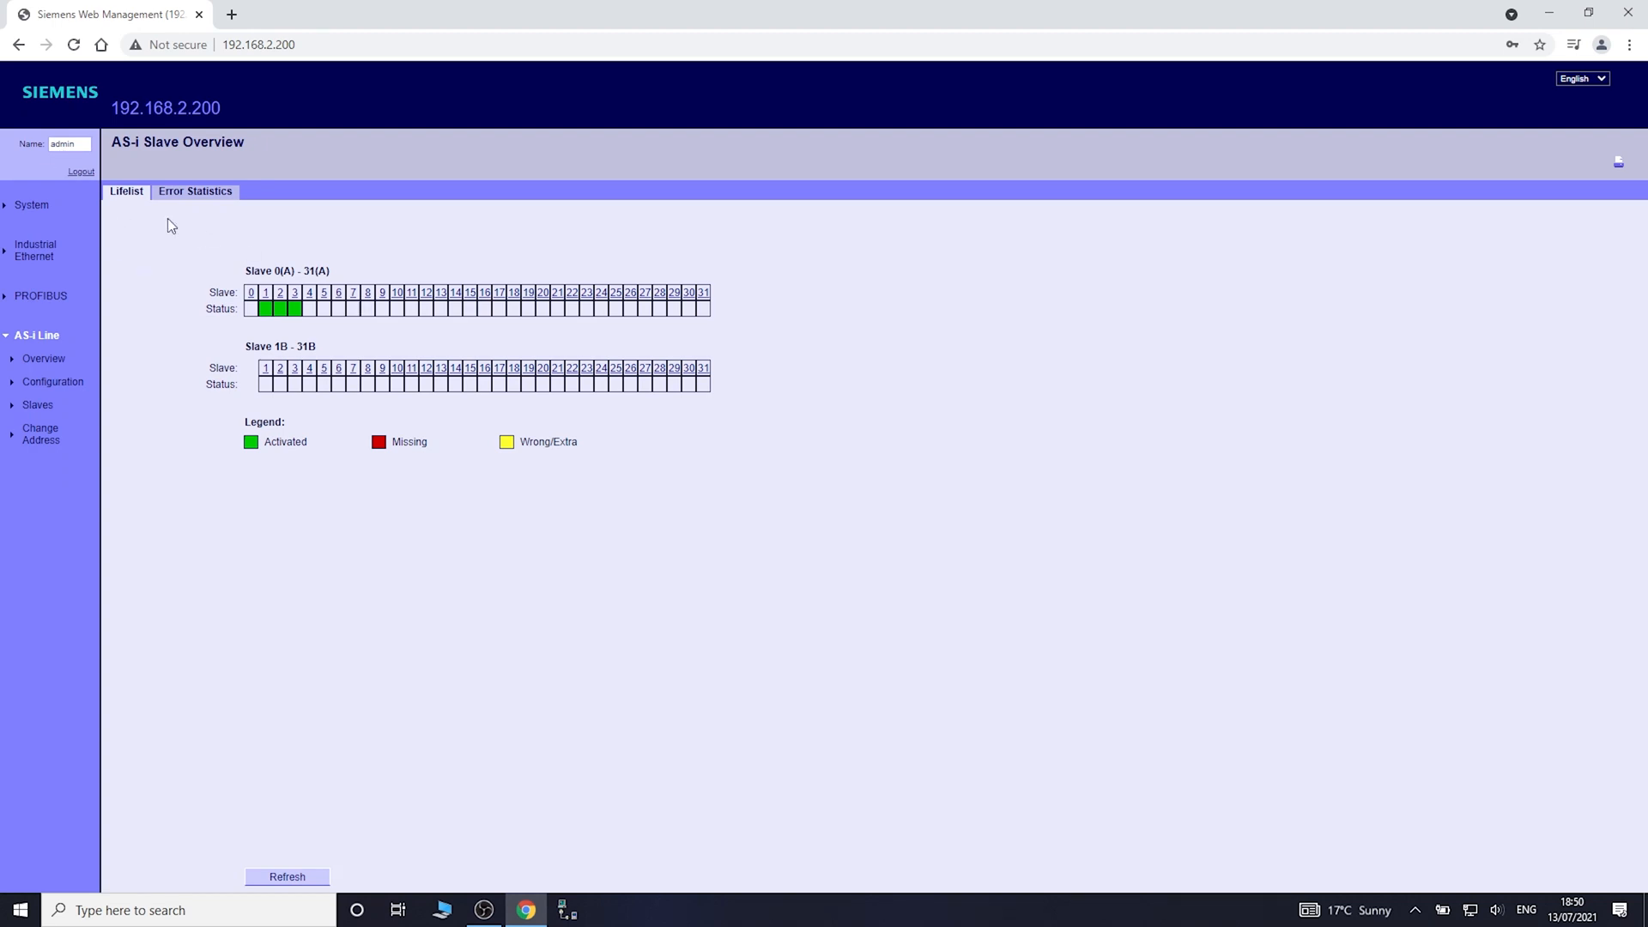
pyautogui.moveTo(43, 358)
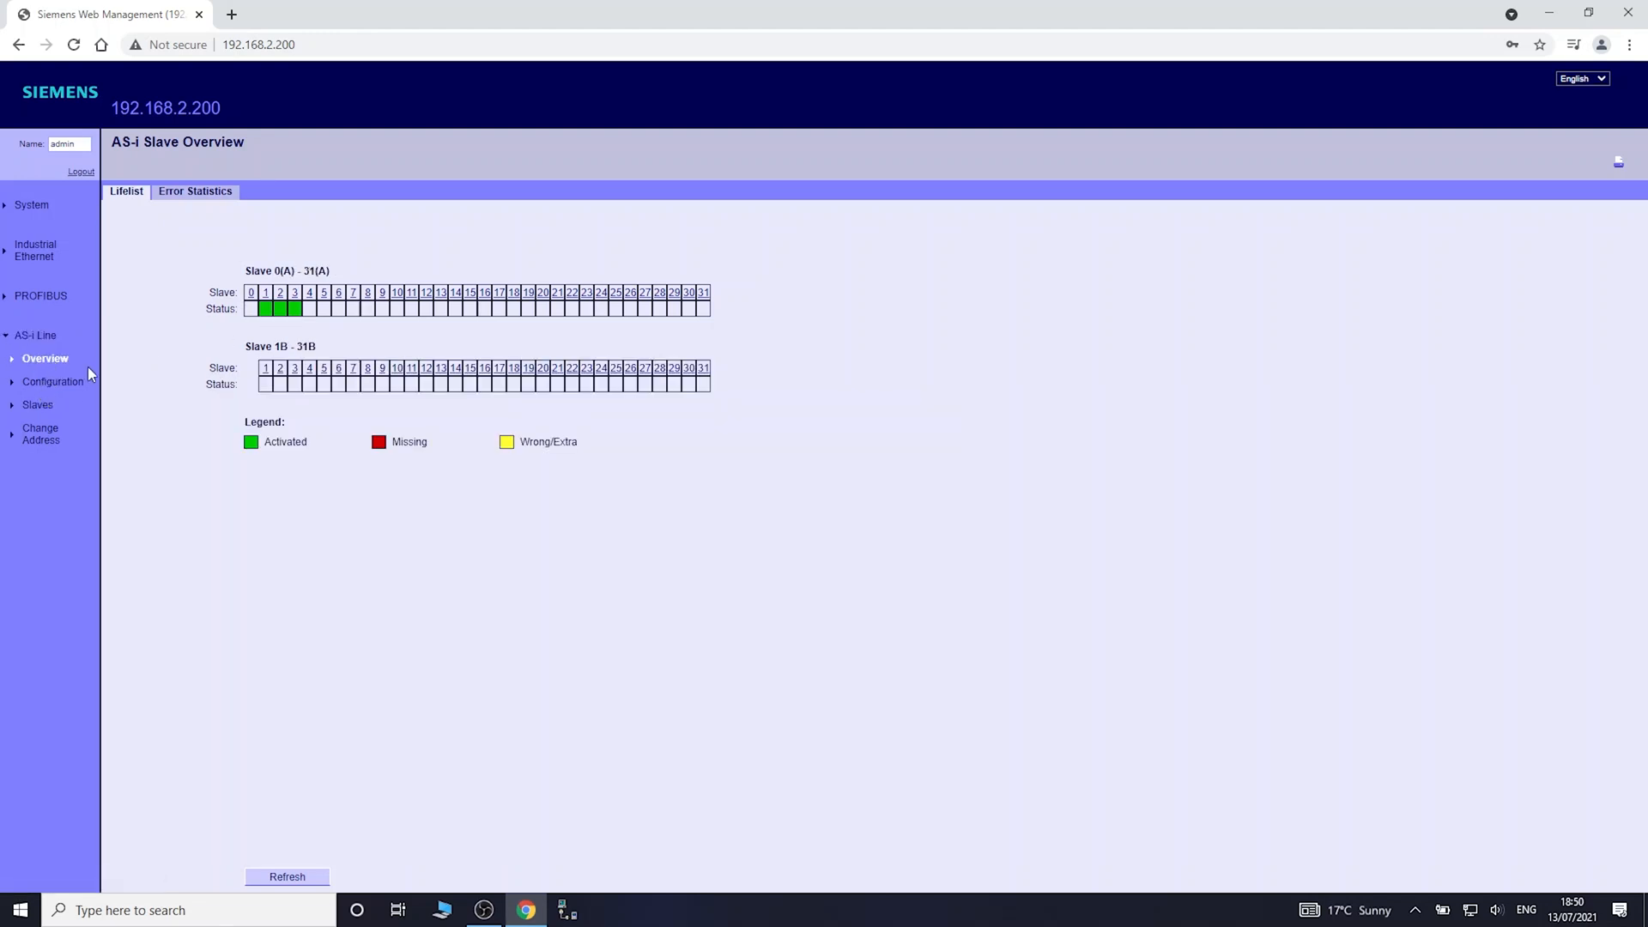
pyautogui.click(38, 405)
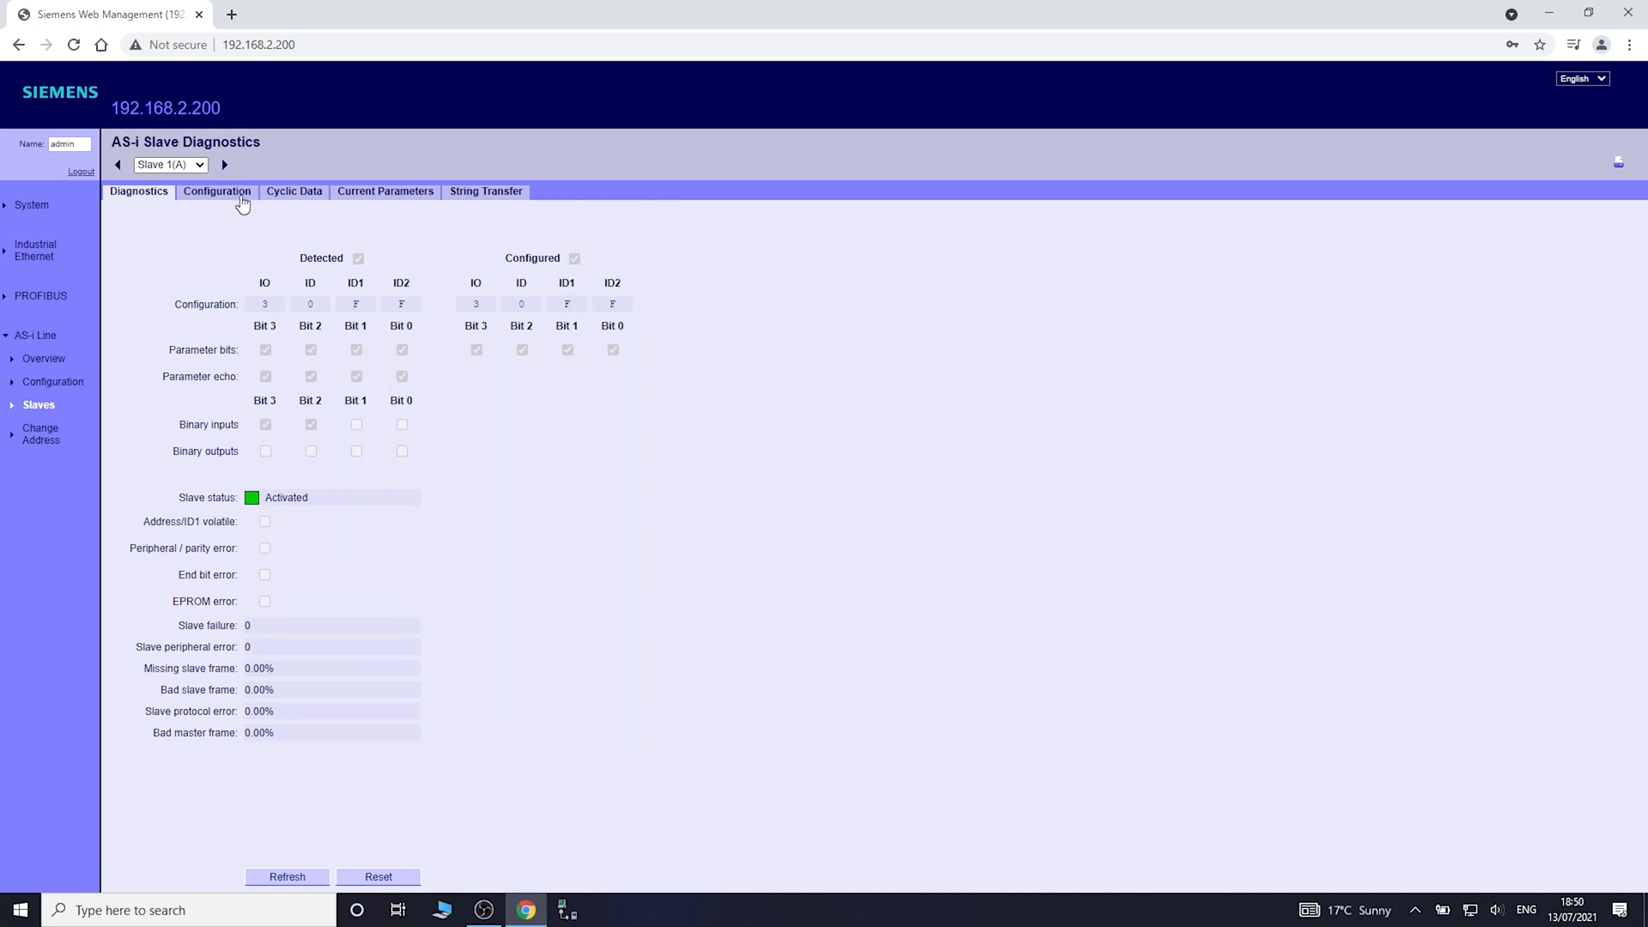
pyautogui.click(217, 190)
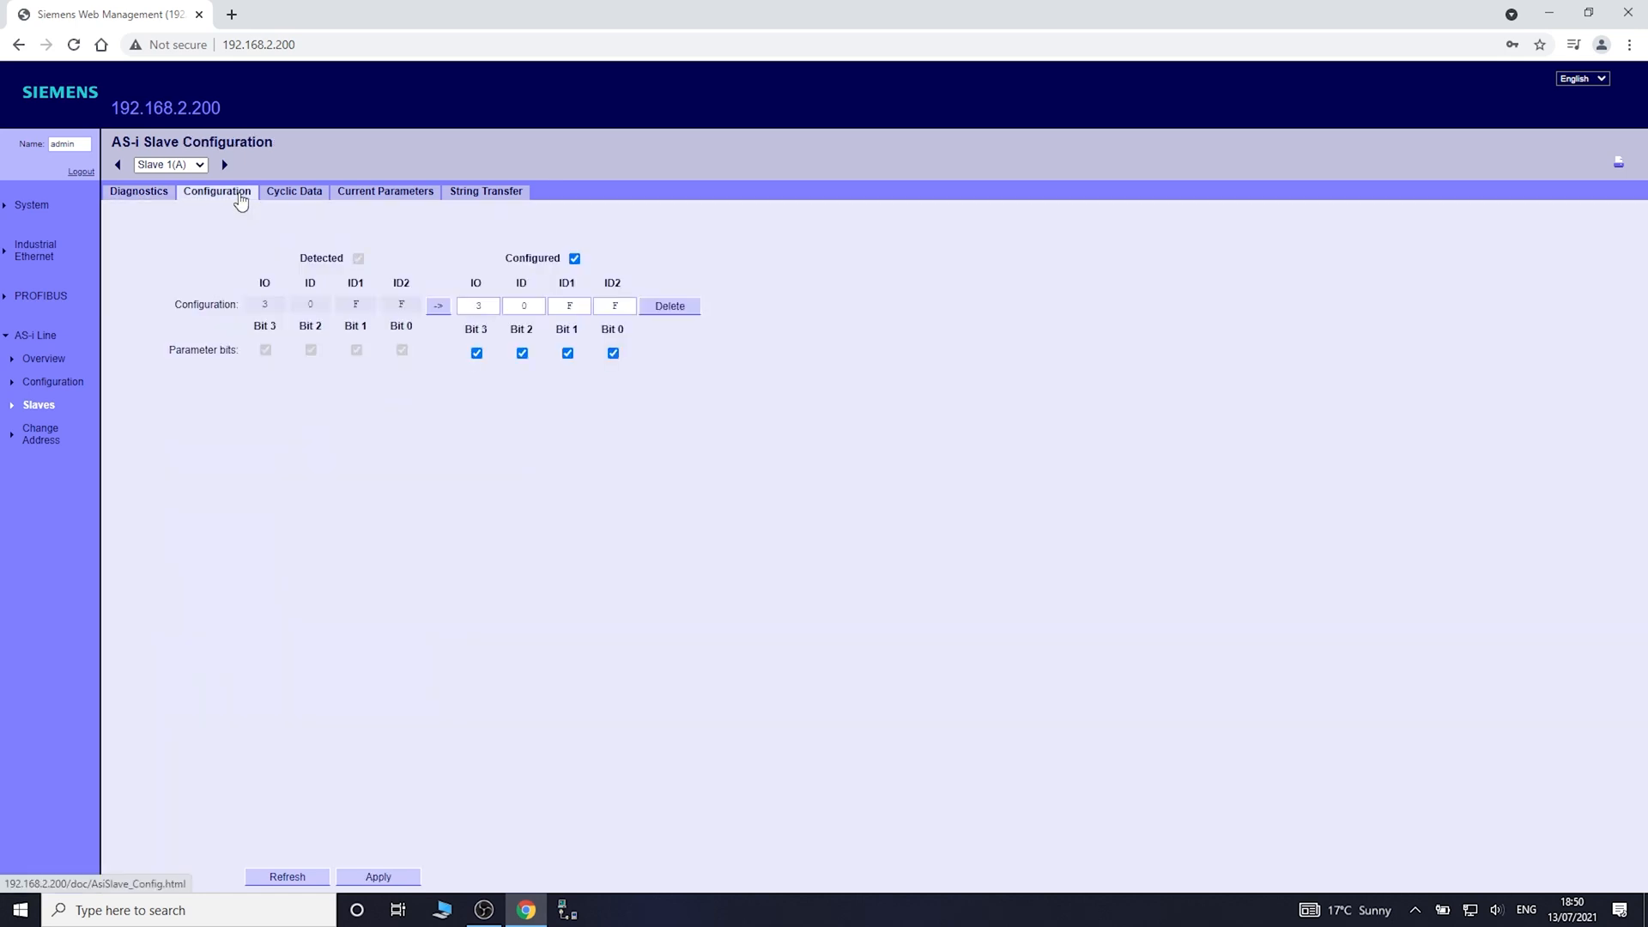
pyautogui.click(139, 190)
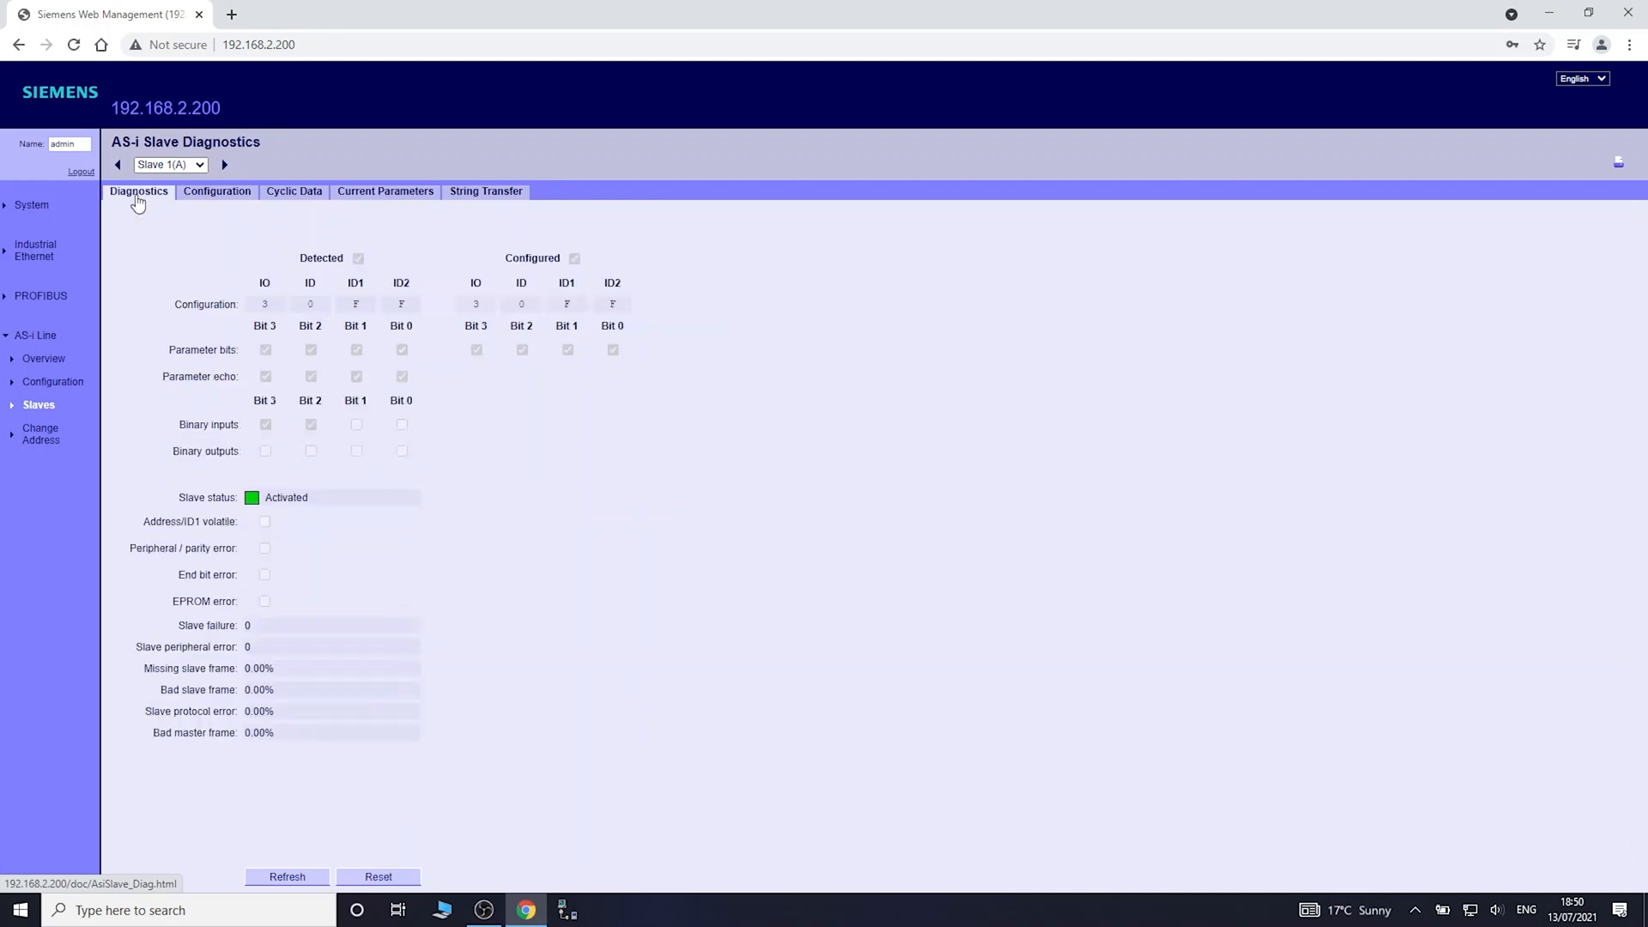
pyautogui.moveTo(133, 201)
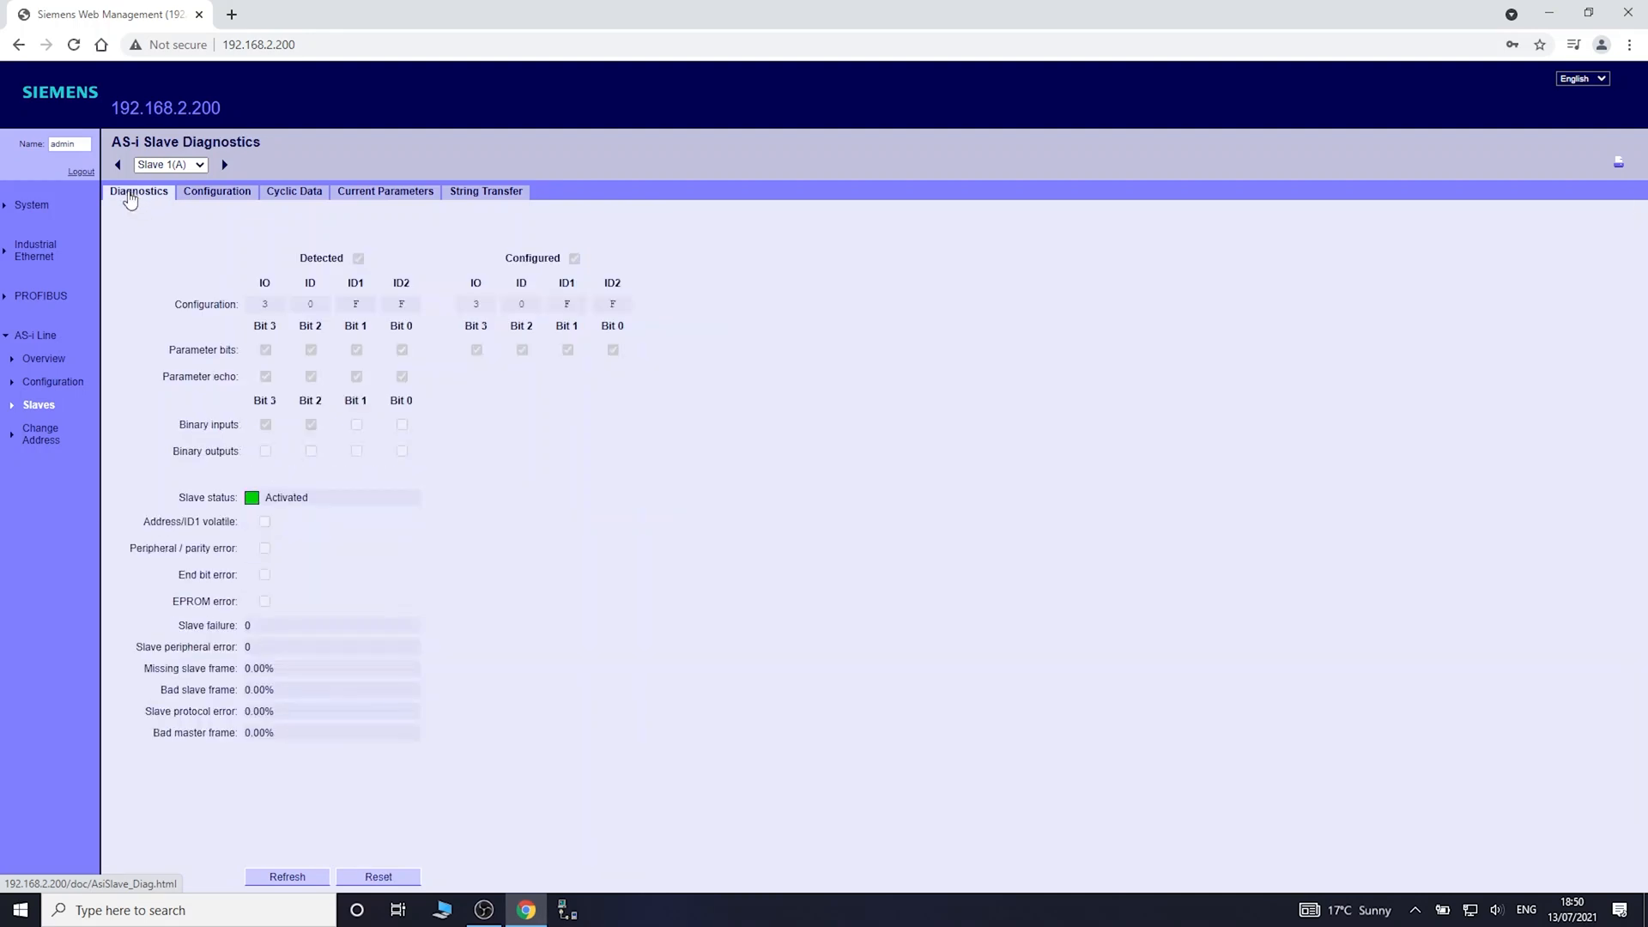
pyautogui.moveTo(39, 376)
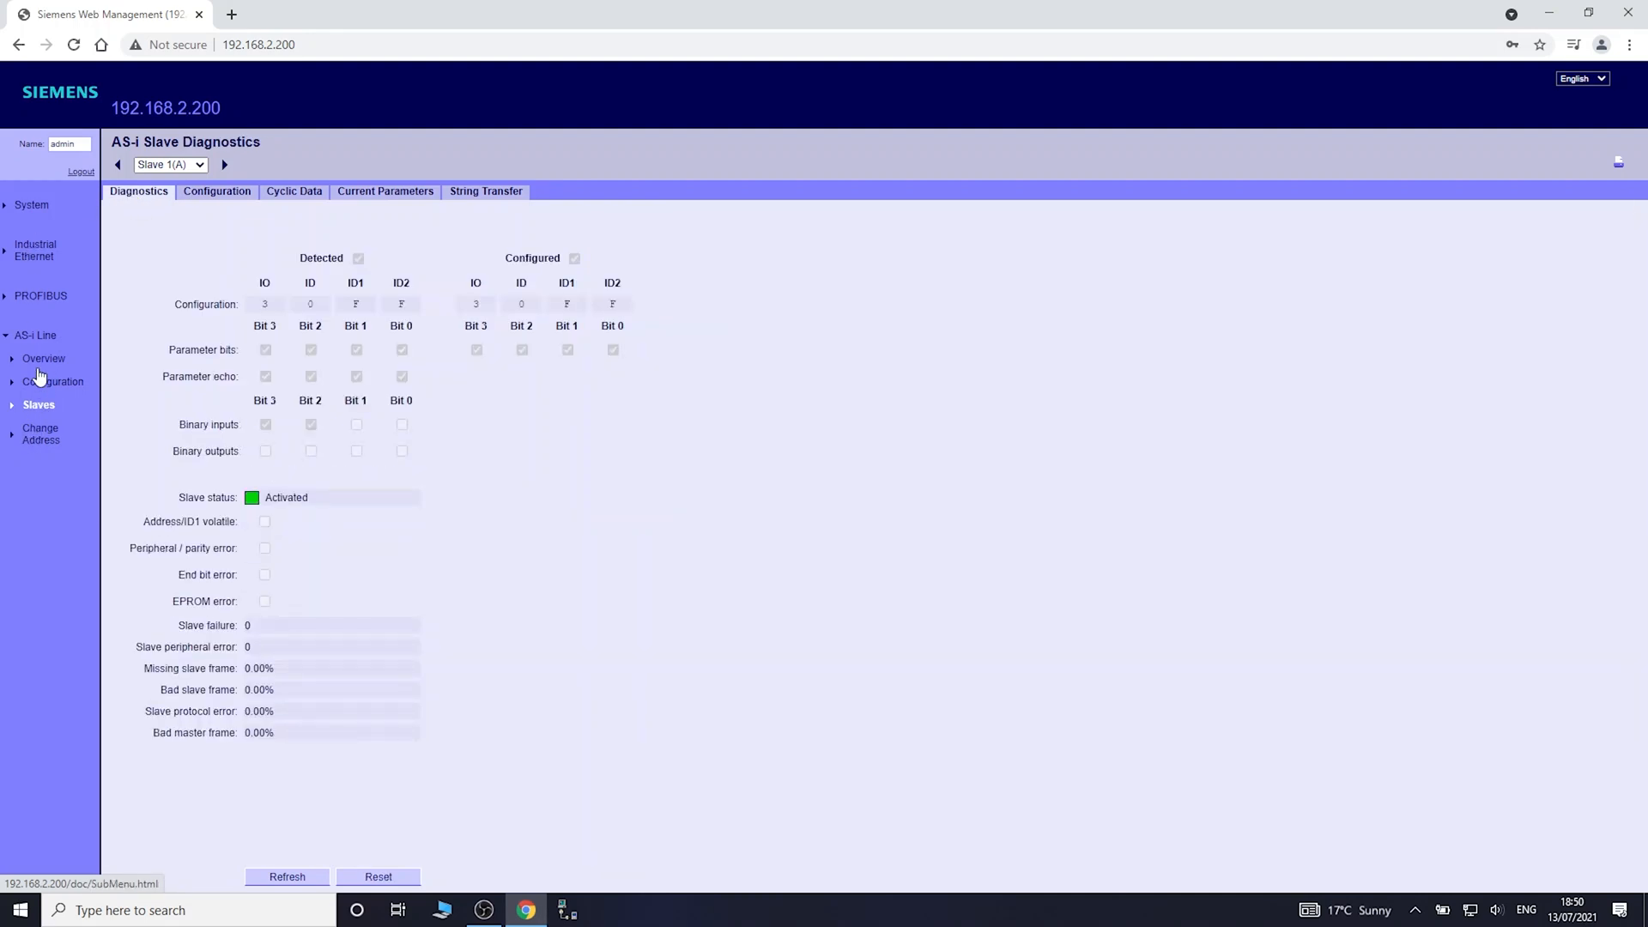
pyautogui.click(45, 357)
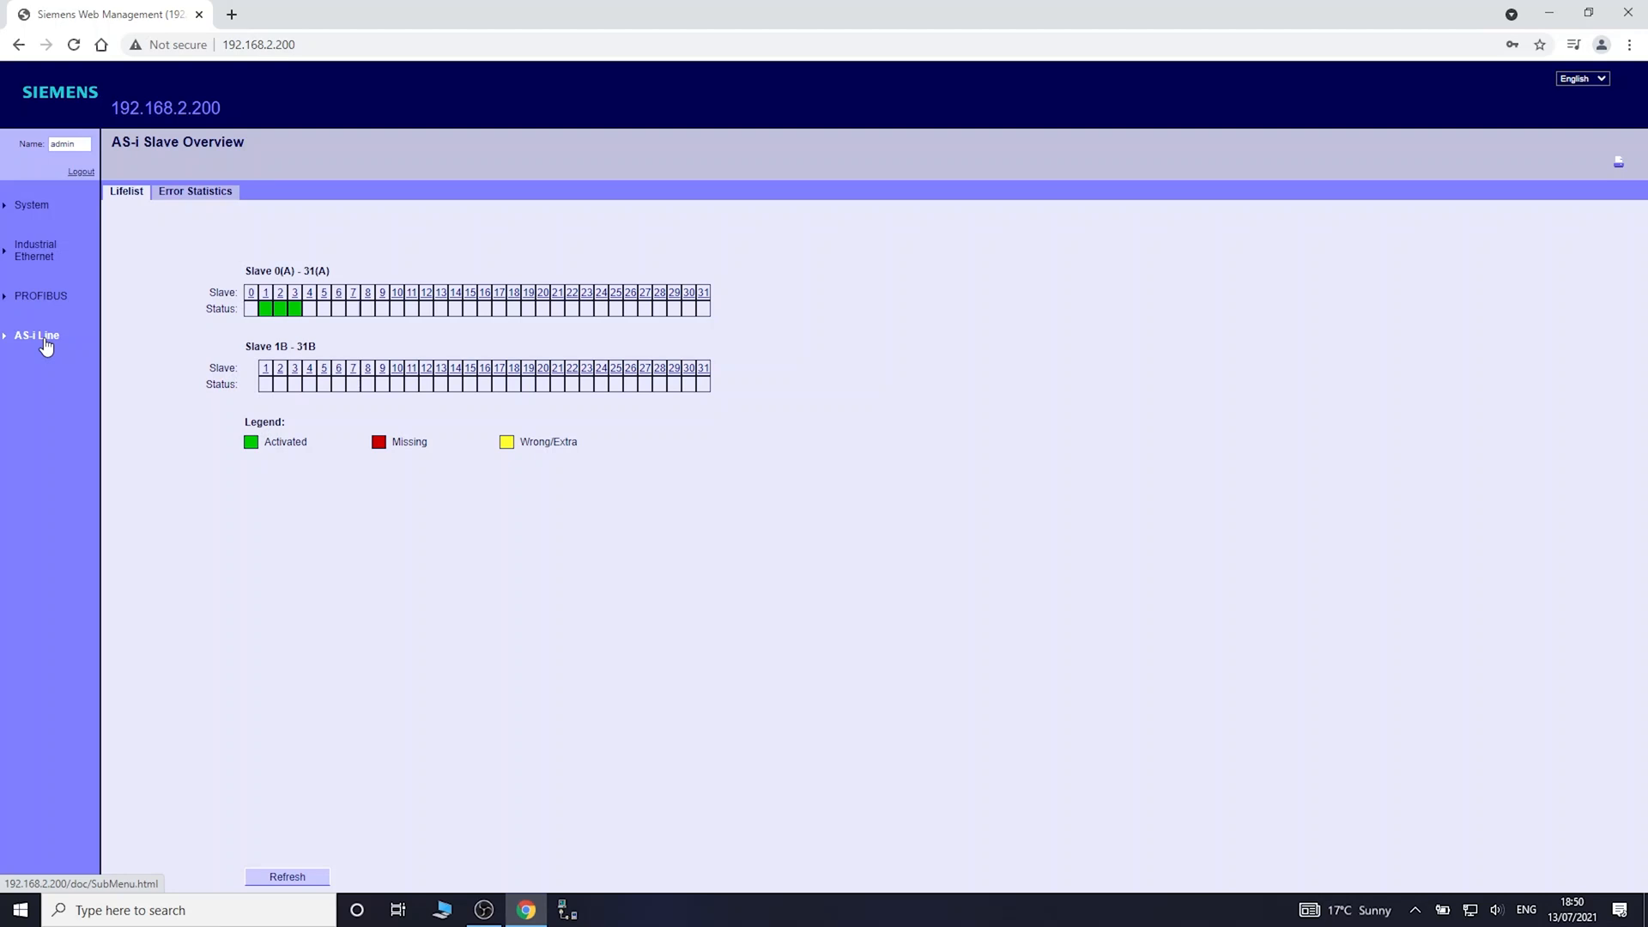
pyautogui.click(194, 191)
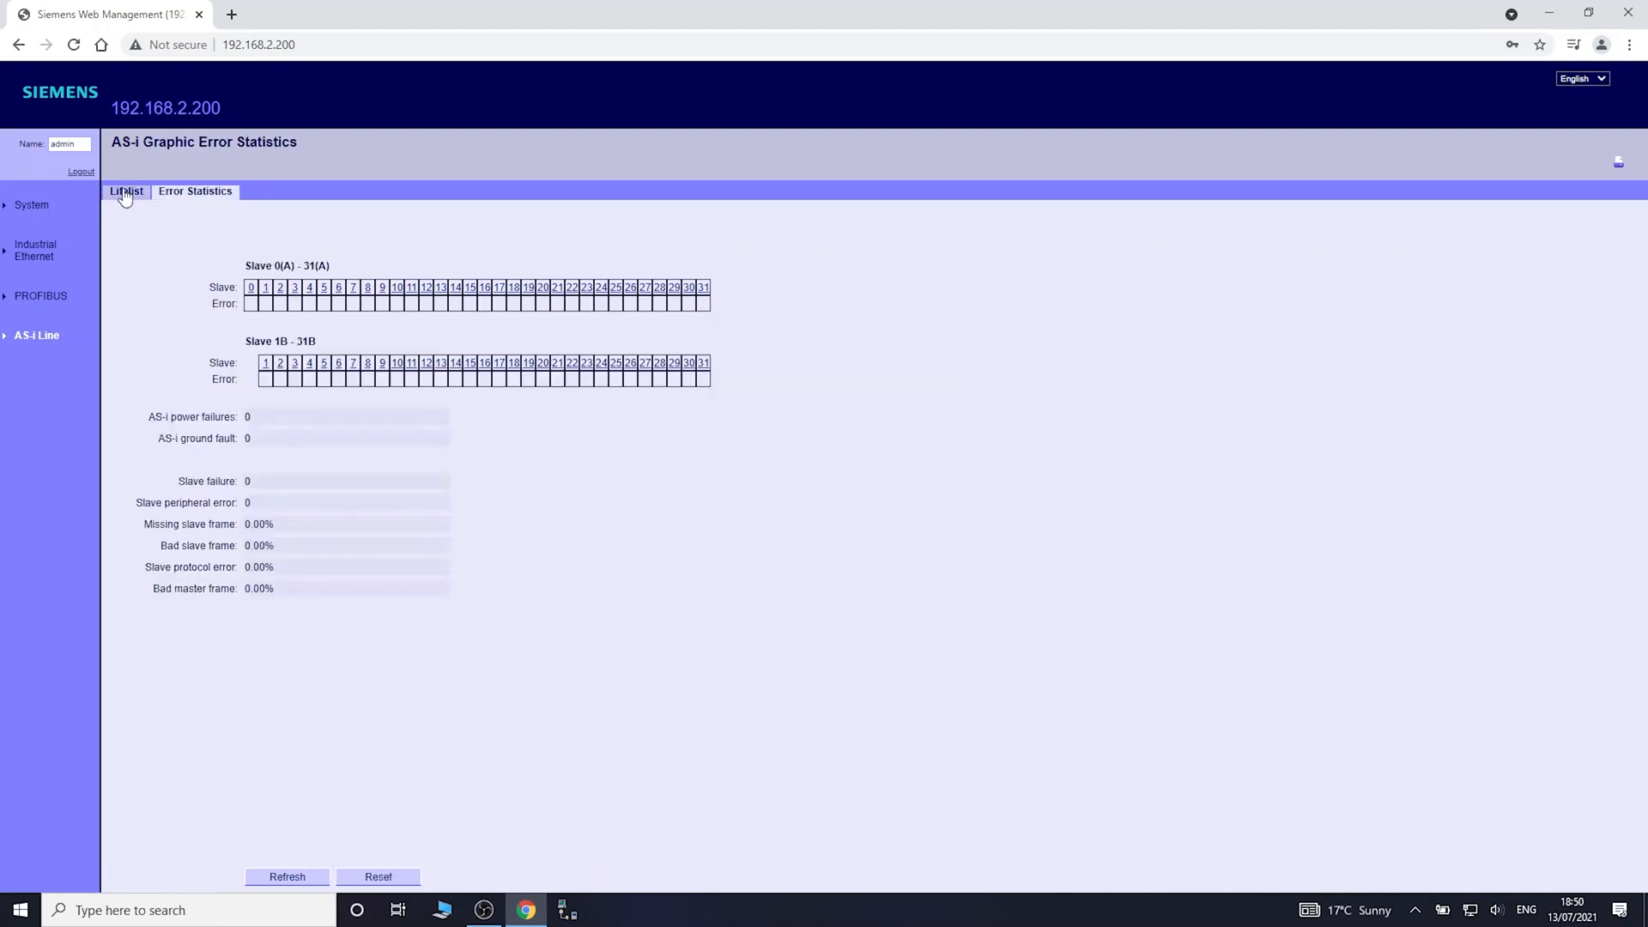
# - Return to the lifelist, where slave 3(A) now shows as missing
pyautogui.click(125, 190)
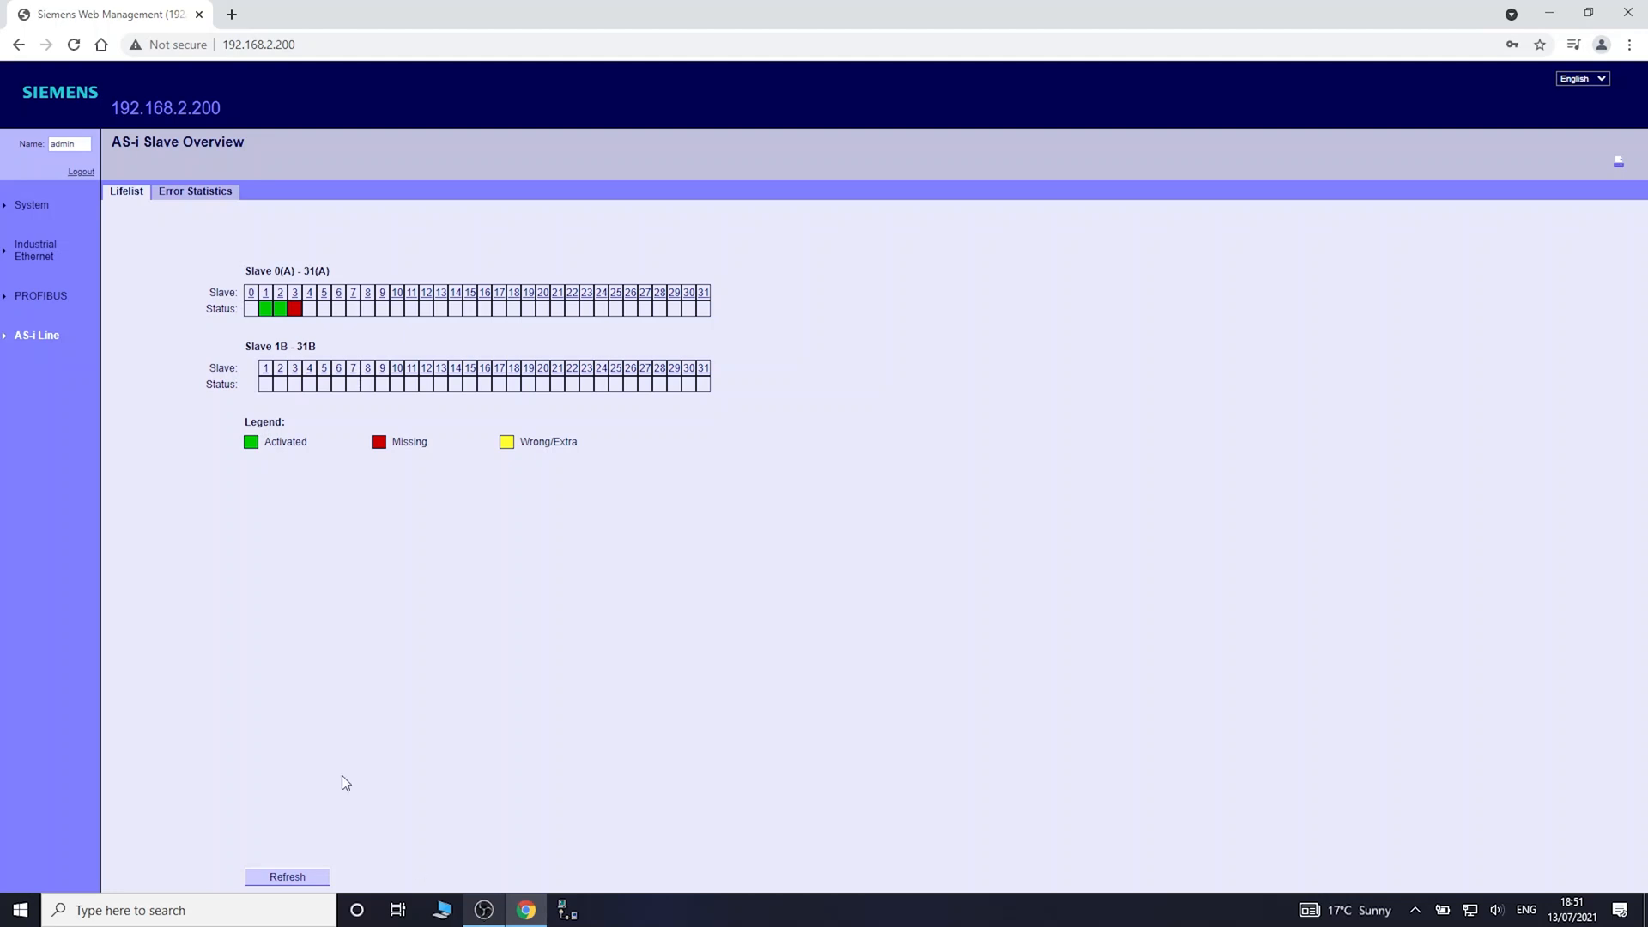
pyautogui.moveTo(261, 408)
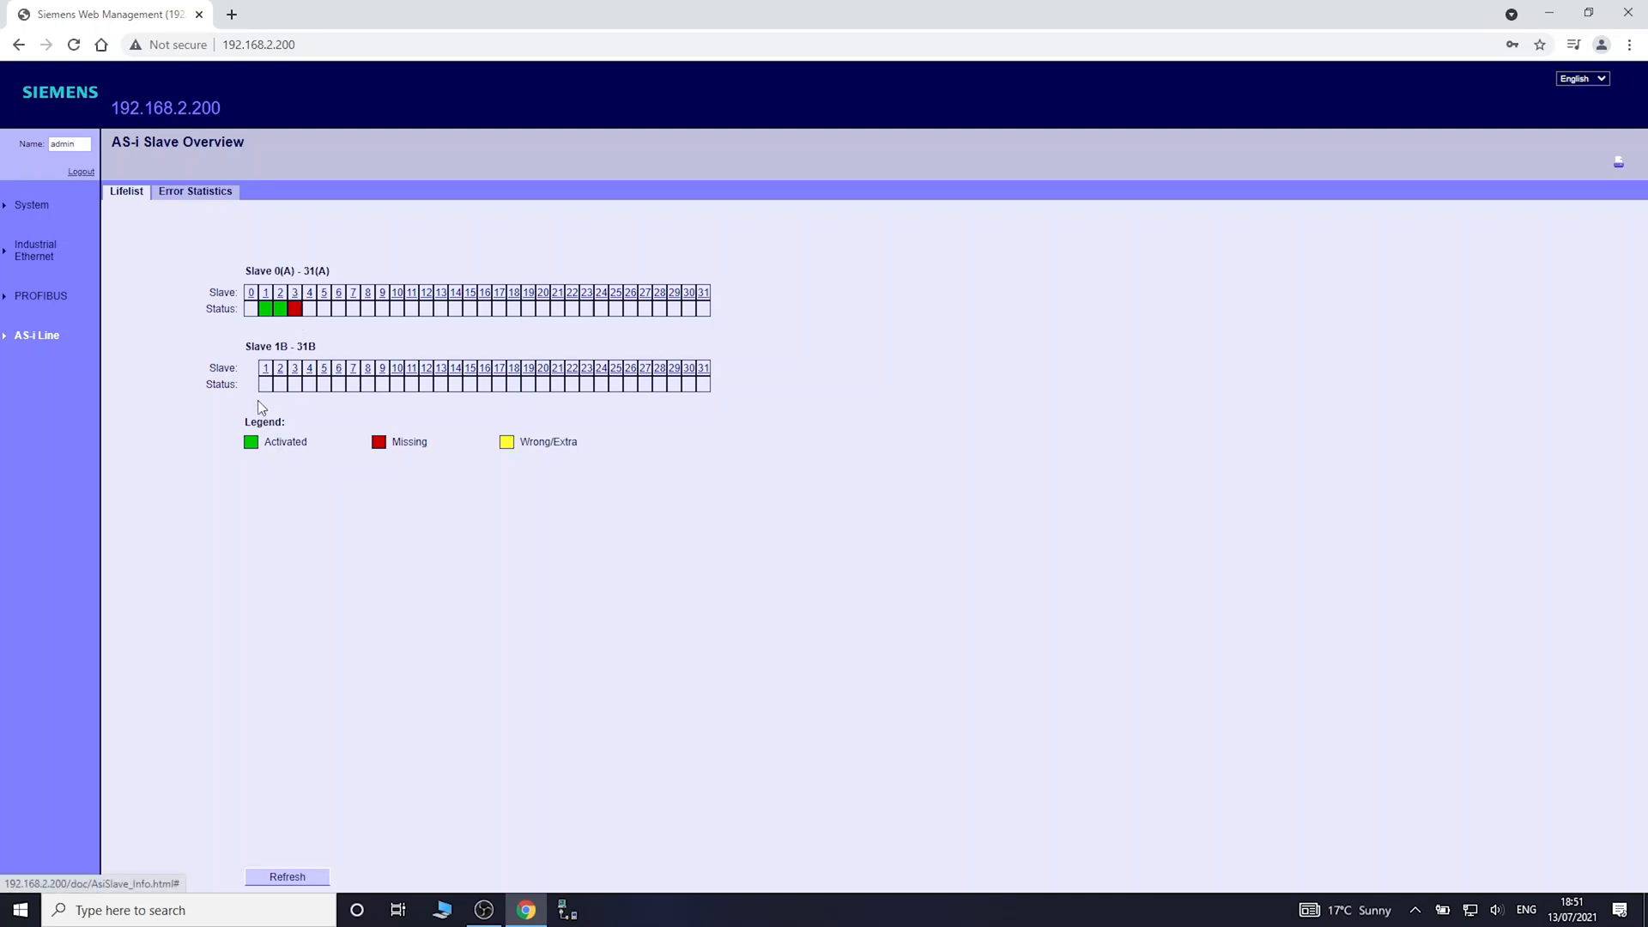
pyautogui.click(194, 191)
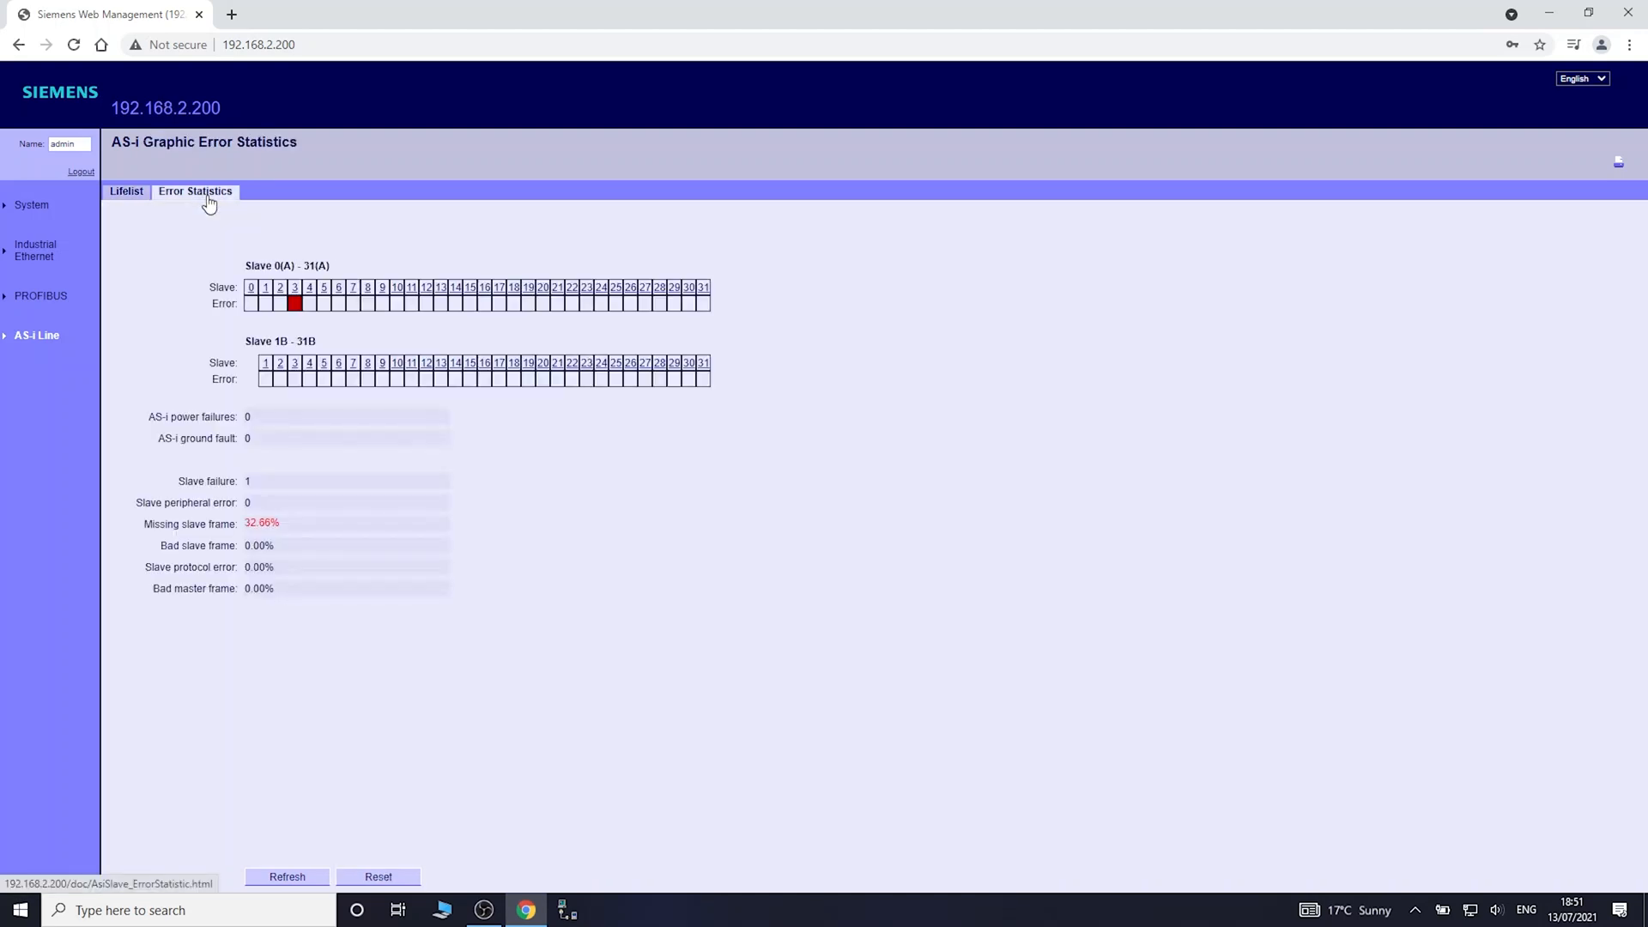
pyautogui.moveTo(228, 543)
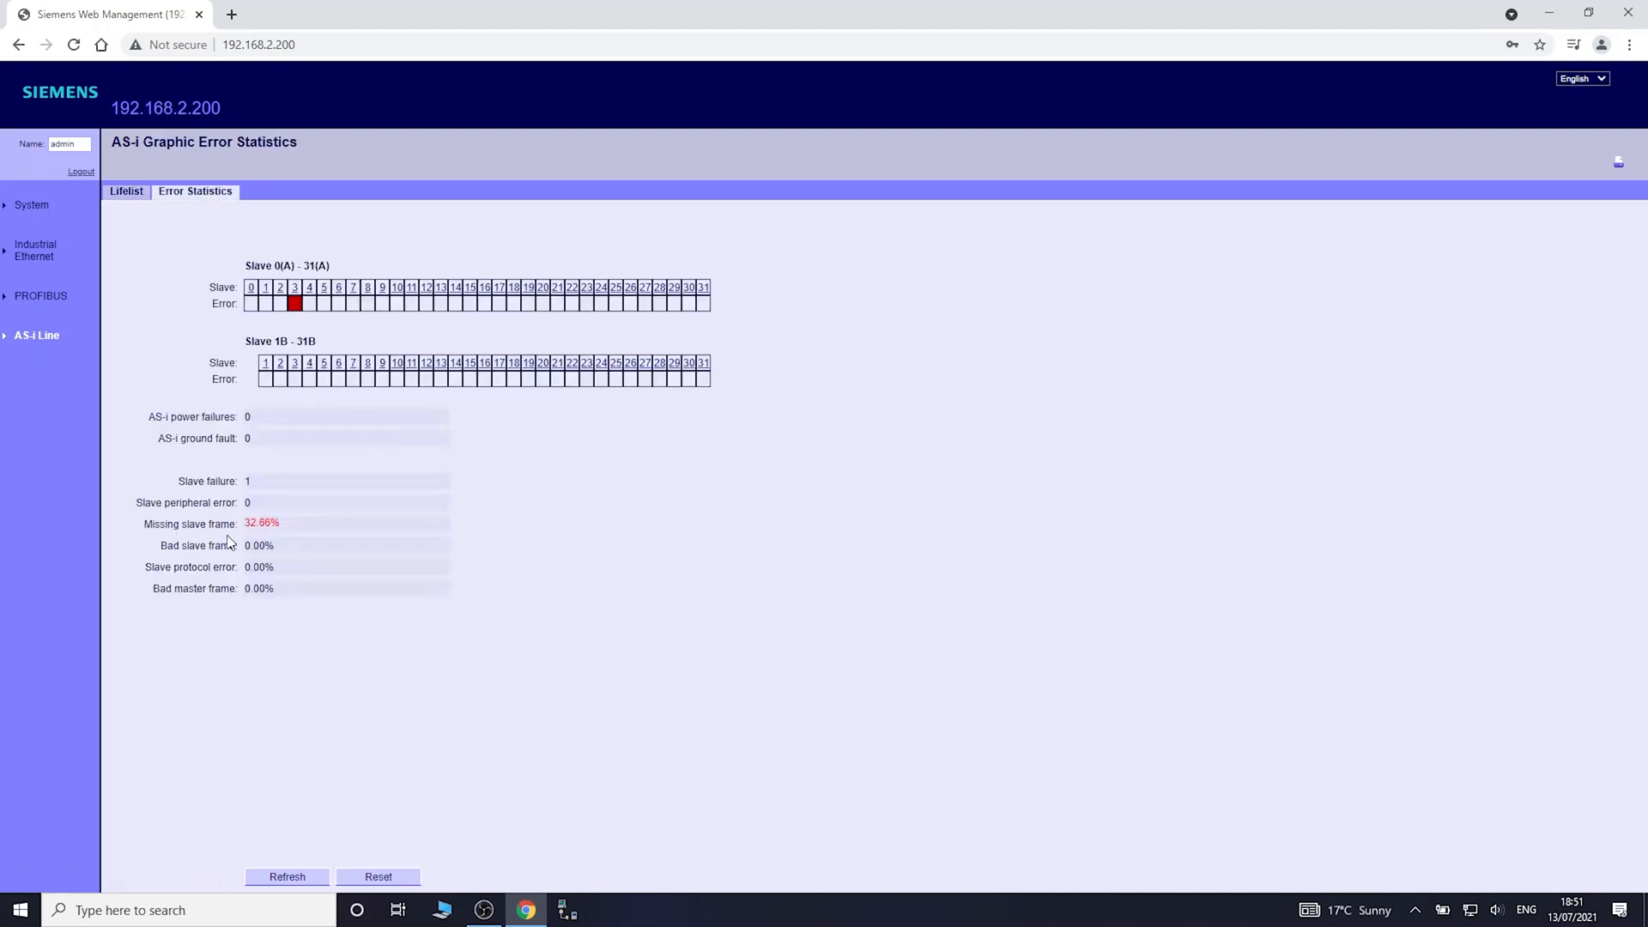
pyautogui.moveTo(276, 544)
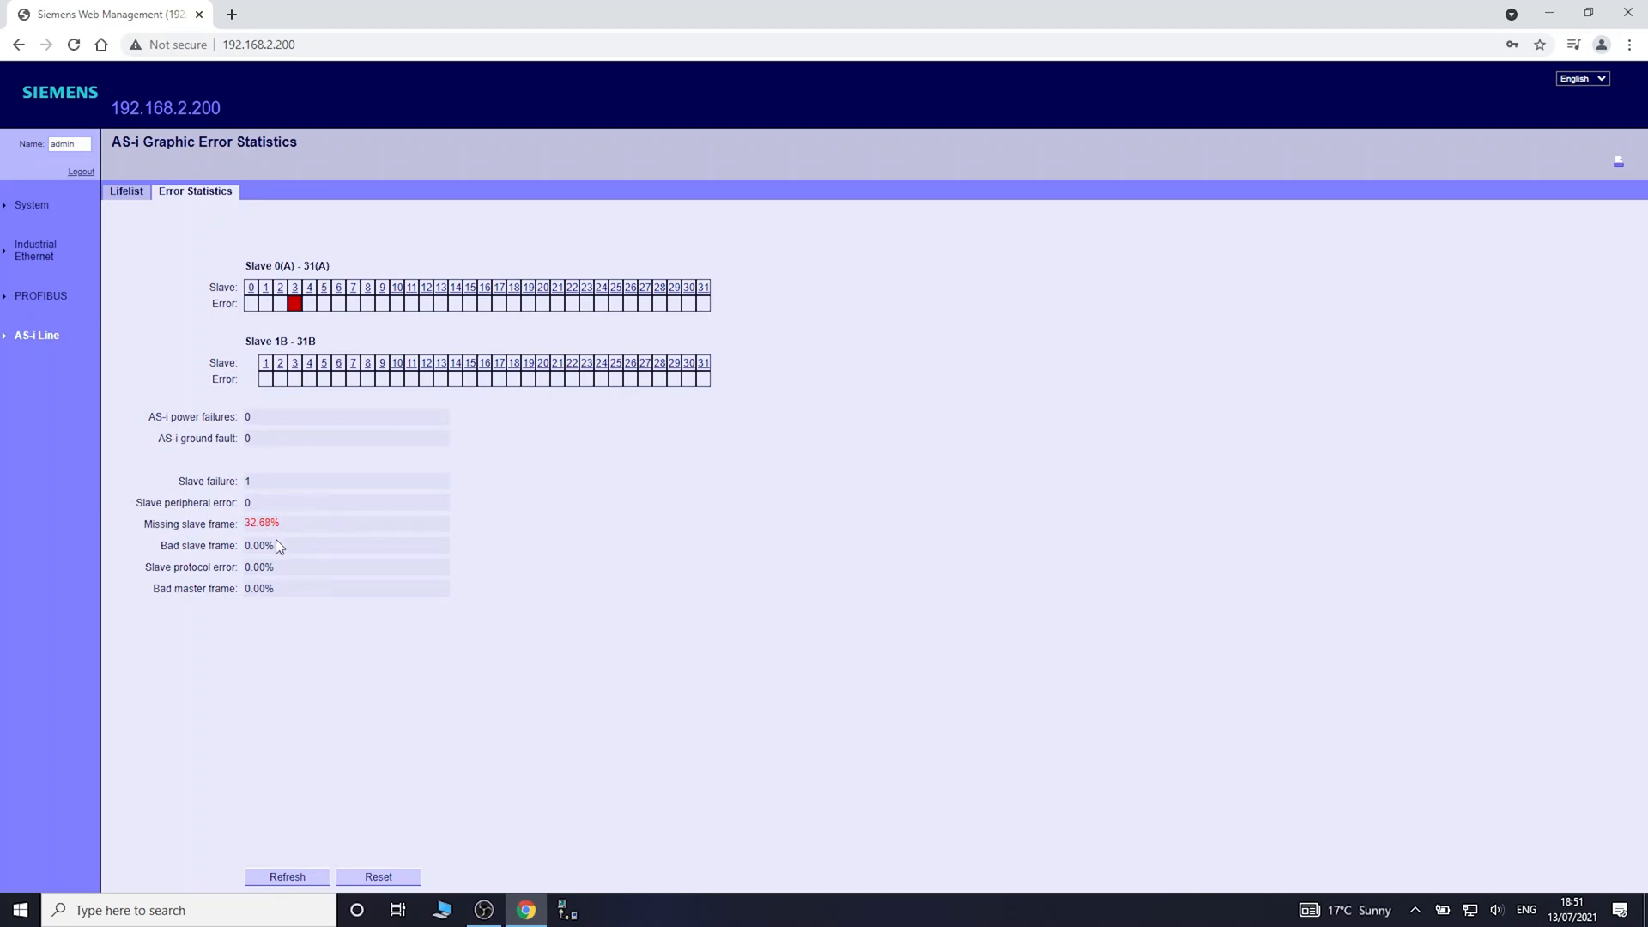
pyautogui.moveTo(165, 242)
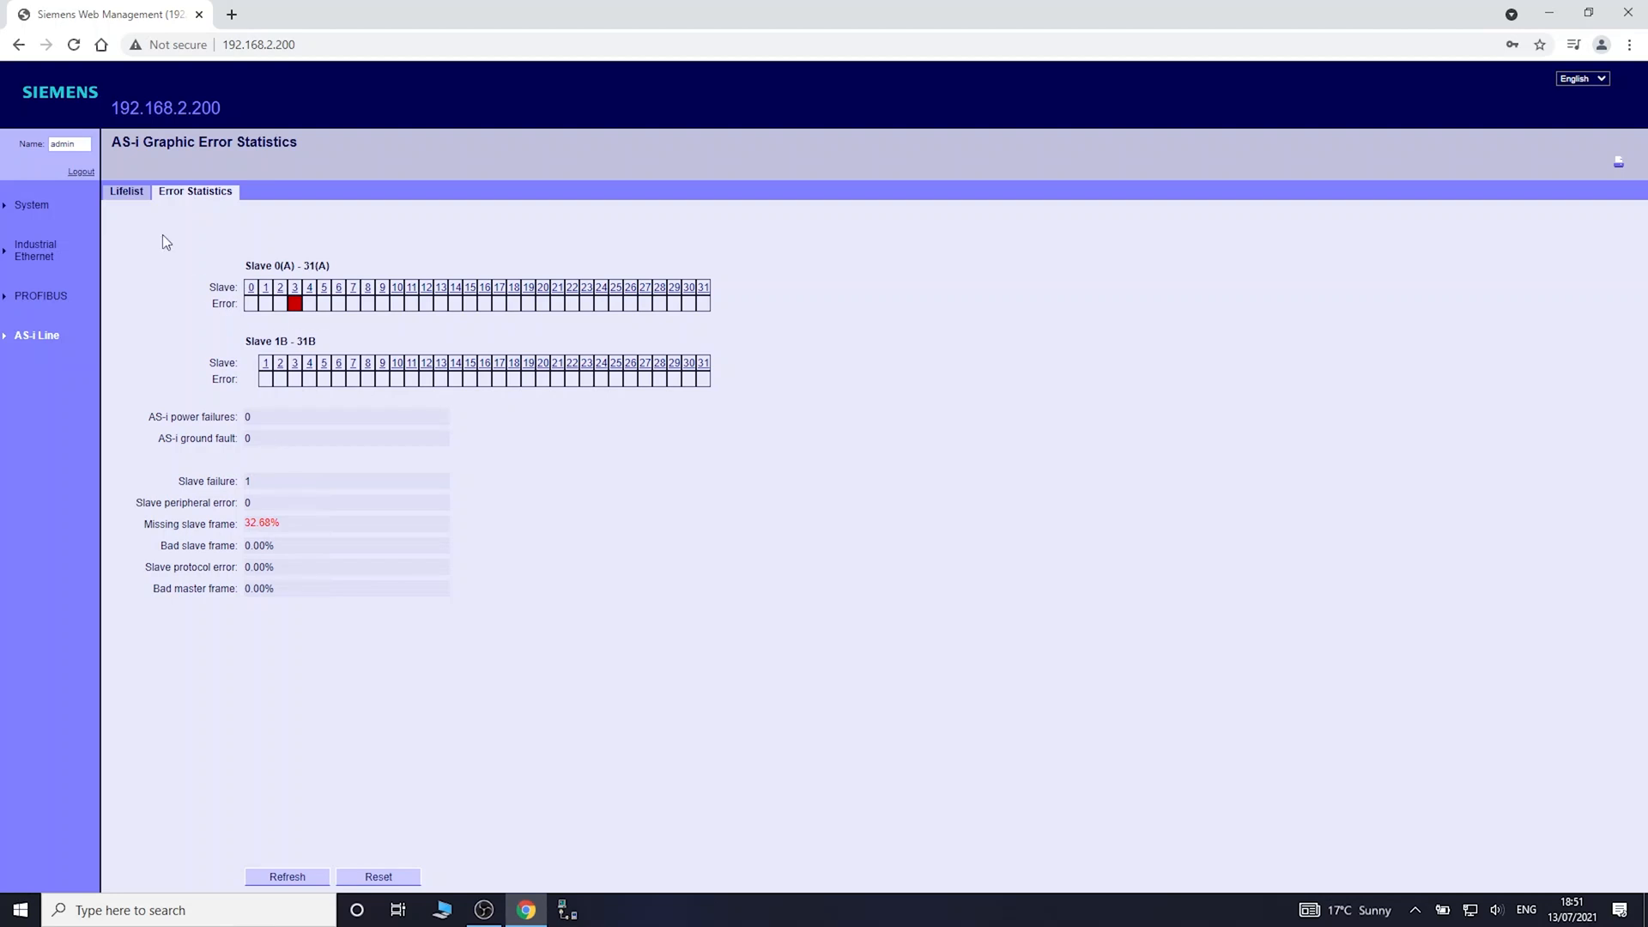
pyautogui.click(125, 191)
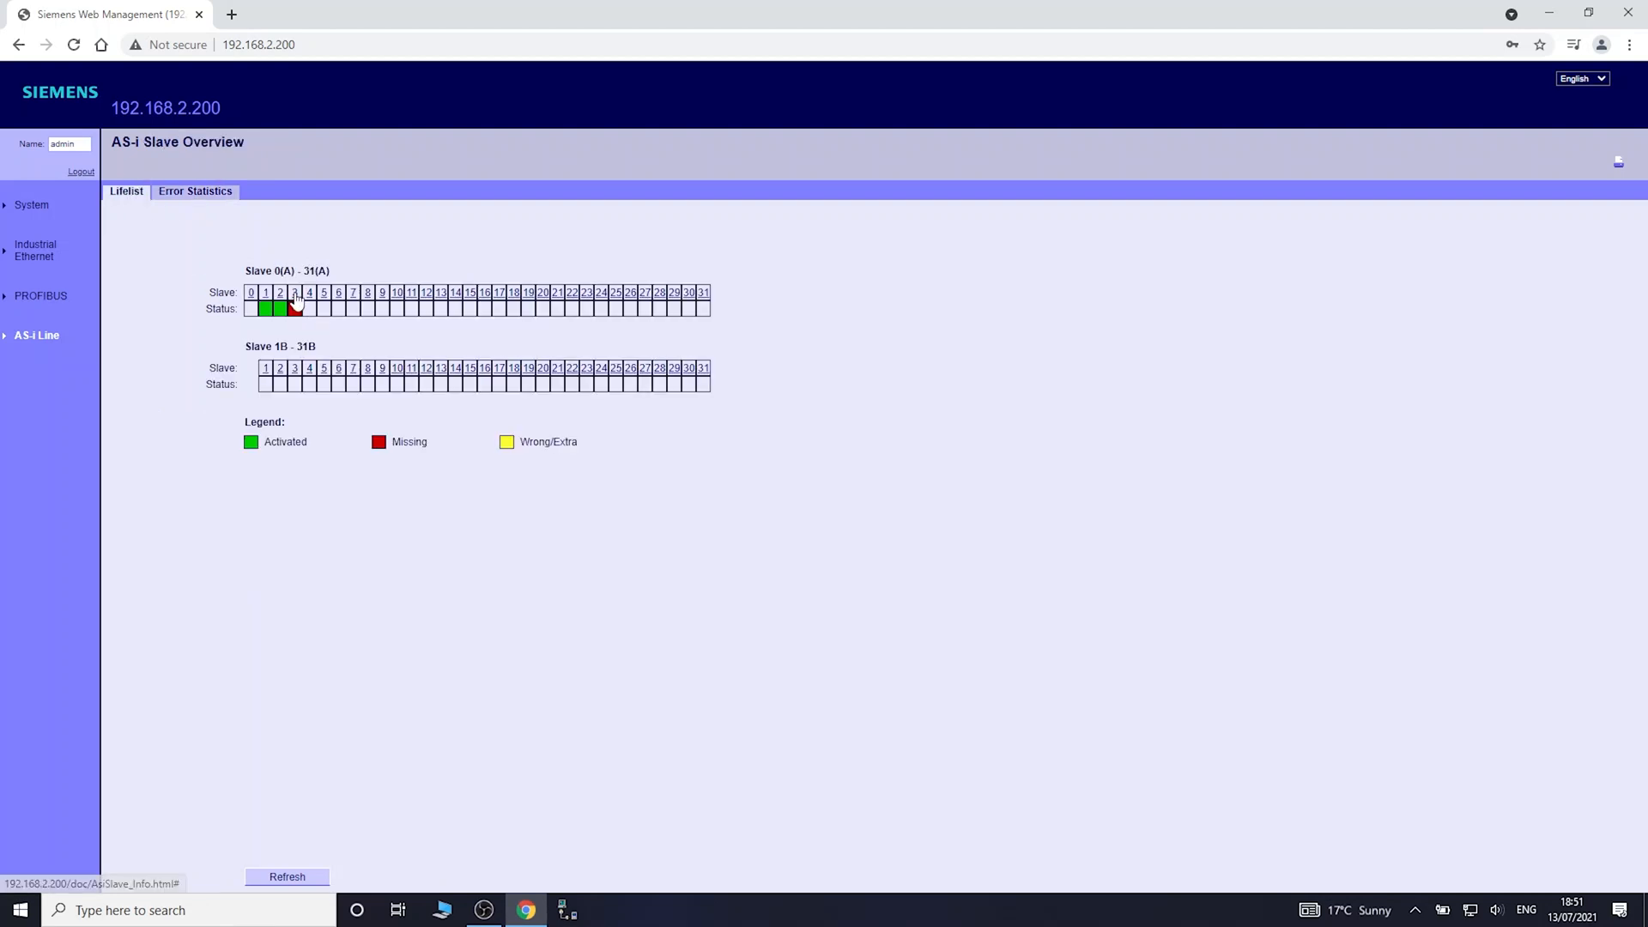
# - View slave 3(A)'s diagnostics, reported missing with 100% missing frames
pyautogui.click(295, 307)
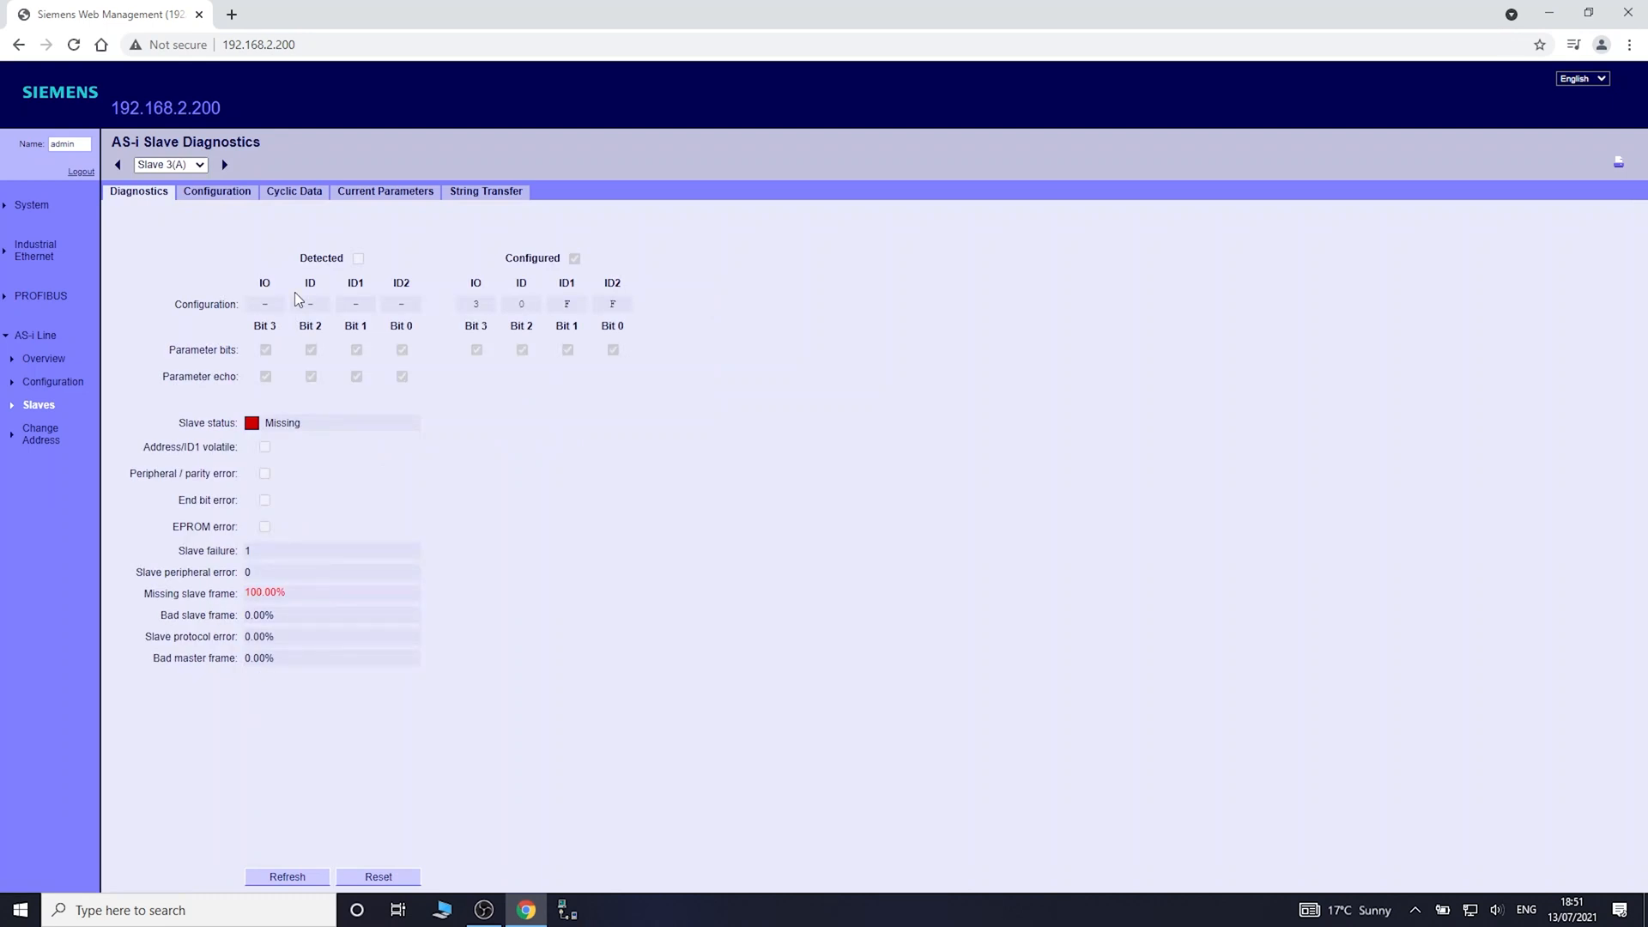
pyautogui.moveTo(252, 129)
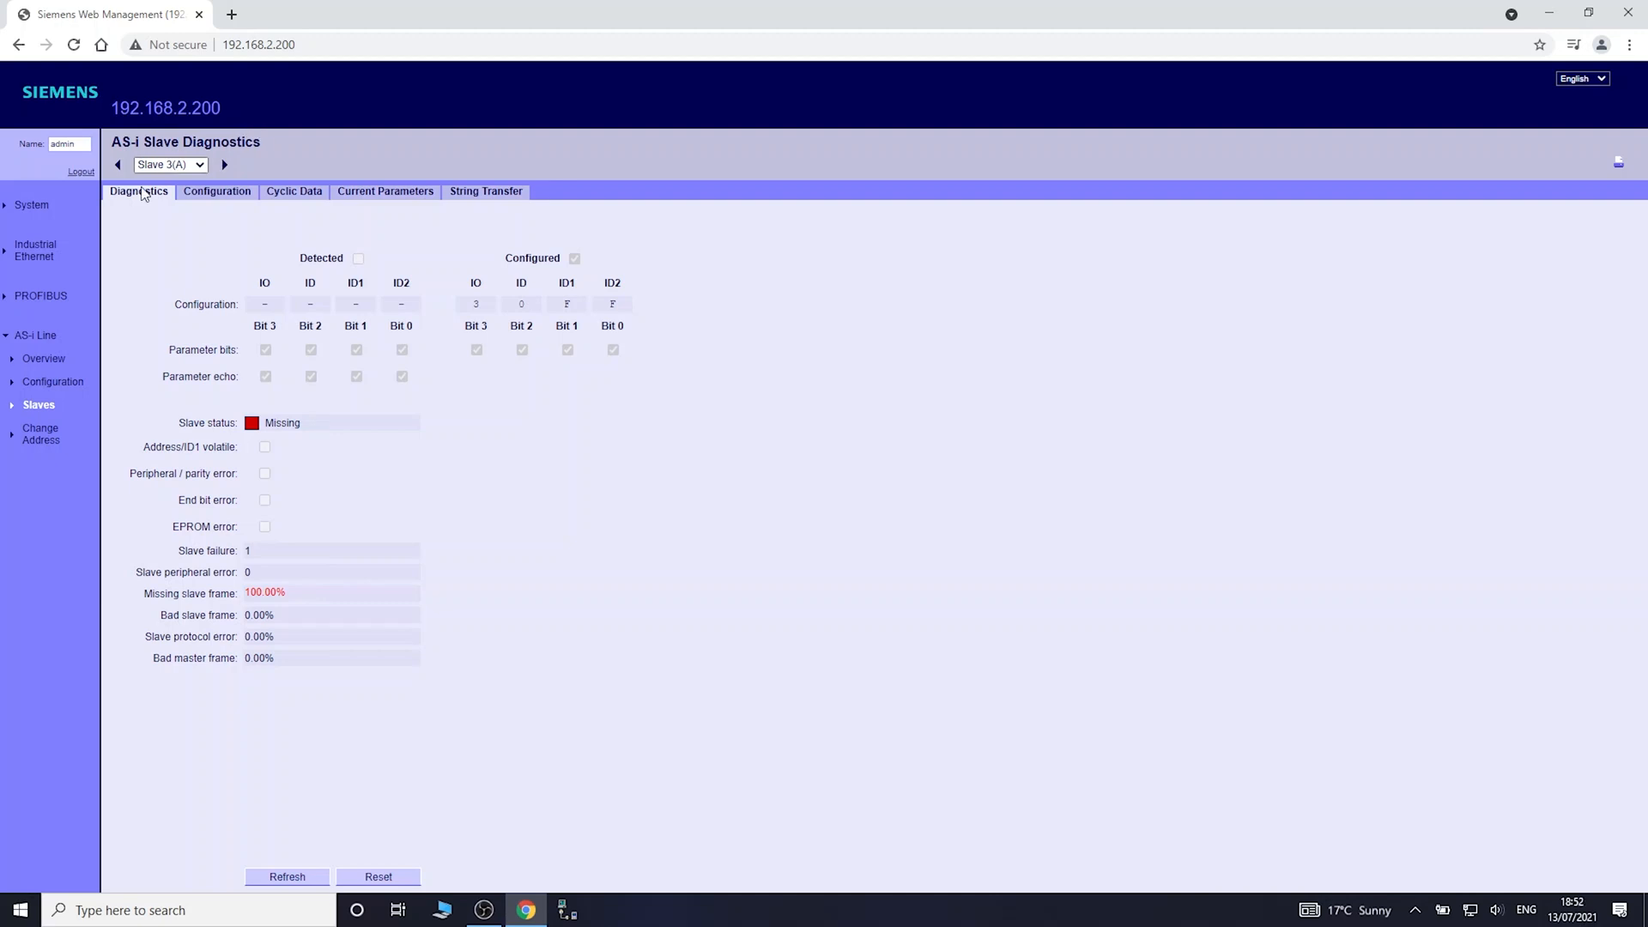
pyautogui.moveTo(154, 232)
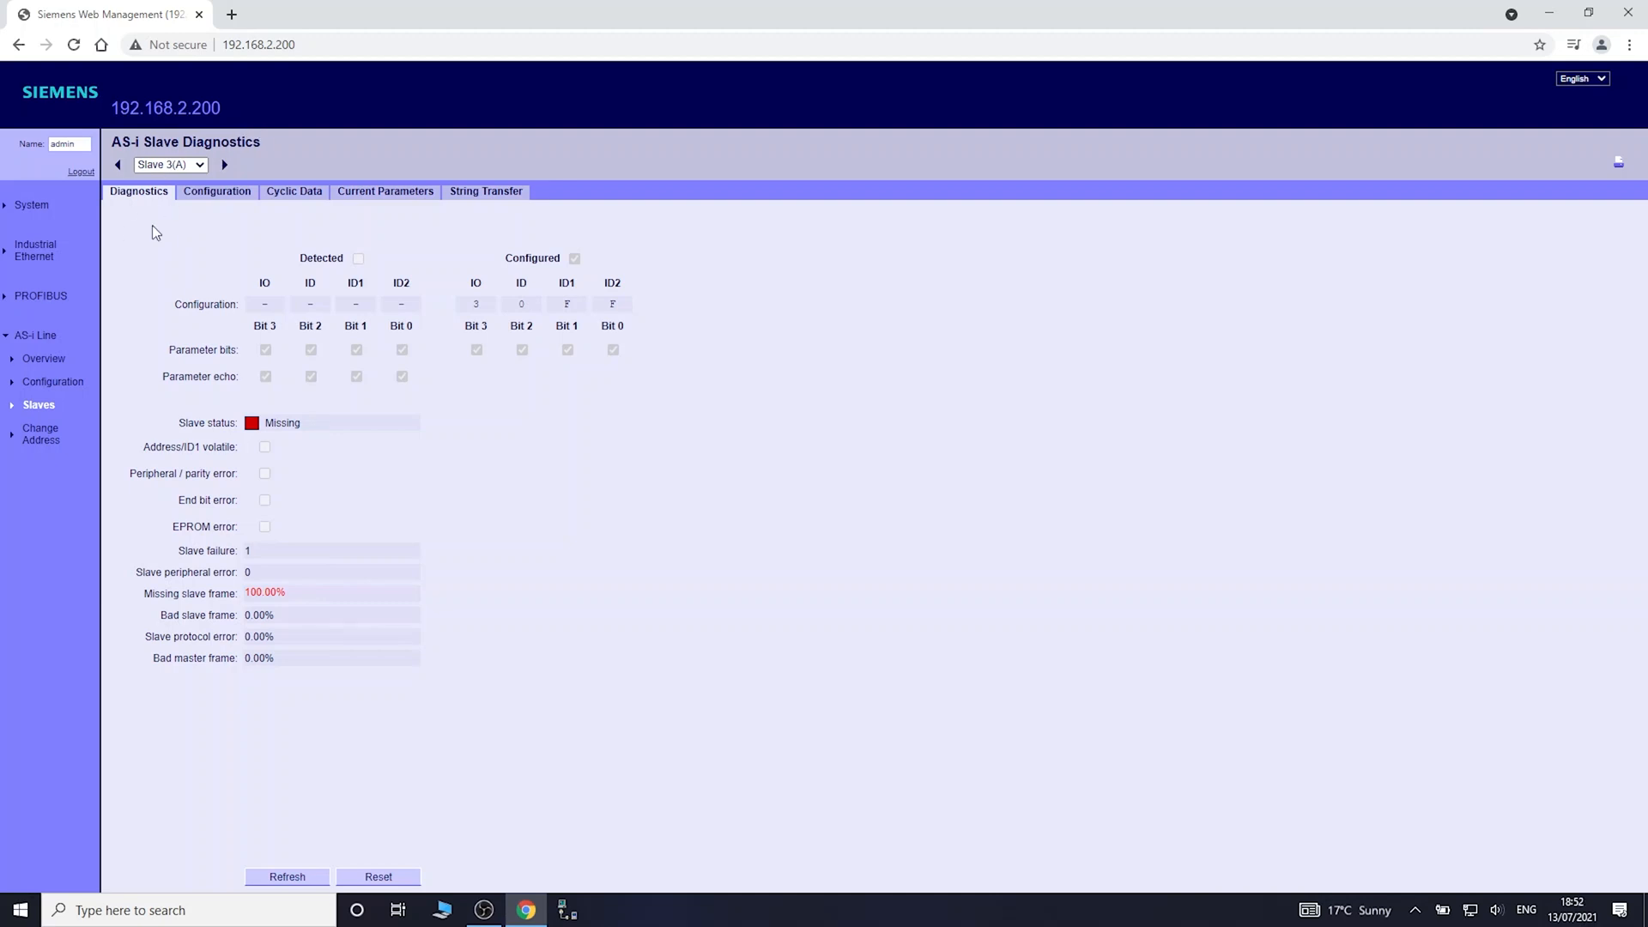
pyautogui.moveTo(12, 401)
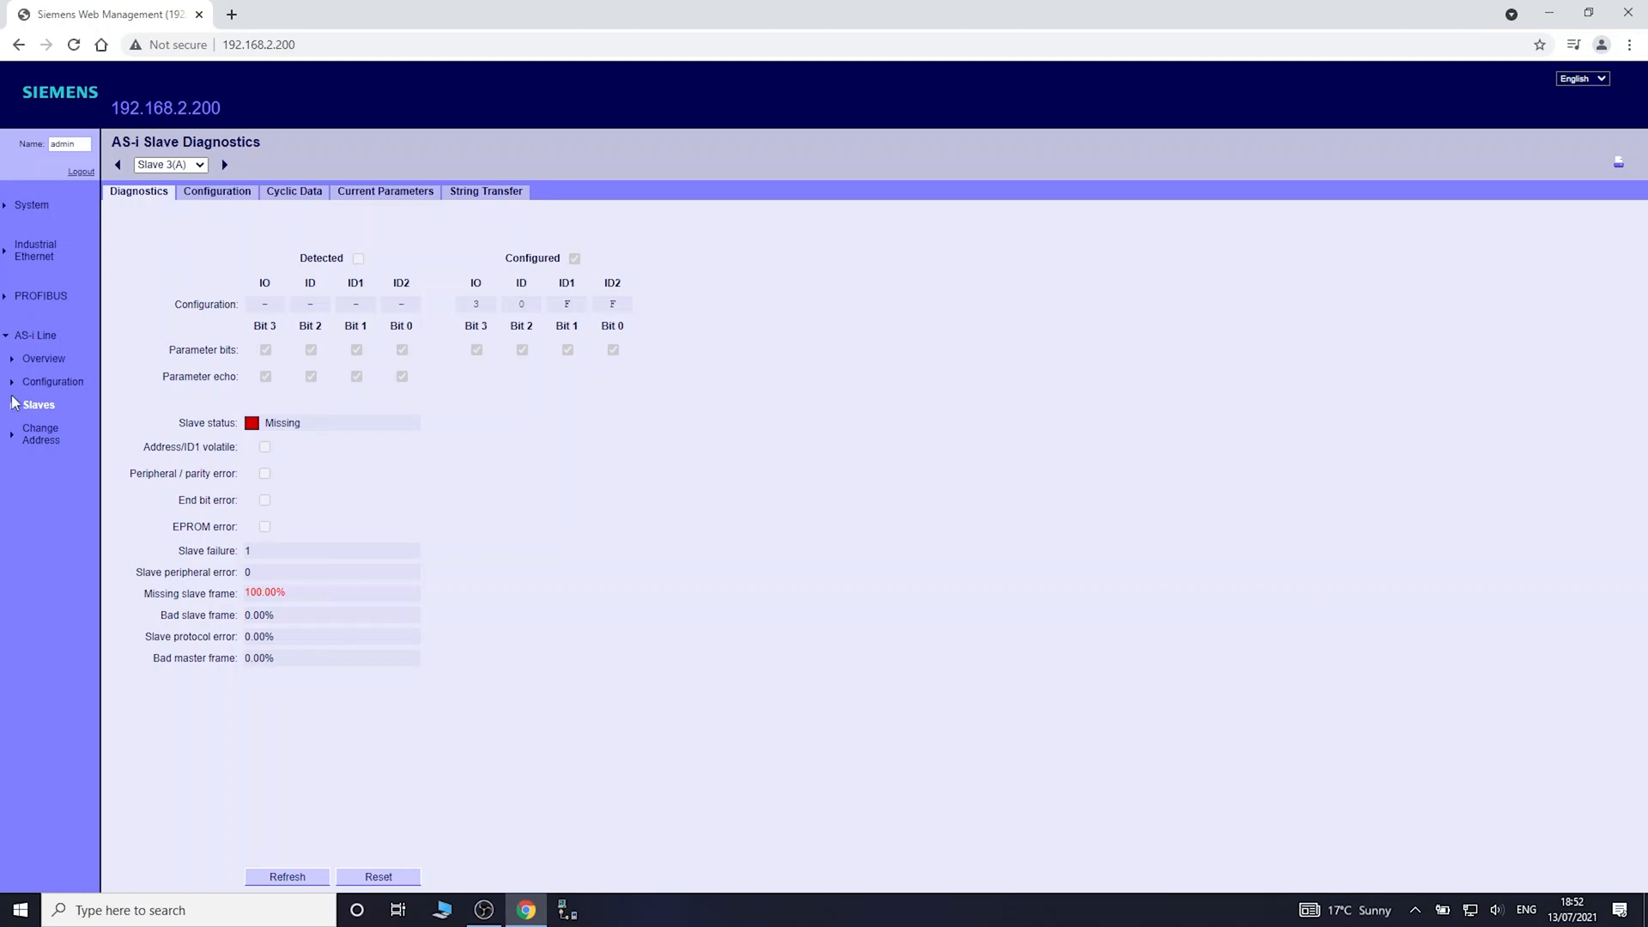
# - Go back to the AS-i slave overview with slaves 1–2 active and slave 3 missing
pyautogui.click(43, 359)
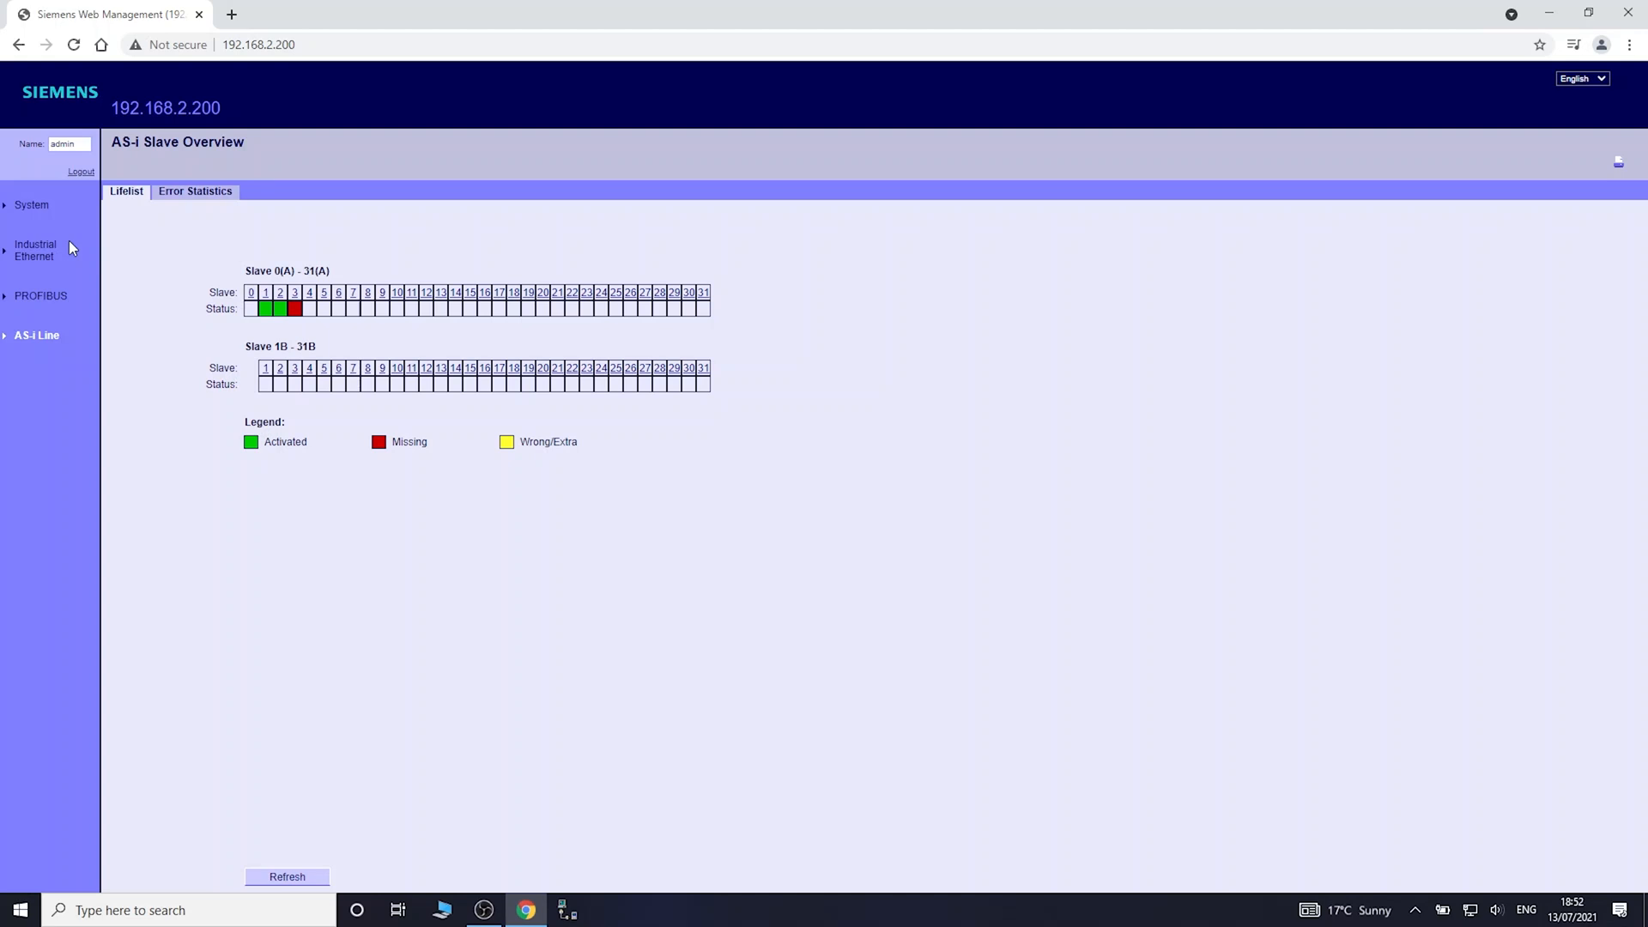
pyautogui.moveTo(229, 326)
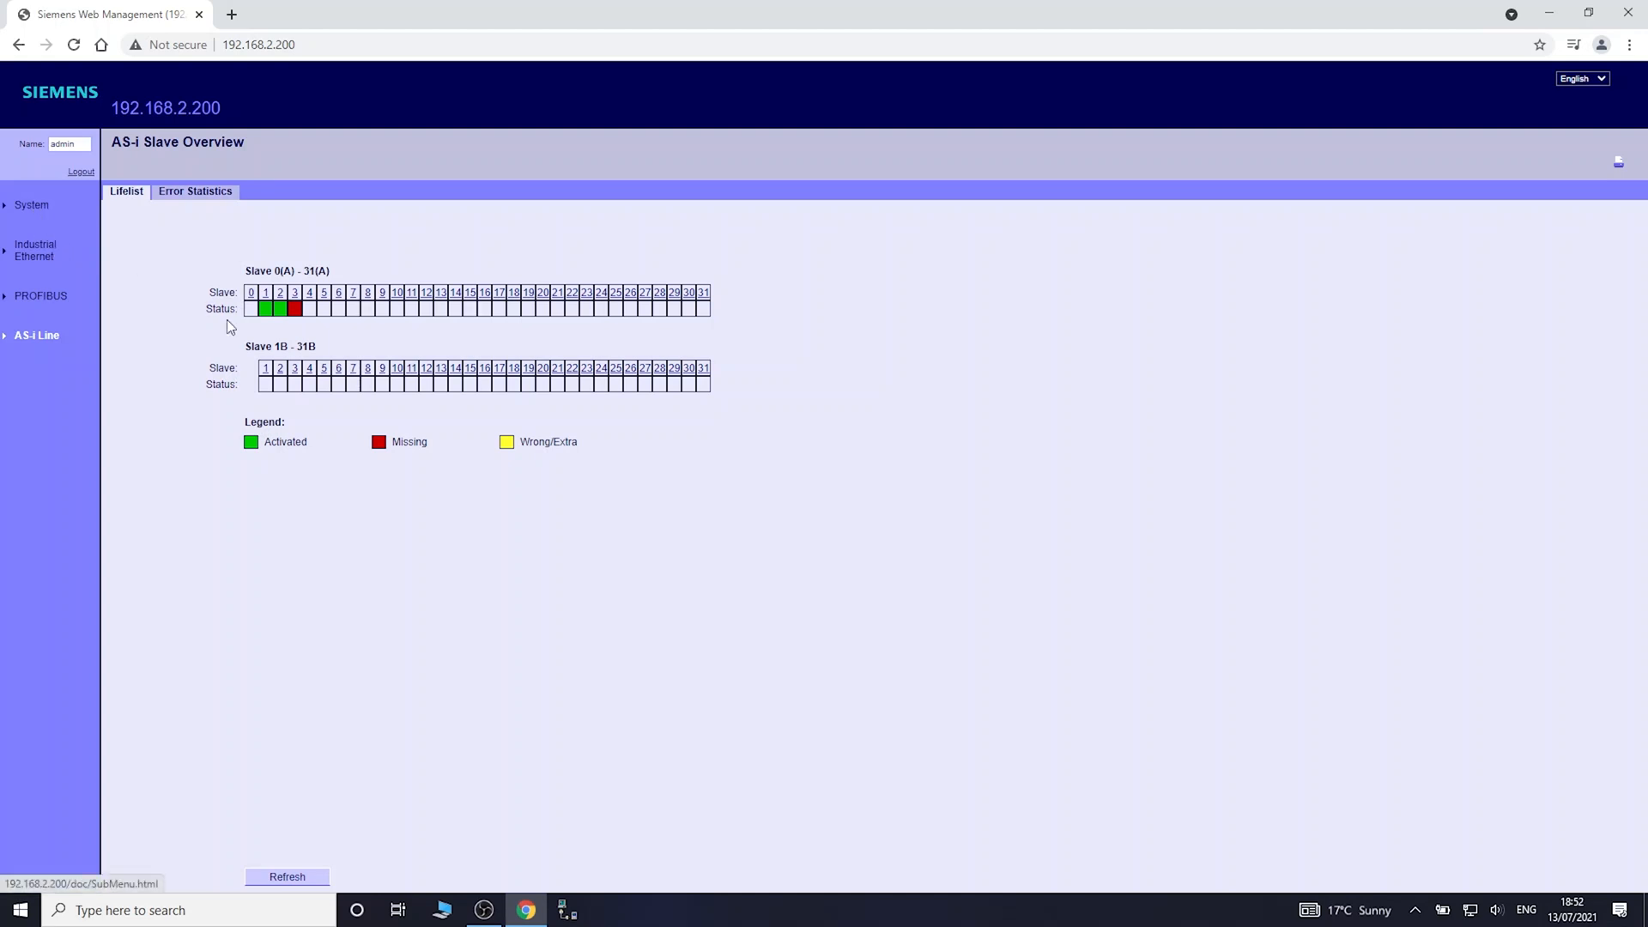
pyautogui.moveTo(251, 345)
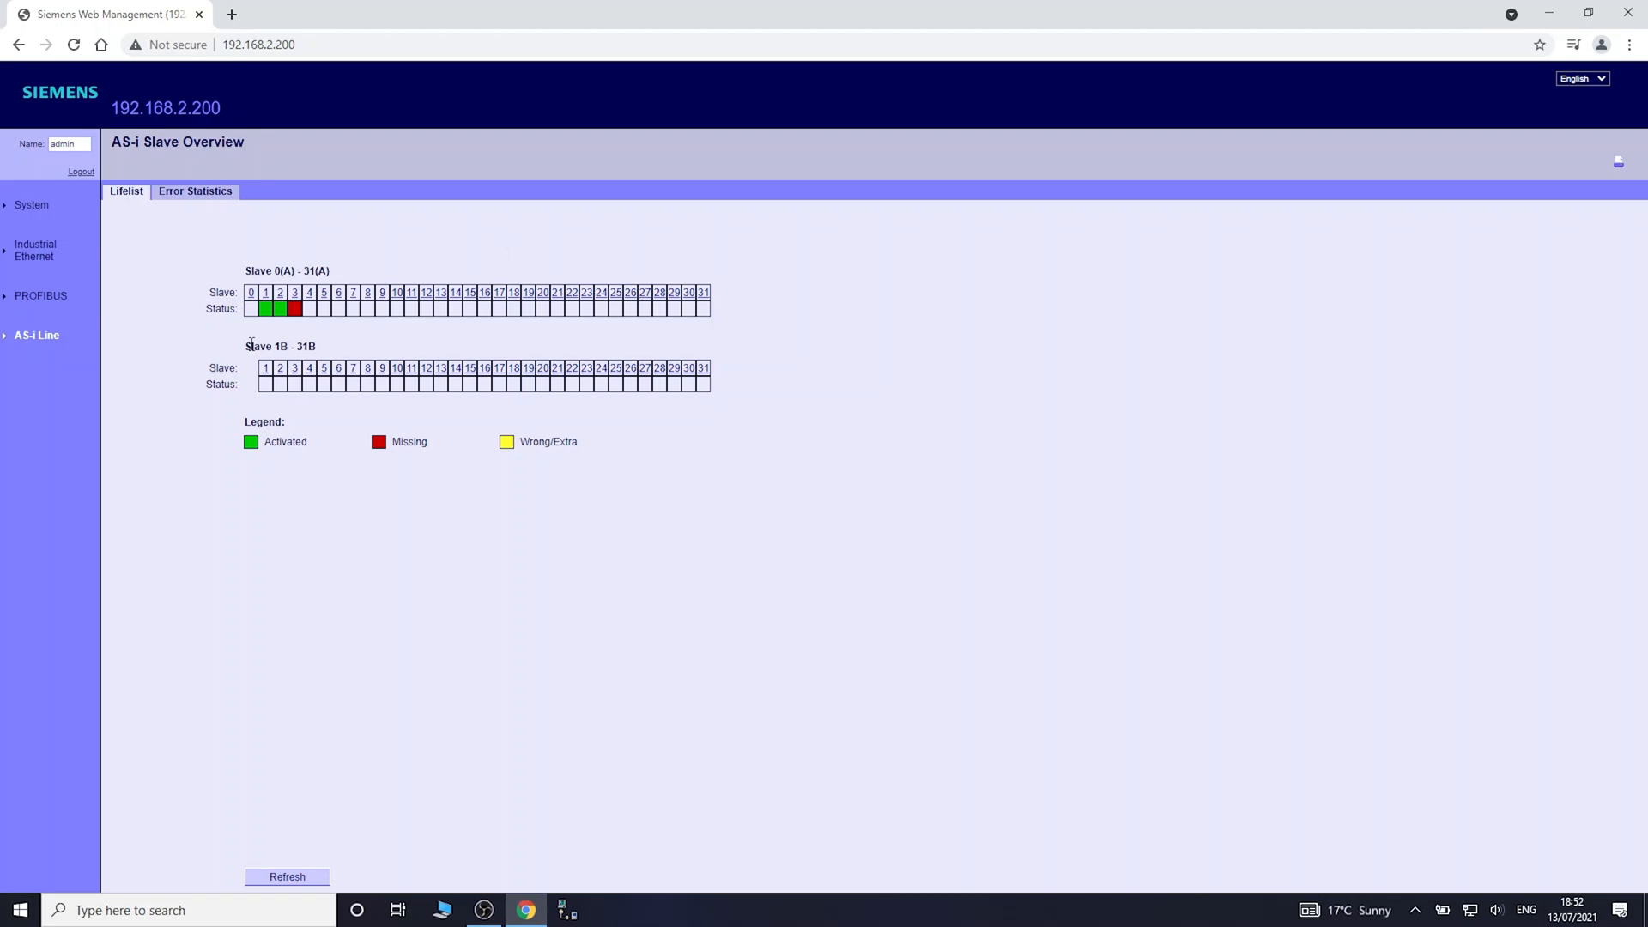
pyautogui.moveTo(34, 235)
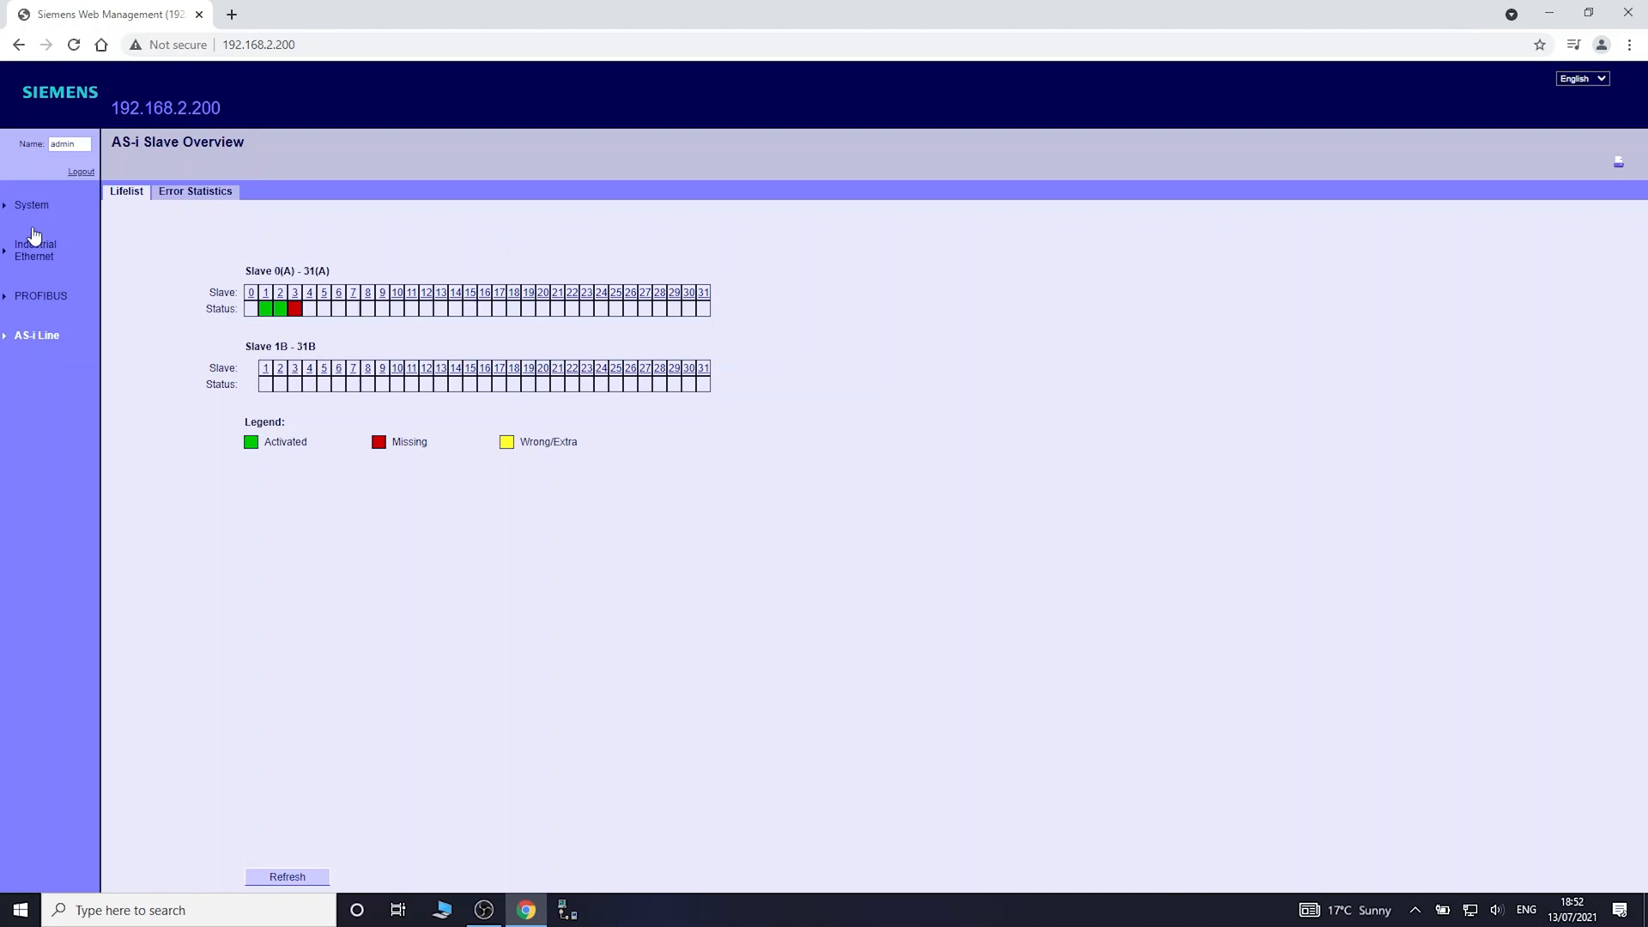
# - View the system overview, Ethernet IP configuration, event settings and e-mail notification configuration
pyautogui.click(31, 205)
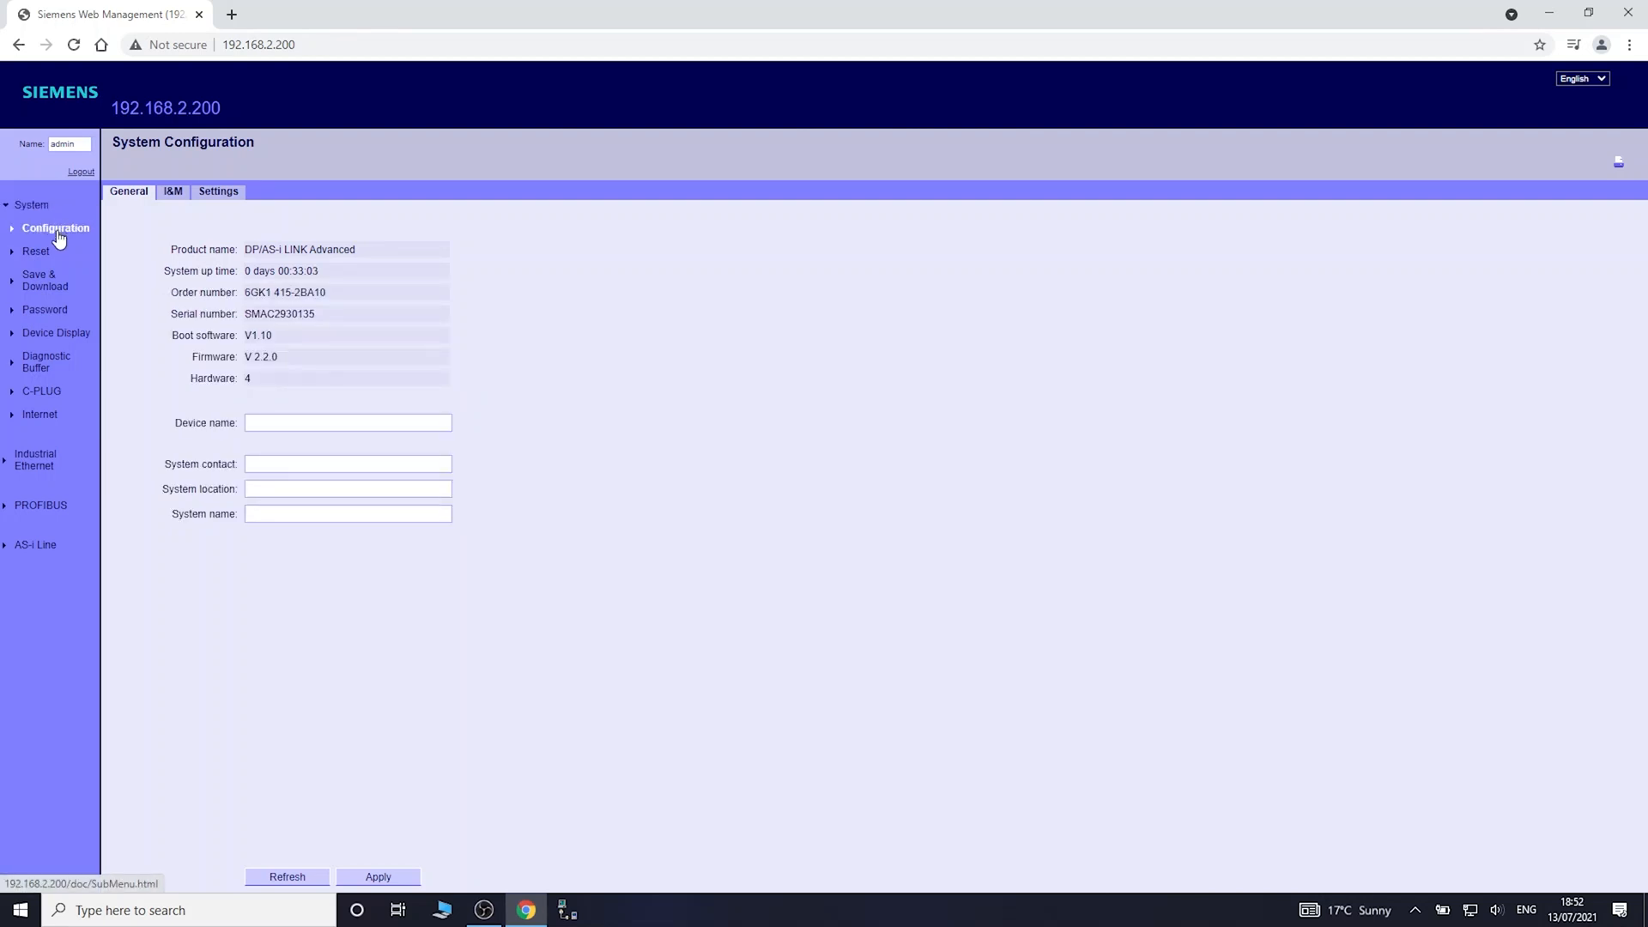
pyautogui.click(37, 460)
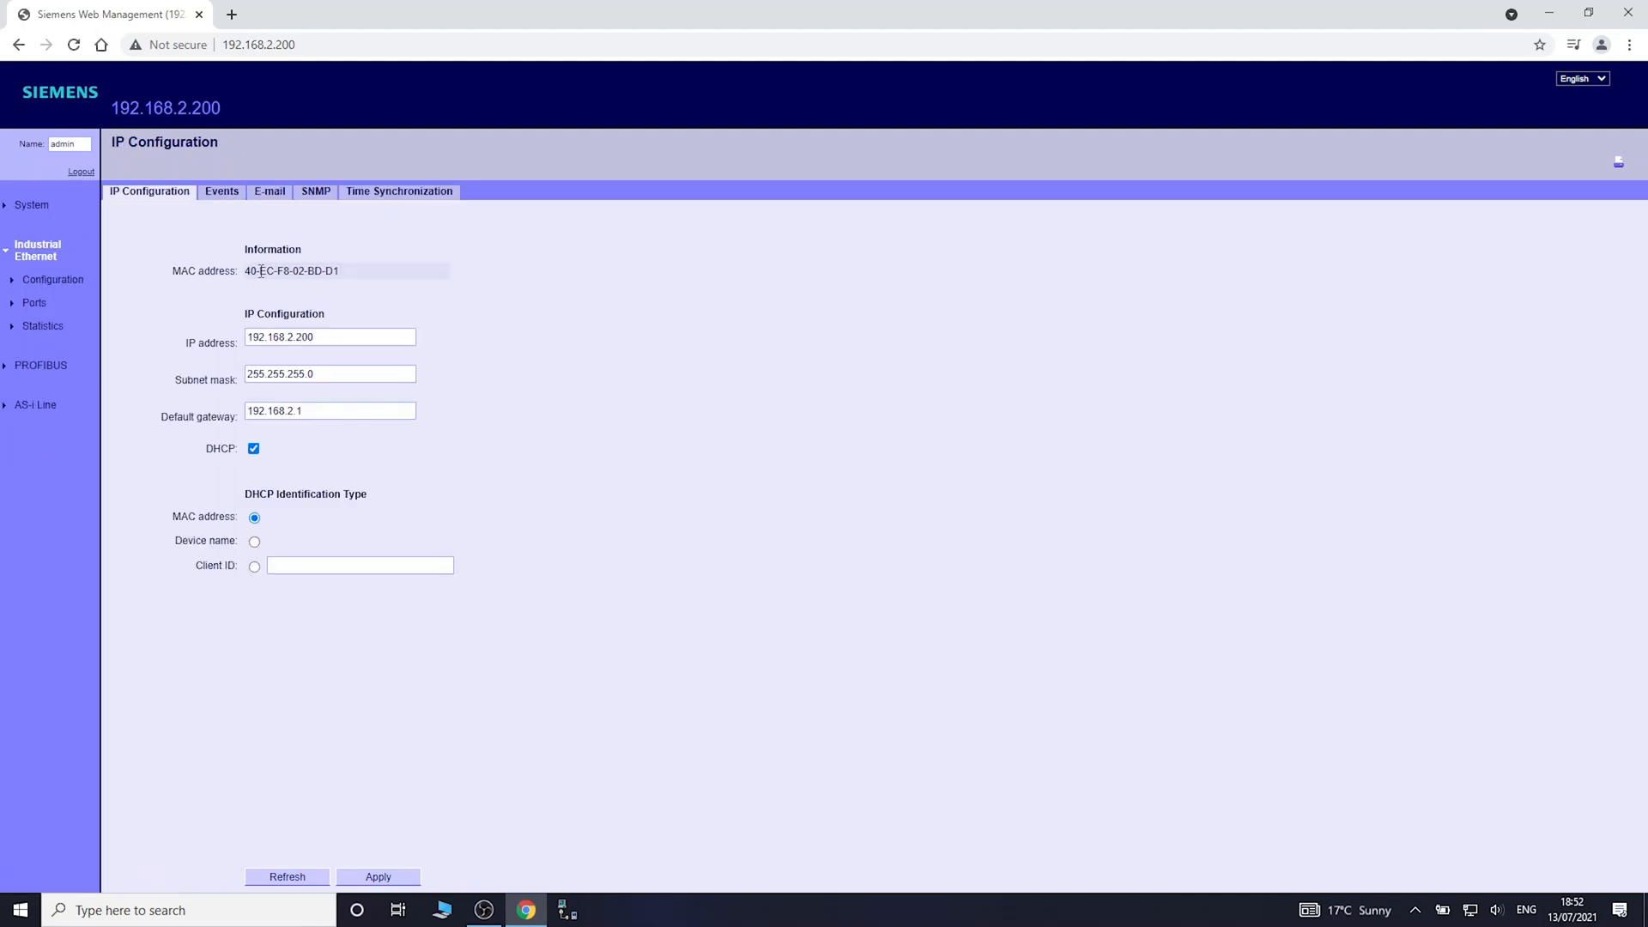
pyautogui.click(222, 190)
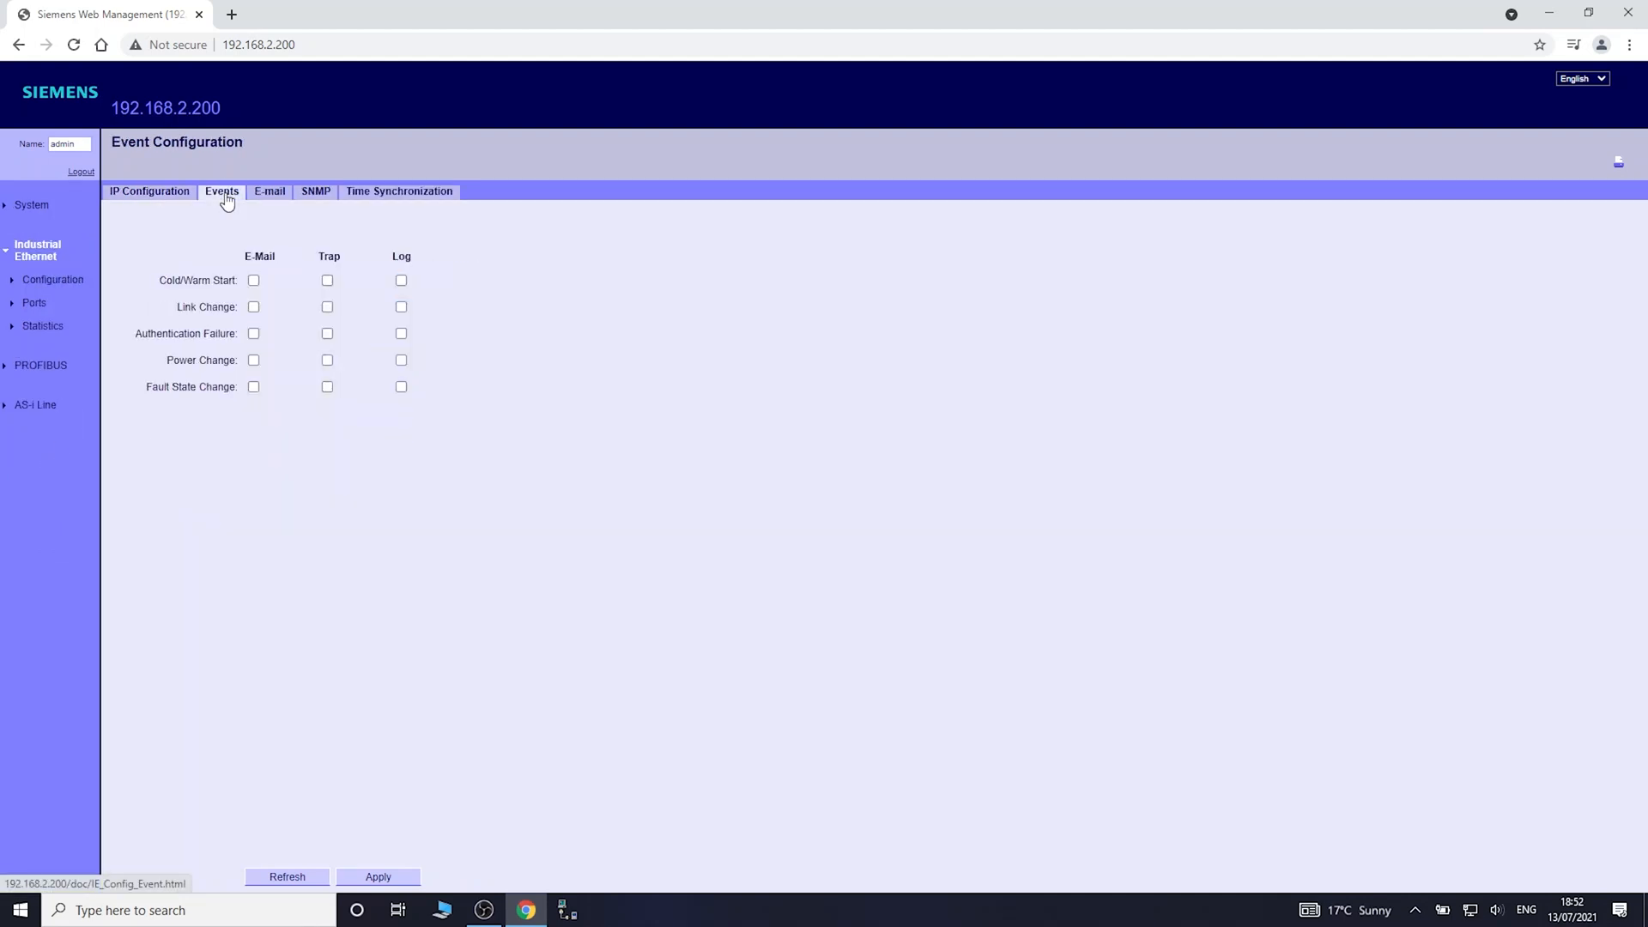
pyautogui.click(287, 878)
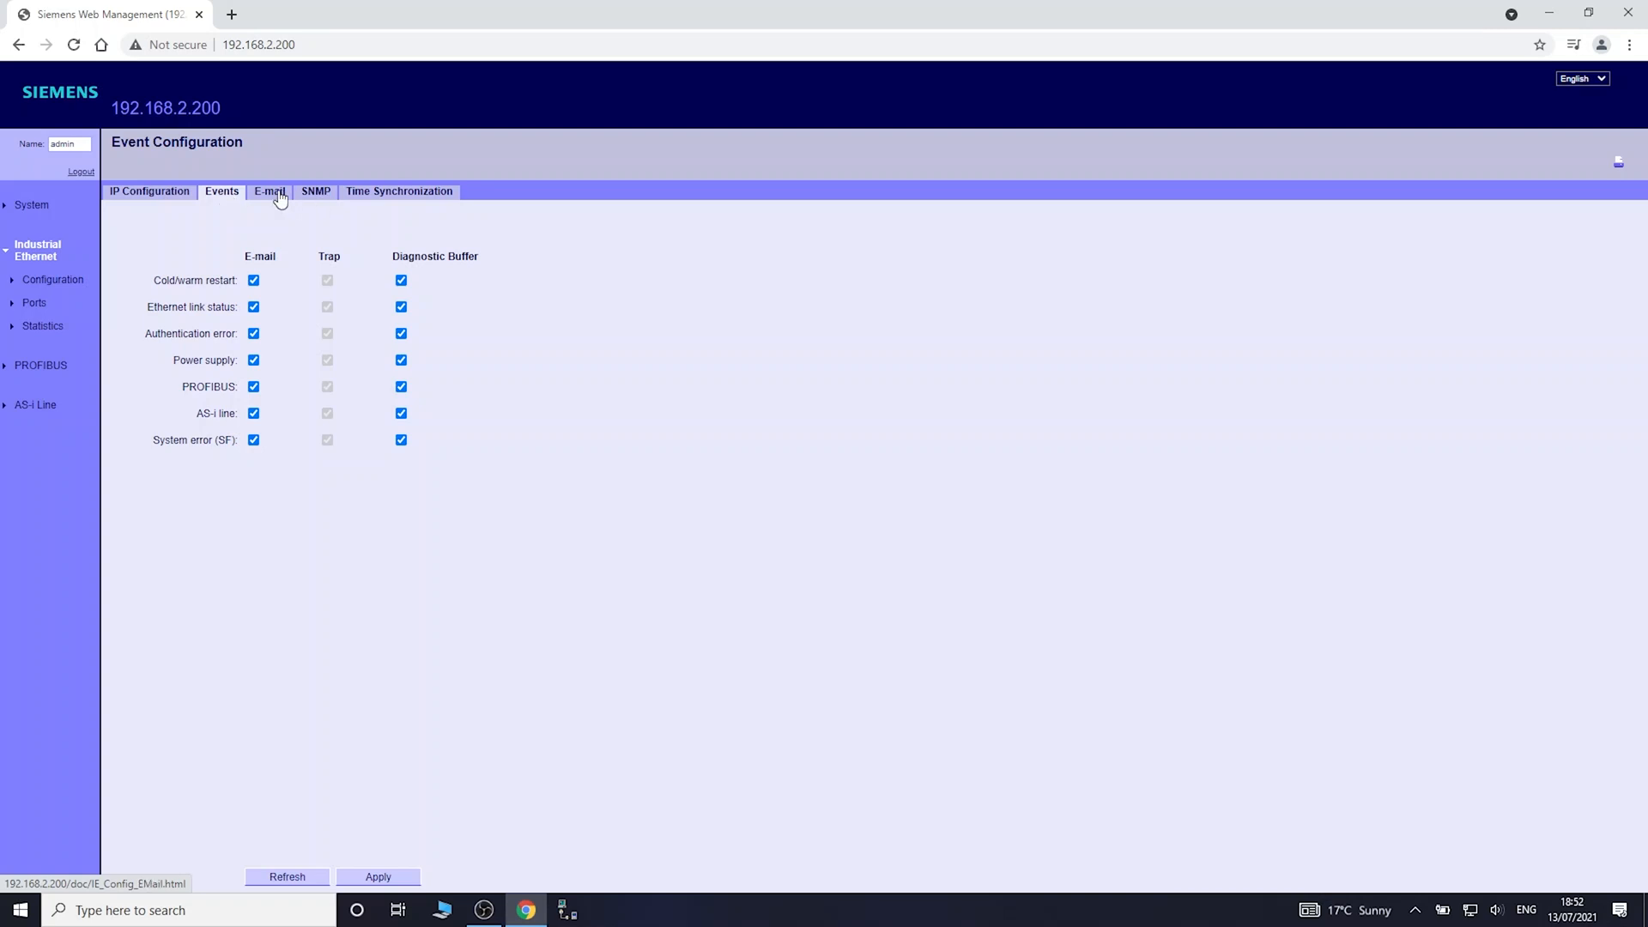
pyautogui.click(269, 191)
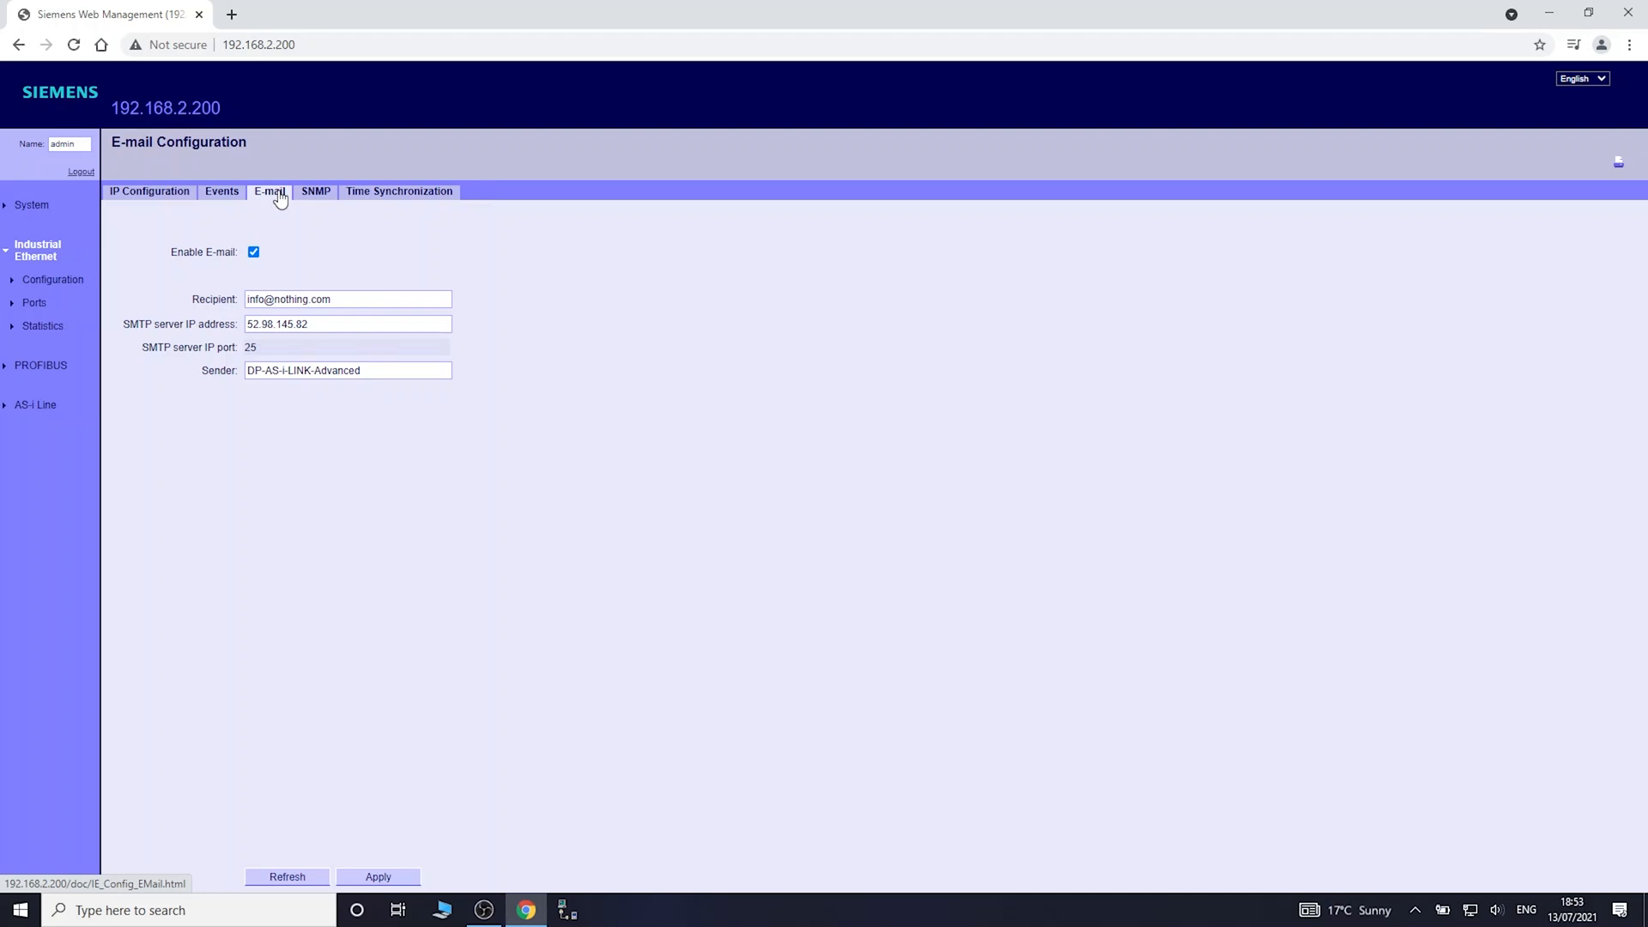
pyautogui.moveTo(77, 312)
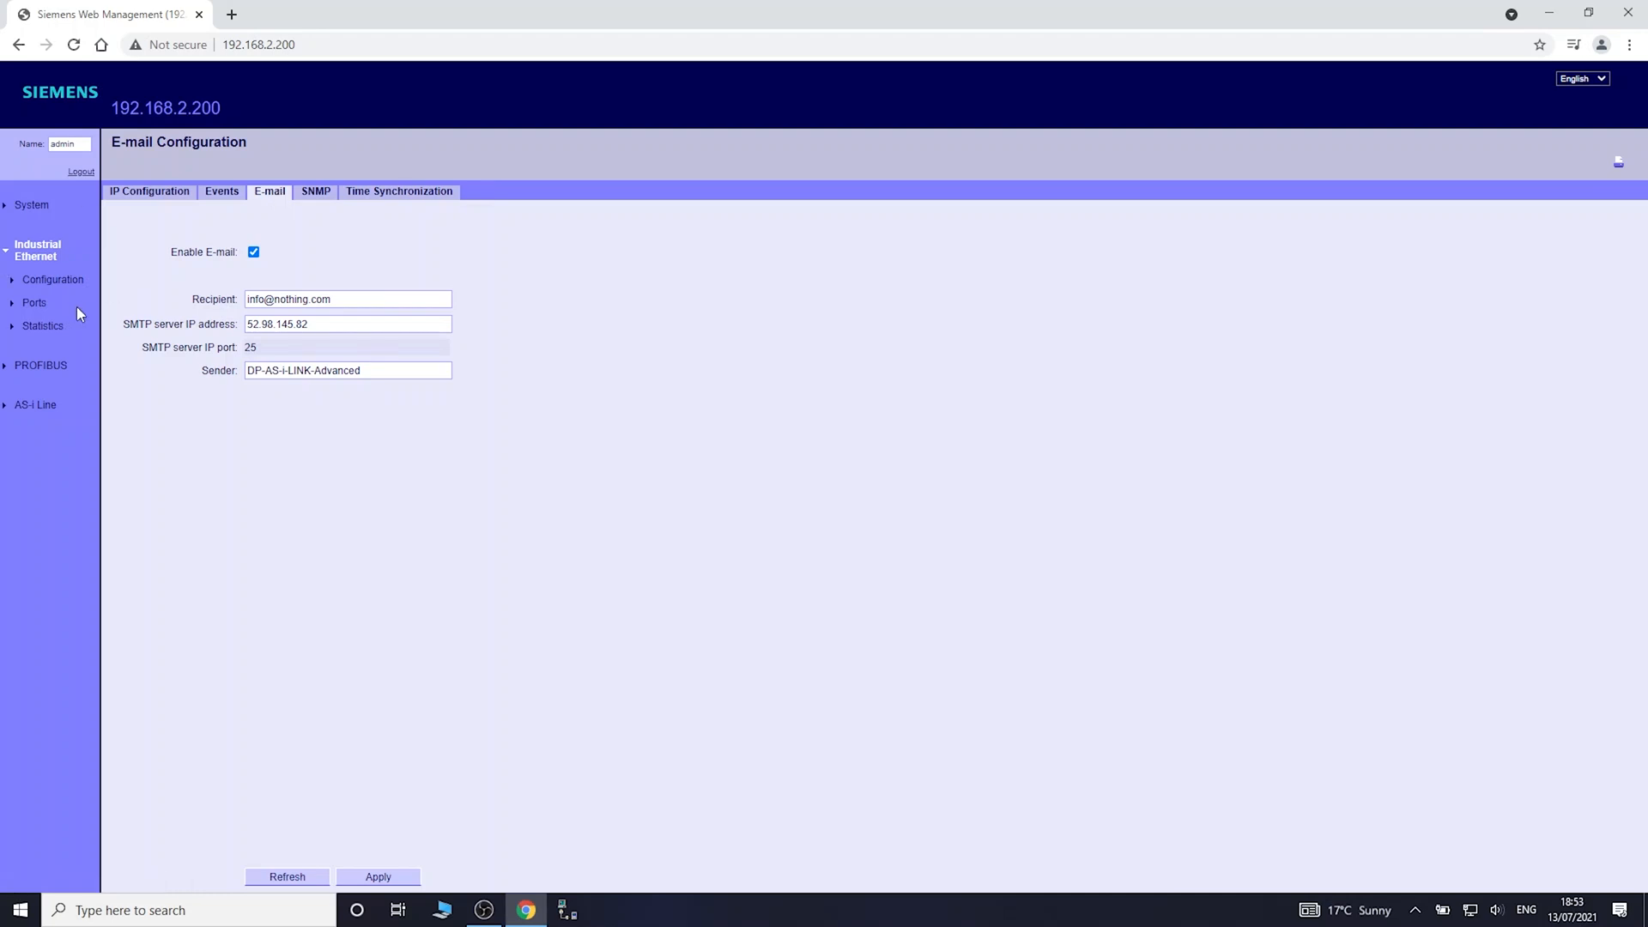
pyautogui.moveTo(12, 264)
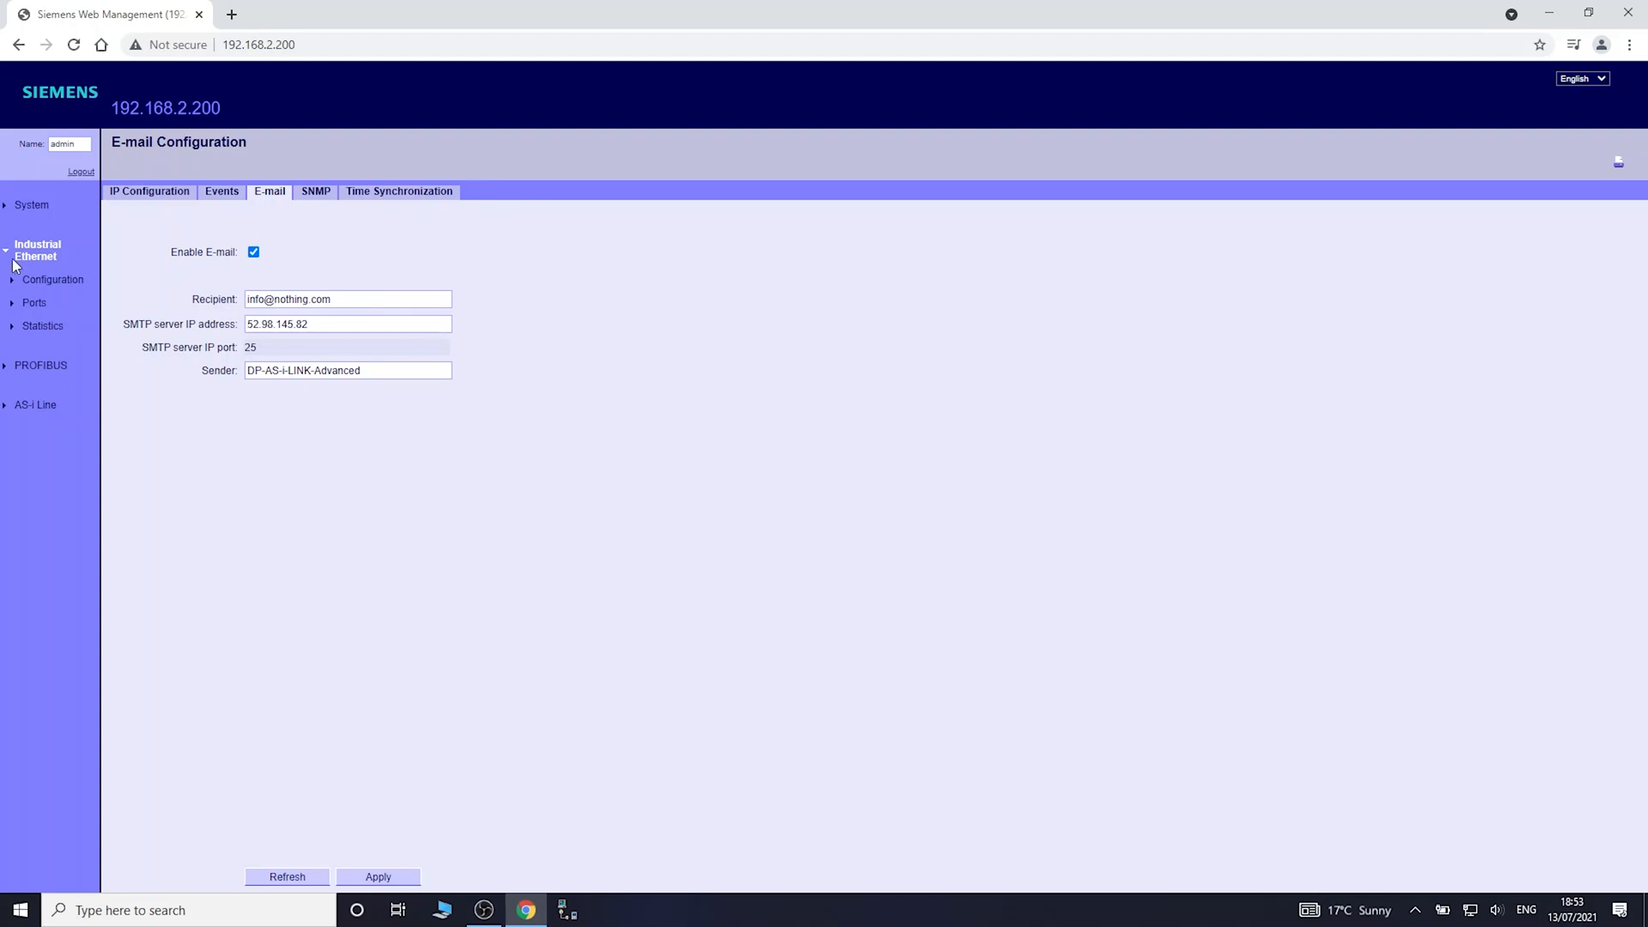
# - View the system reset and Save & Download pages, ending on the password change page
pyautogui.click(30, 205)
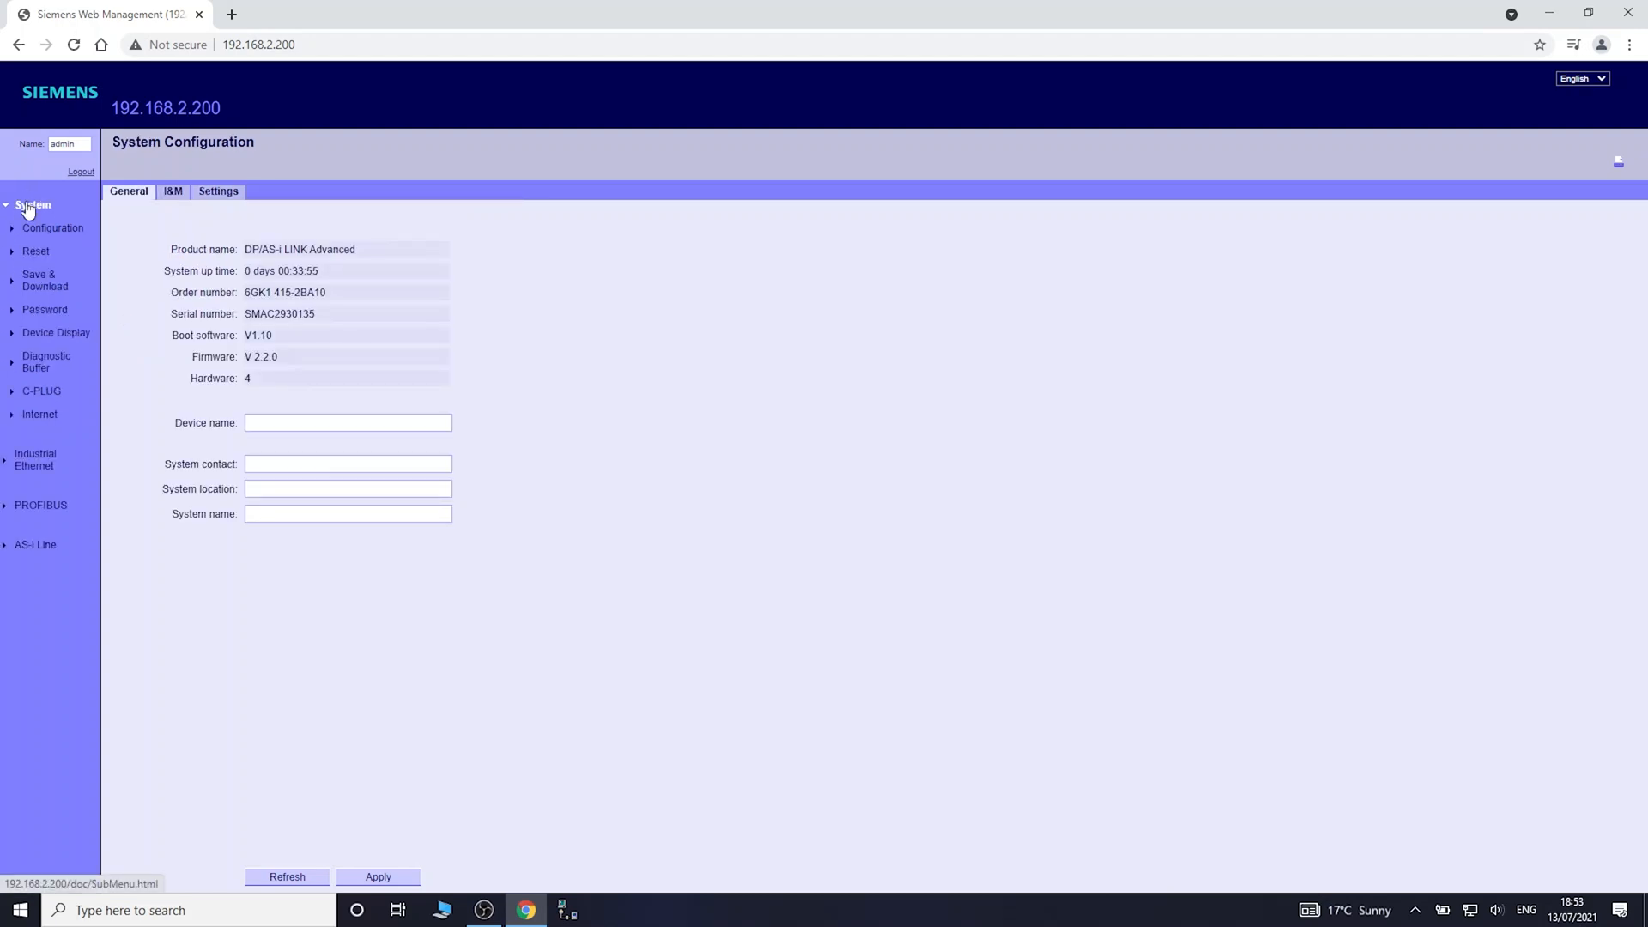
pyautogui.moveTo(57, 256)
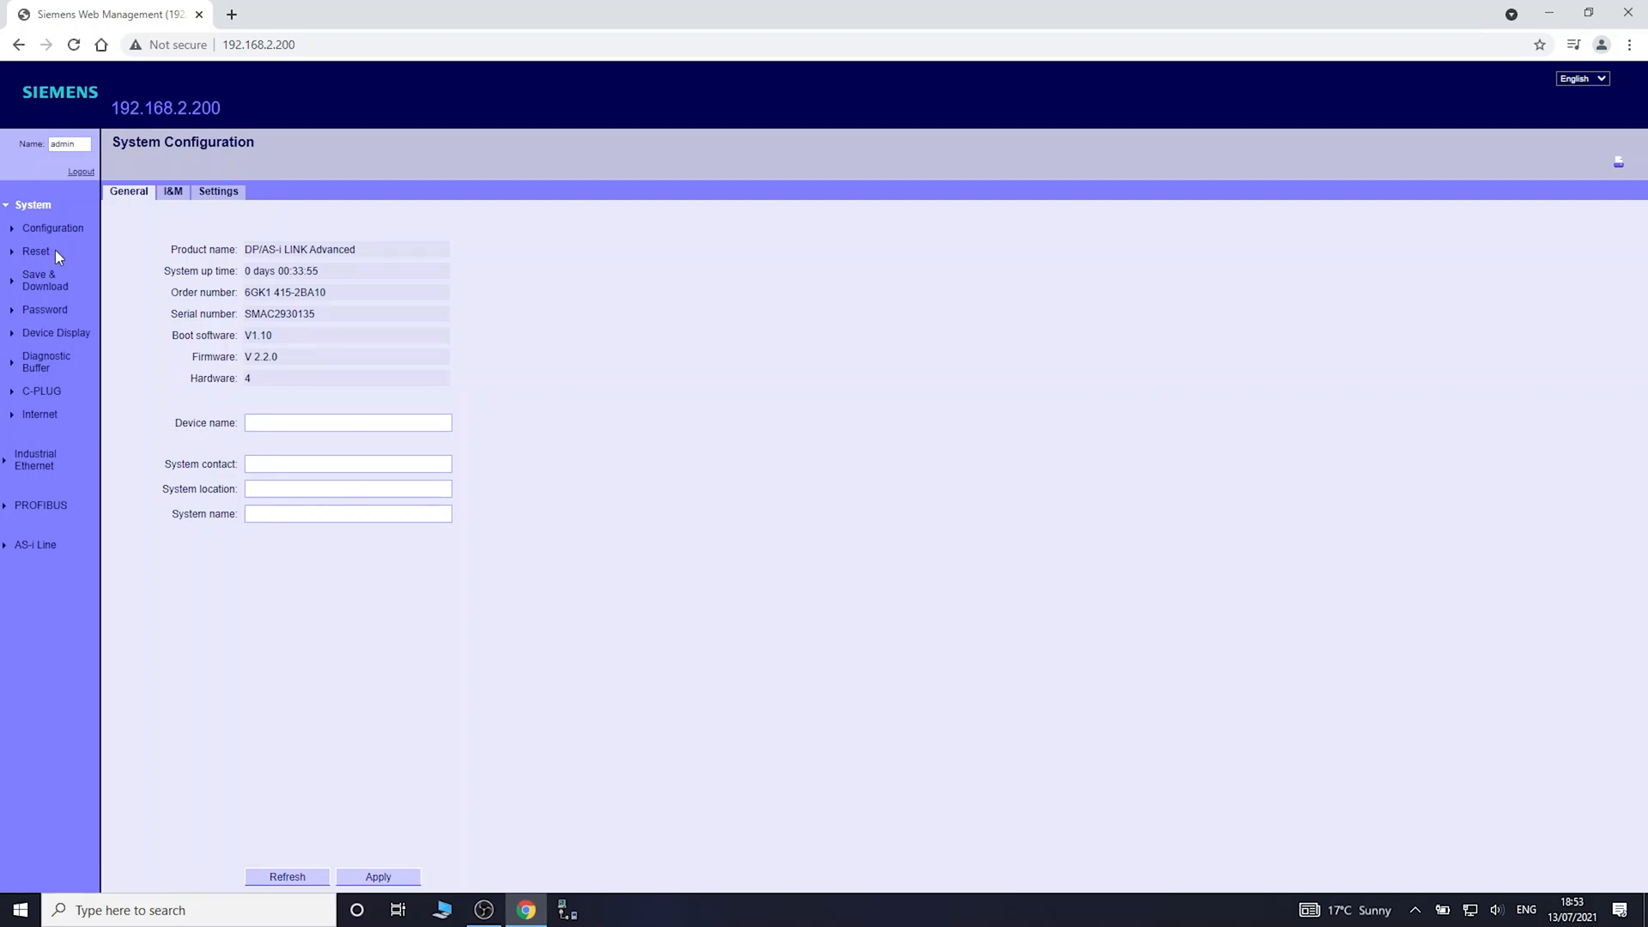
pyautogui.moveTo(74, 345)
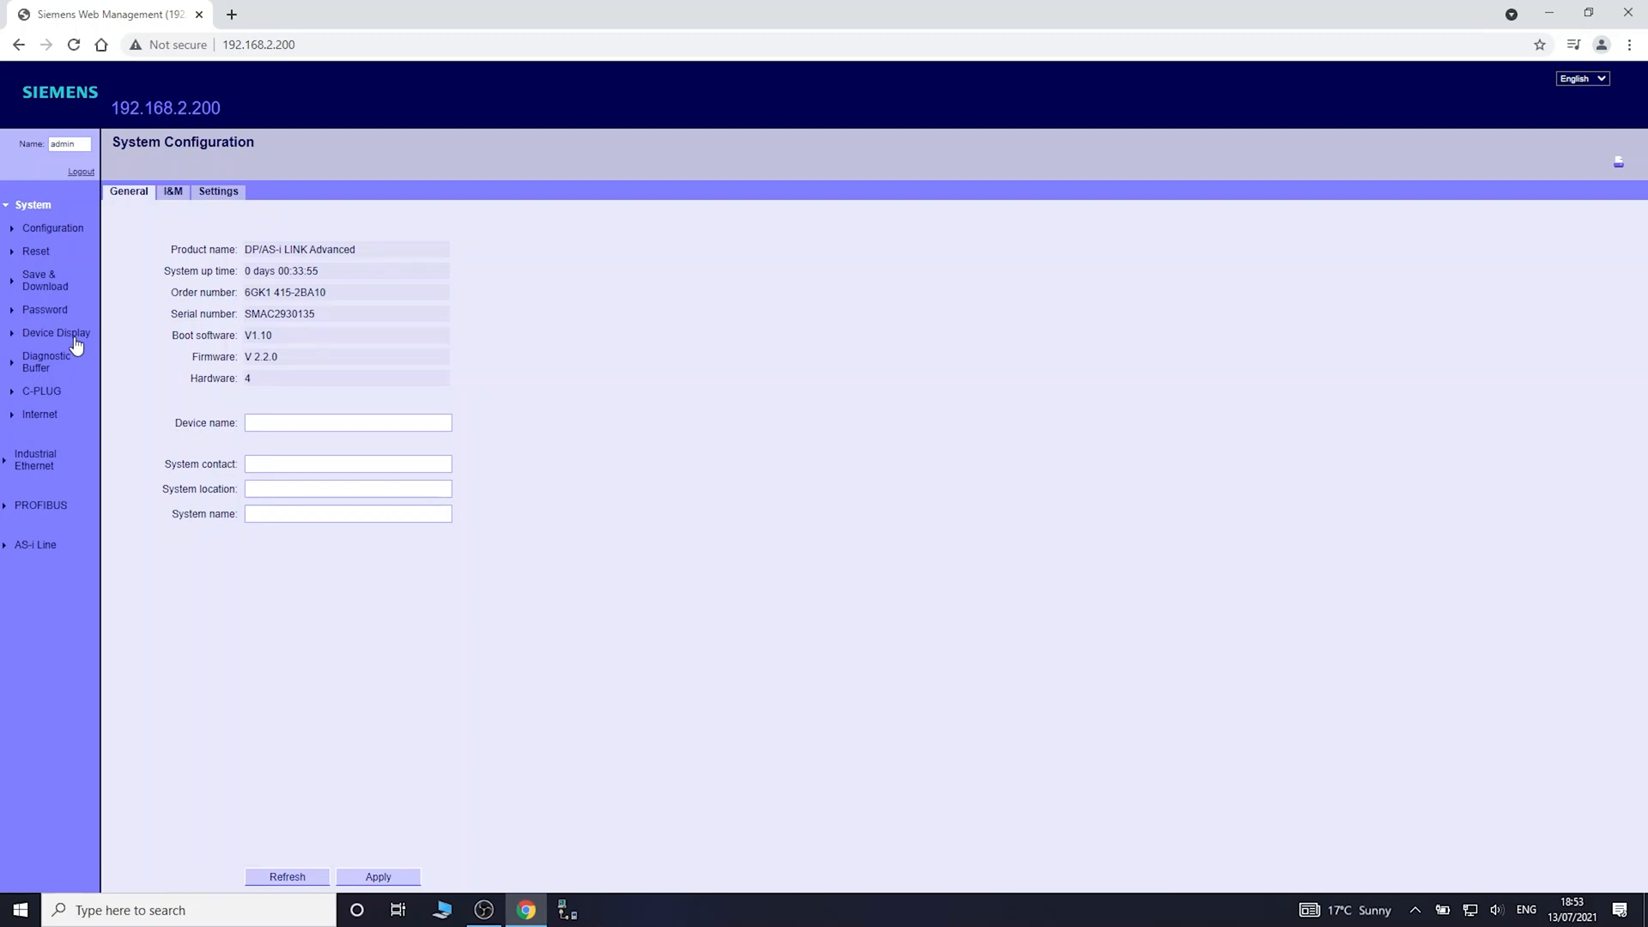
pyautogui.moveTo(54, 229)
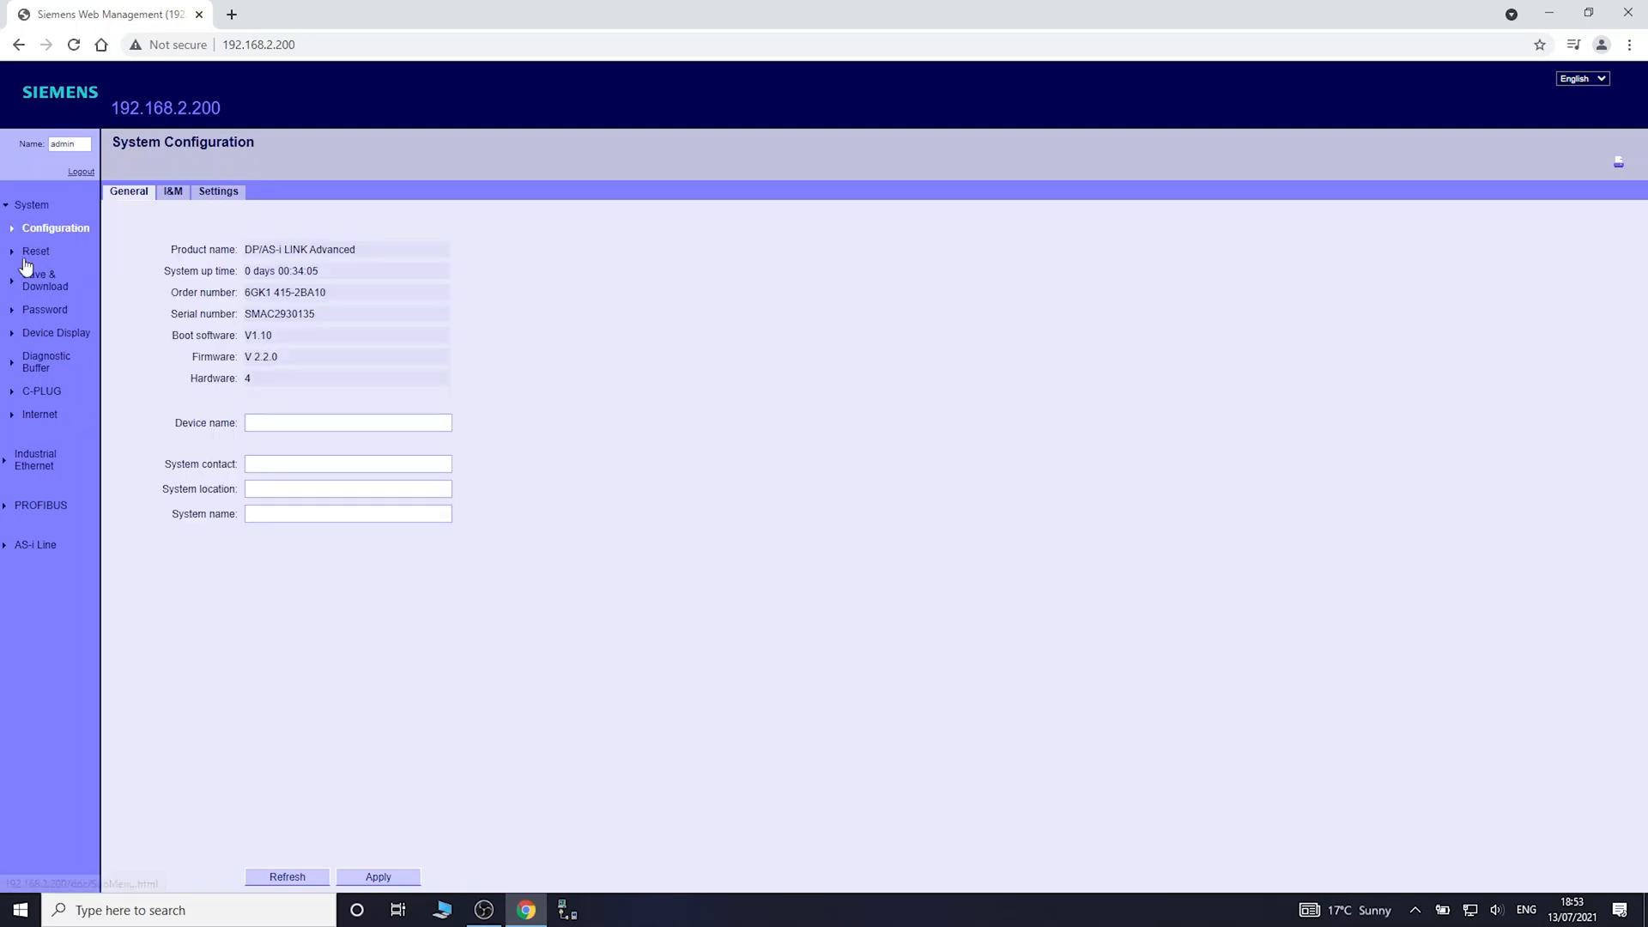
pyautogui.click(36, 251)
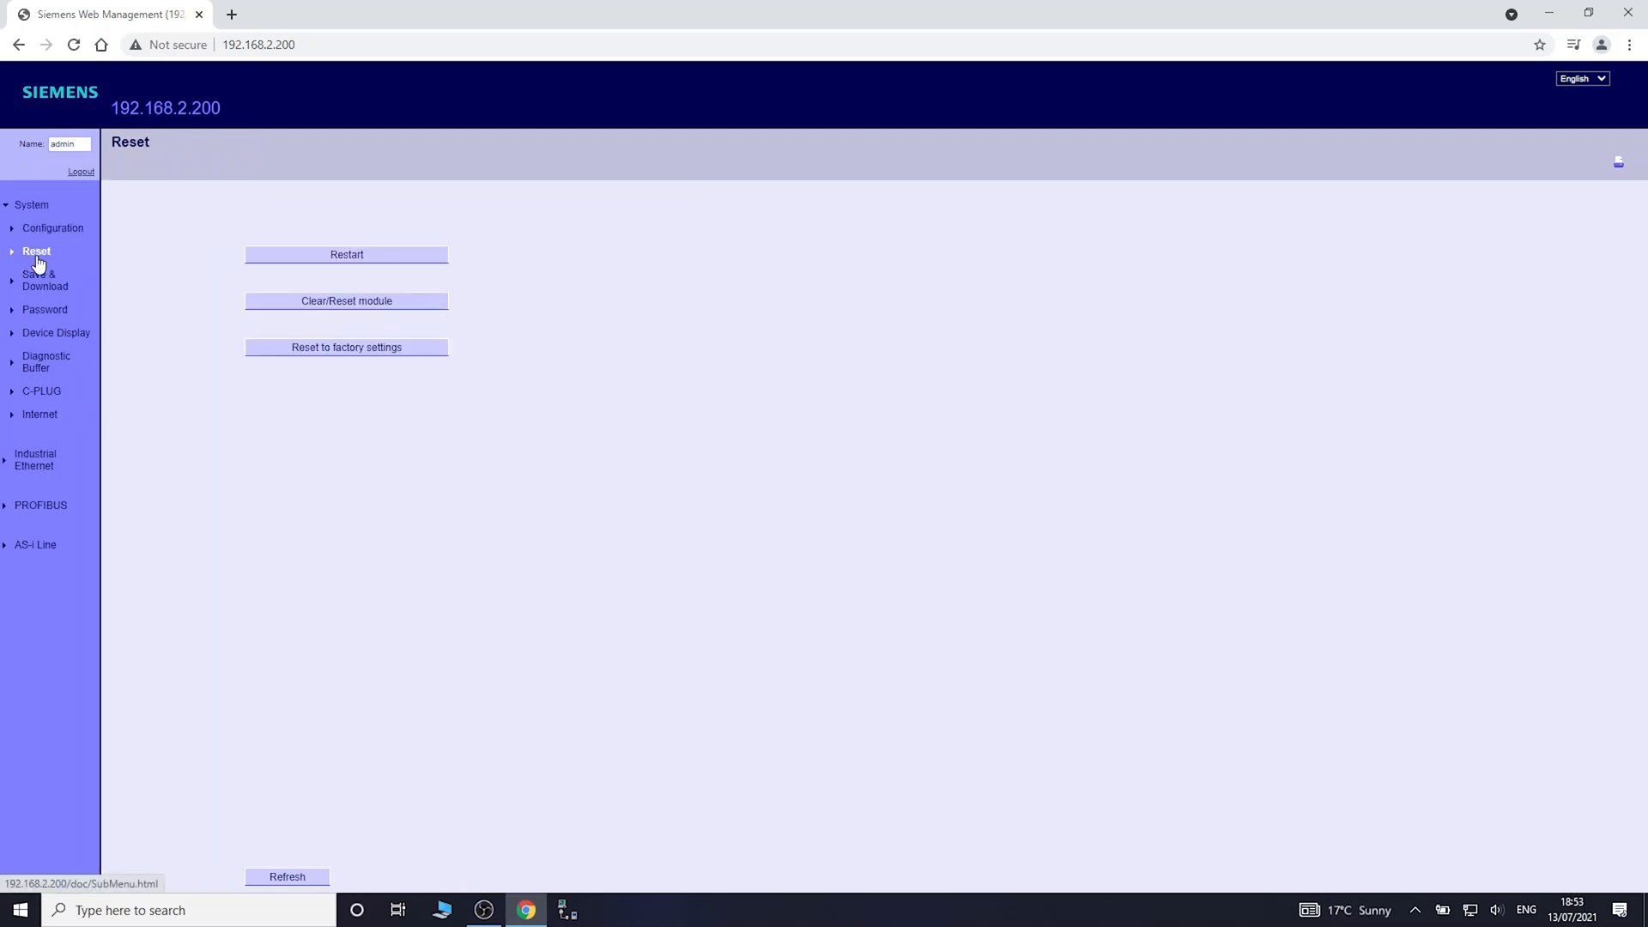
pyautogui.moveTo(408, 342)
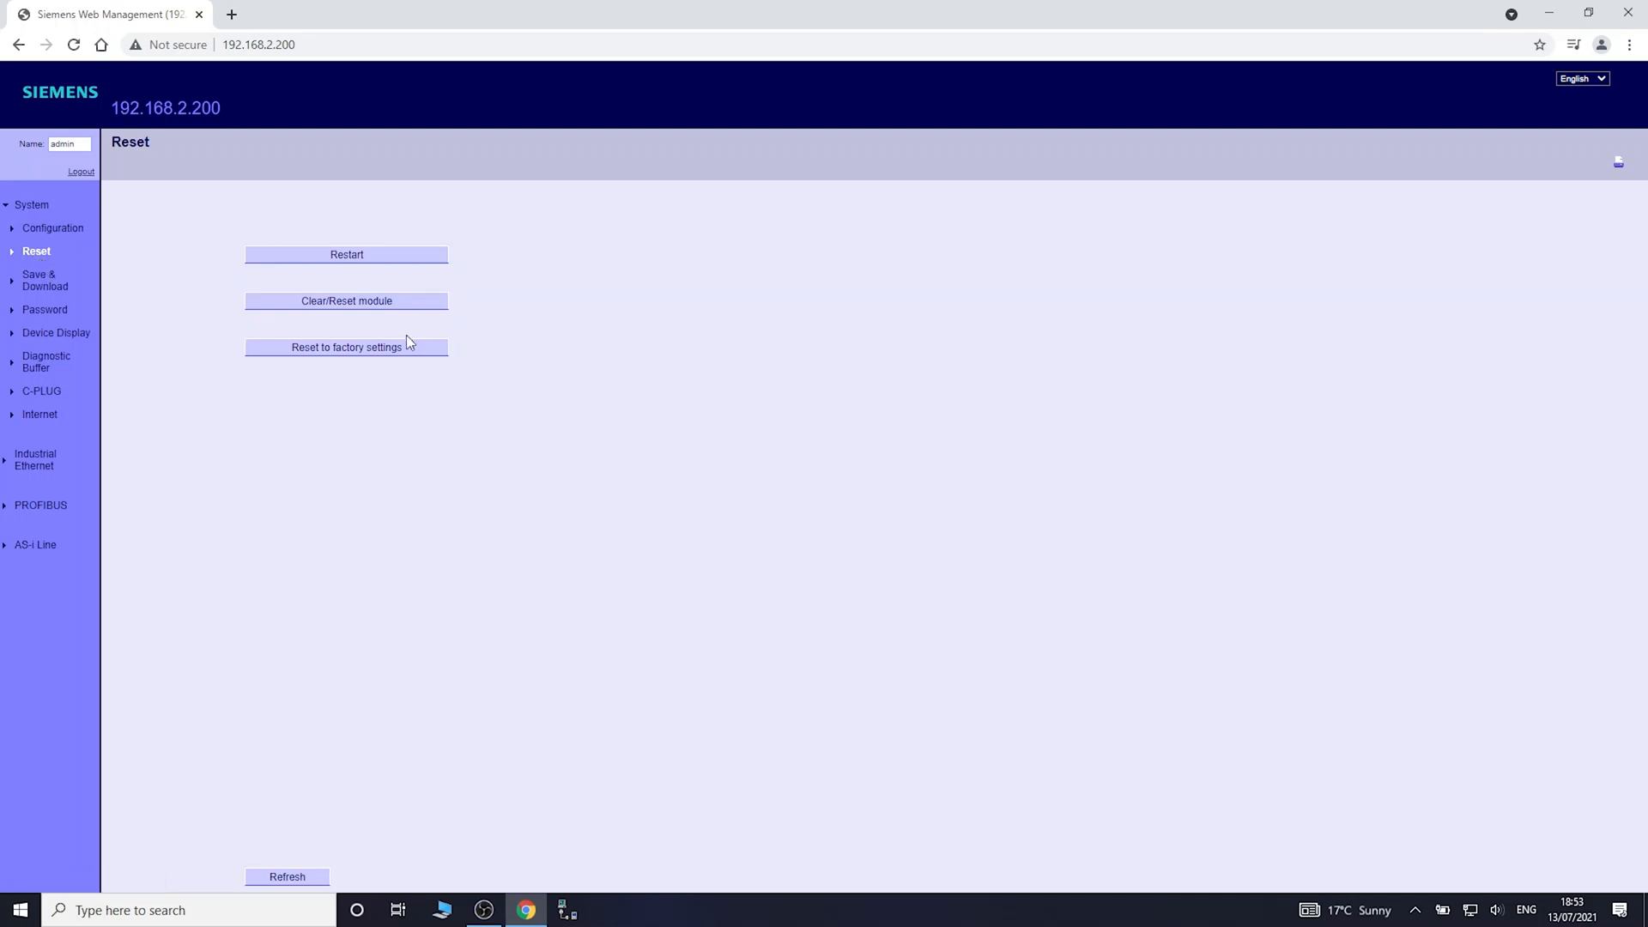
pyautogui.click(45, 280)
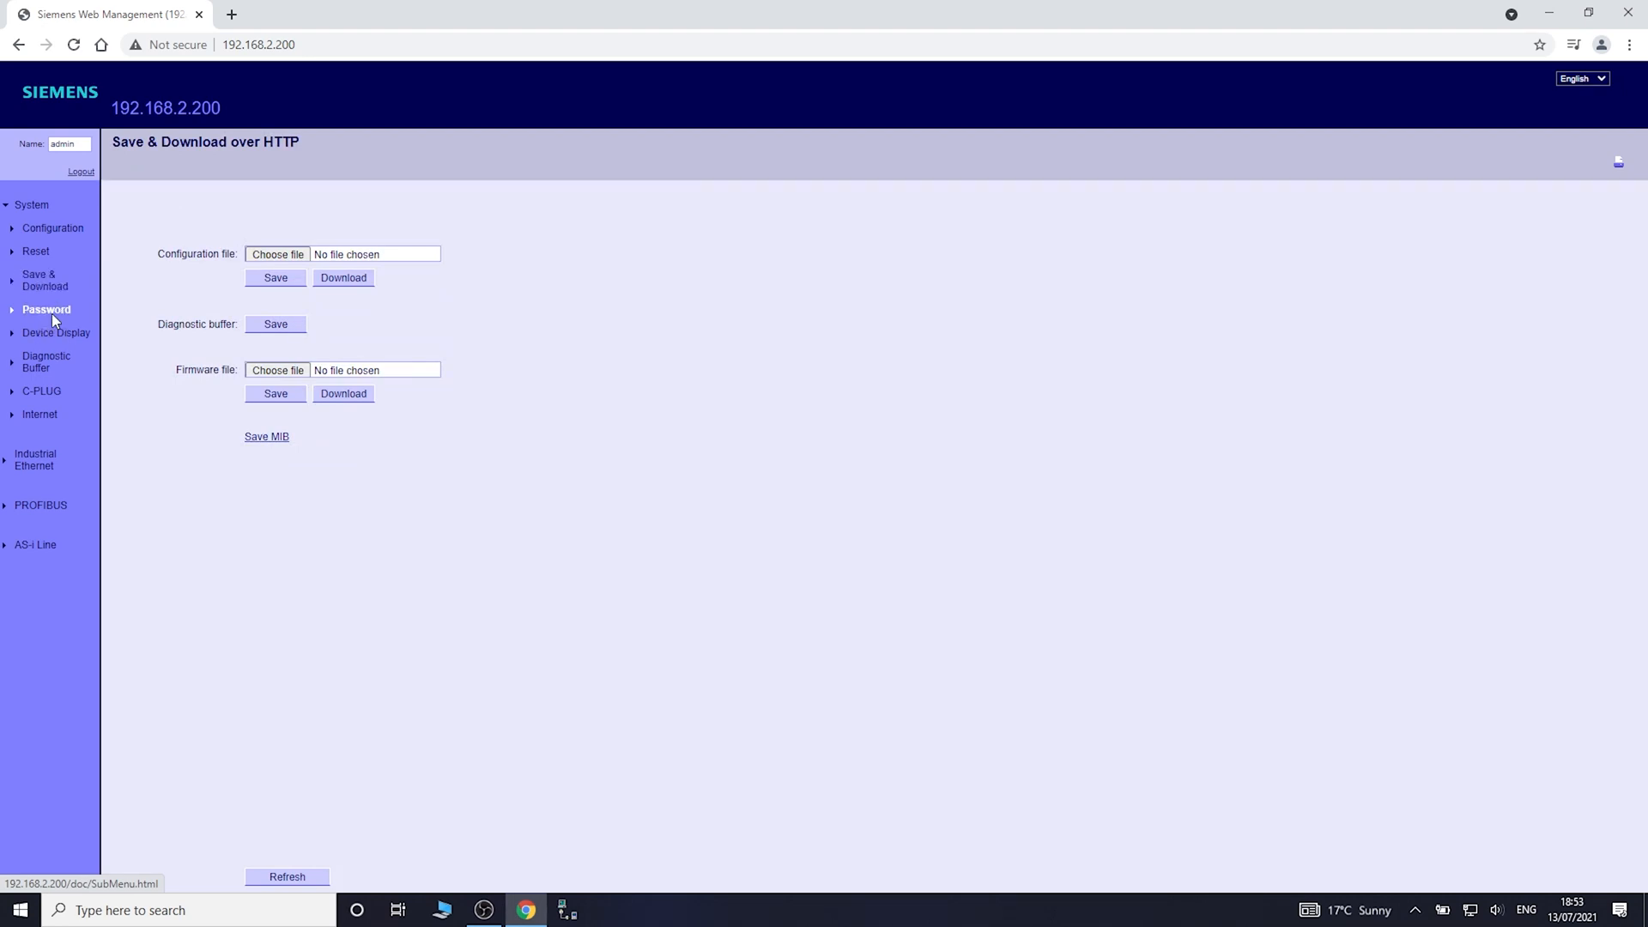
pyautogui.click(46, 309)
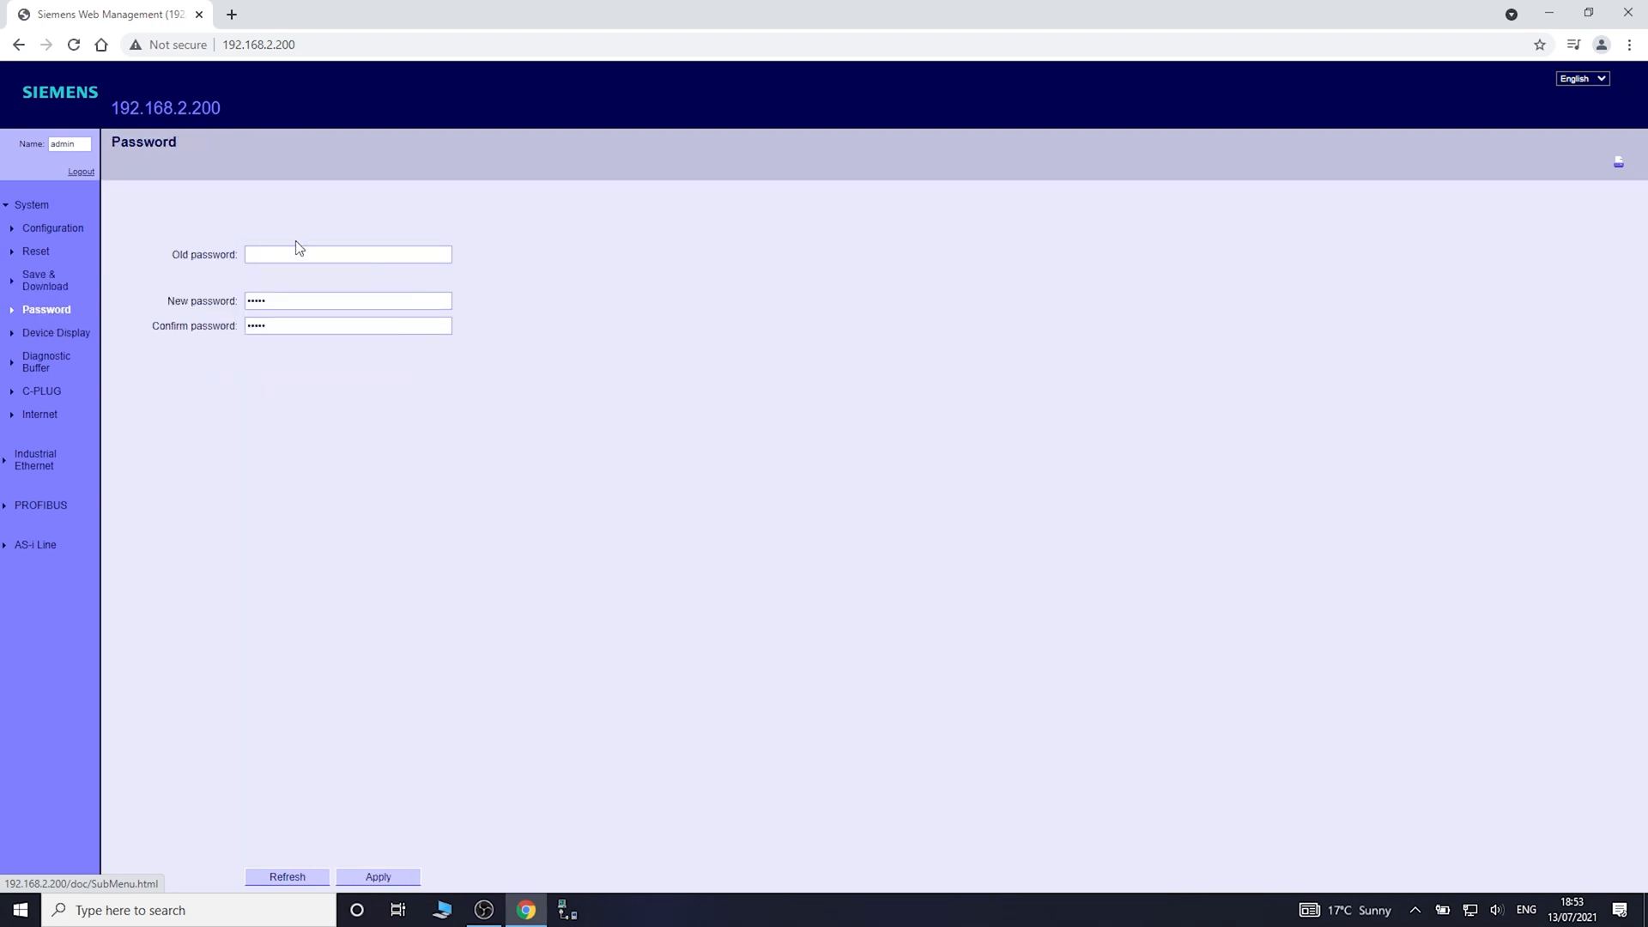
pyautogui.moveTo(376, 397)
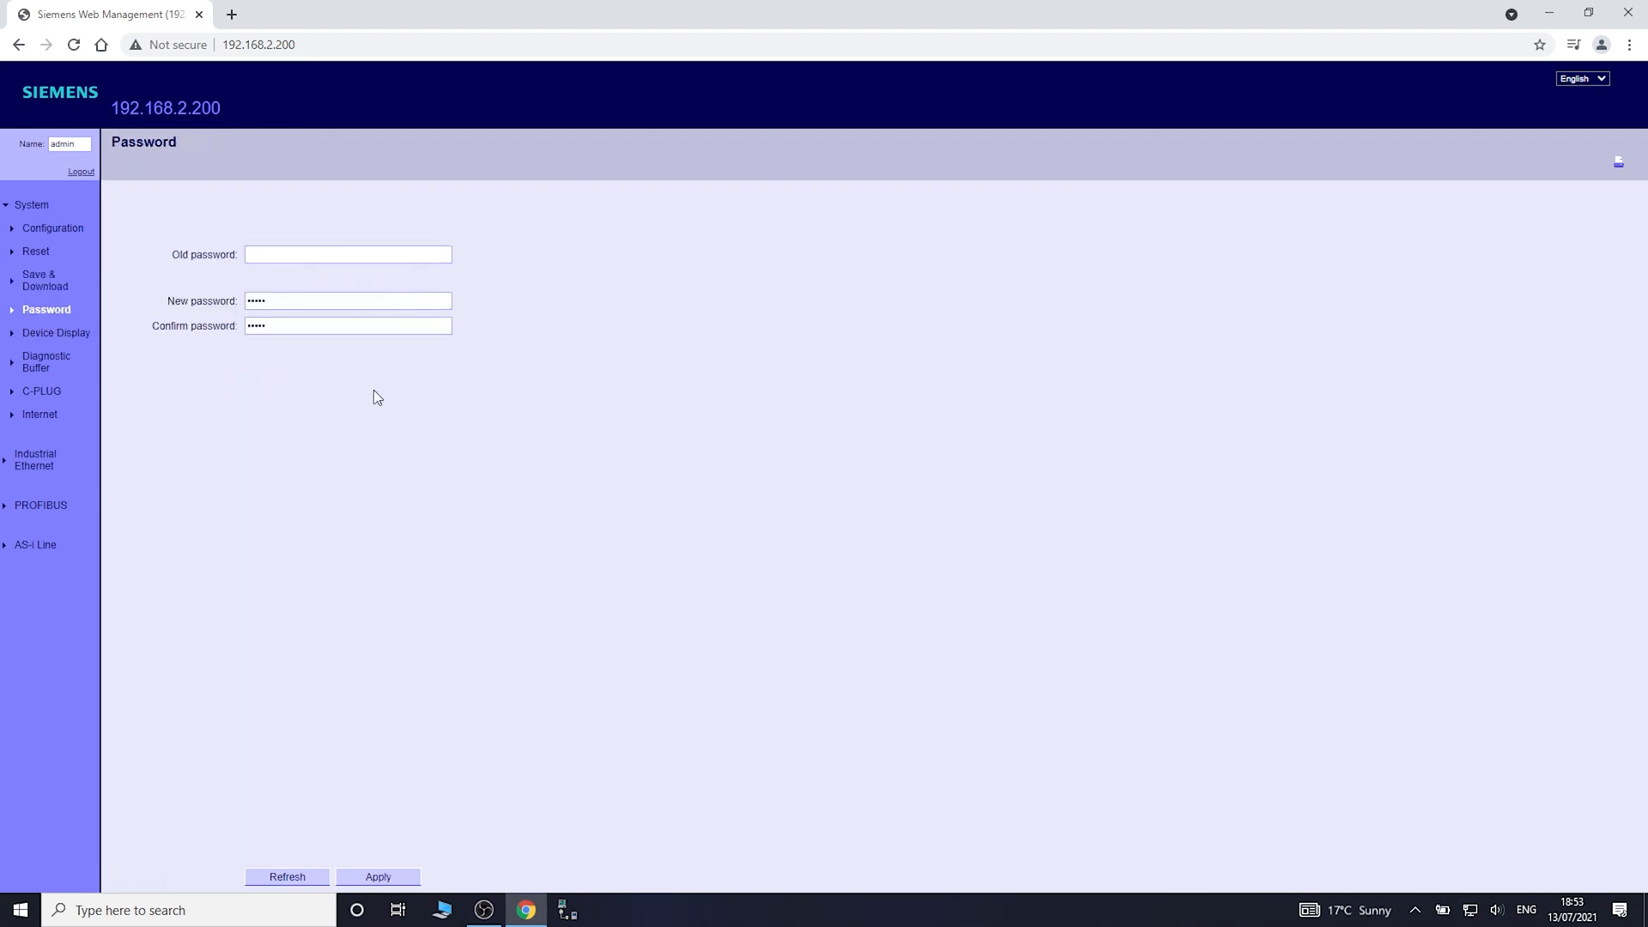
# - View the Device Display page showing the SF LED system error and AS-i fault status
pyautogui.click(55, 333)
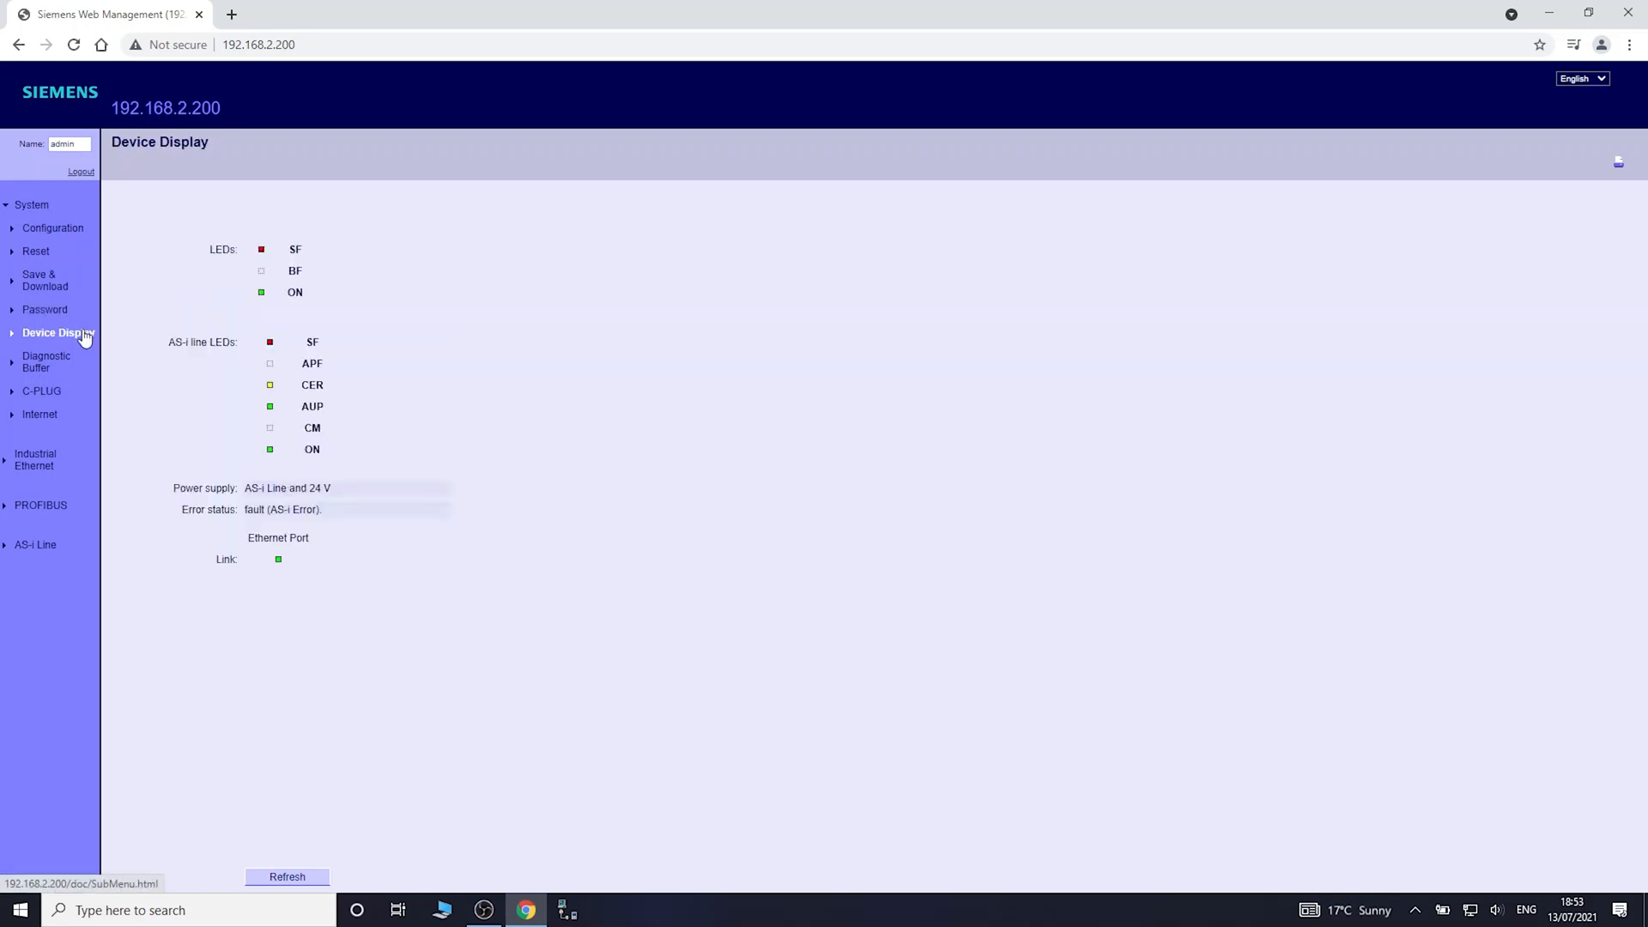
pyautogui.moveTo(294, 252)
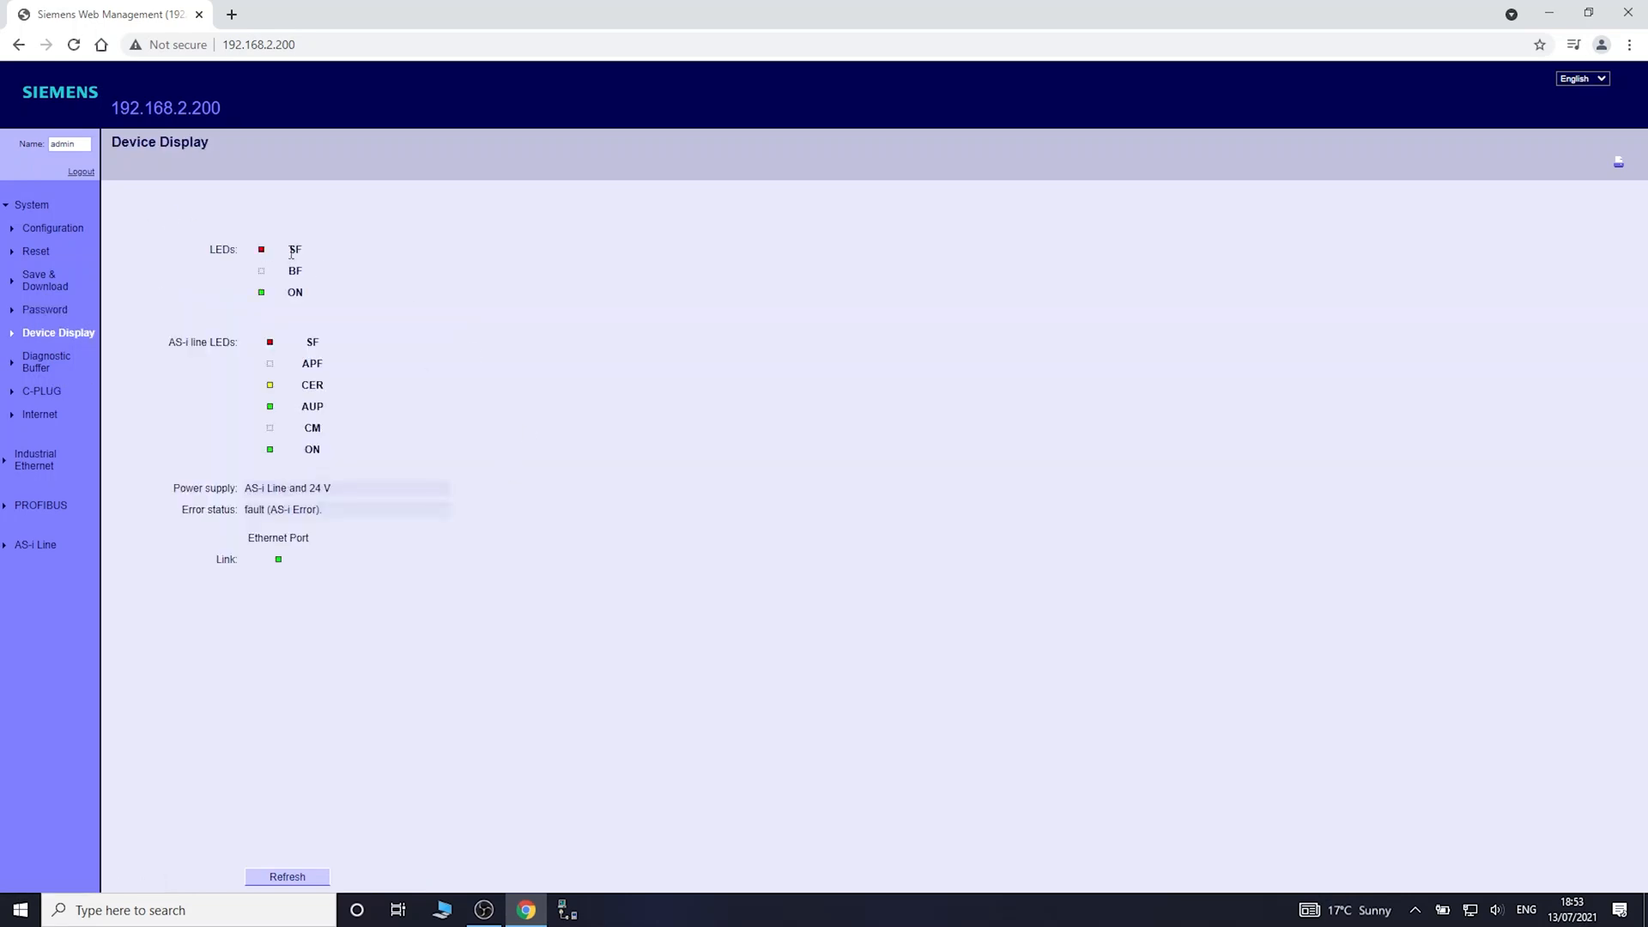
pyautogui.moveTo(296, 250)
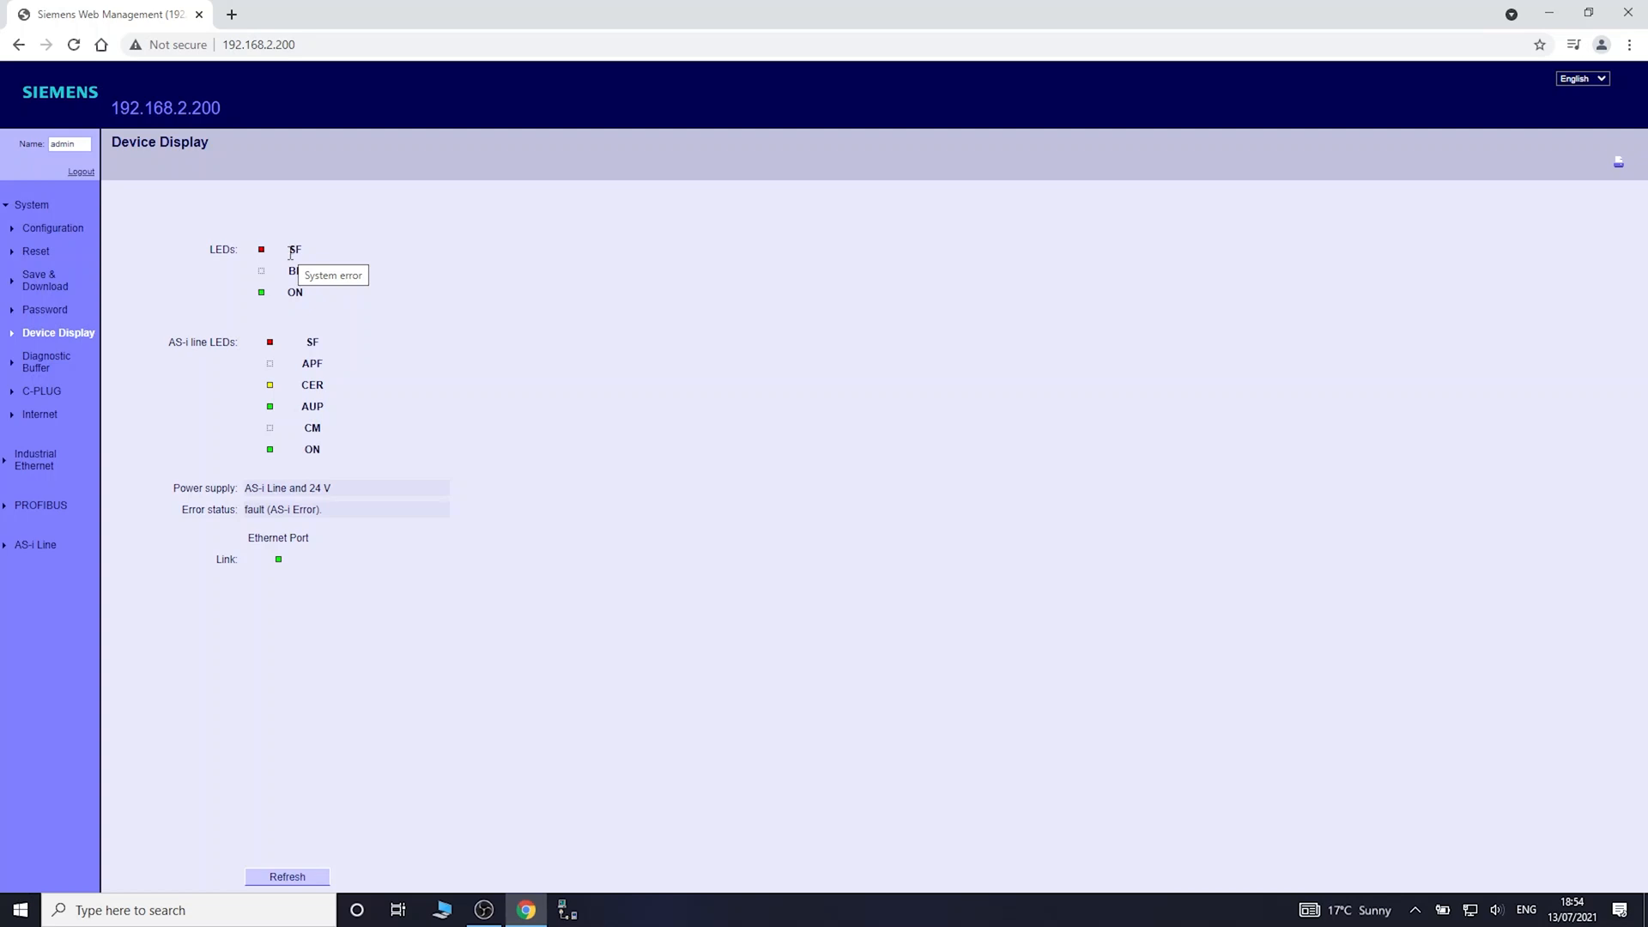
pyautogui.moveTo(113, 384)
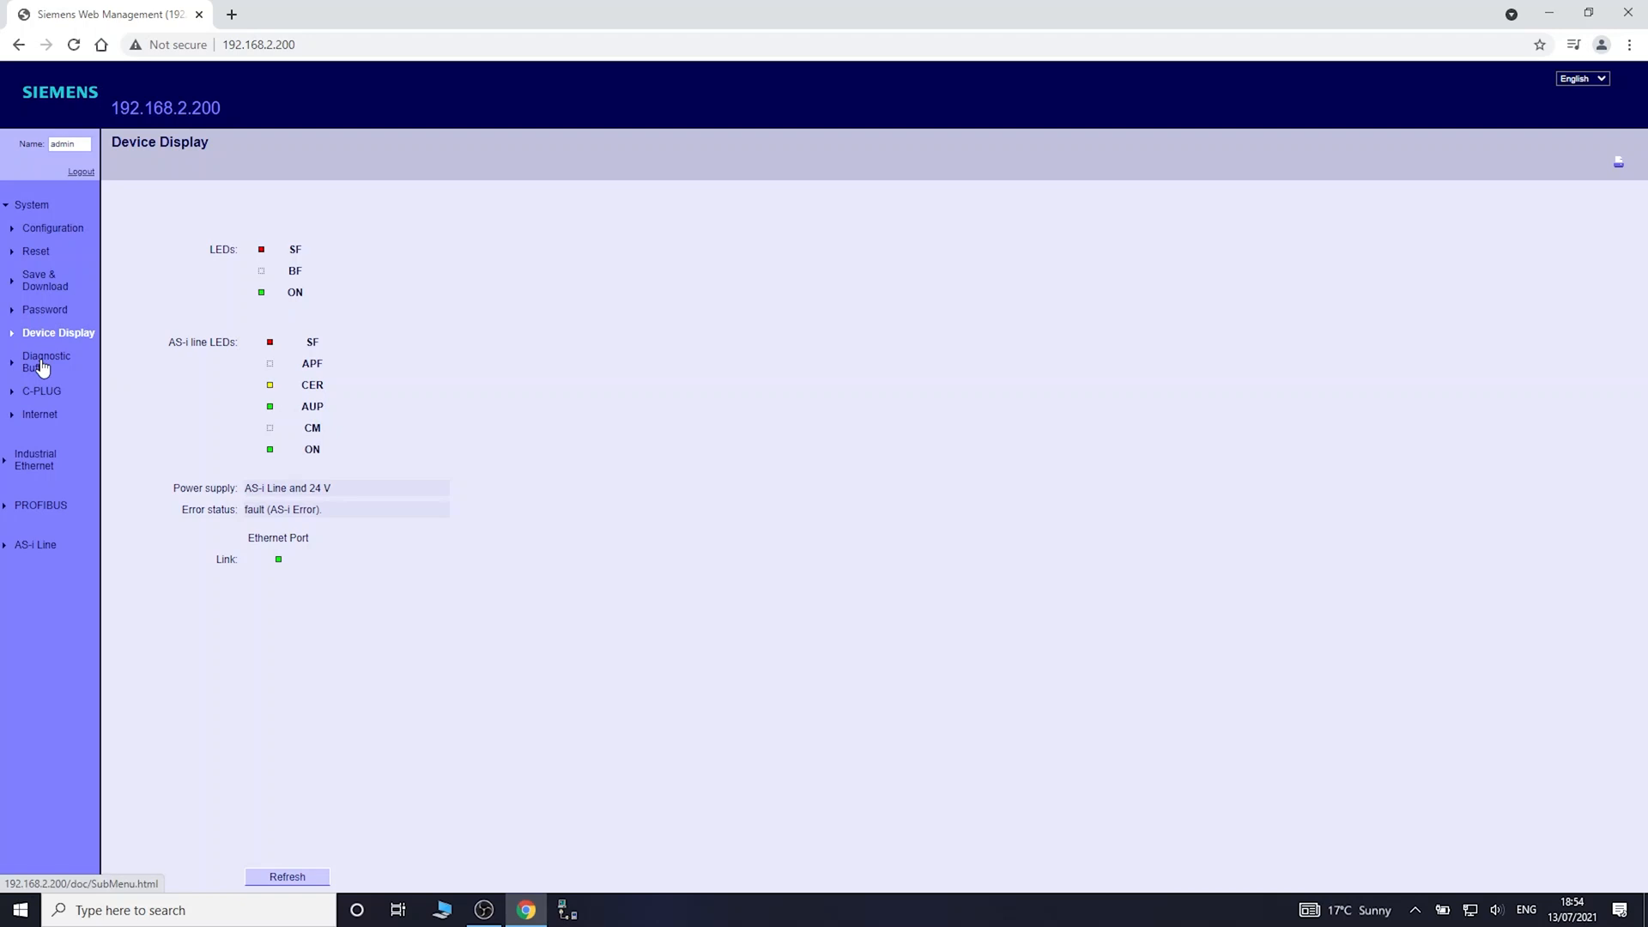
# - Review the Diagnostic Buffer and highlight the latest entry logging the AS-i fault and missing slave 3
pyautogui.click(46, 360)
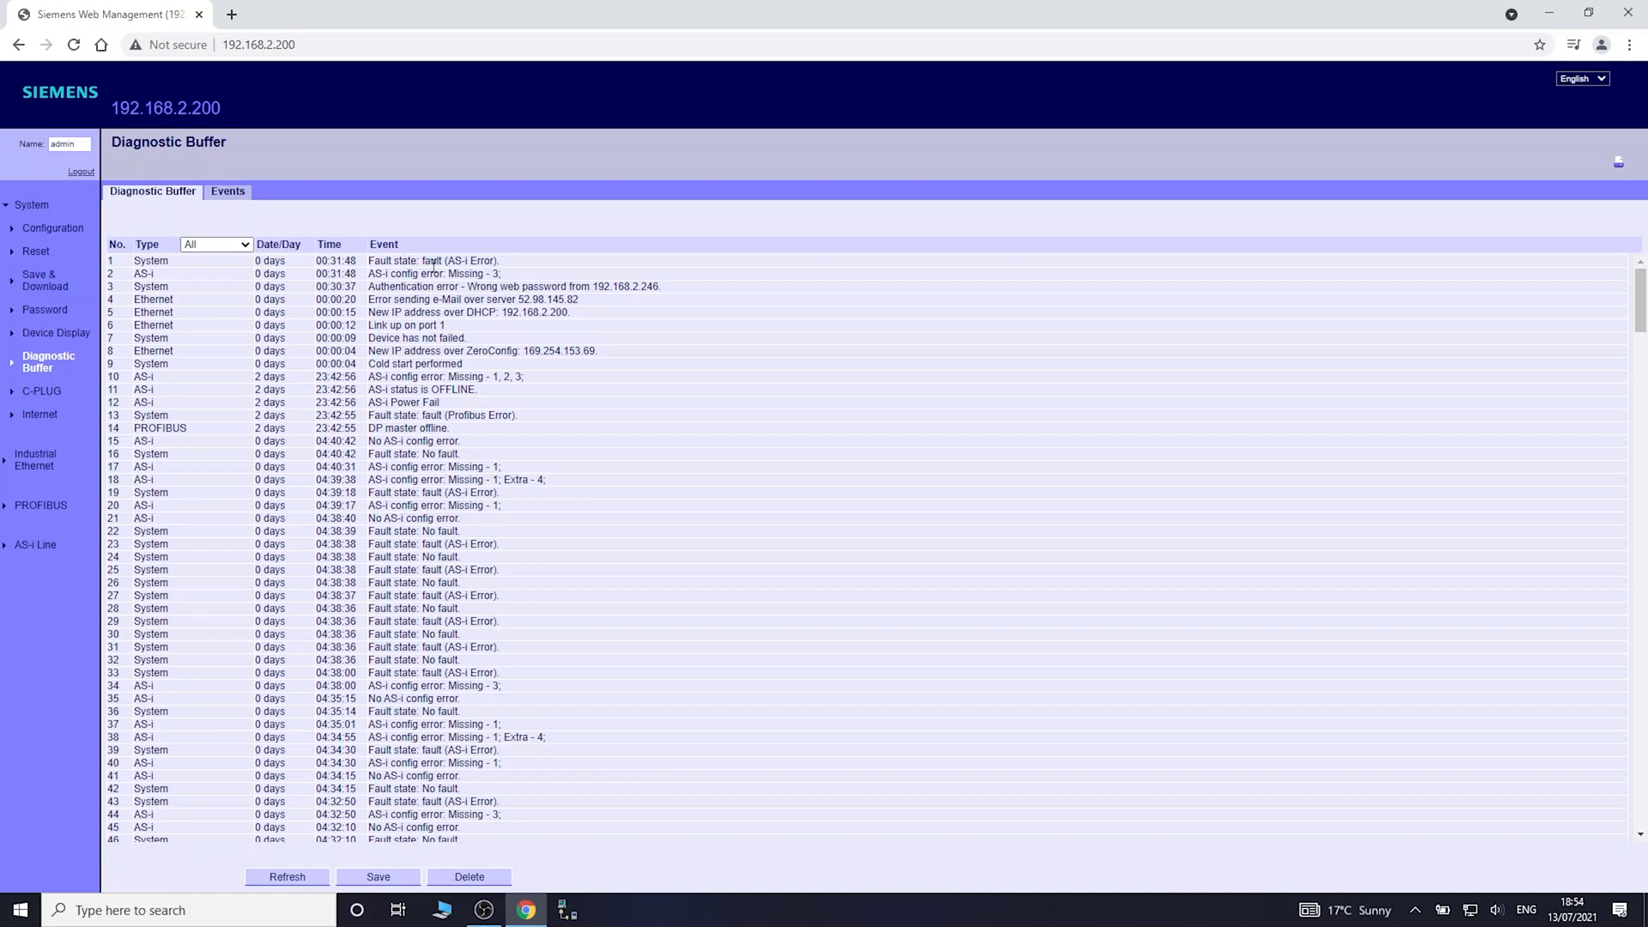
pyautogui.moveTo(518, 281)
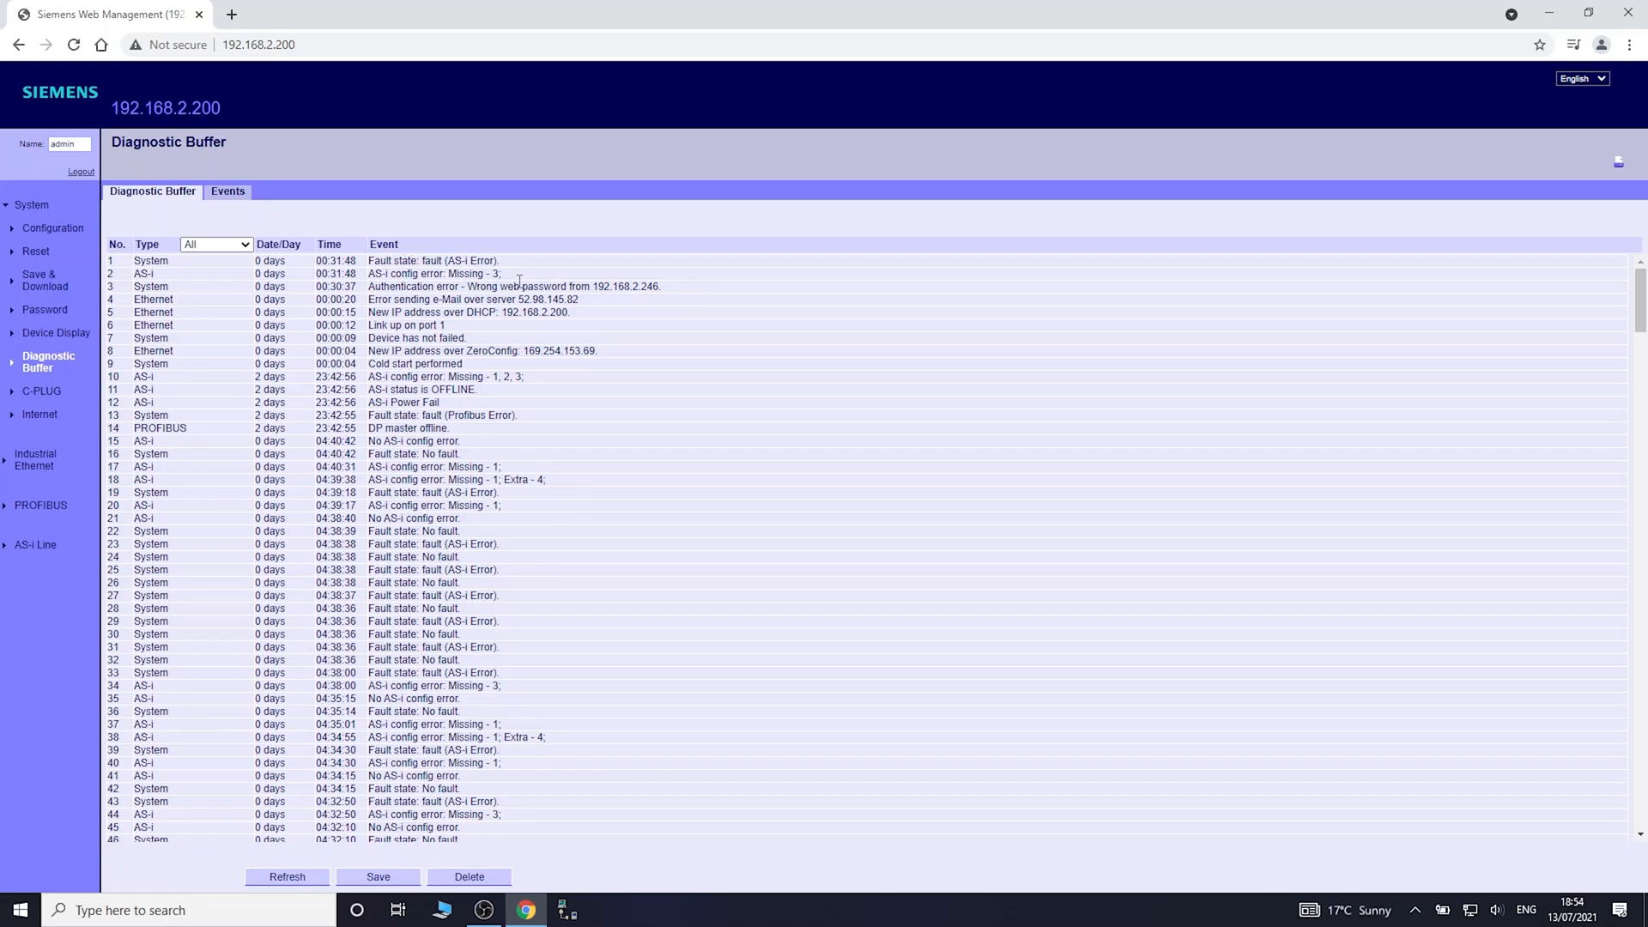
pyautogui.moveTo(74, 442)
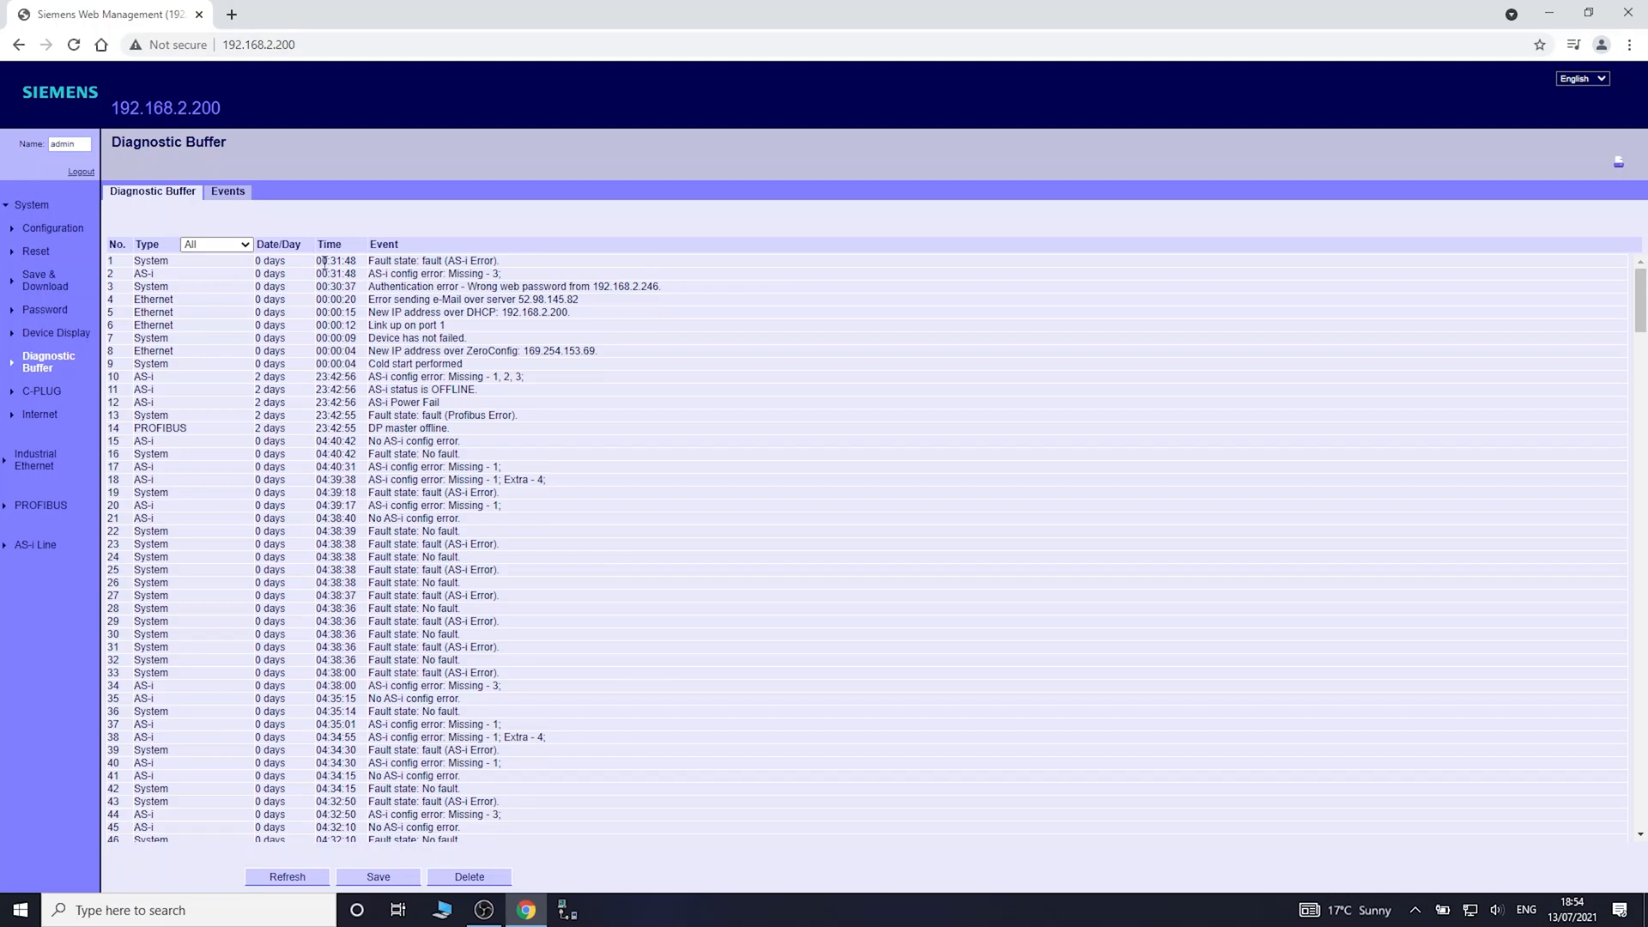
pyautogui.click(316, 259)
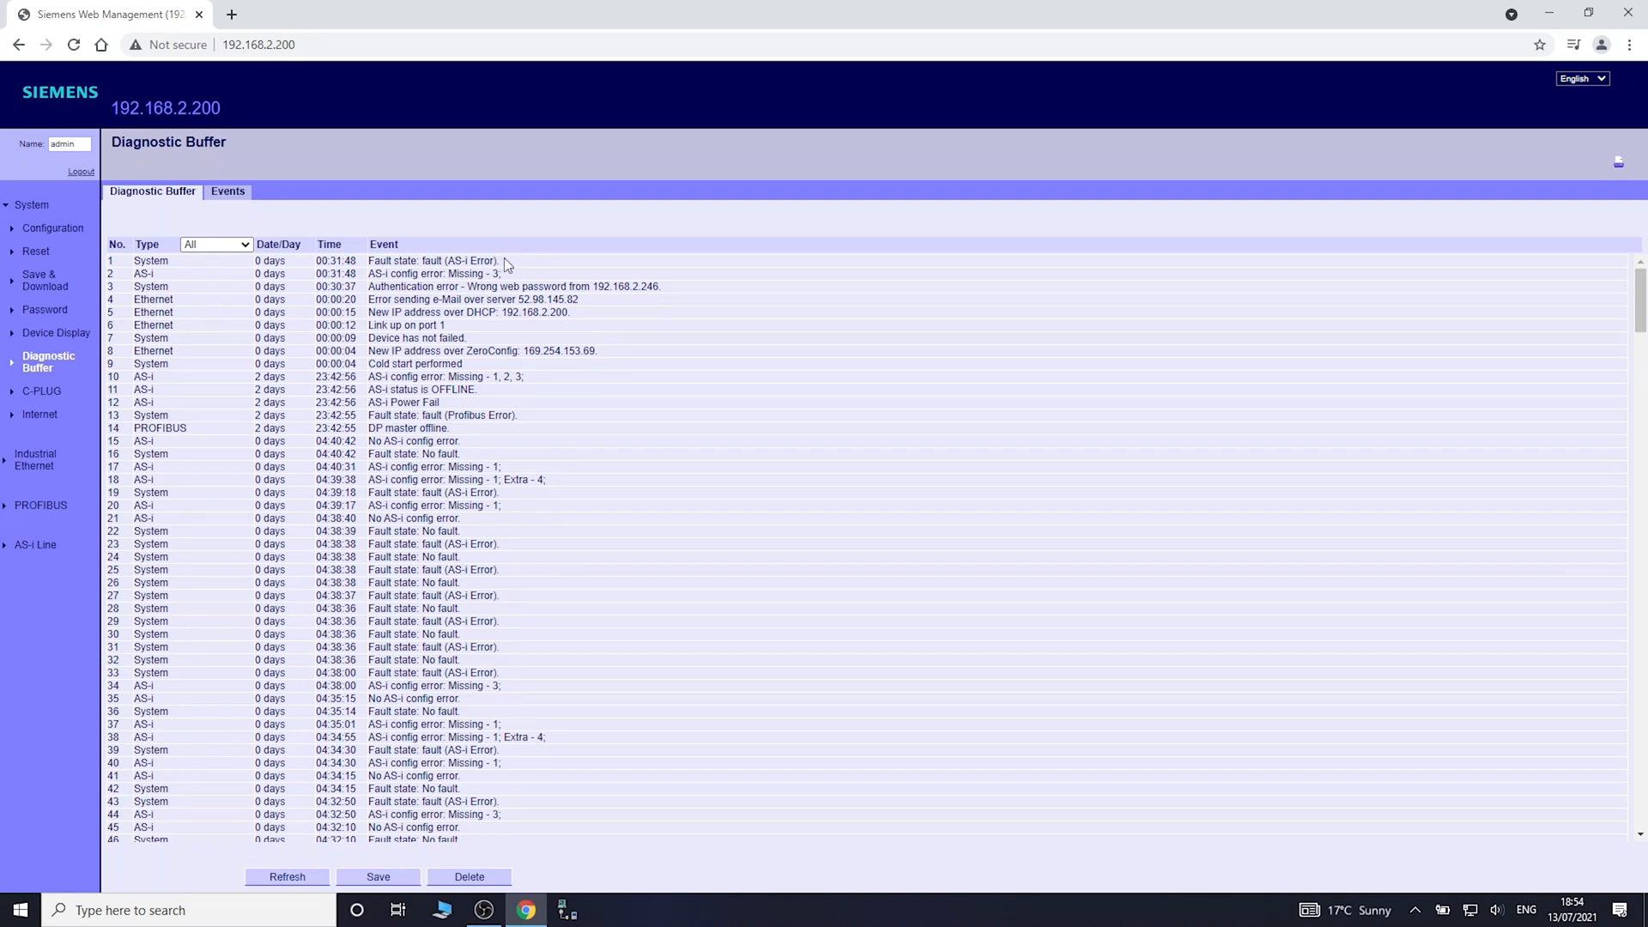
pyautogui.doubleClick(434, 261)
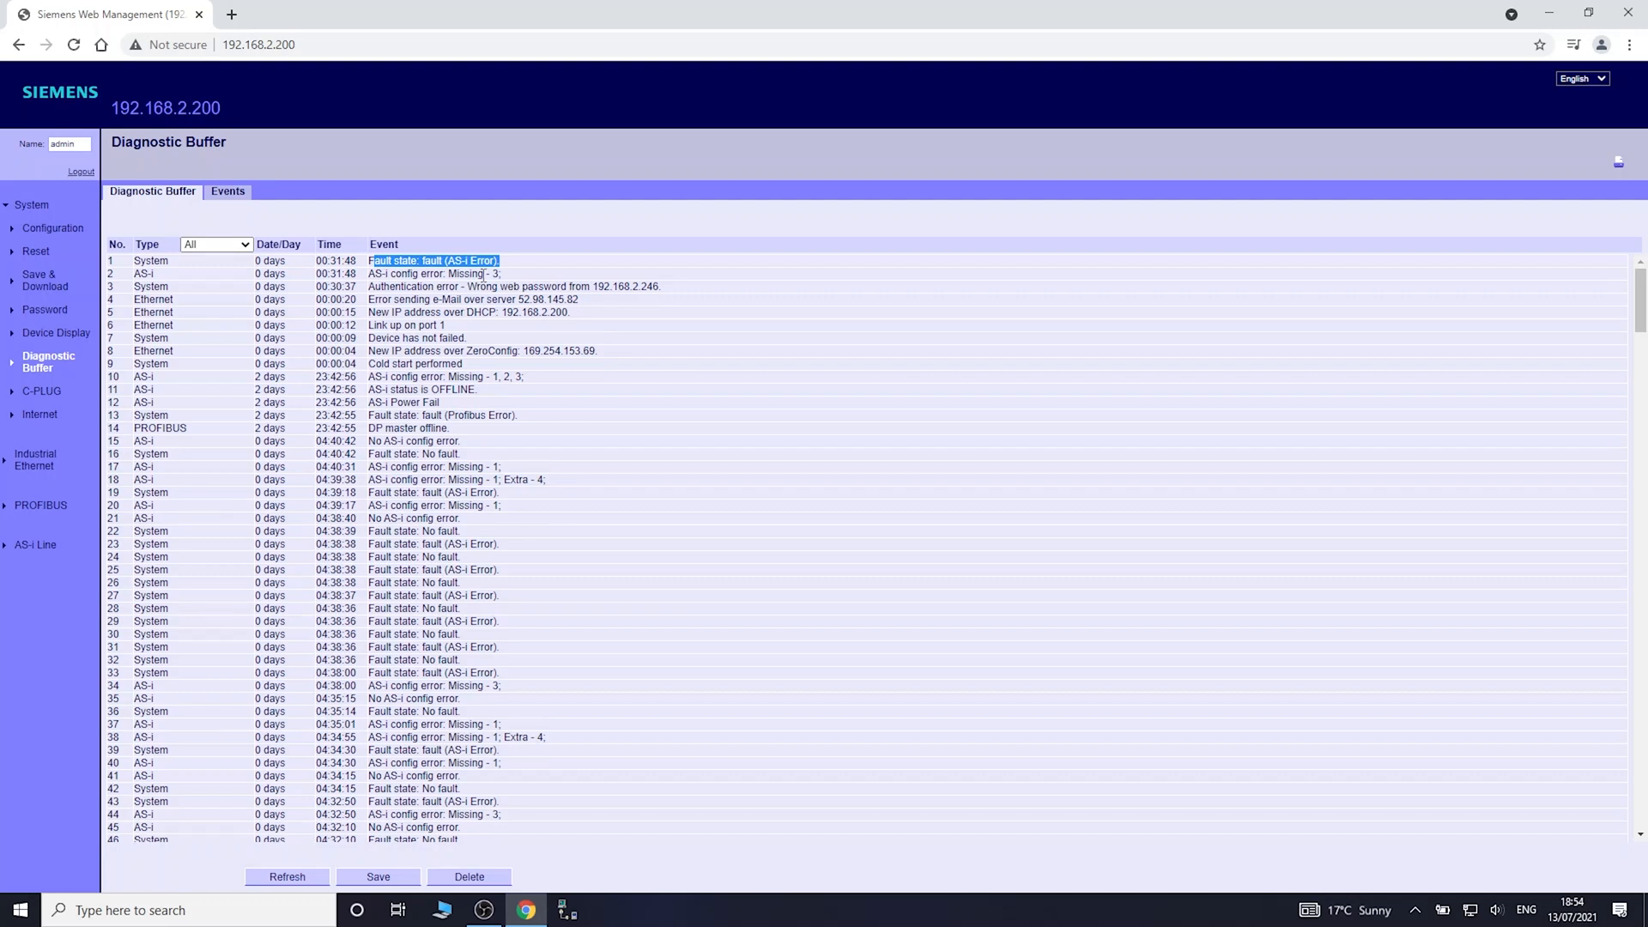
pyautogui.moveTo(3, 340)
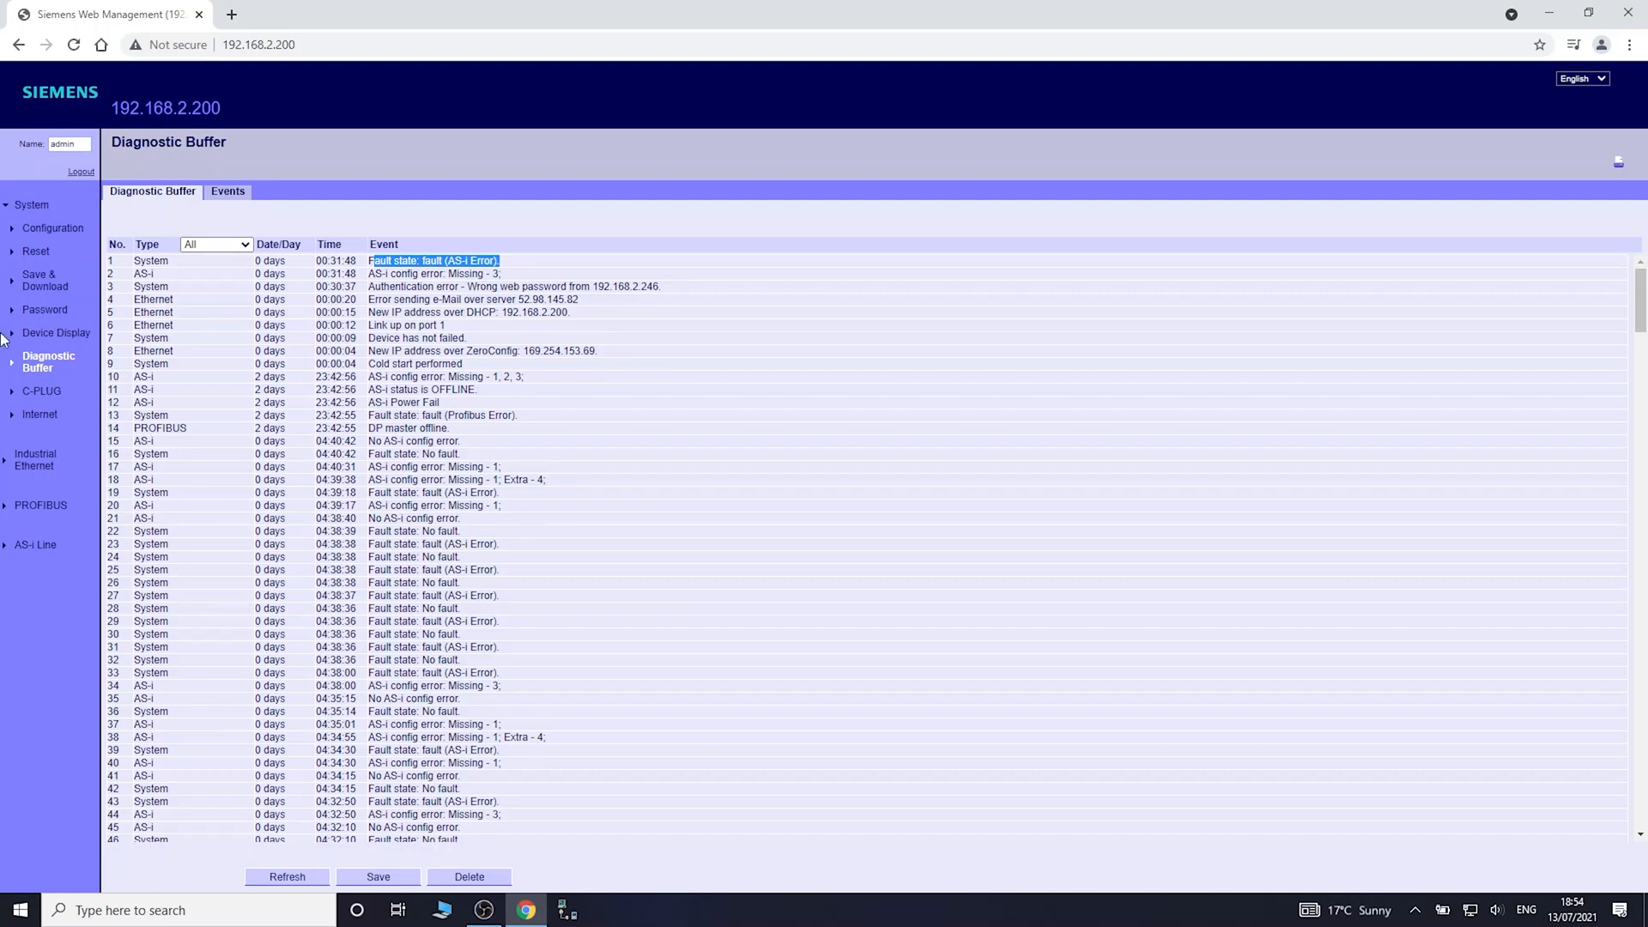
# - Check the C-PLUG (none found) and Internet pages, then return to the AS-i Slave Overview with slave 3 missing
pyautogui.click(41, 390)
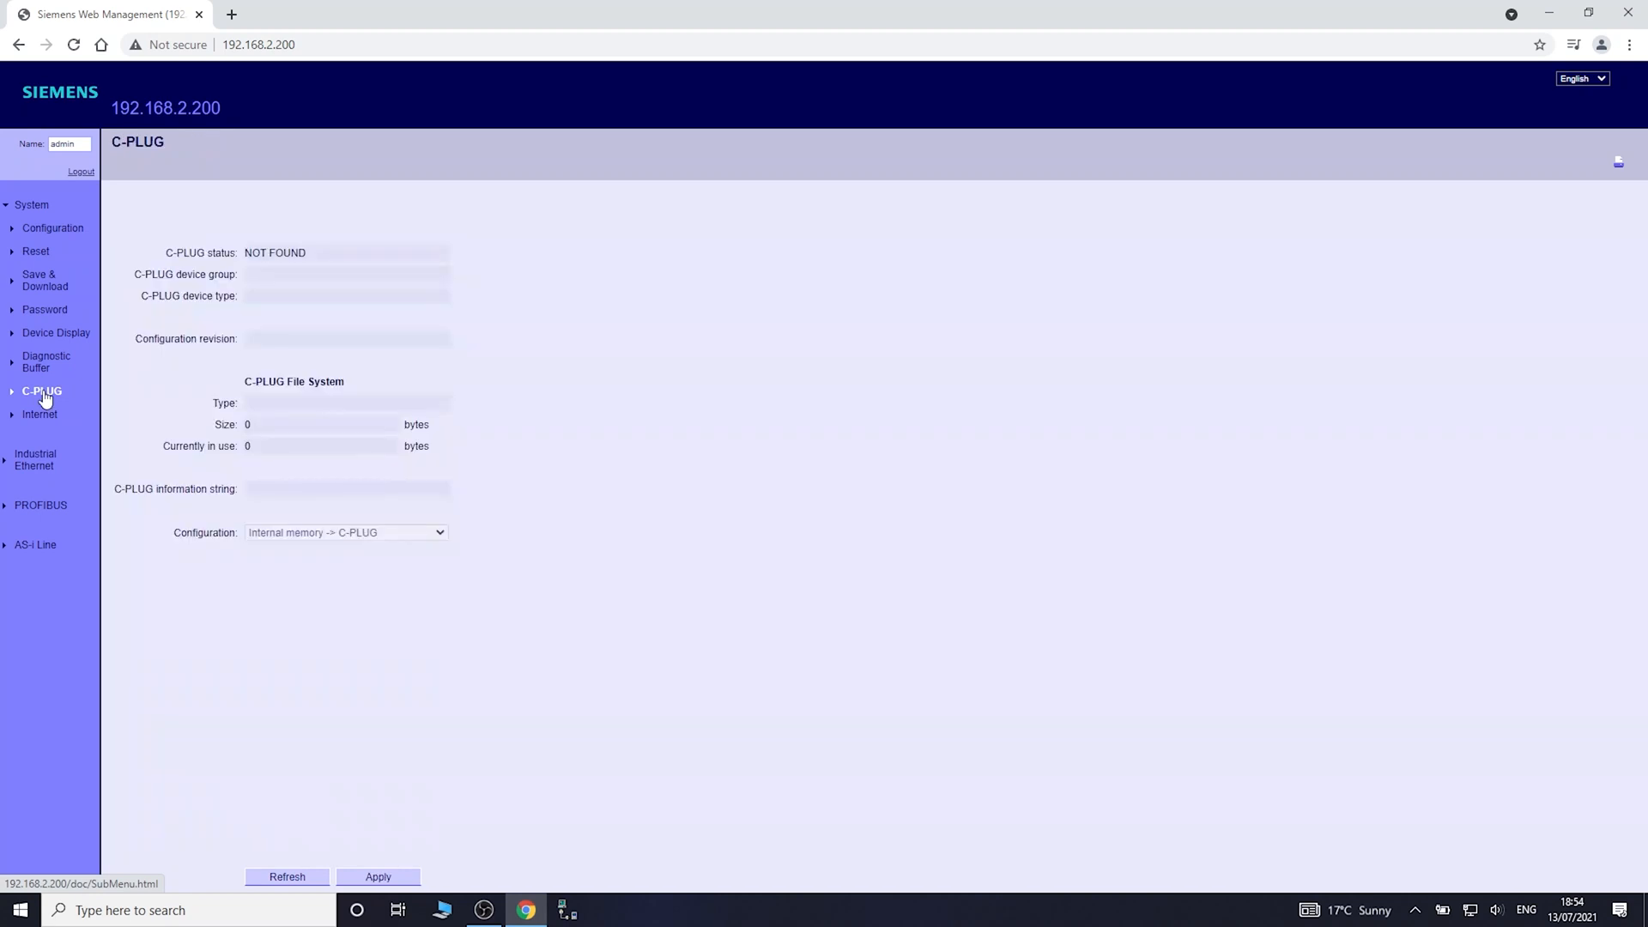
pyautogui.moveTo(339, 397)
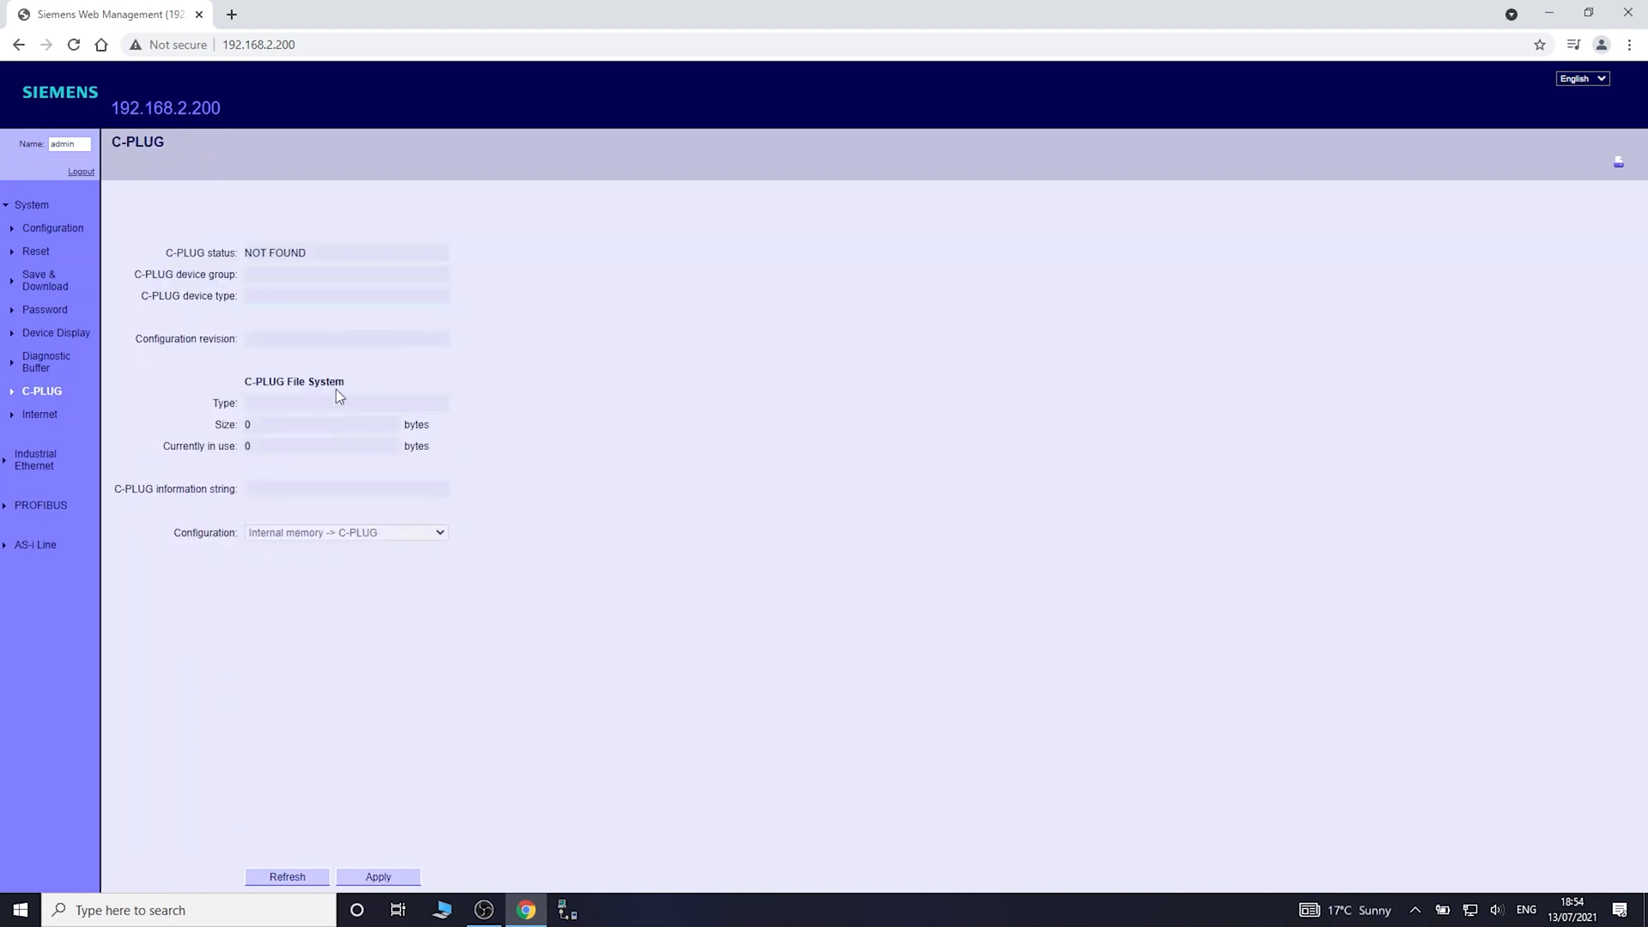
pyautogui.moveTo(175, 449)
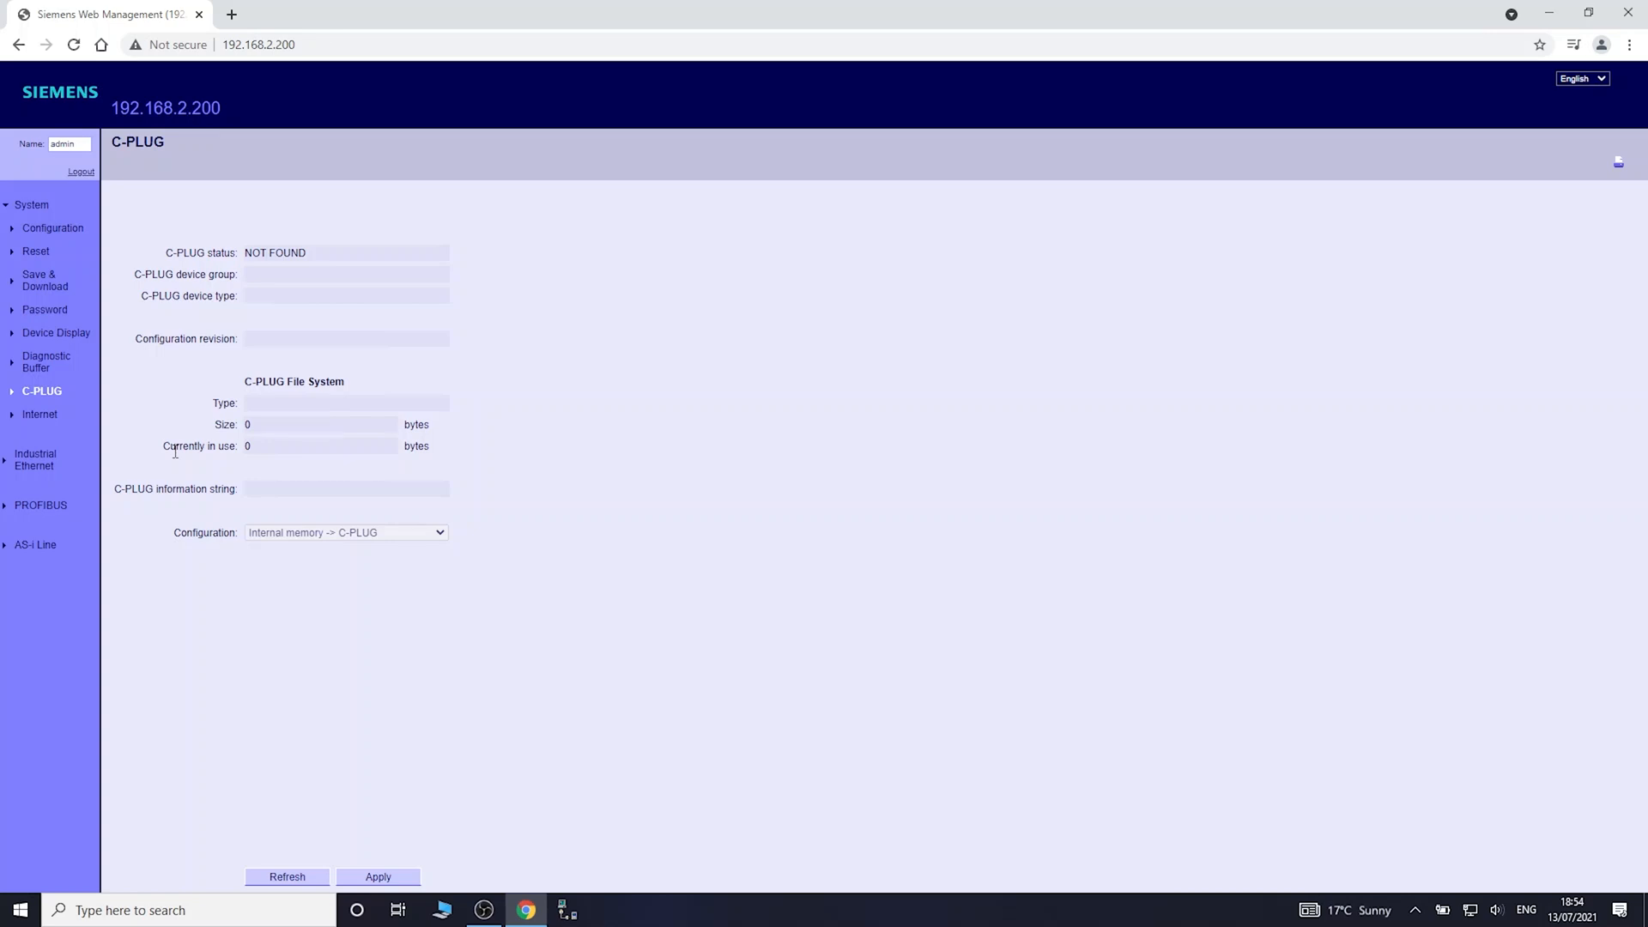
pyautogui.moveTo(91, 422)
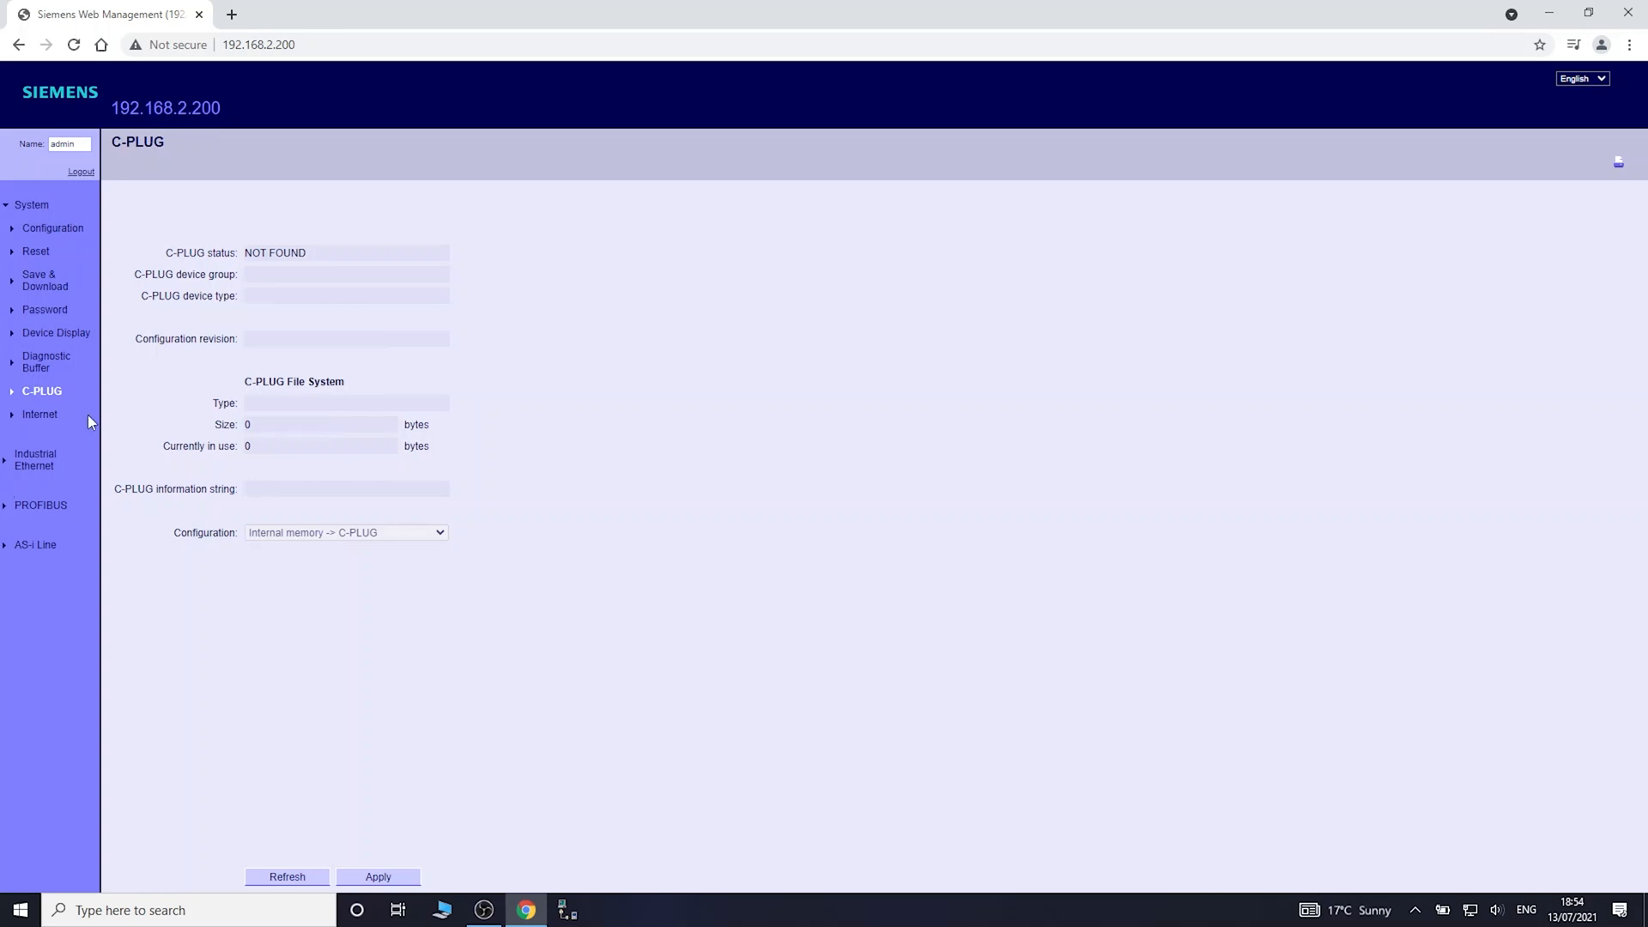
pyautogui.click(39, 414)
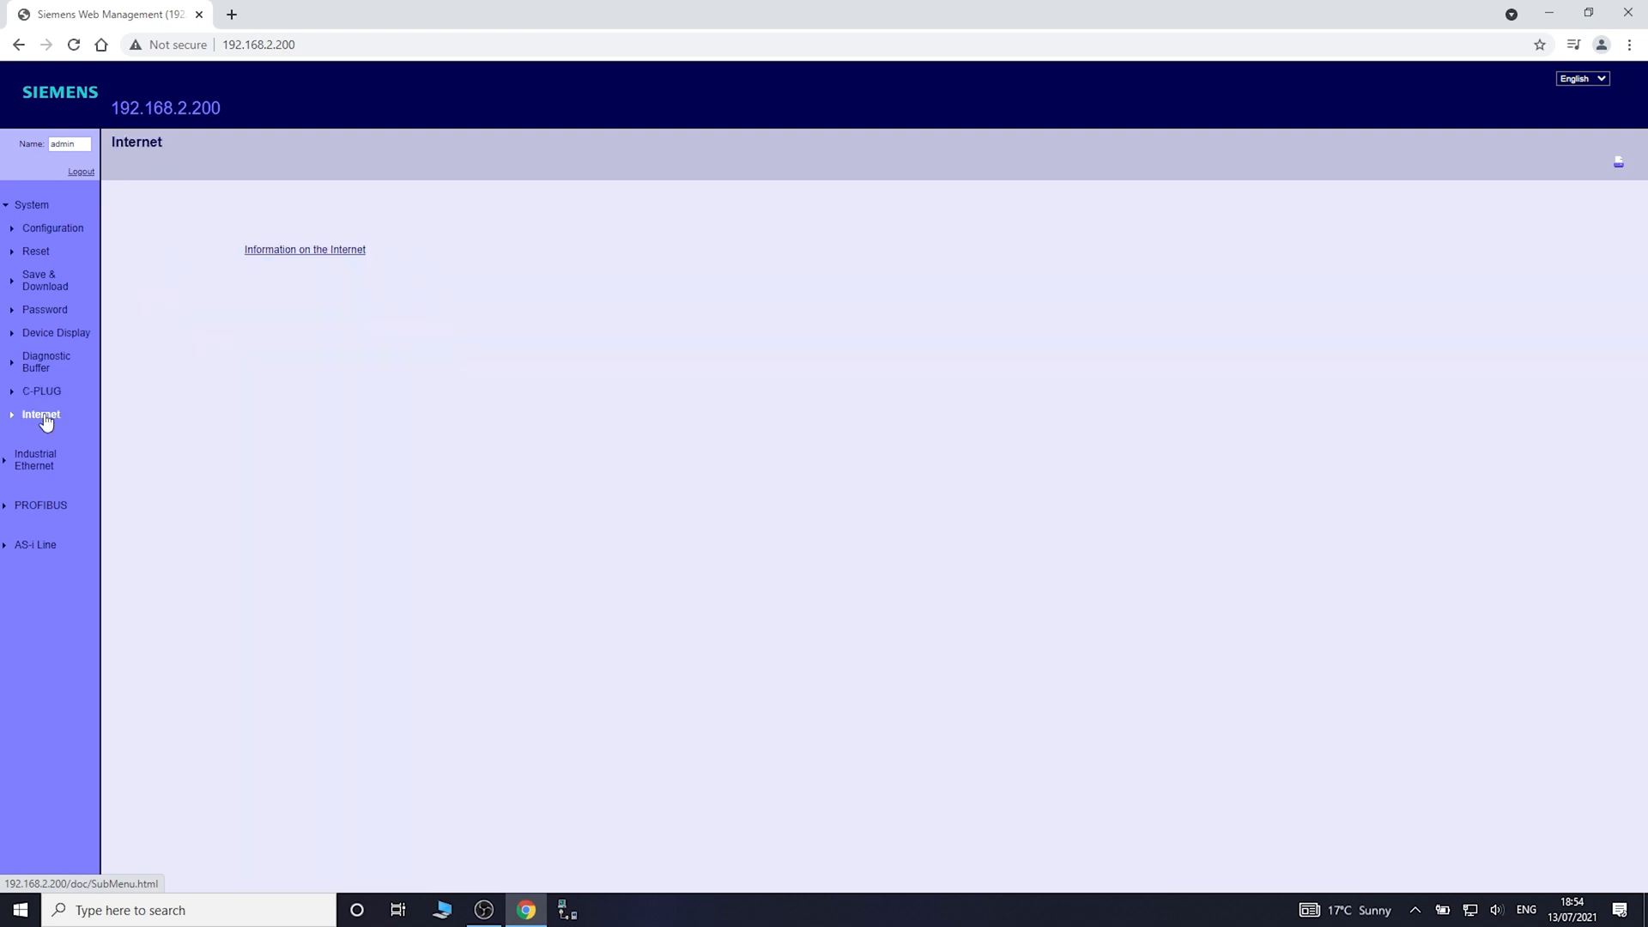
pyautogui.moveTo(442, 268)
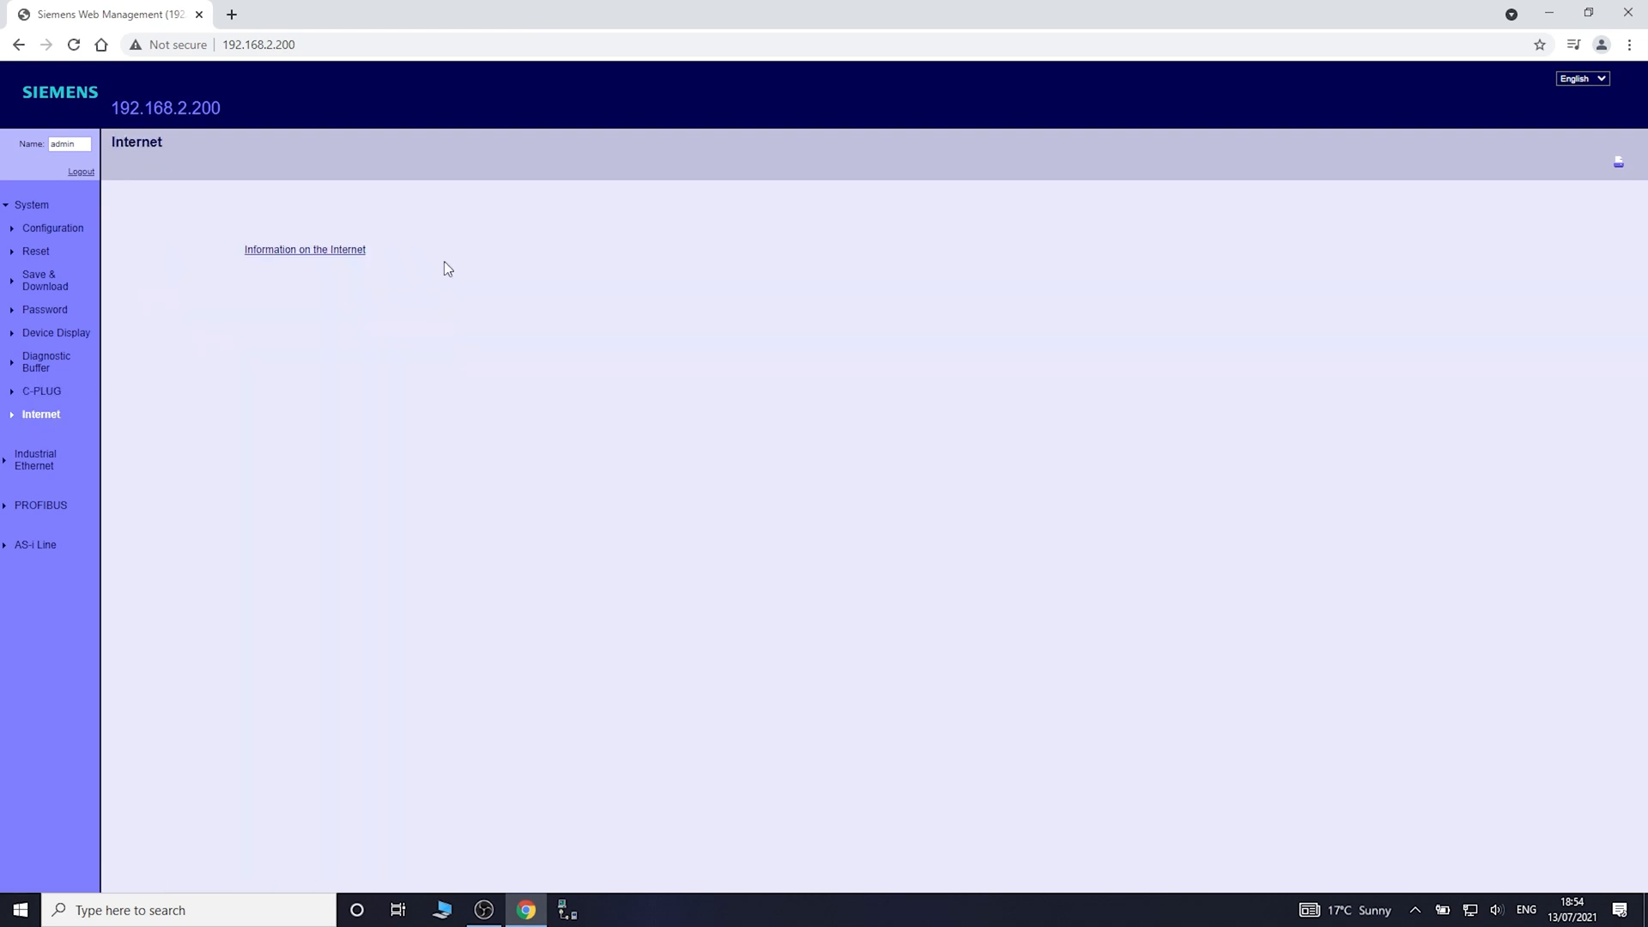
pyautogui.moveTo(31, 204)
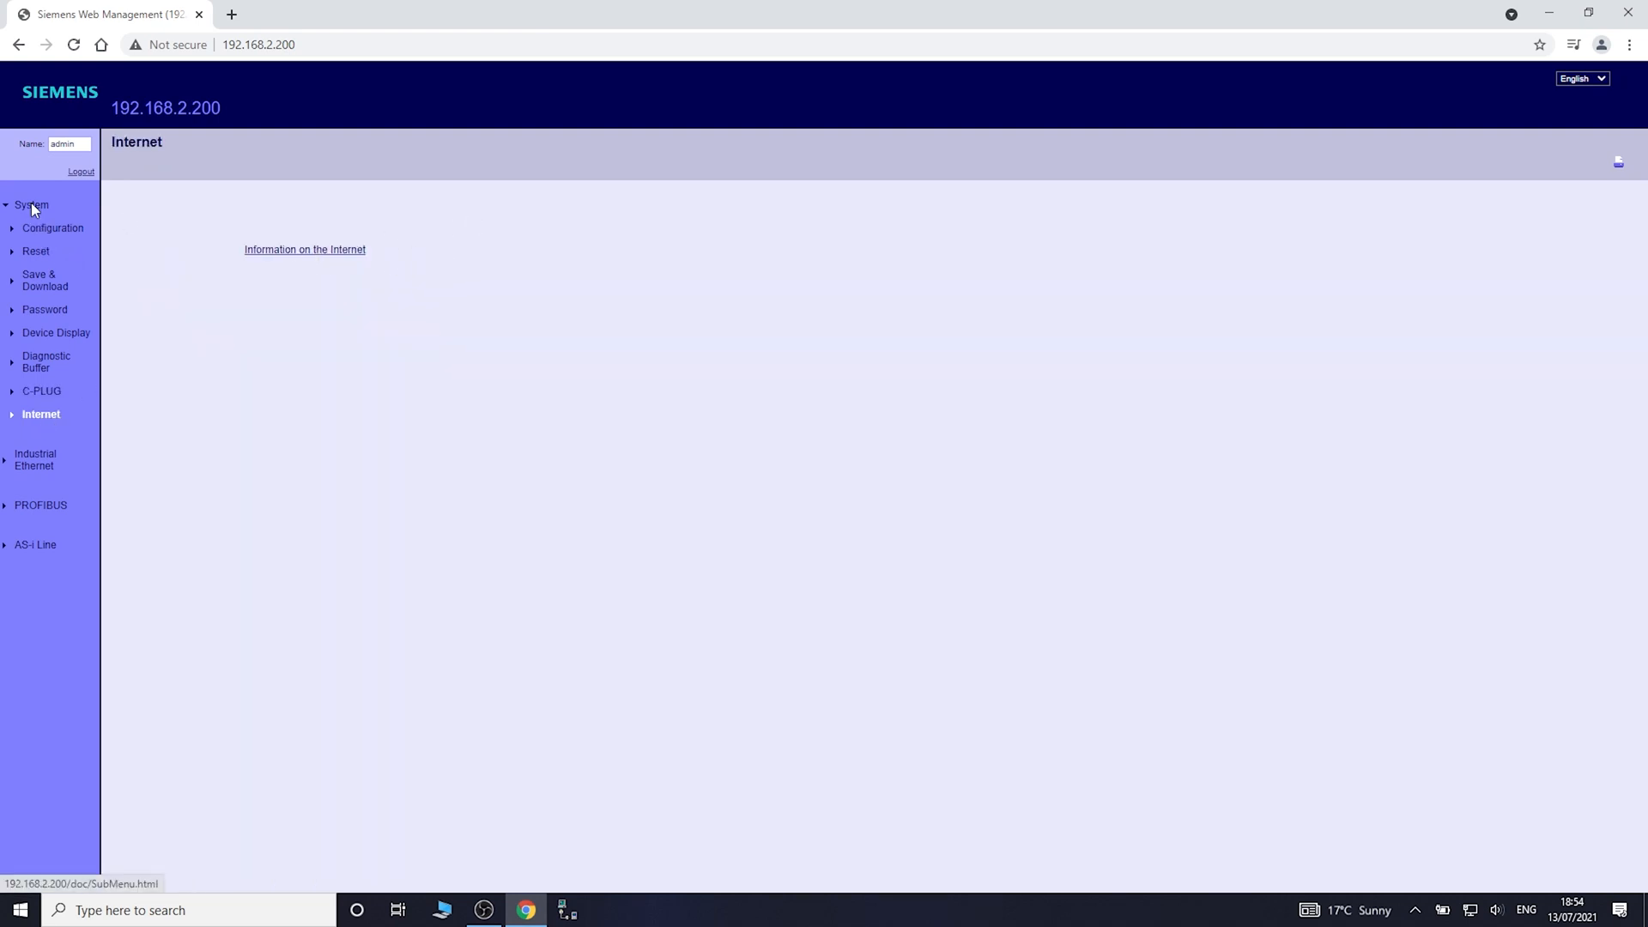
pyautogui.click(31, 205)
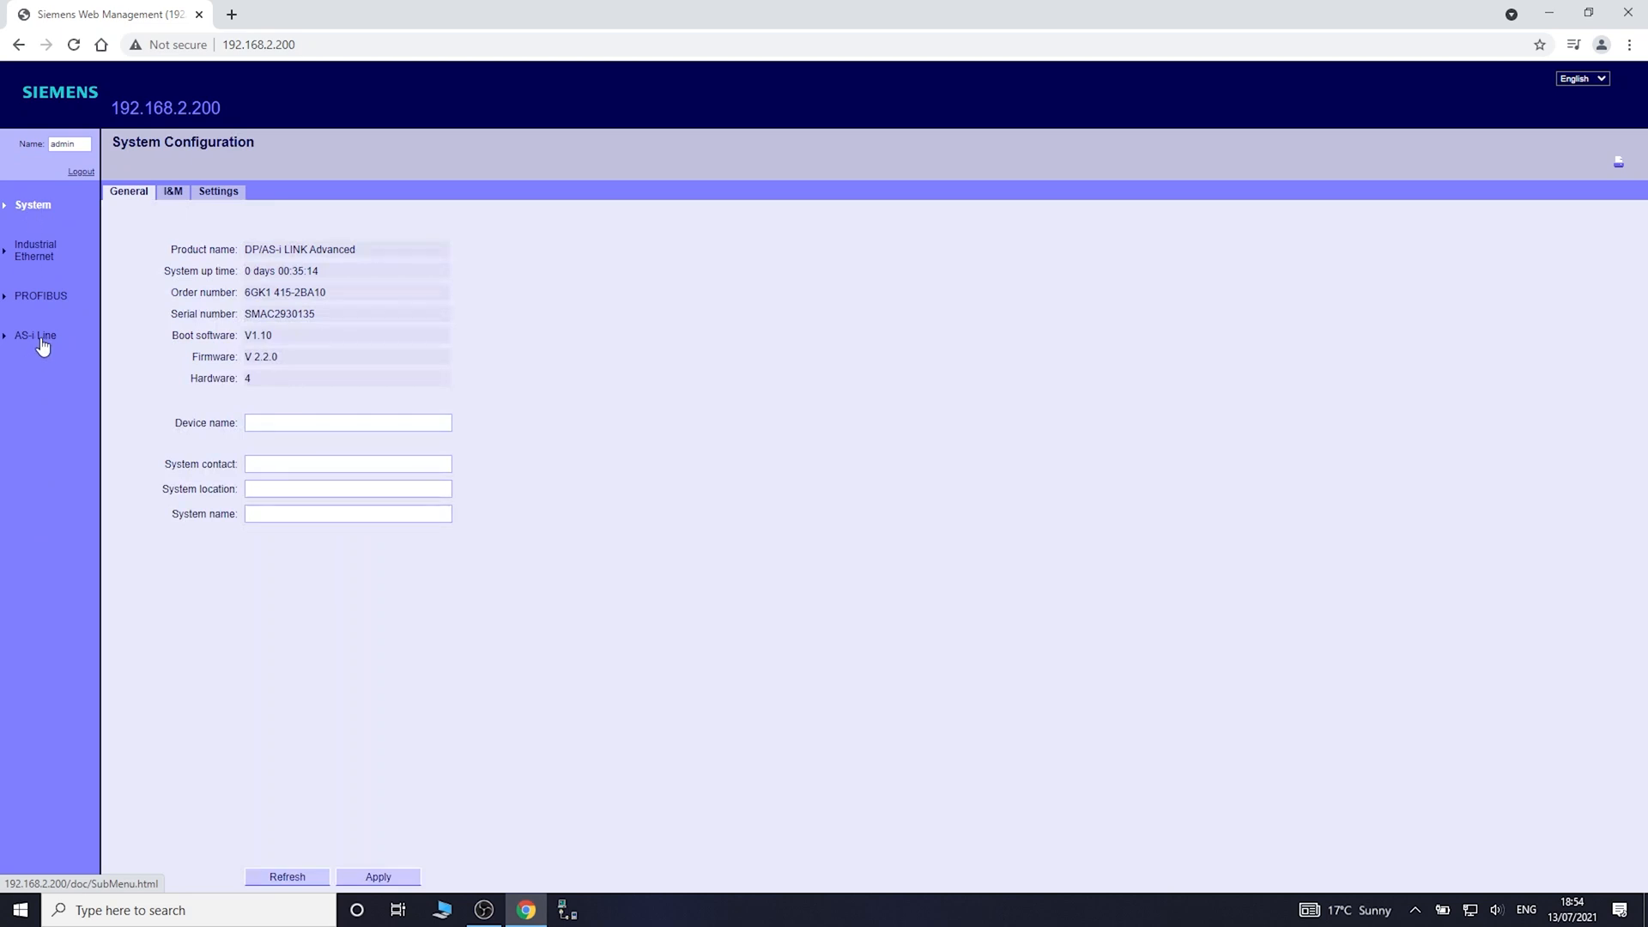
pyautogui.click(34, 334)
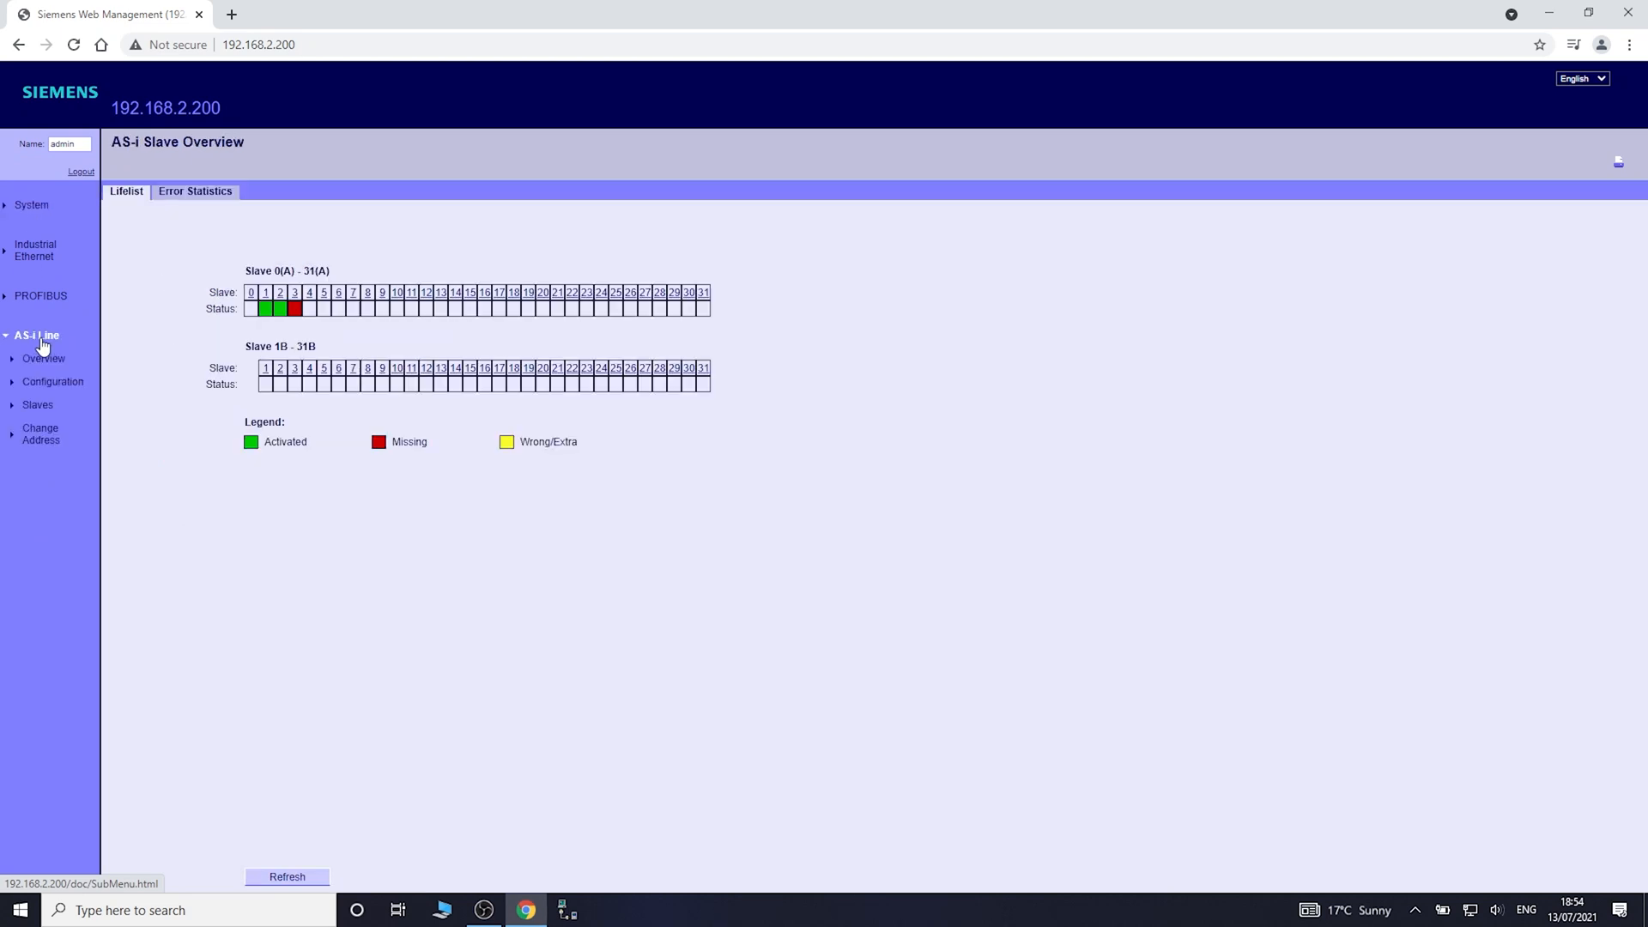